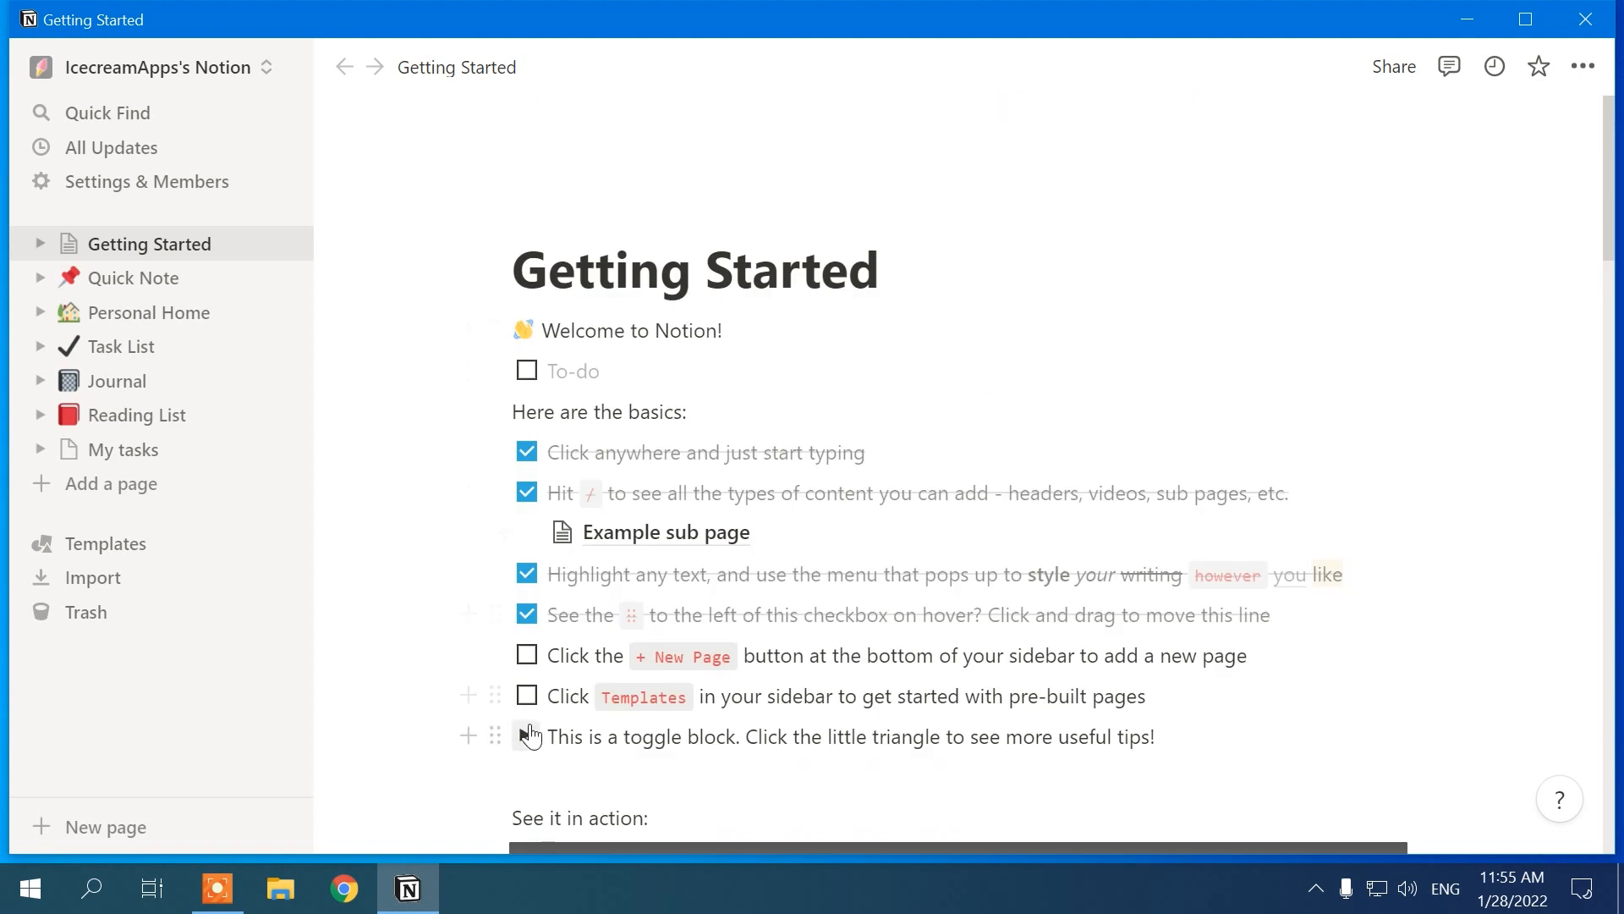
Step: Browse the Quick Note, Personal Home, Journal and Reading List pages in the sidebar
left_click(130, 278)
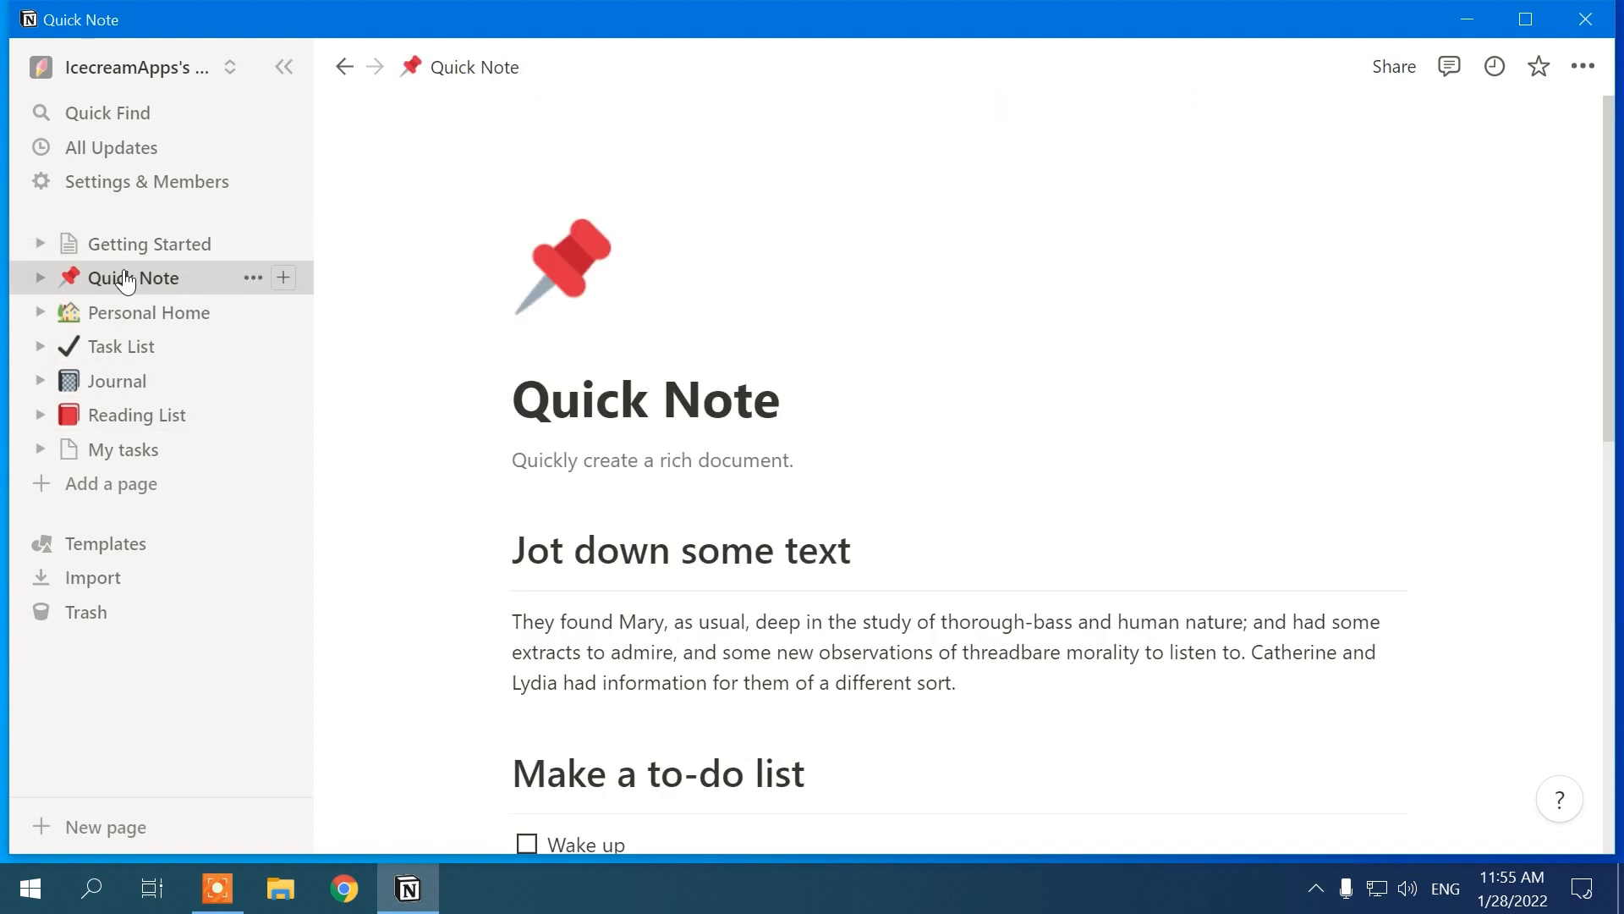
left_click(149, 311)
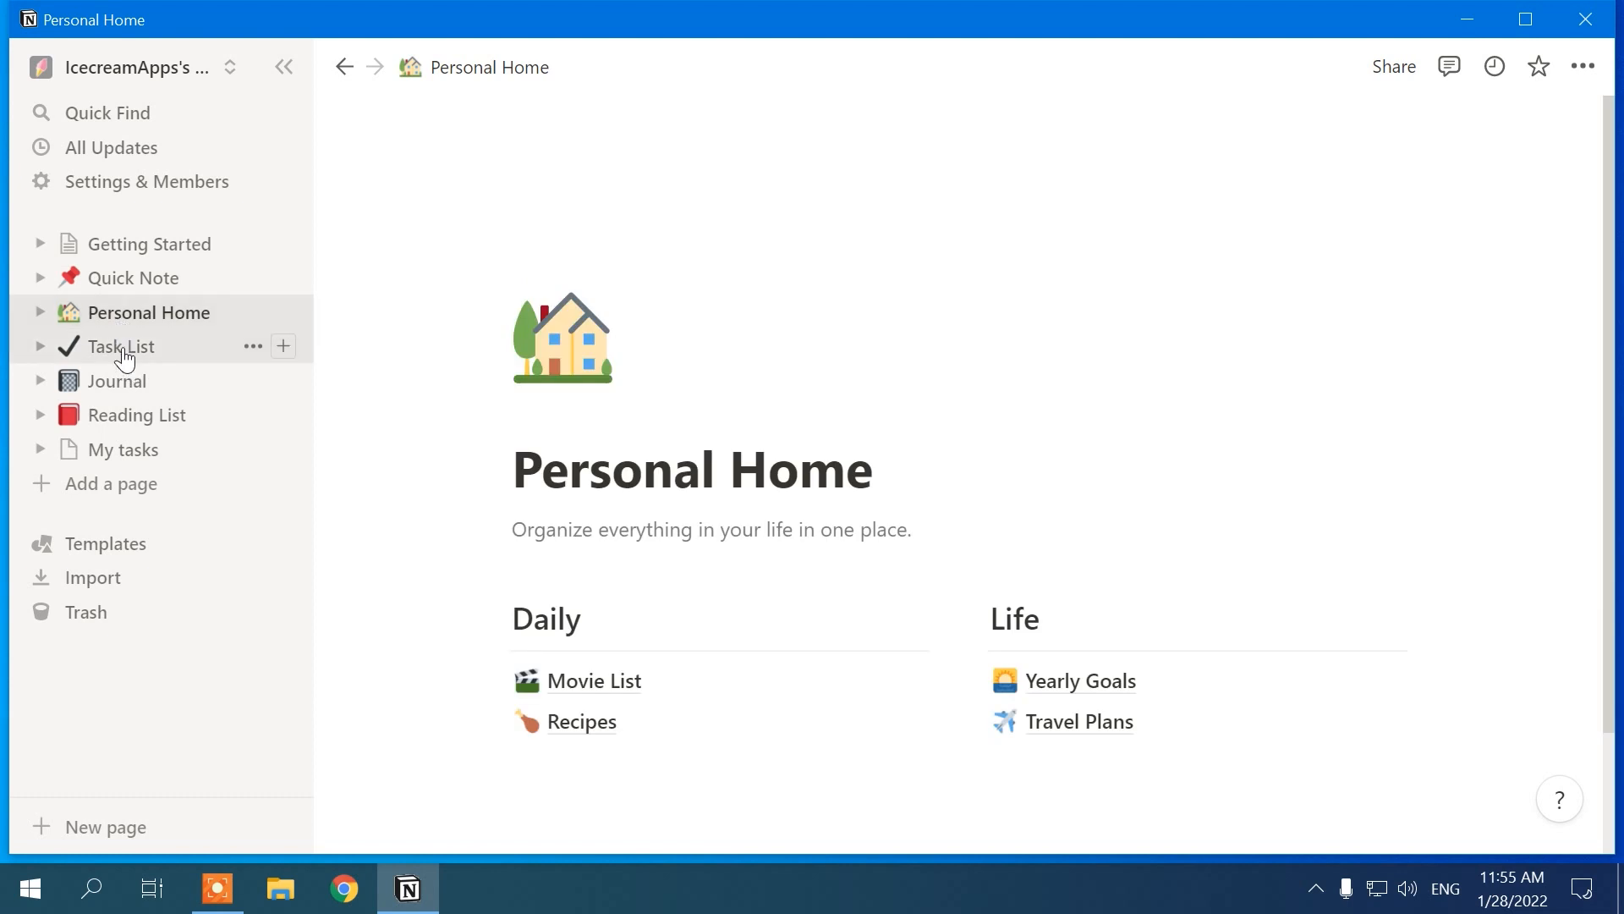
left_click(117, 380)
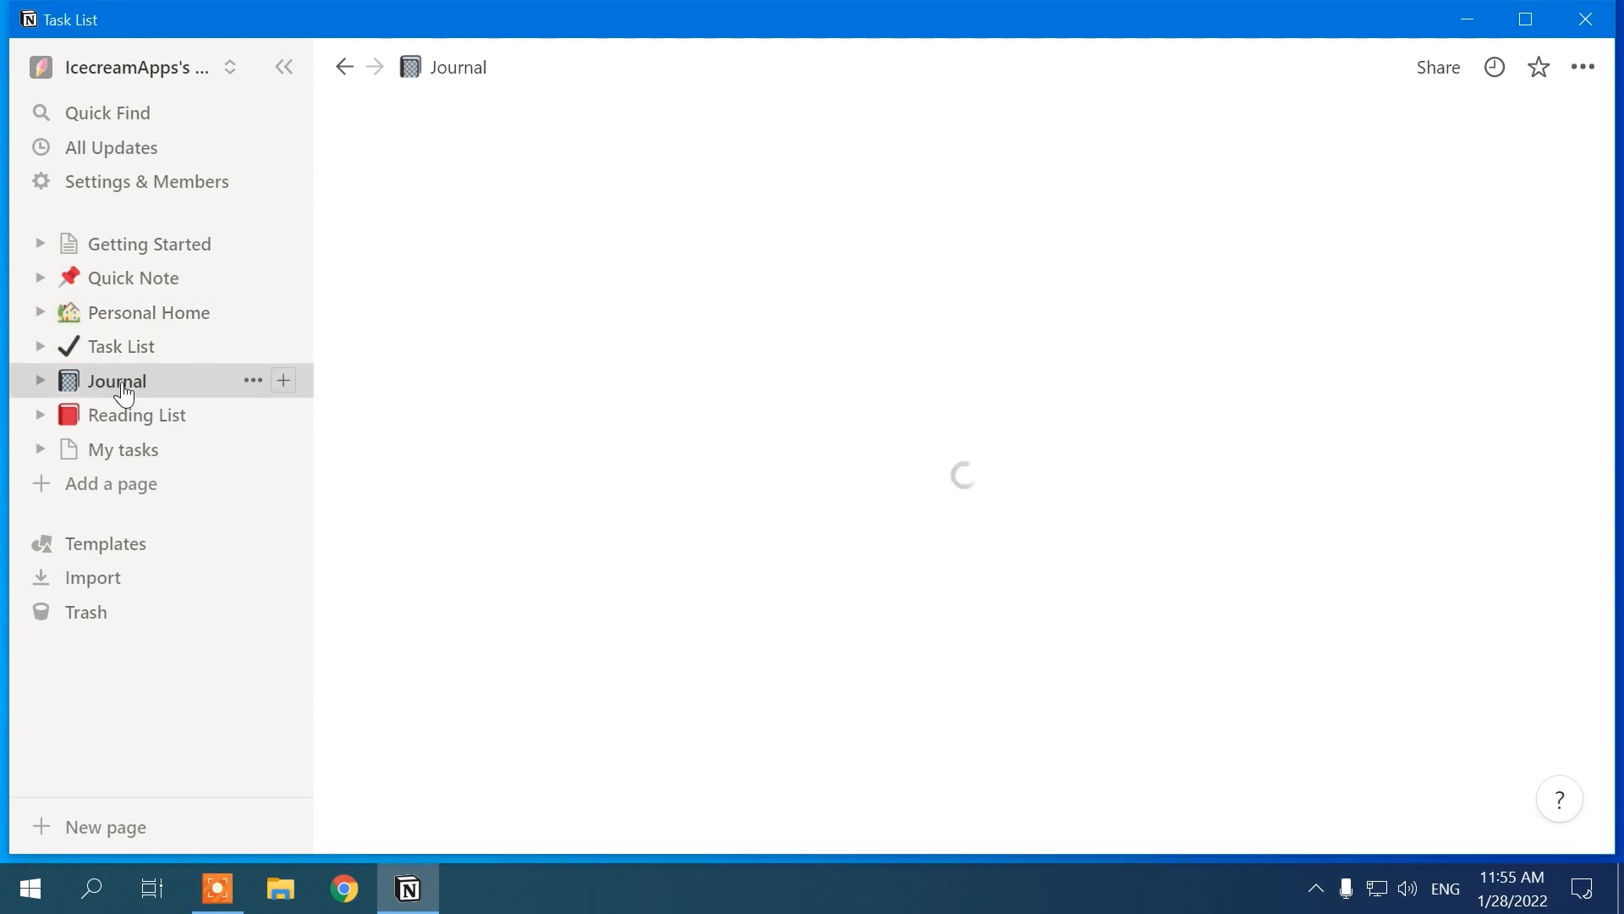
left_click(141, 414)
type("M")
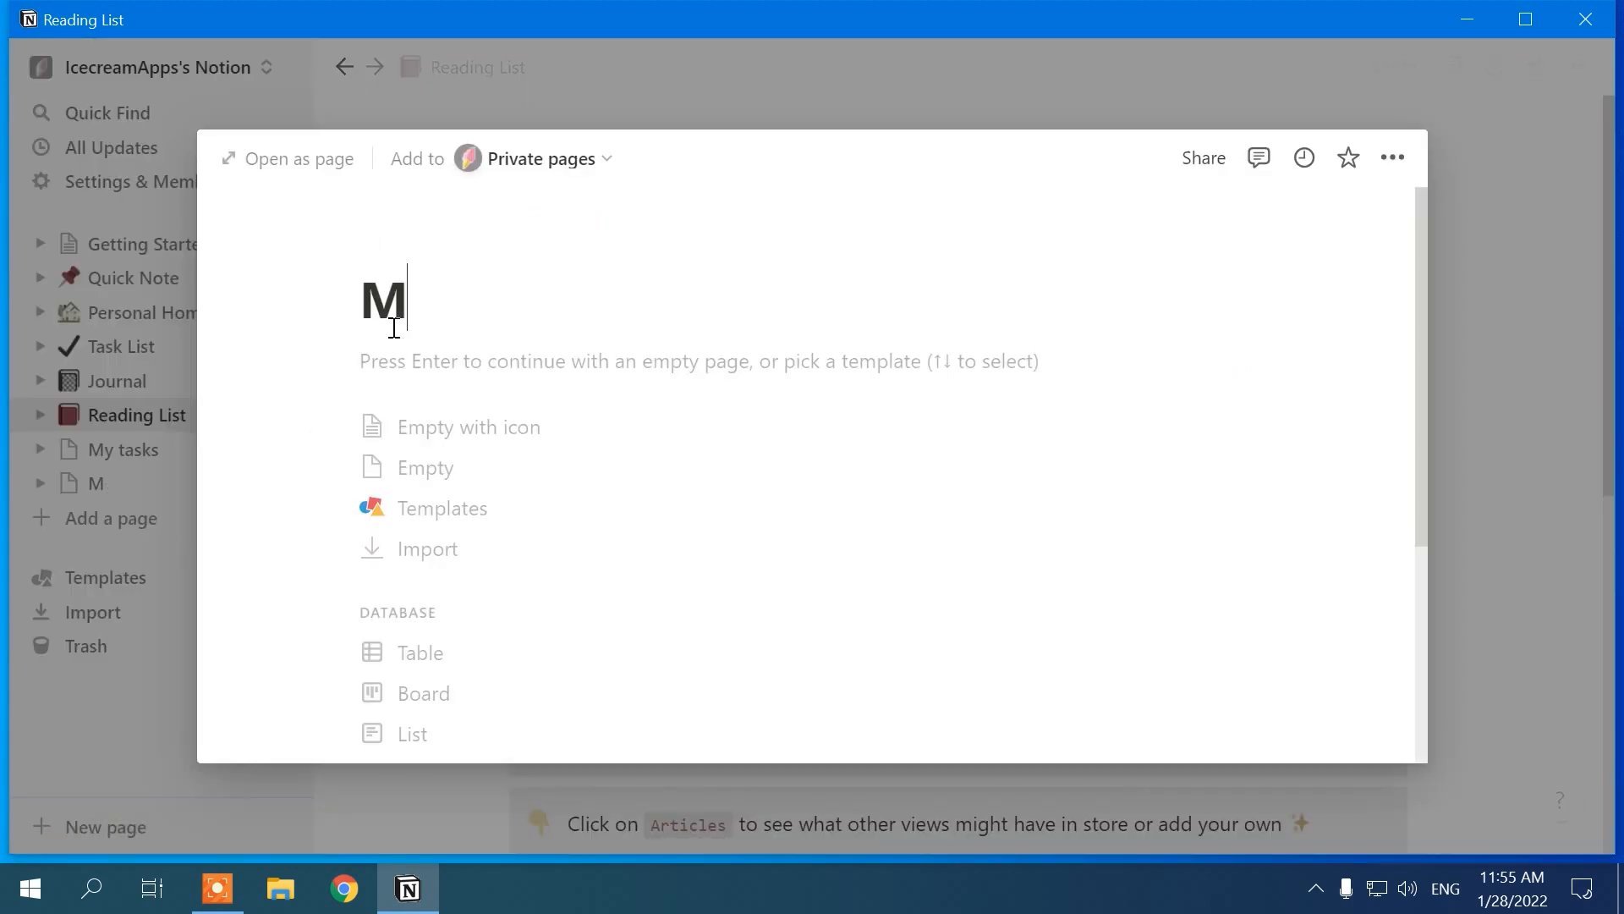
Step: Add a new page from the Personal Task List template
left_click(442, 507)
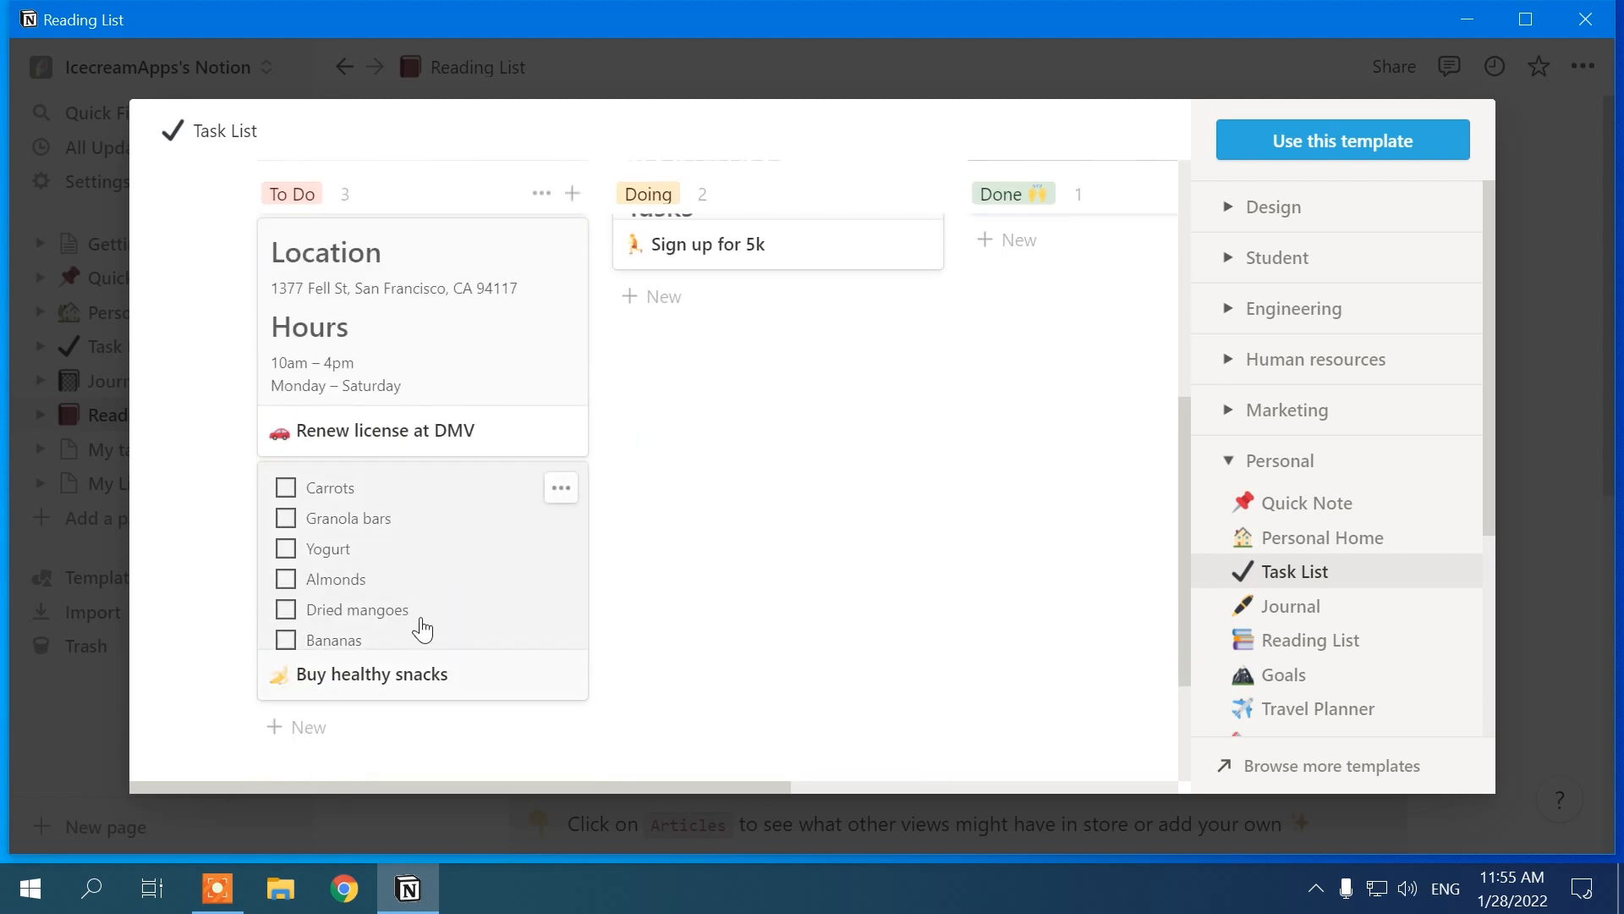
left_click(372, 673)
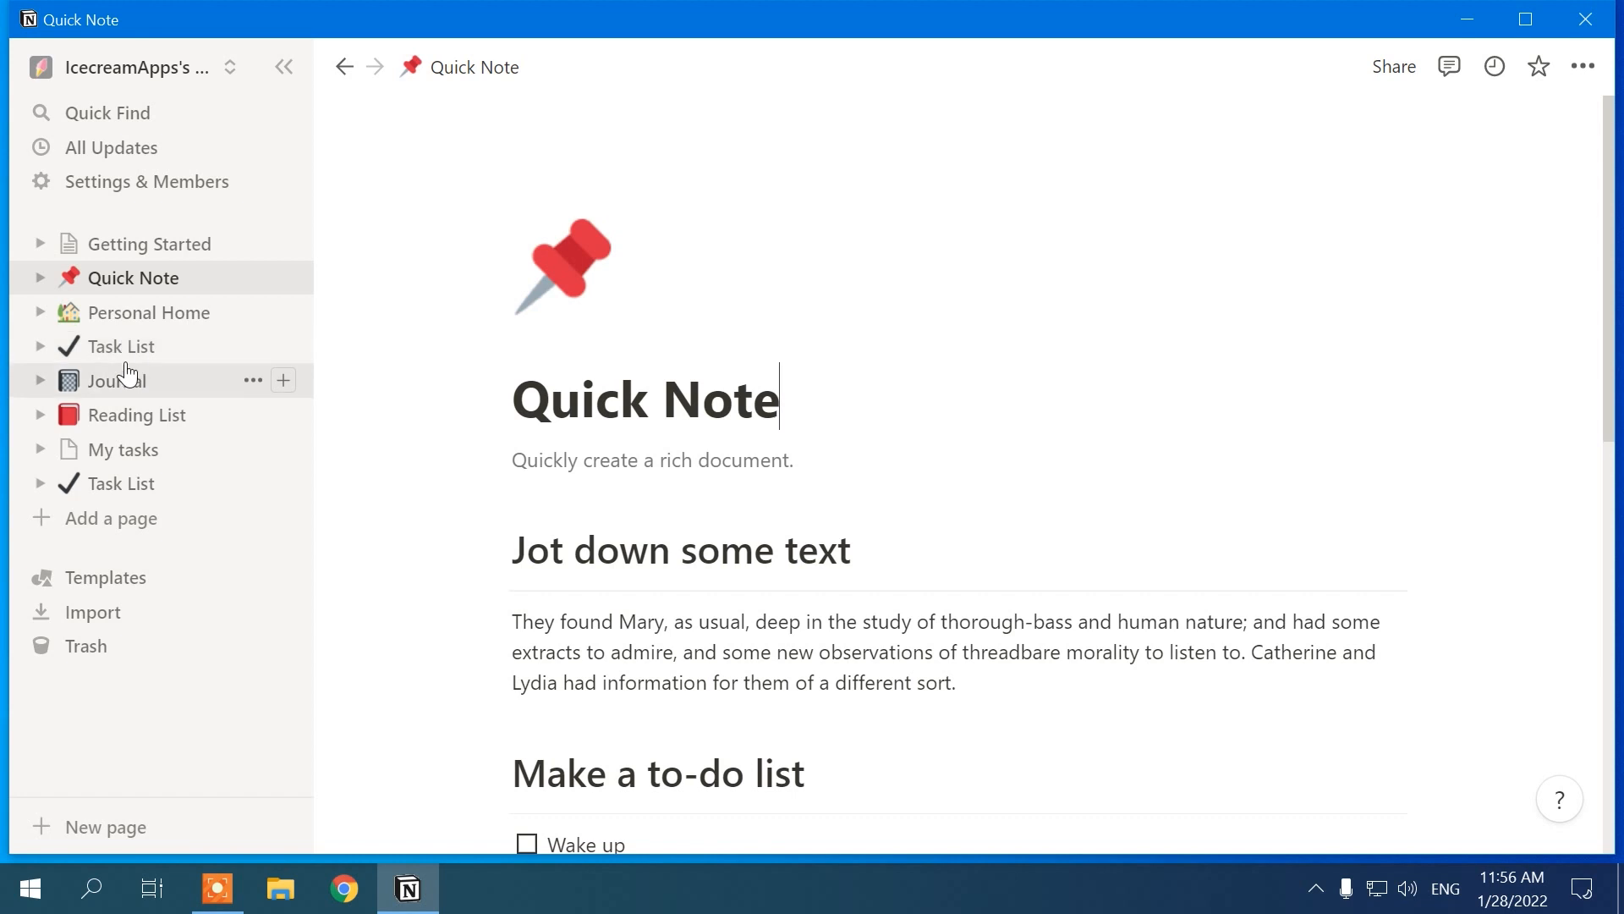
Step: Add a new item List 2 containing Hello to the Task List board
left_click(122, 346)
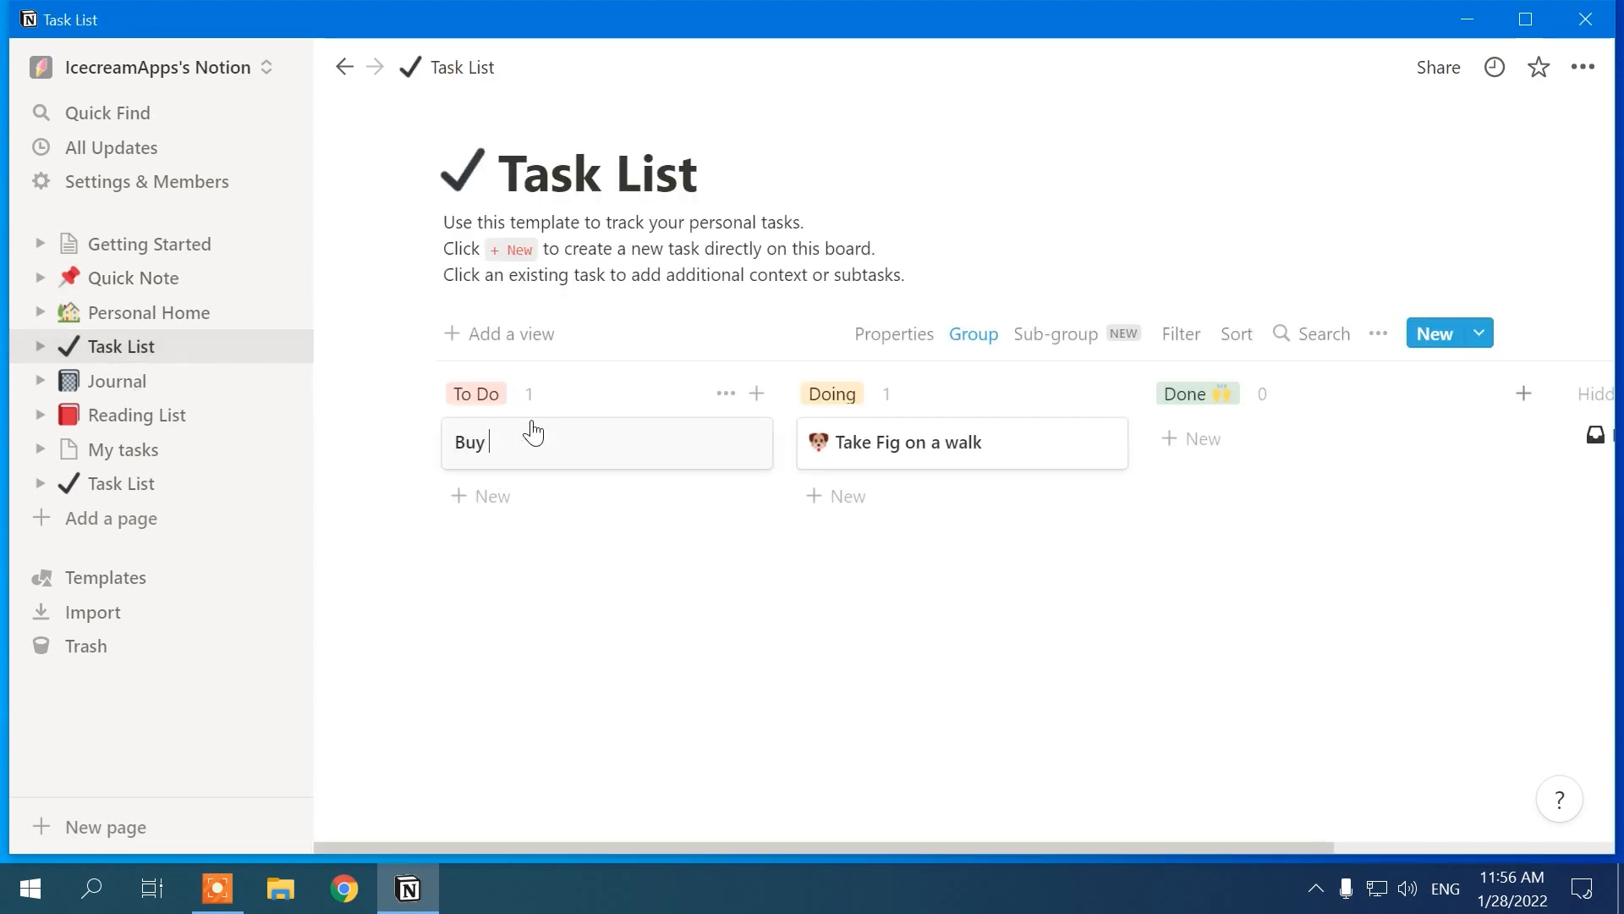
right_click(531, 443)
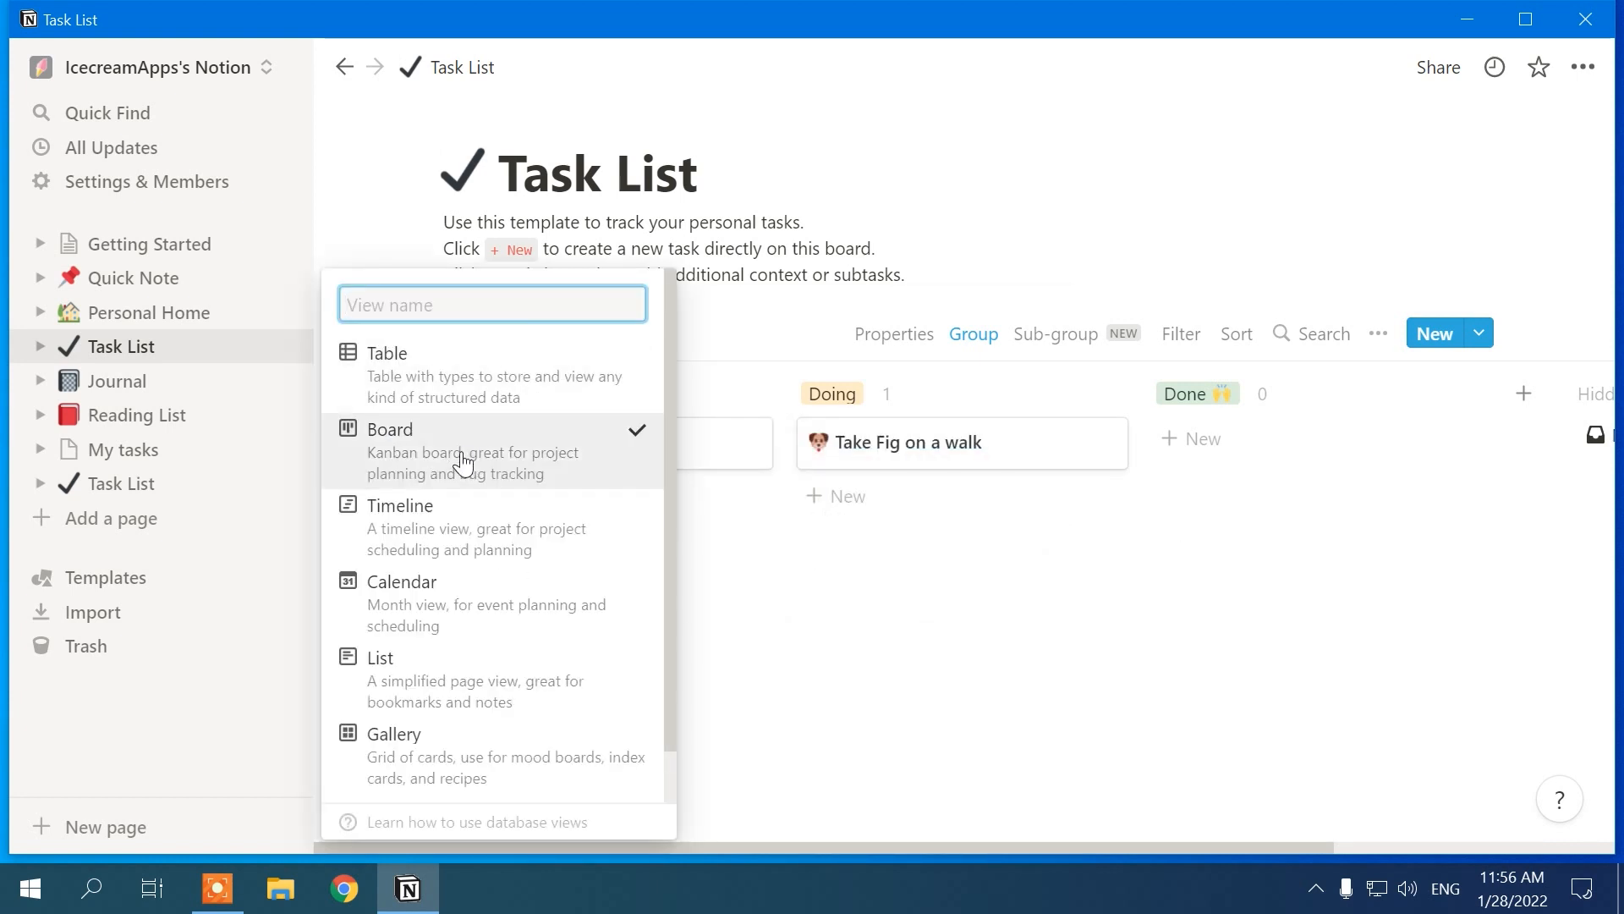
left_click(1435, 334)
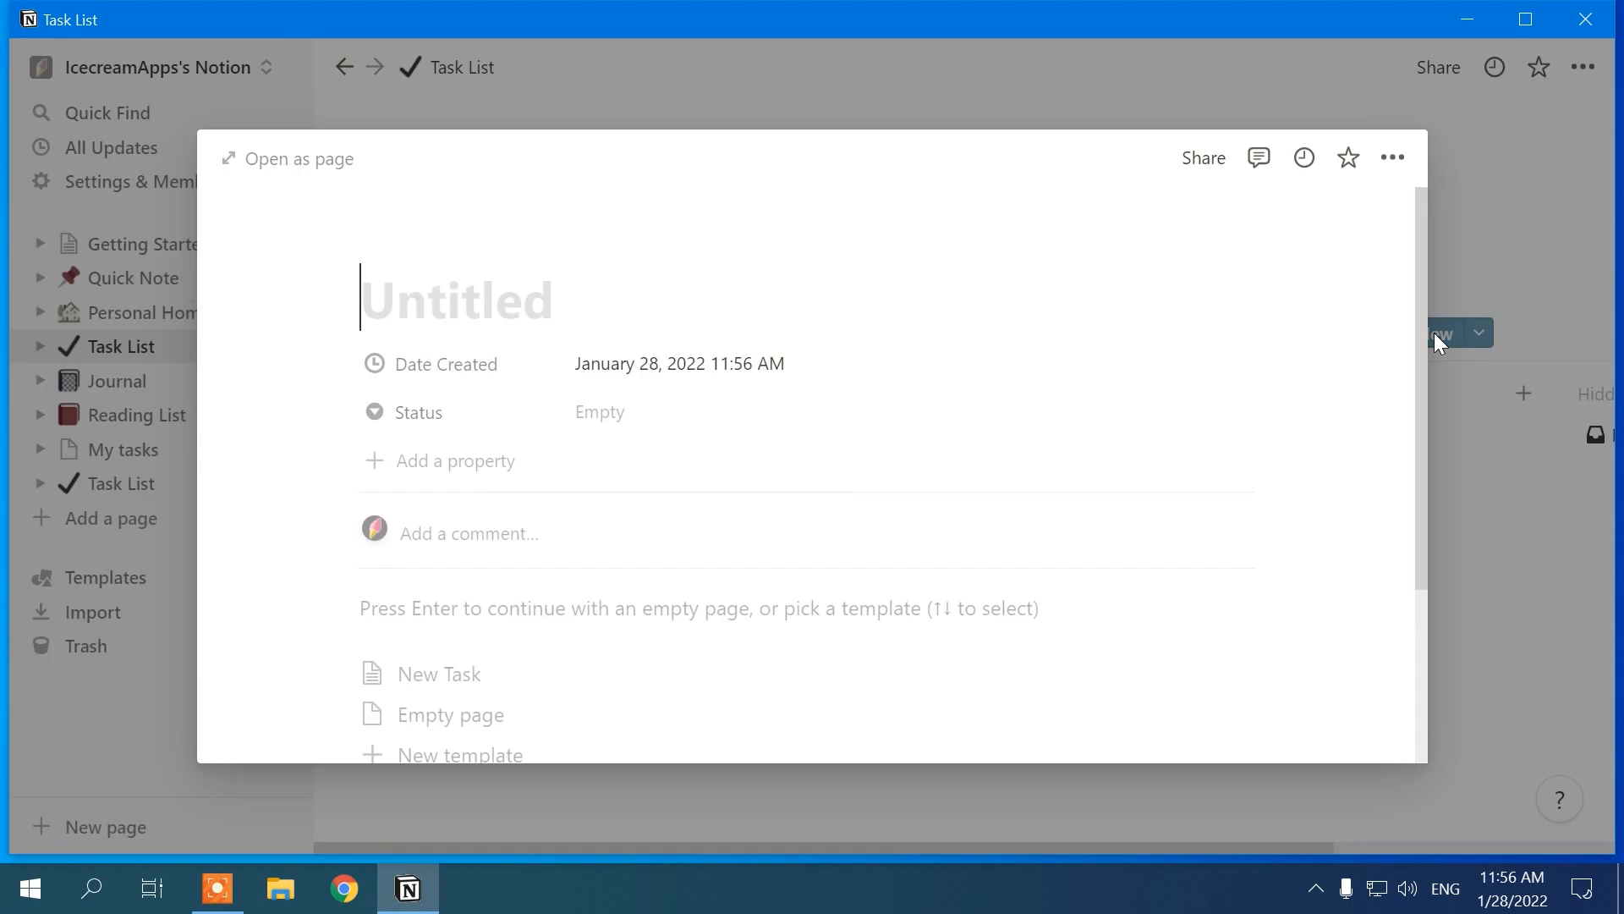
scroll("down", 3)
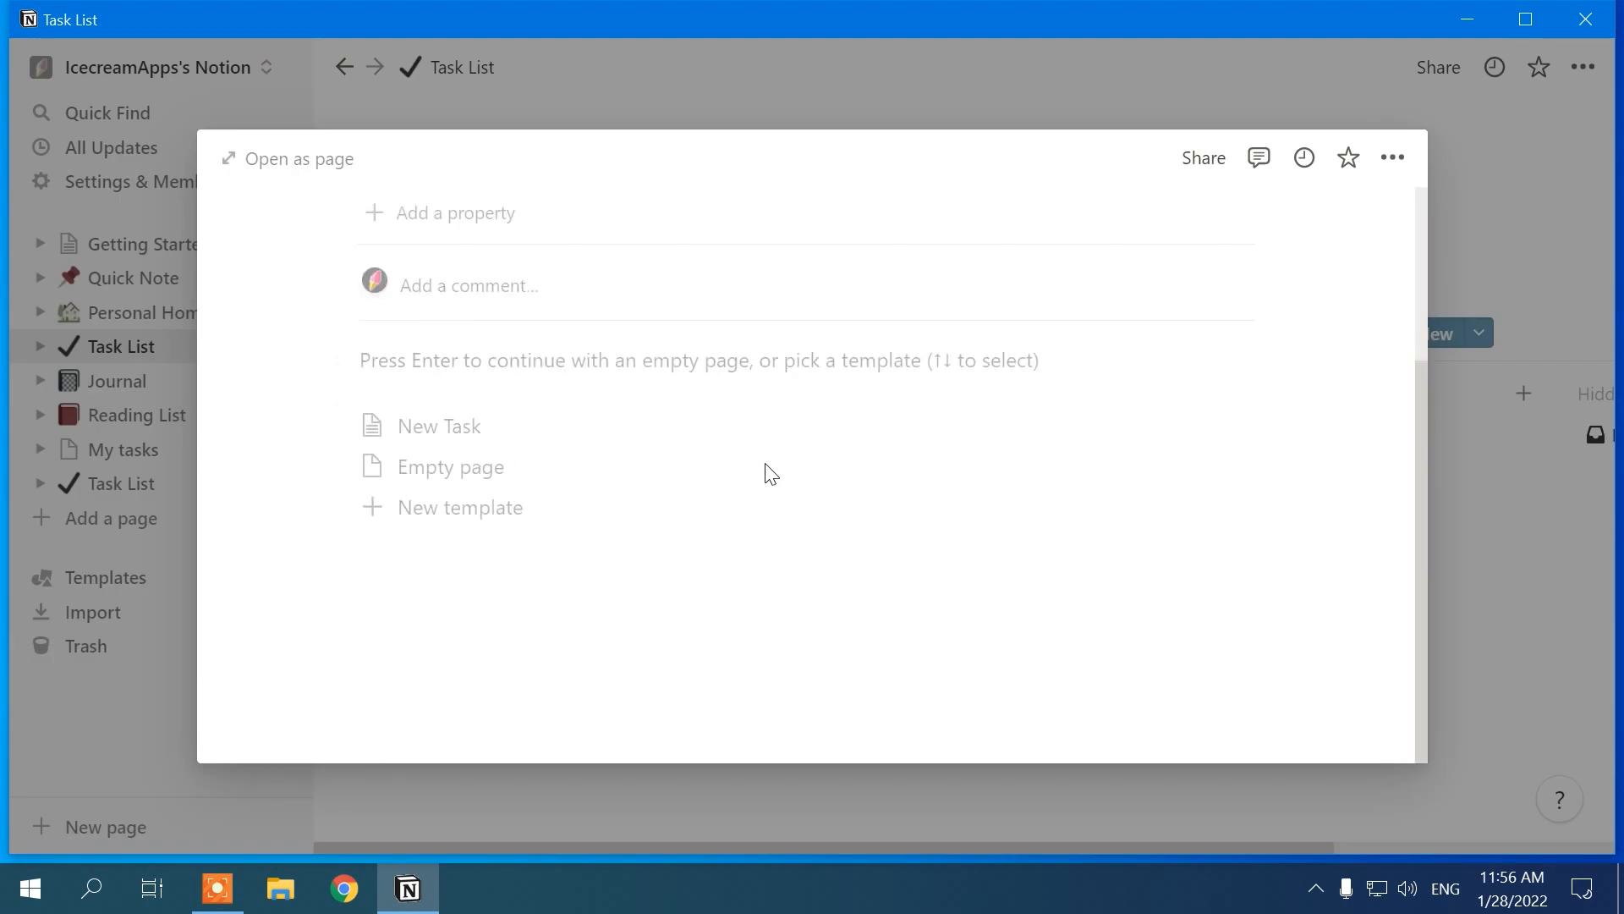
type("/")
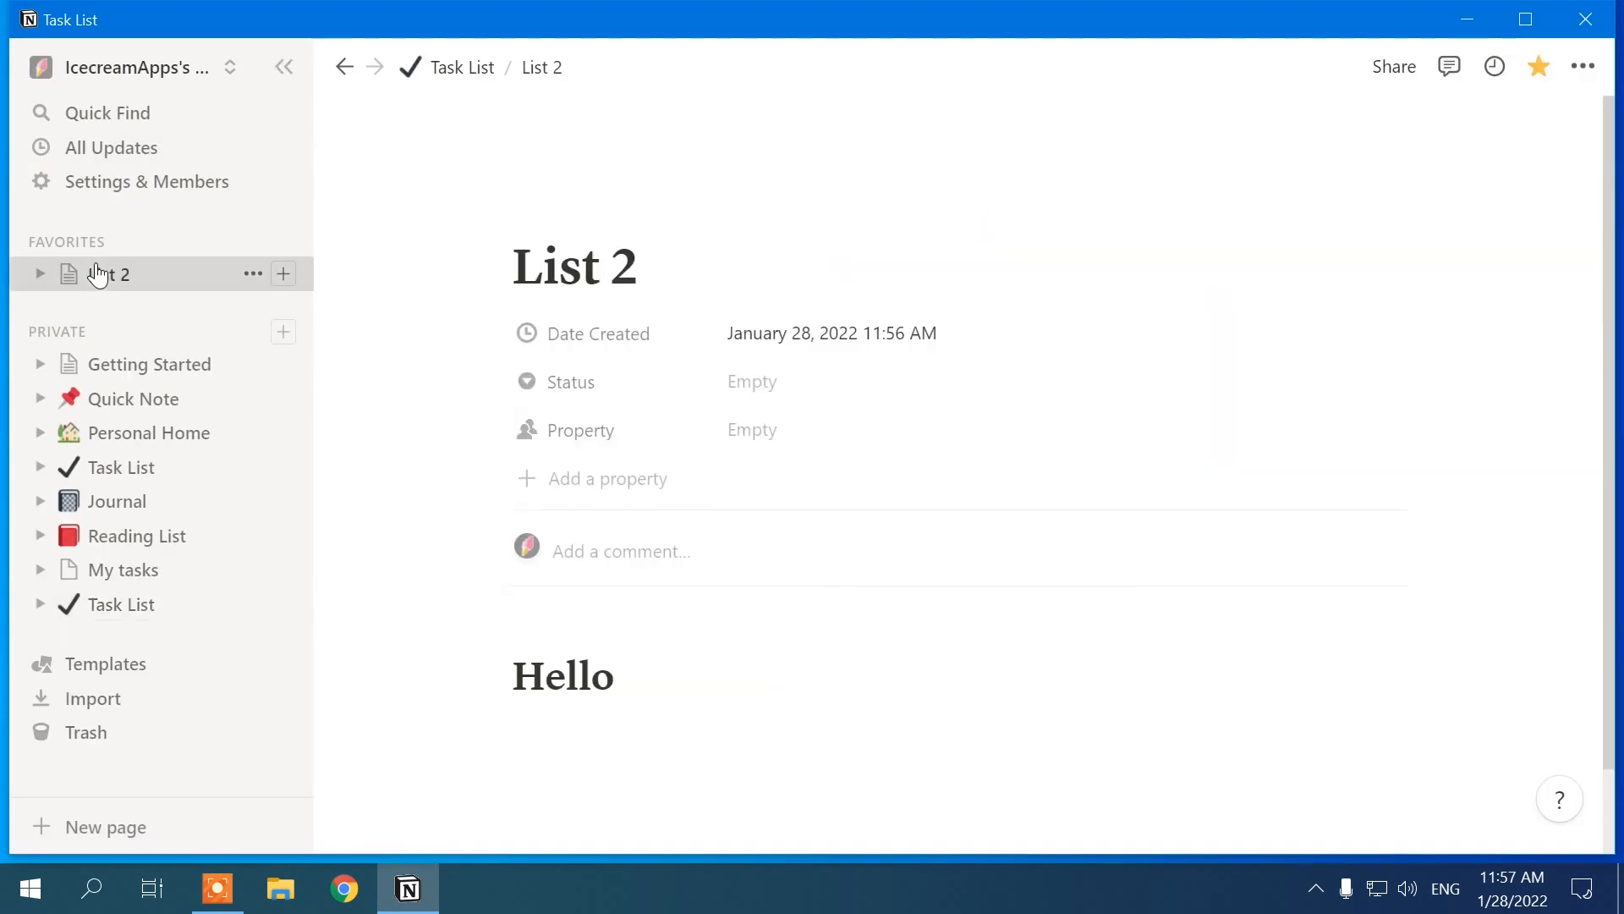
Step: View Settings & Members and start adding members, then close Notion
left_click(146, 181)
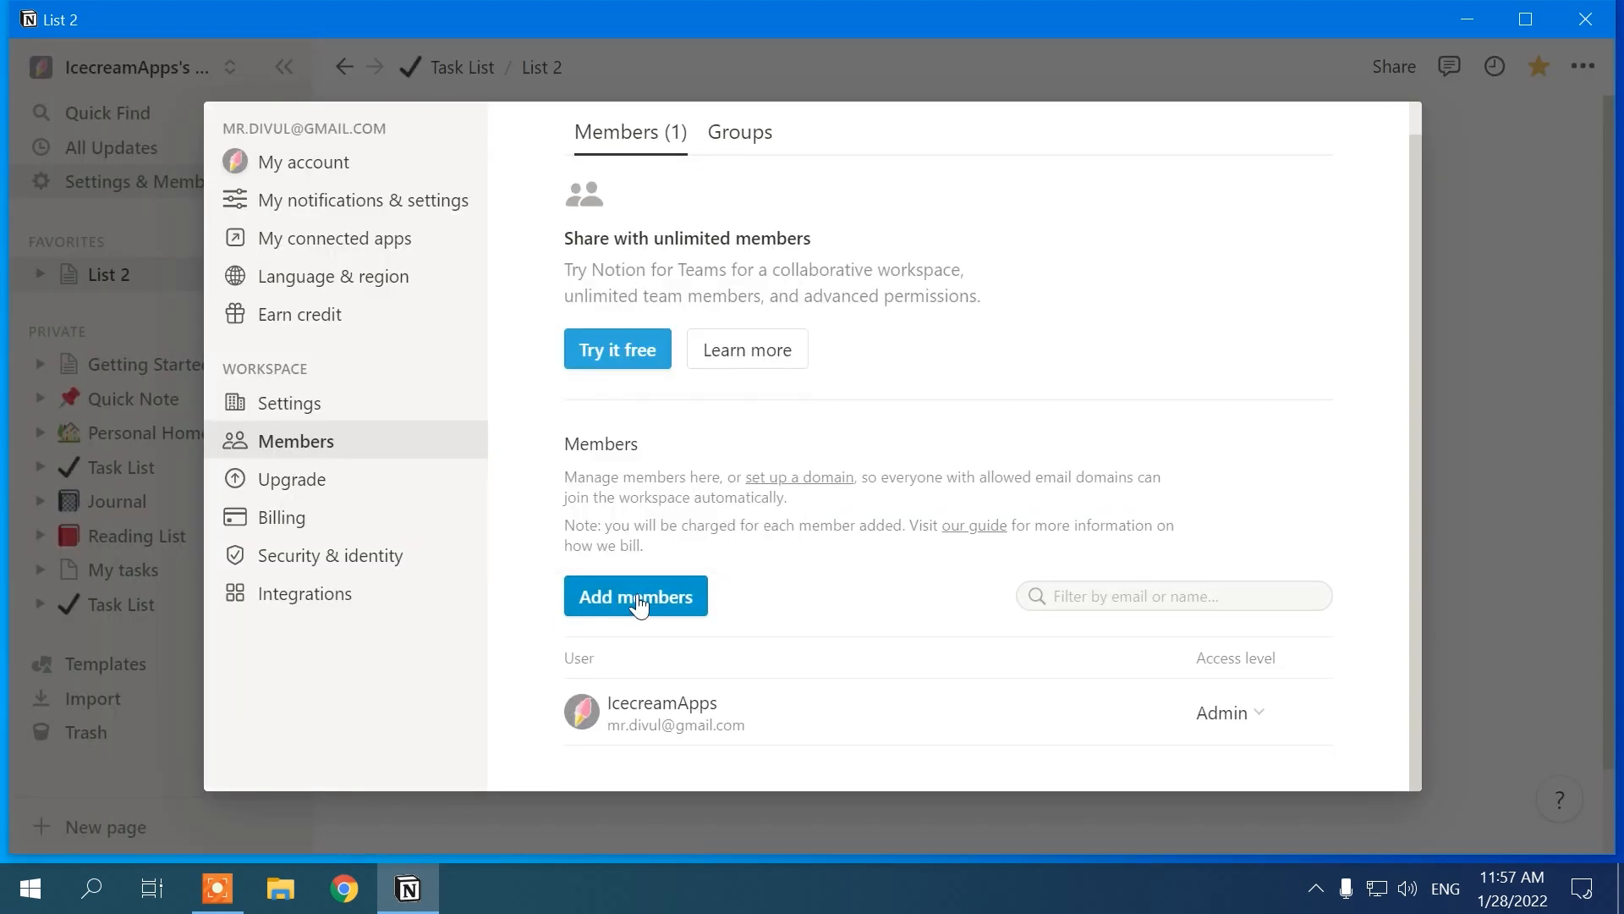
left_click(636, 595)
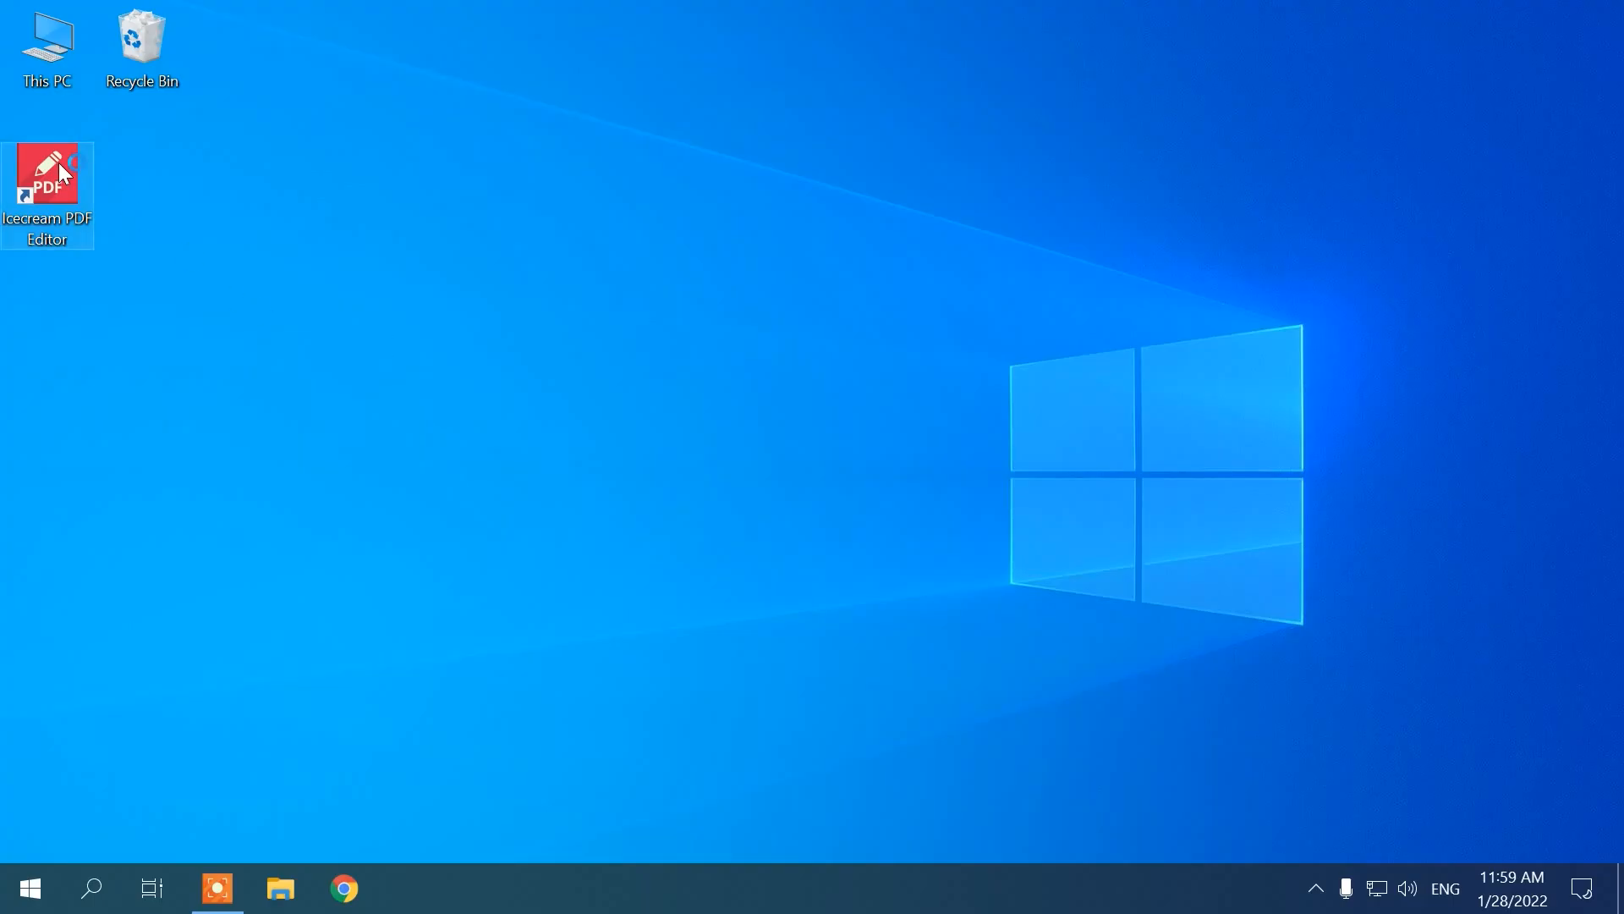
Step: Launch Icecream PDF Editor and load My PDF File.pdf from My Files
double_click(47, 169)
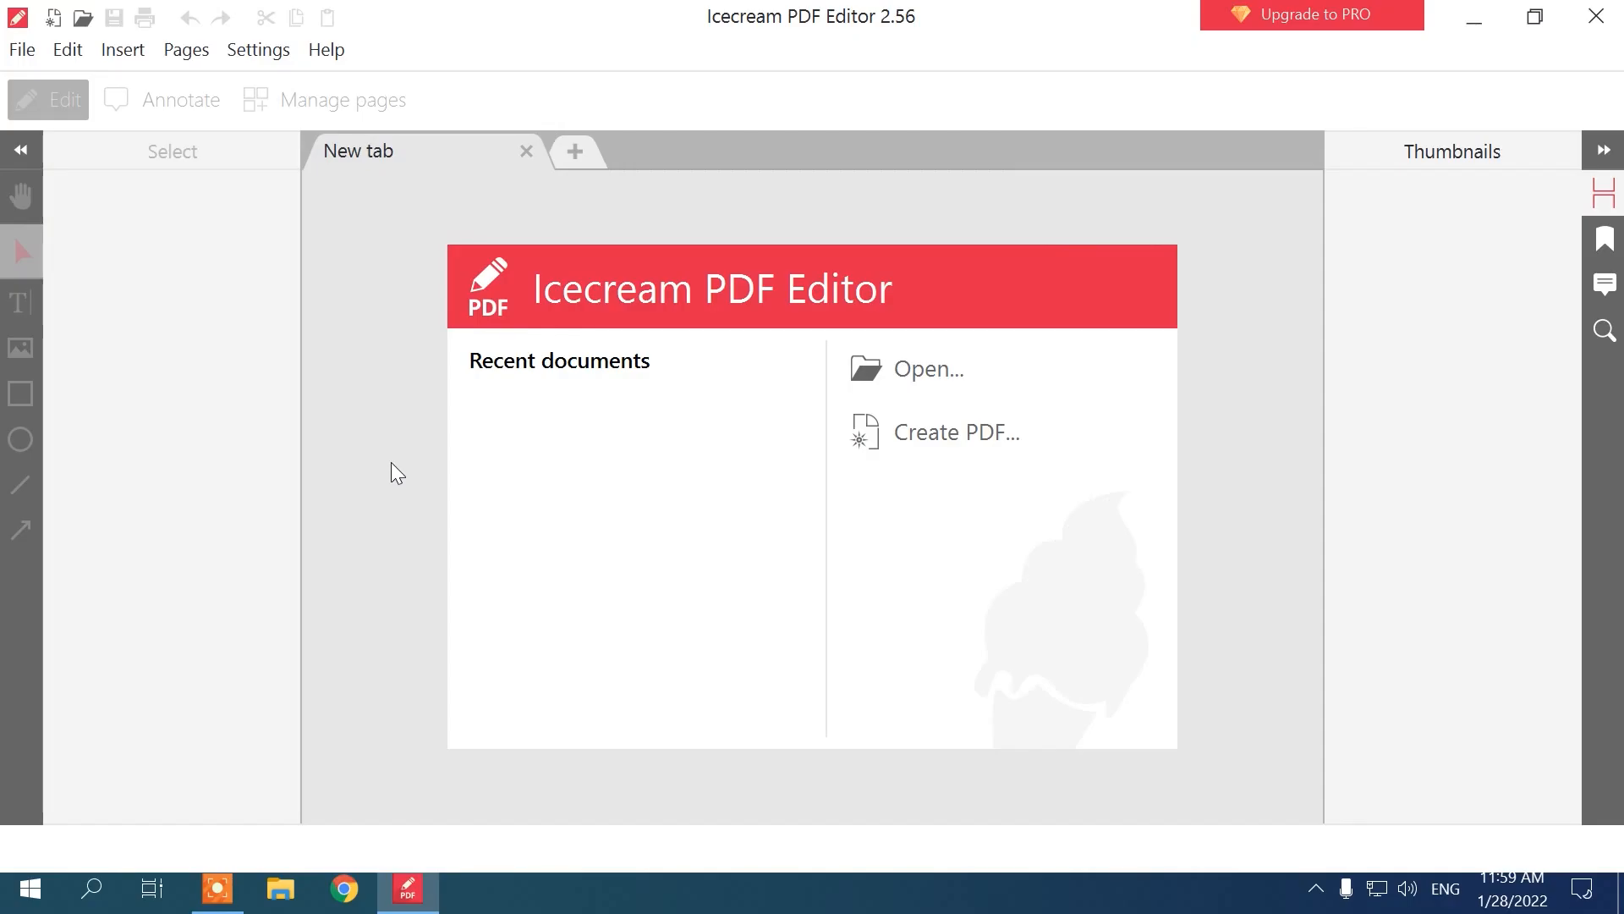
left_click(927, 368)
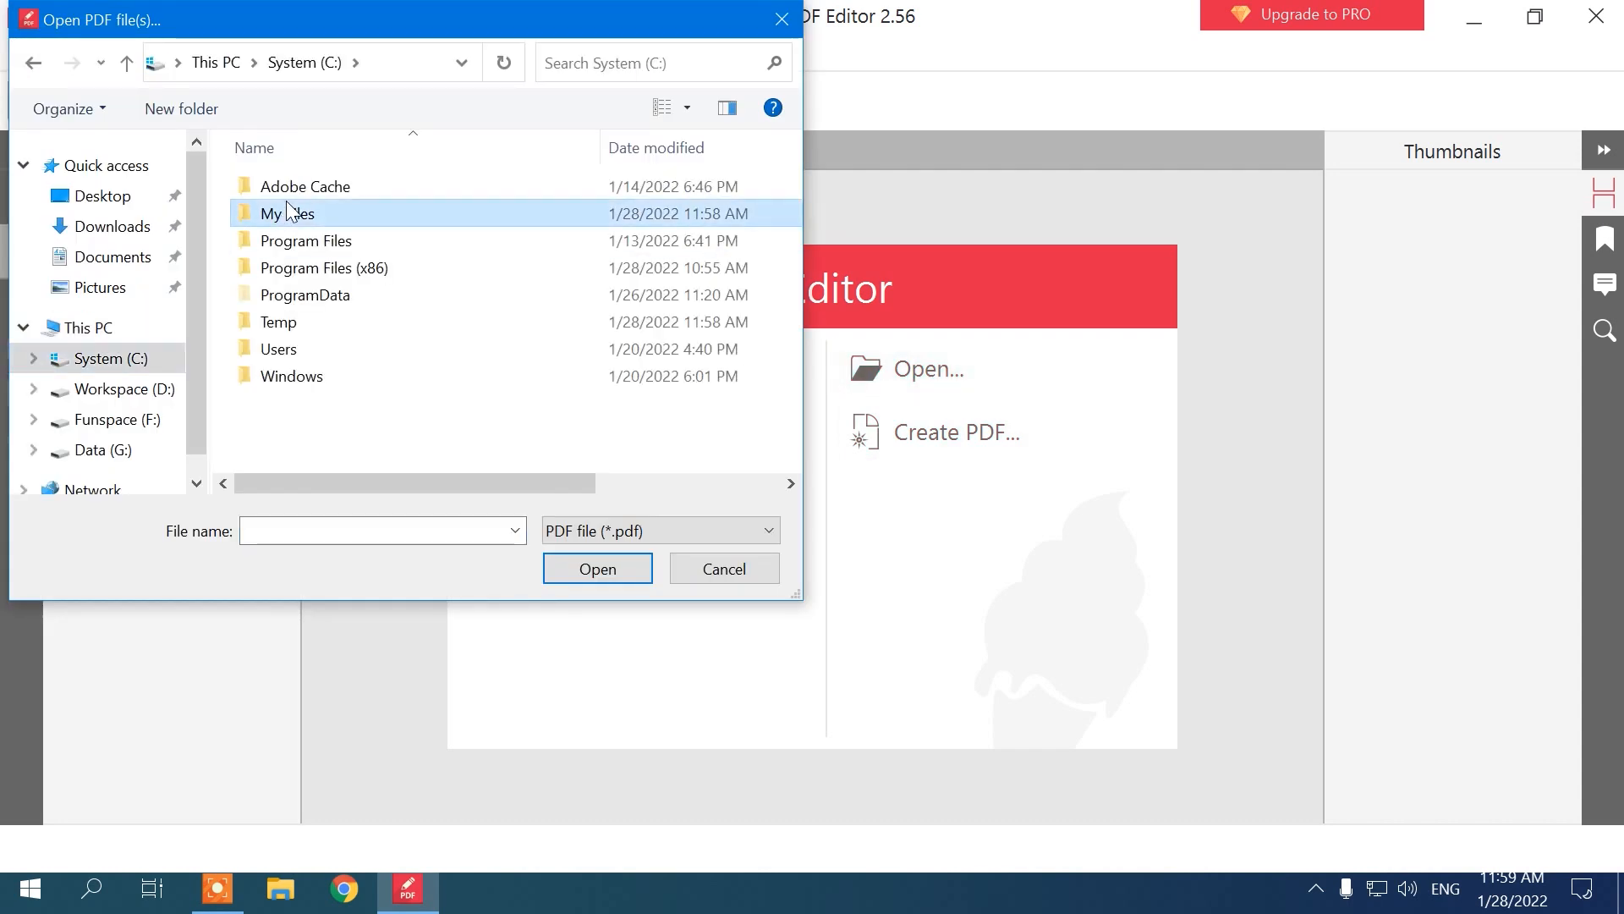
left_click(598, 568)
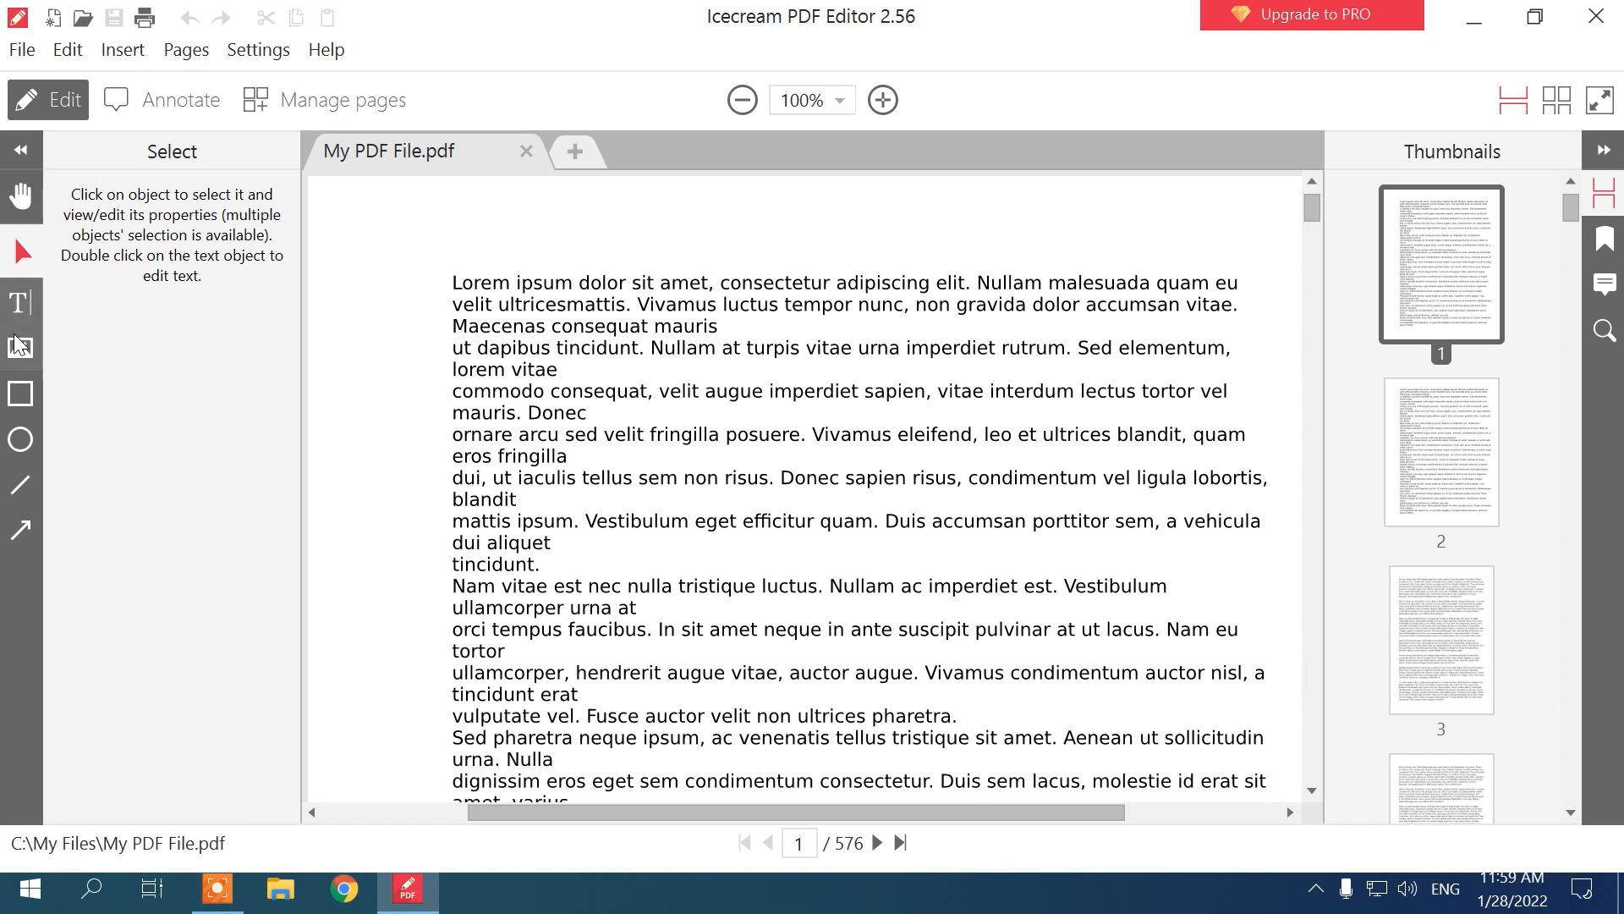
Step: Delete pages 2 and 3 in Manage pages, leaving 574 pages
left_click_drag(454, 261, 1184, 381)
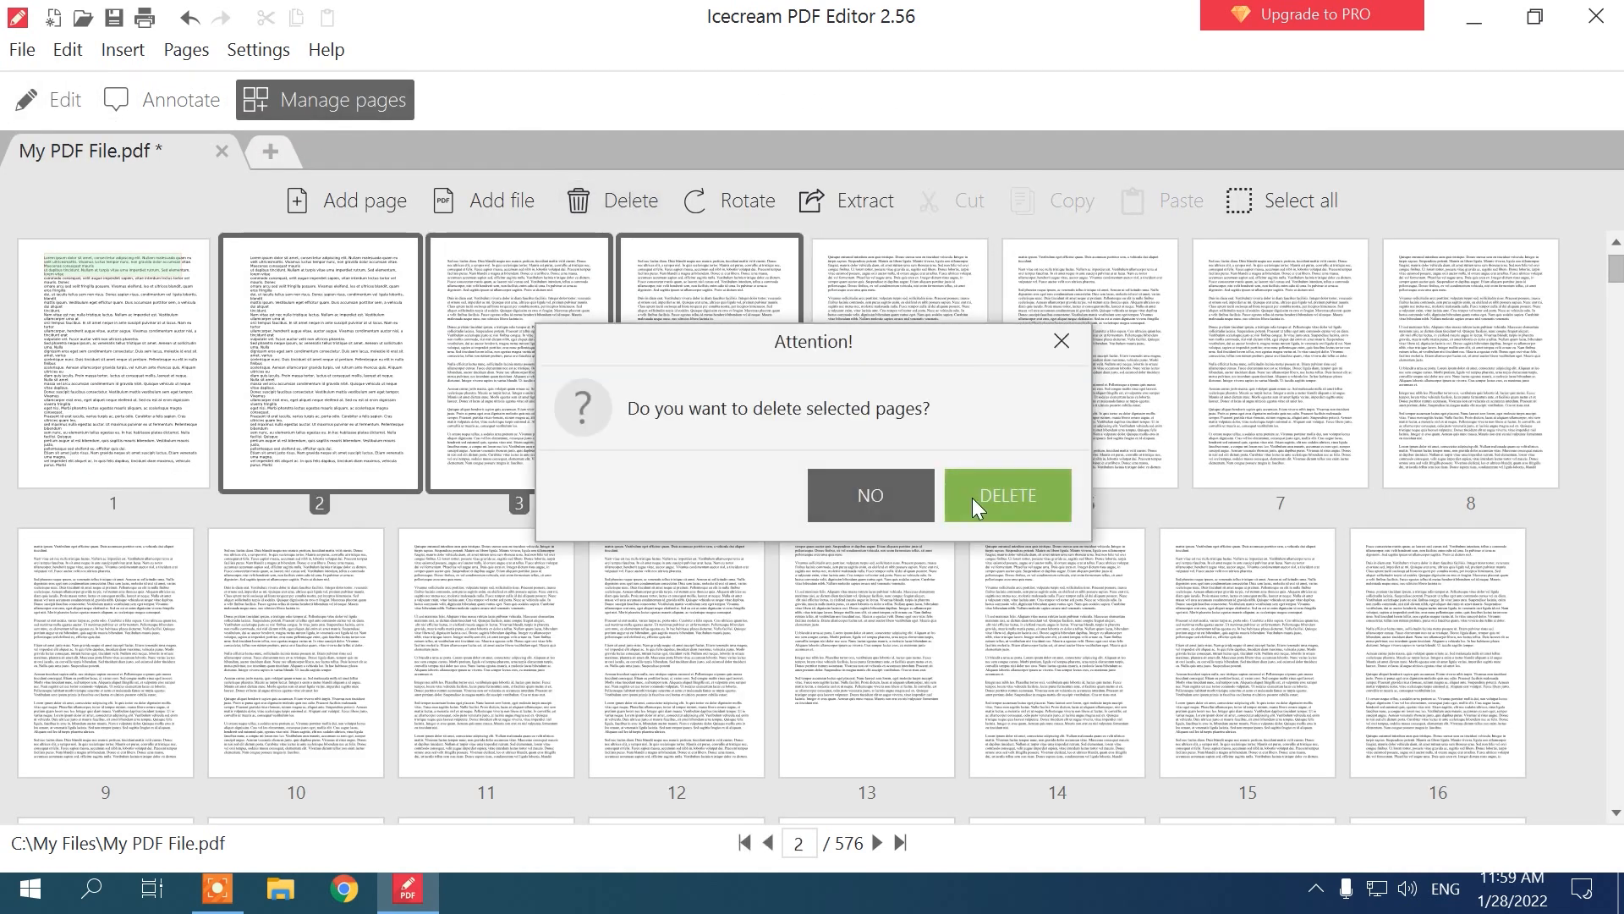
left_click(1007, 494)
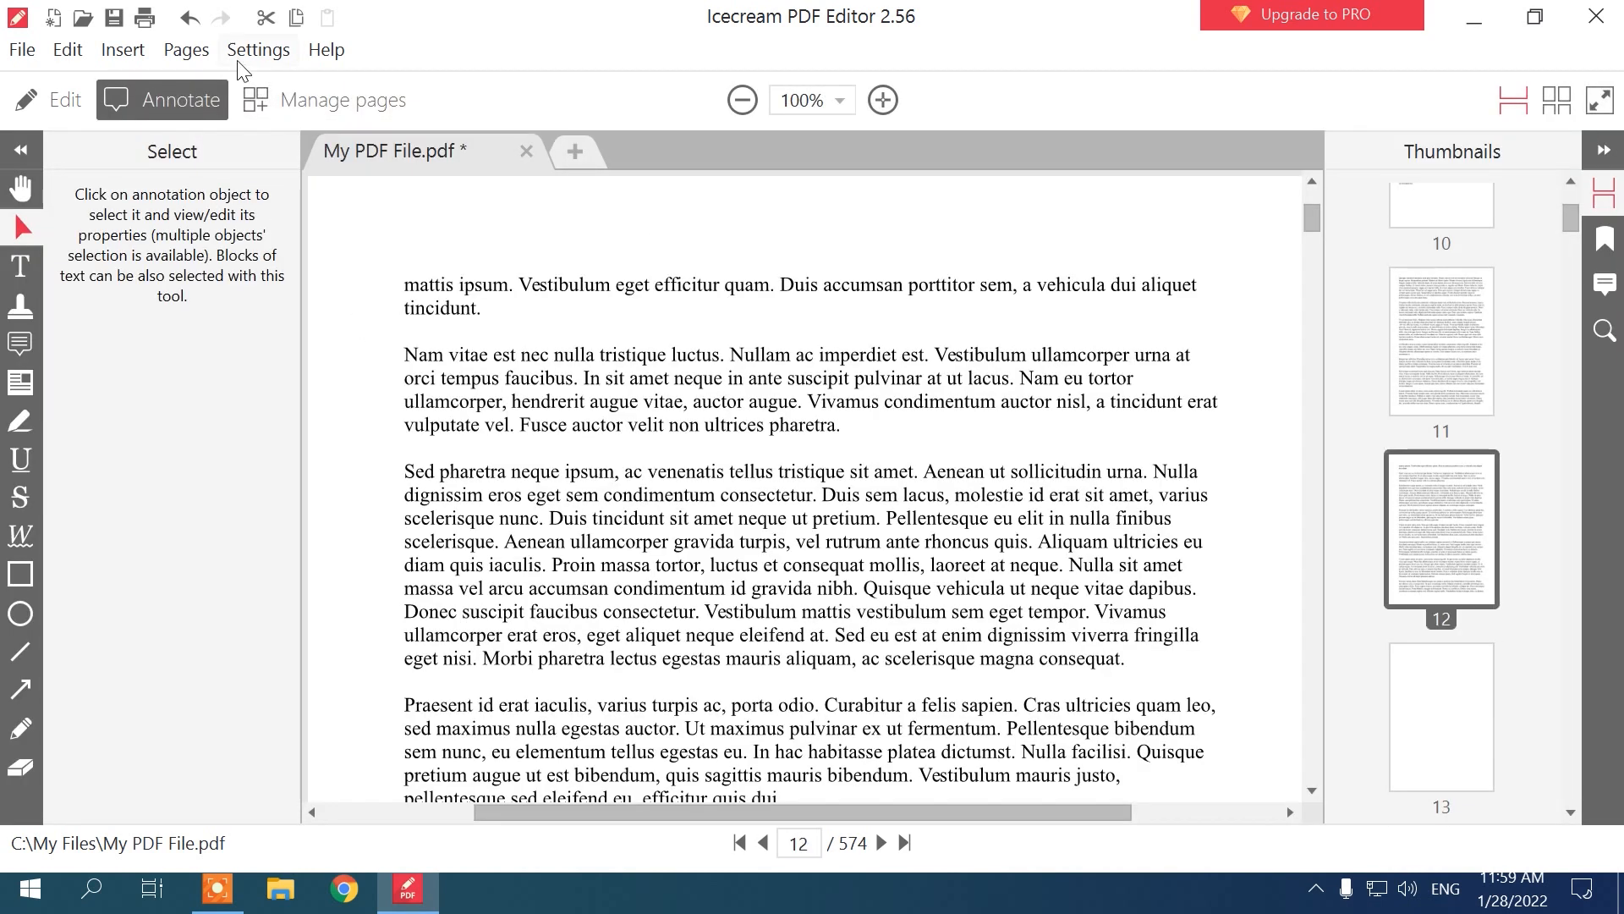
Step: Place a green Accepted stamp at the top of the page from the standard stamps
left_click(20, 307)
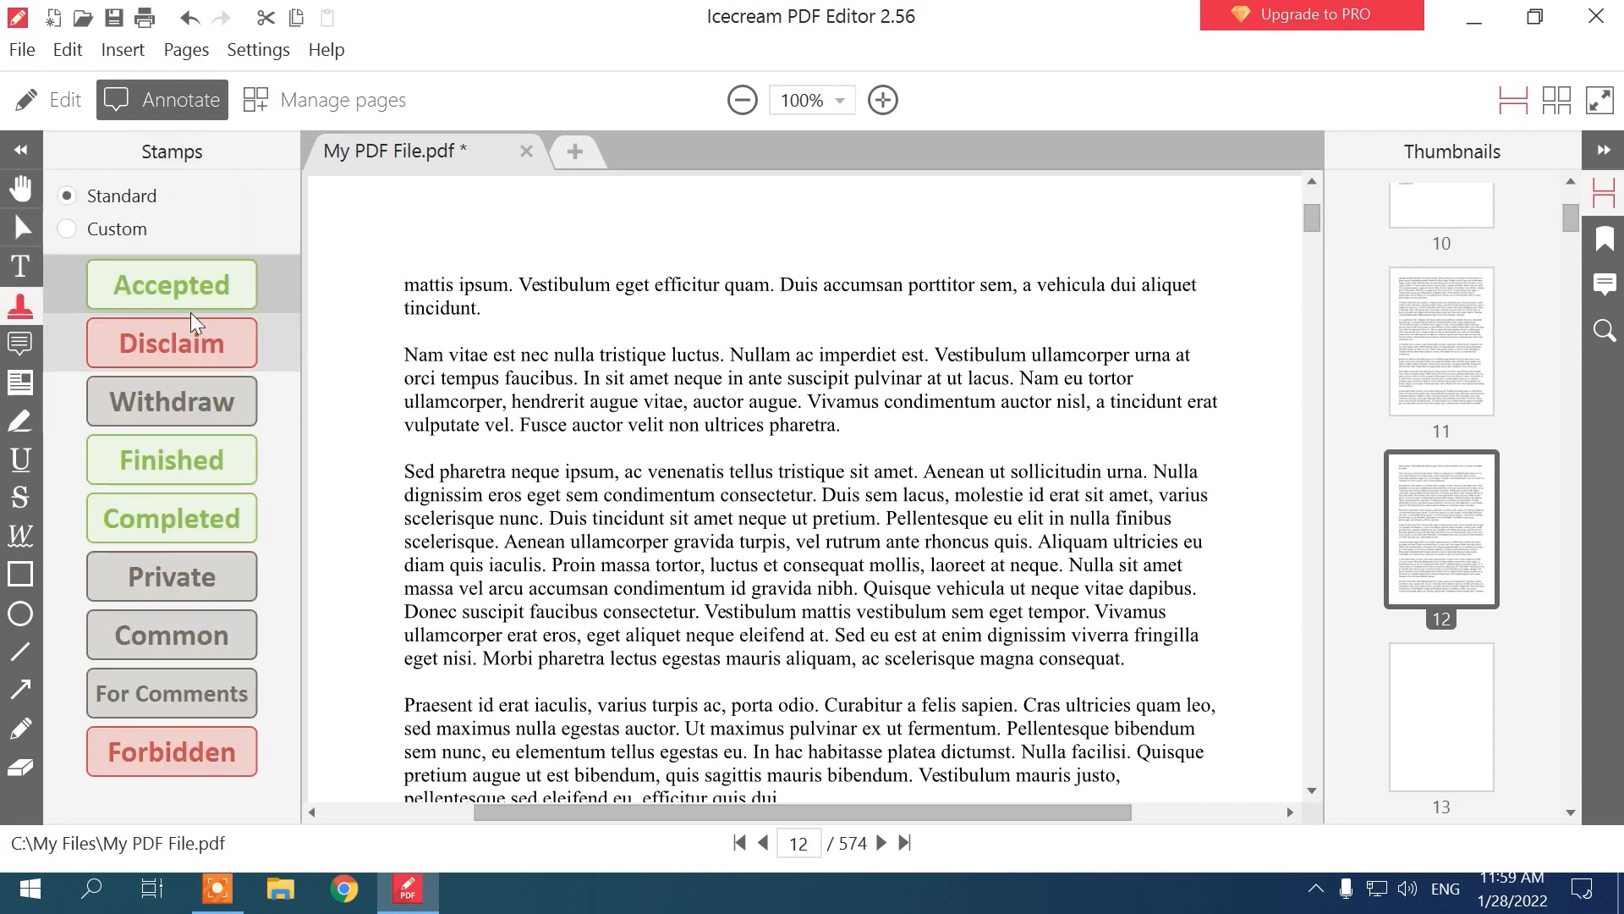
left_click(171, 285)
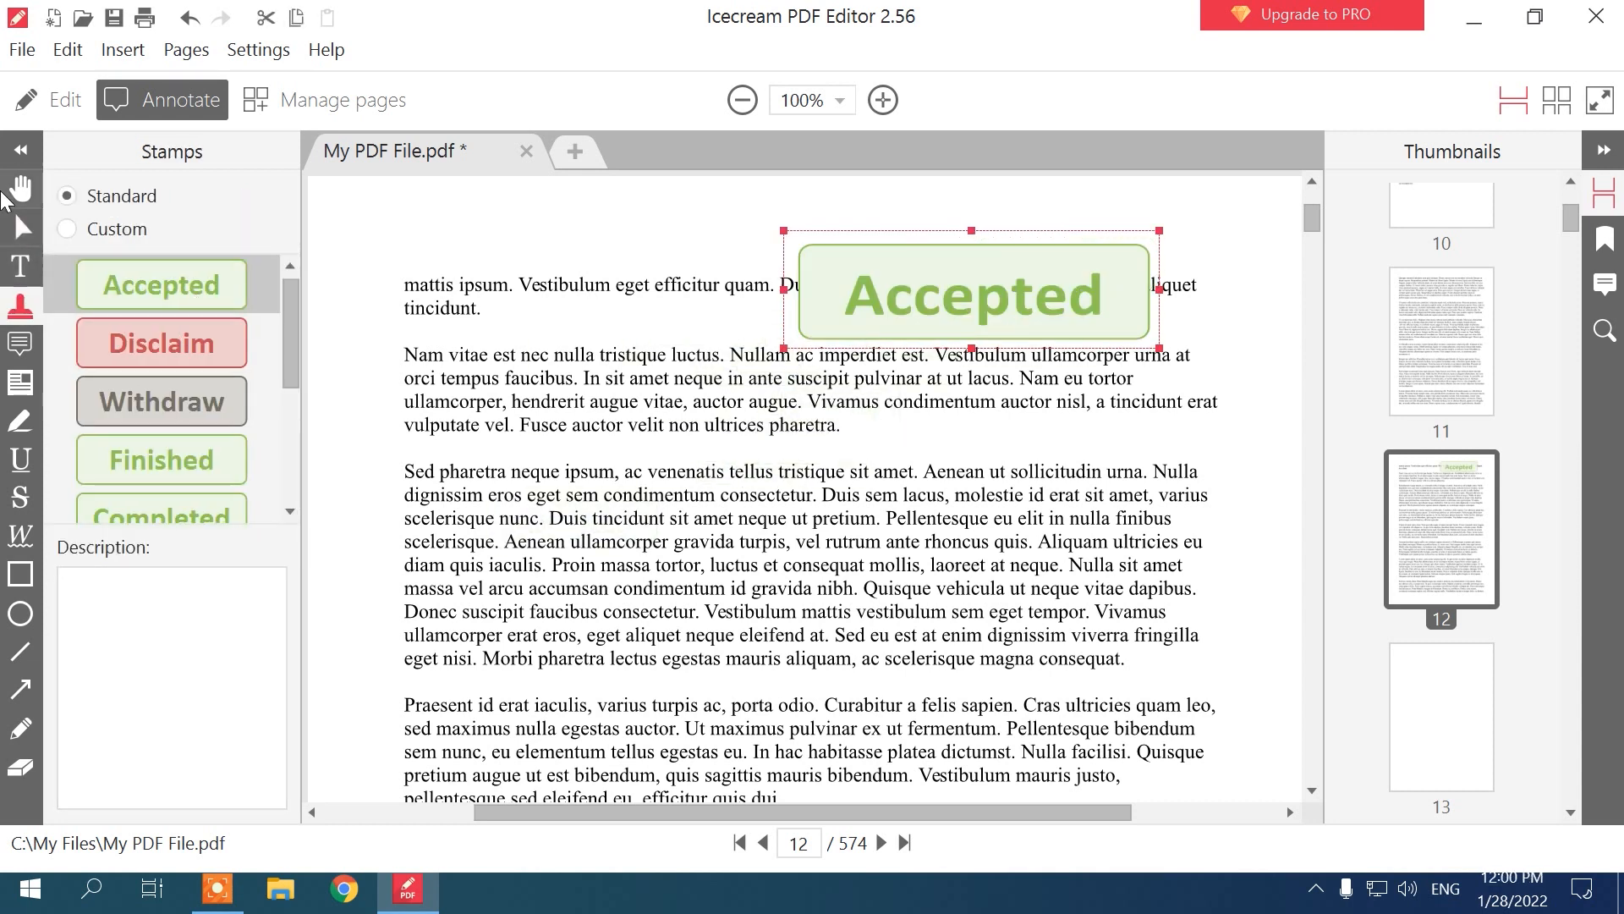
left_click(763, 866)
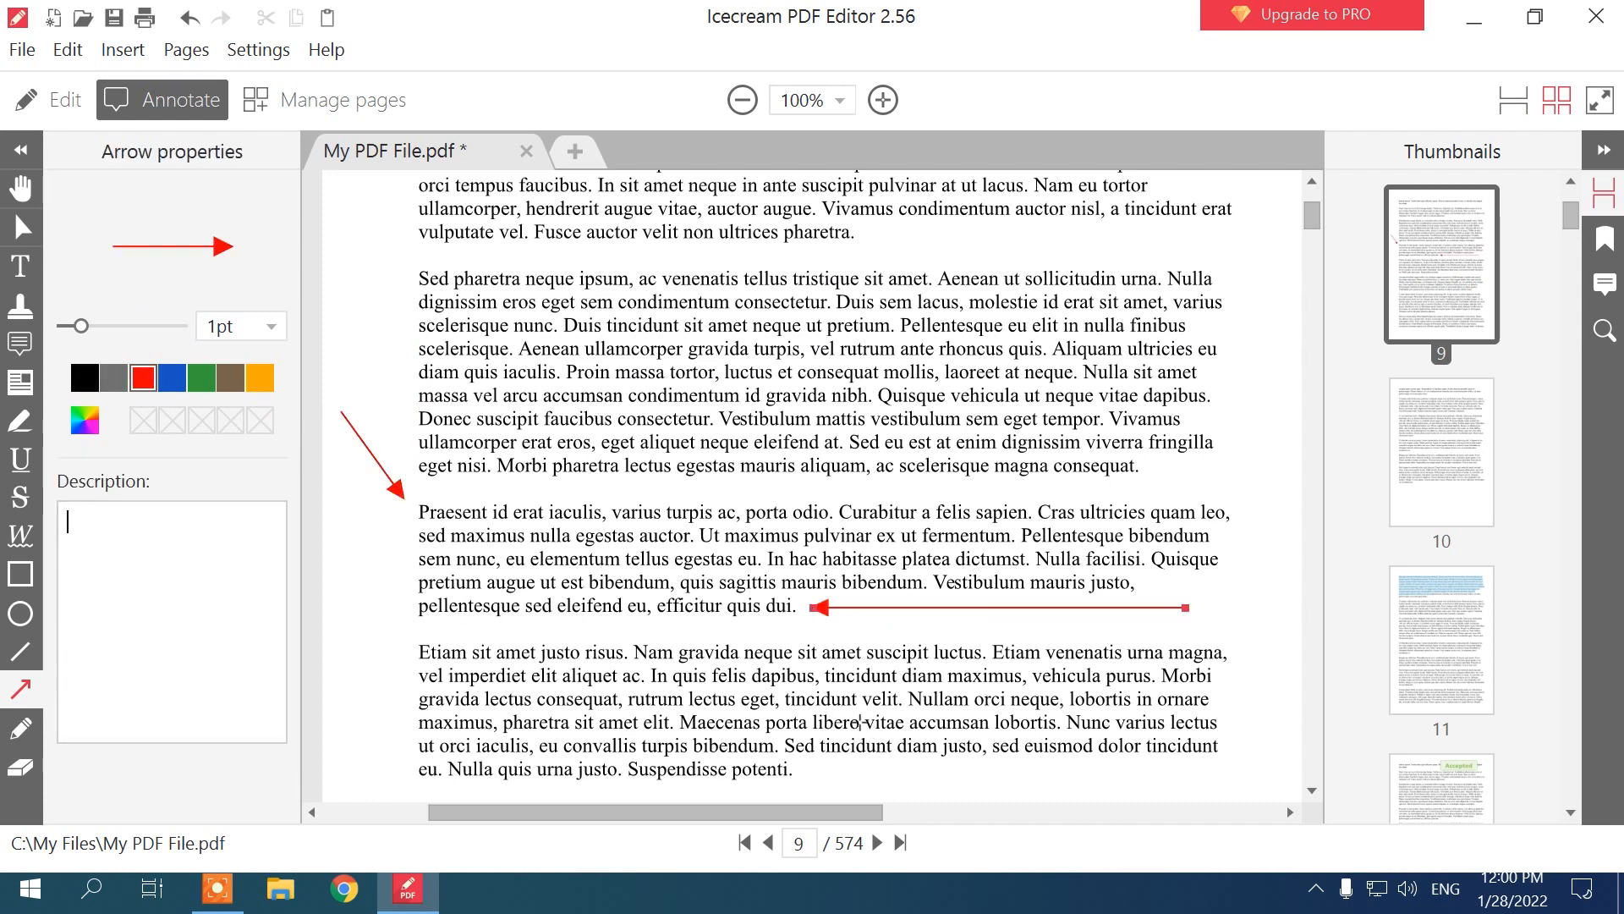
left_click(52, 98)
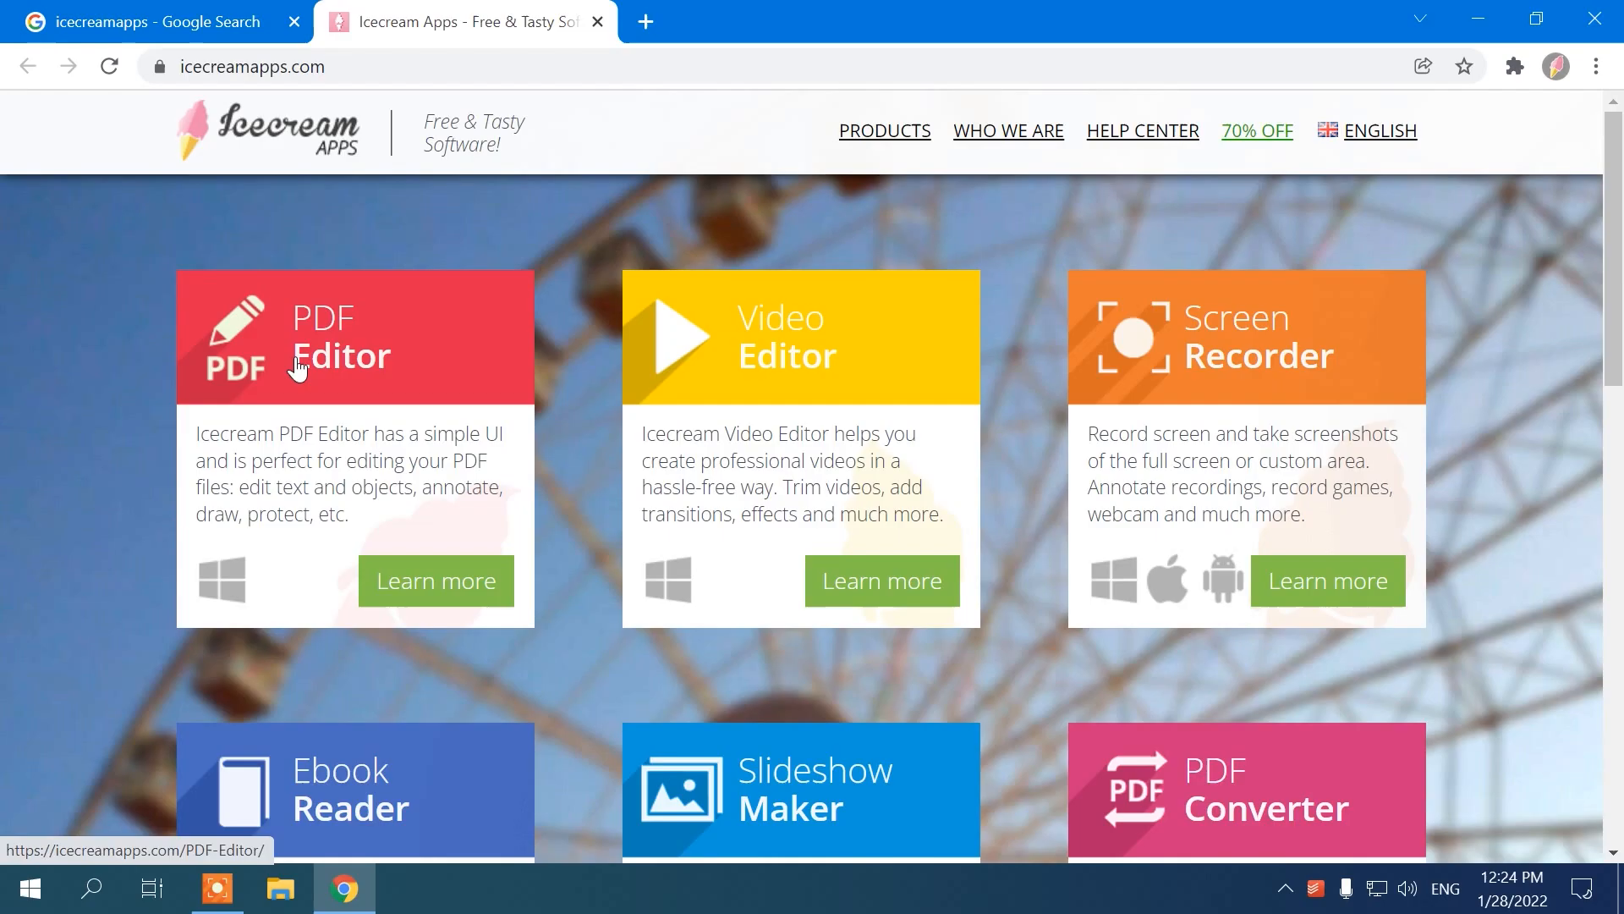
Step: View the PDF Editor product page features and start its Free Download
left_click(340, 356)
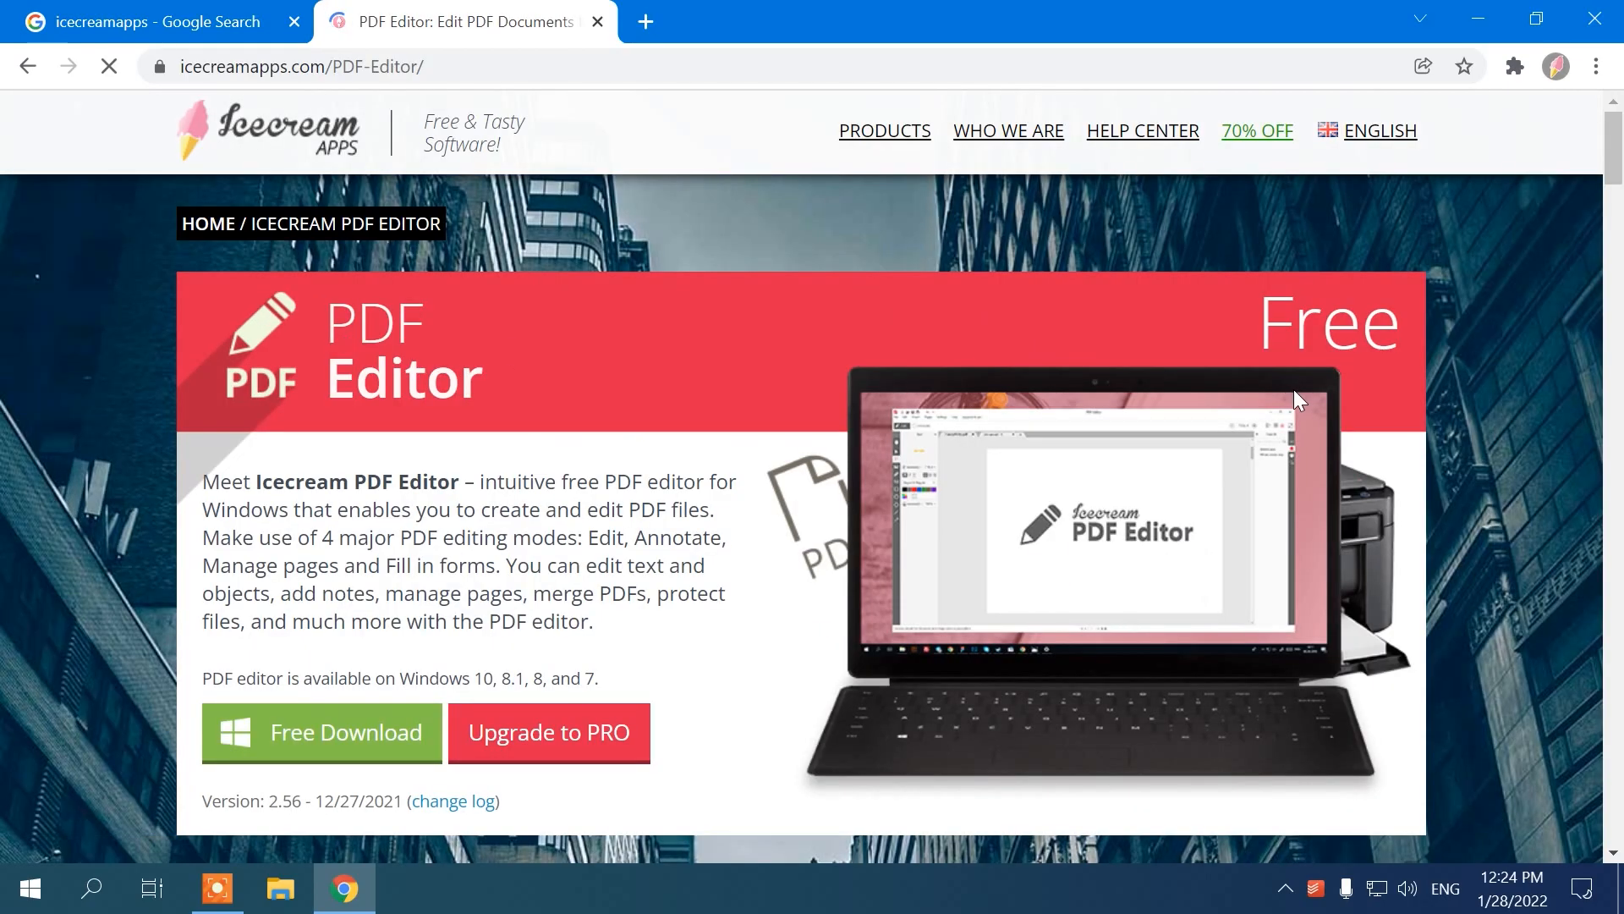
scroll("down", 3)
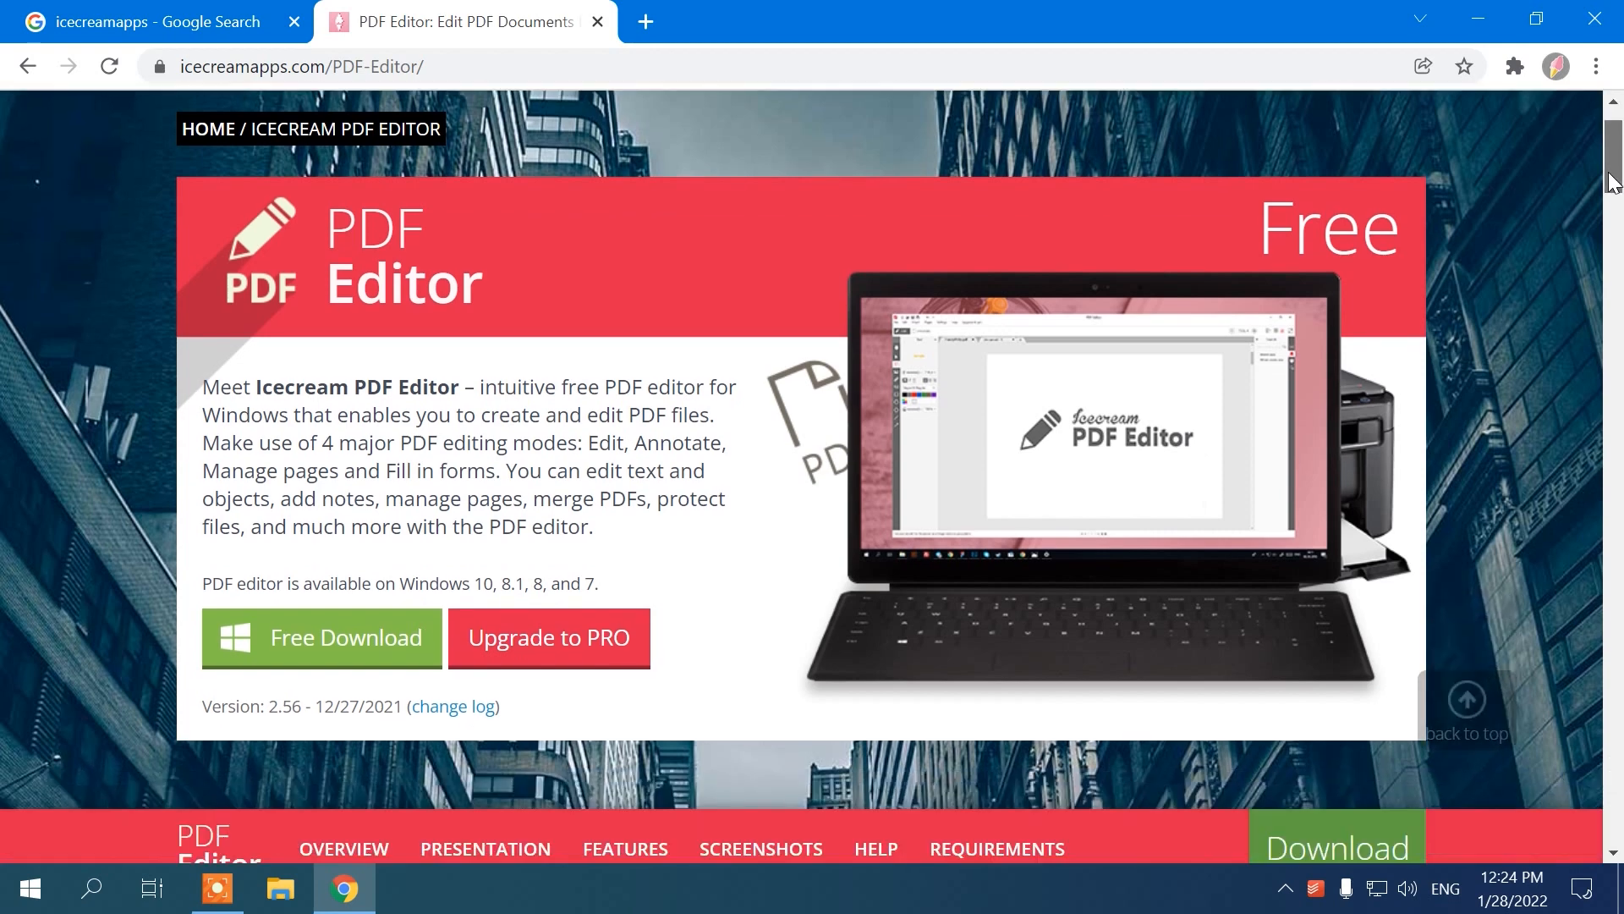
scroll("down", 3)
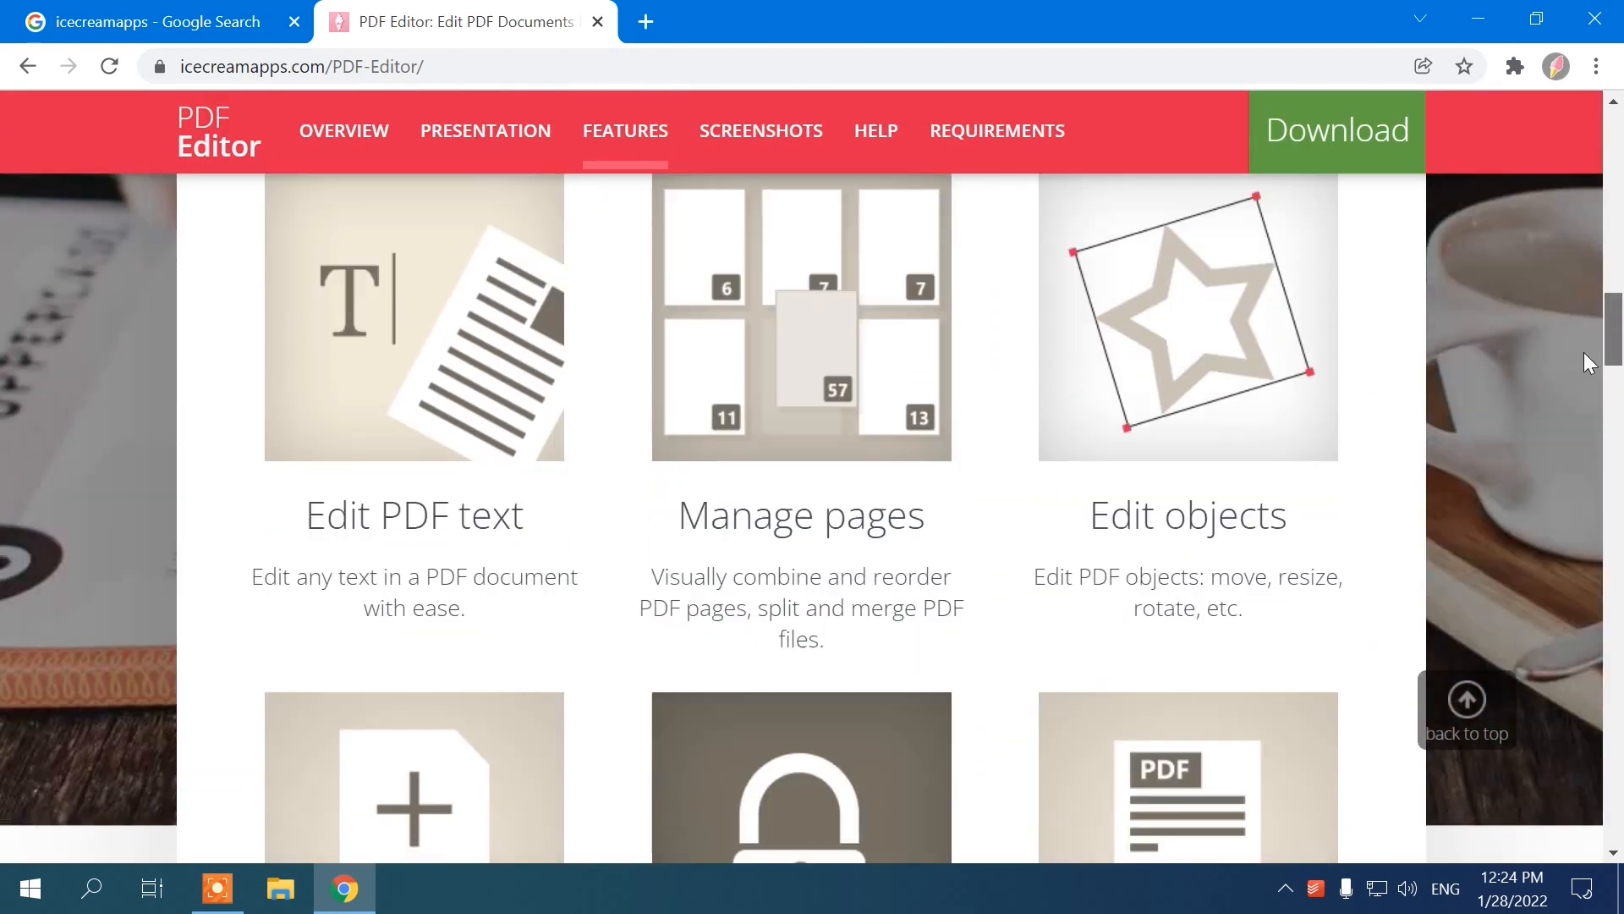
scroll("down", 3)
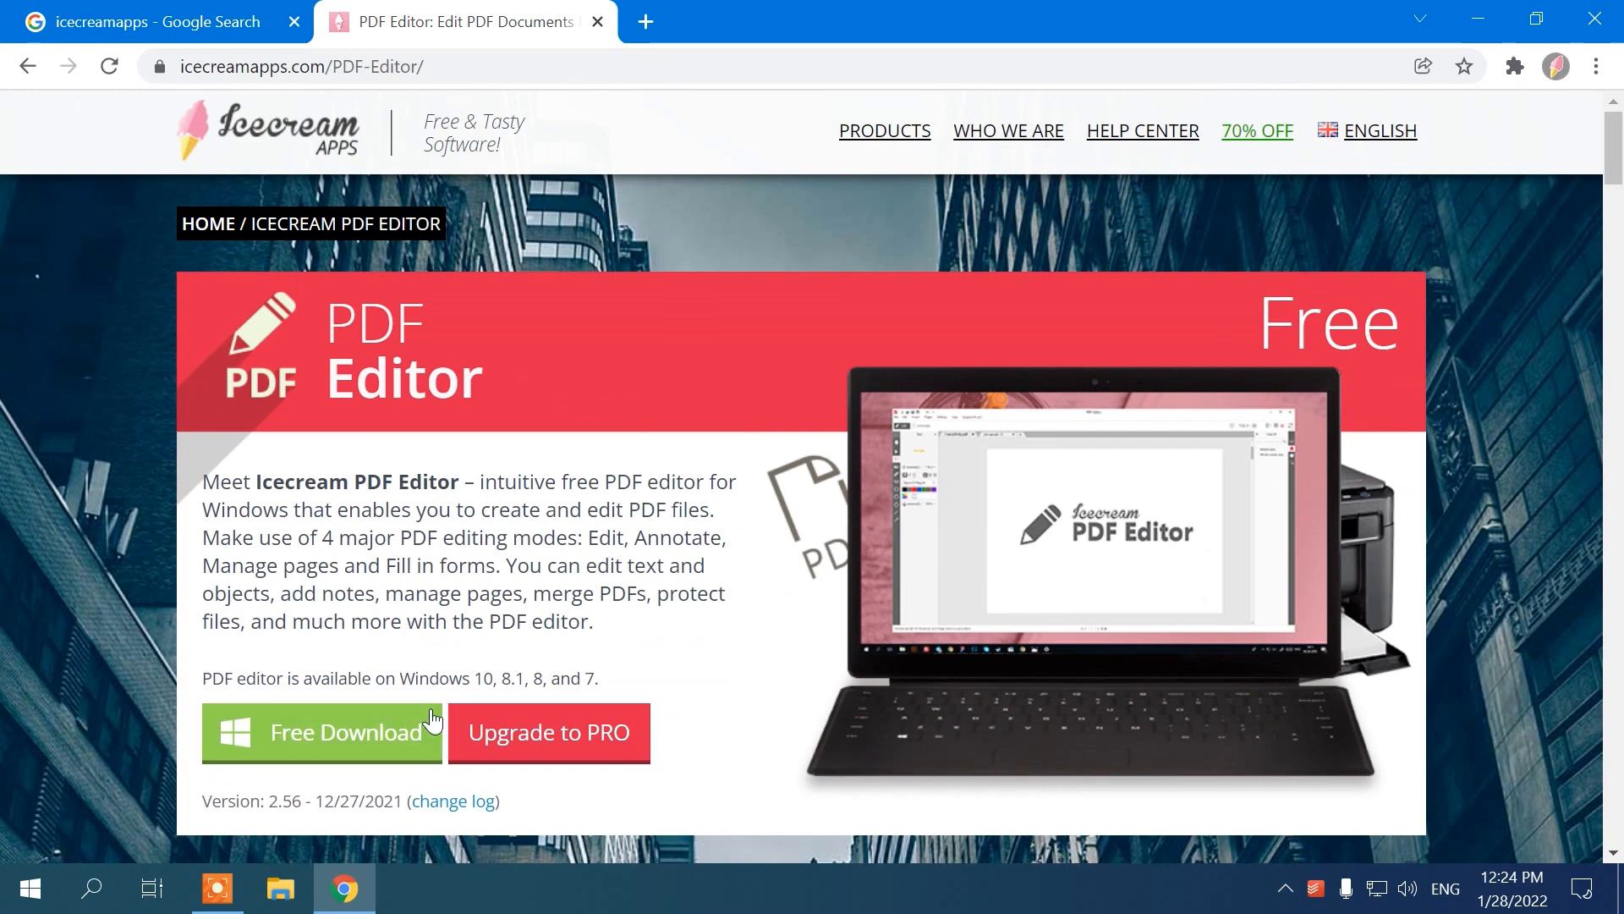
left_click(406, 887)
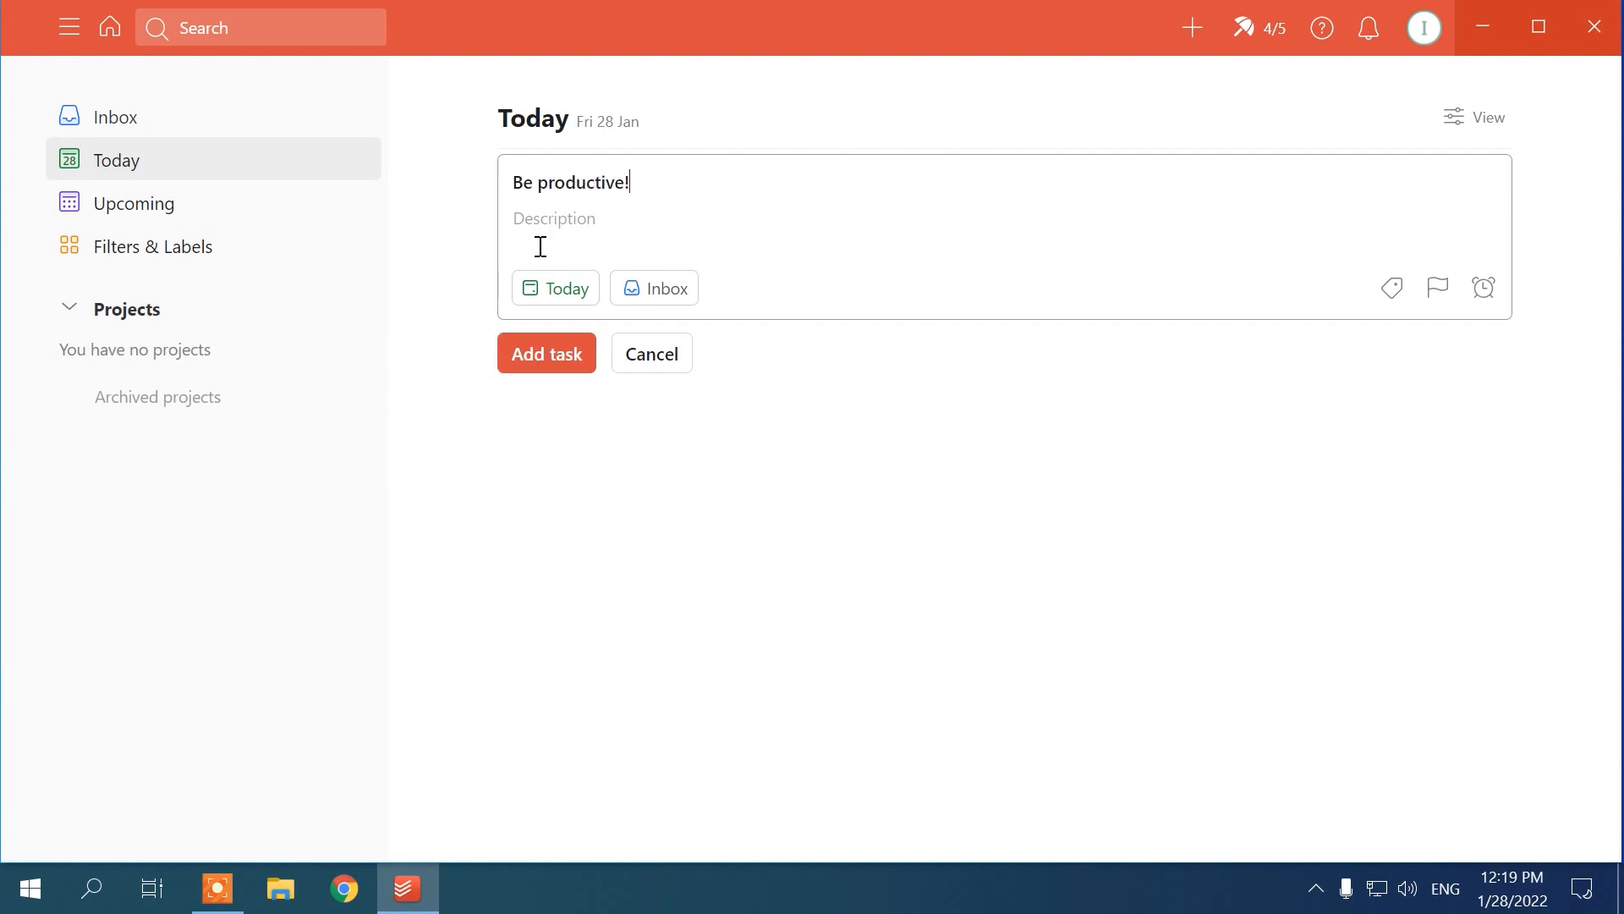
Step: Post a Hi! comment on the Inbox and close the comments panel
left_click(555, 288)
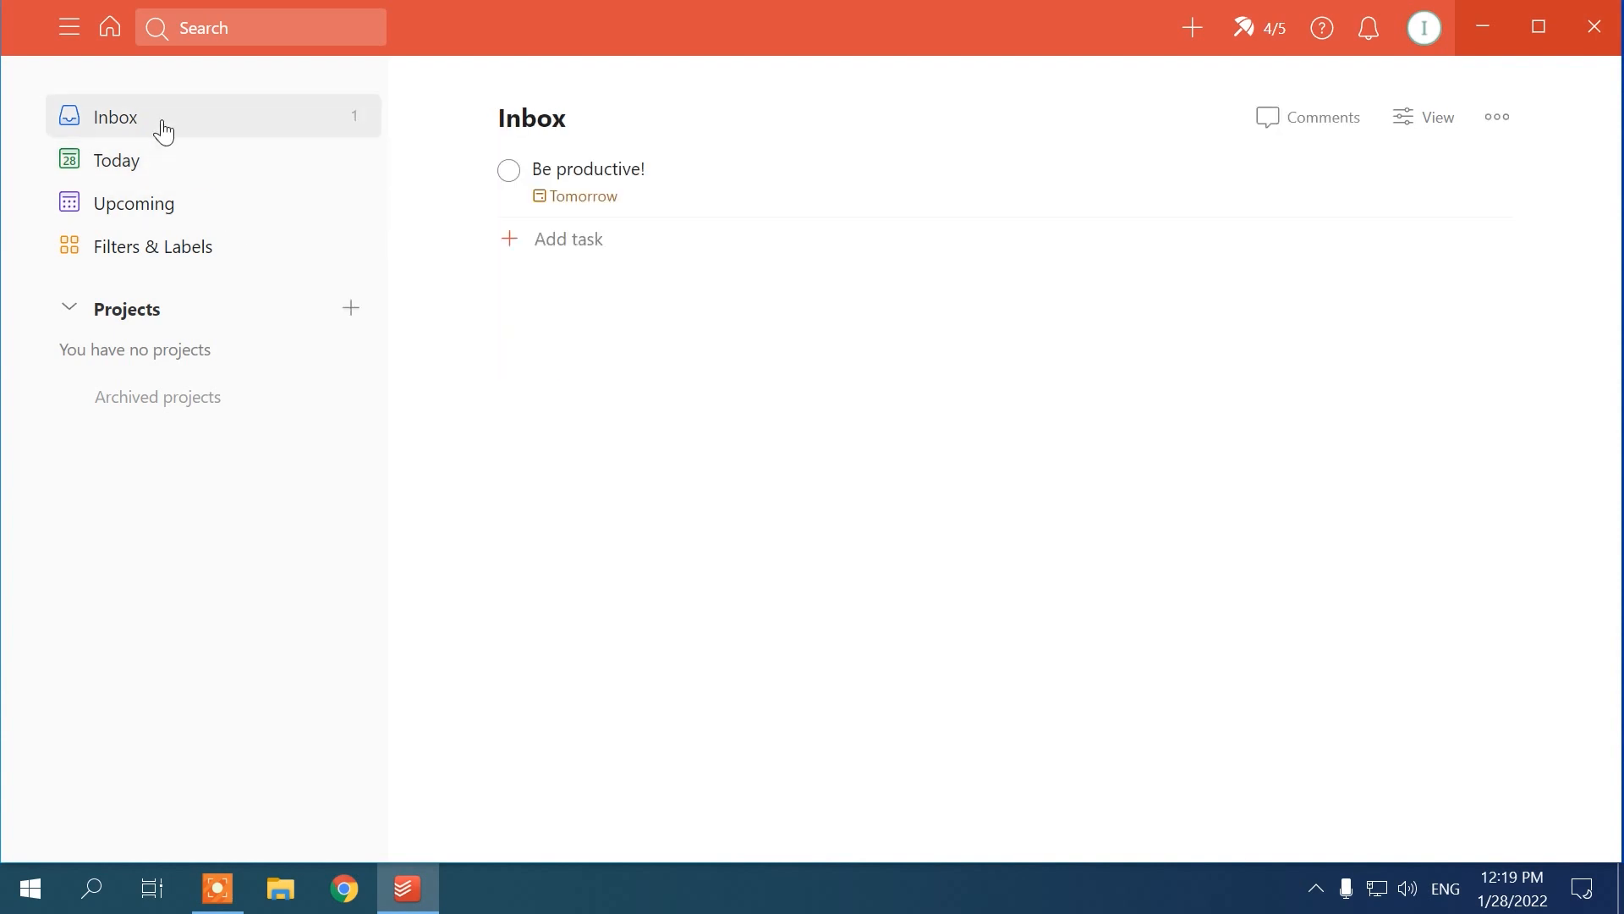
left_click(1310, 117)
type("Ho")
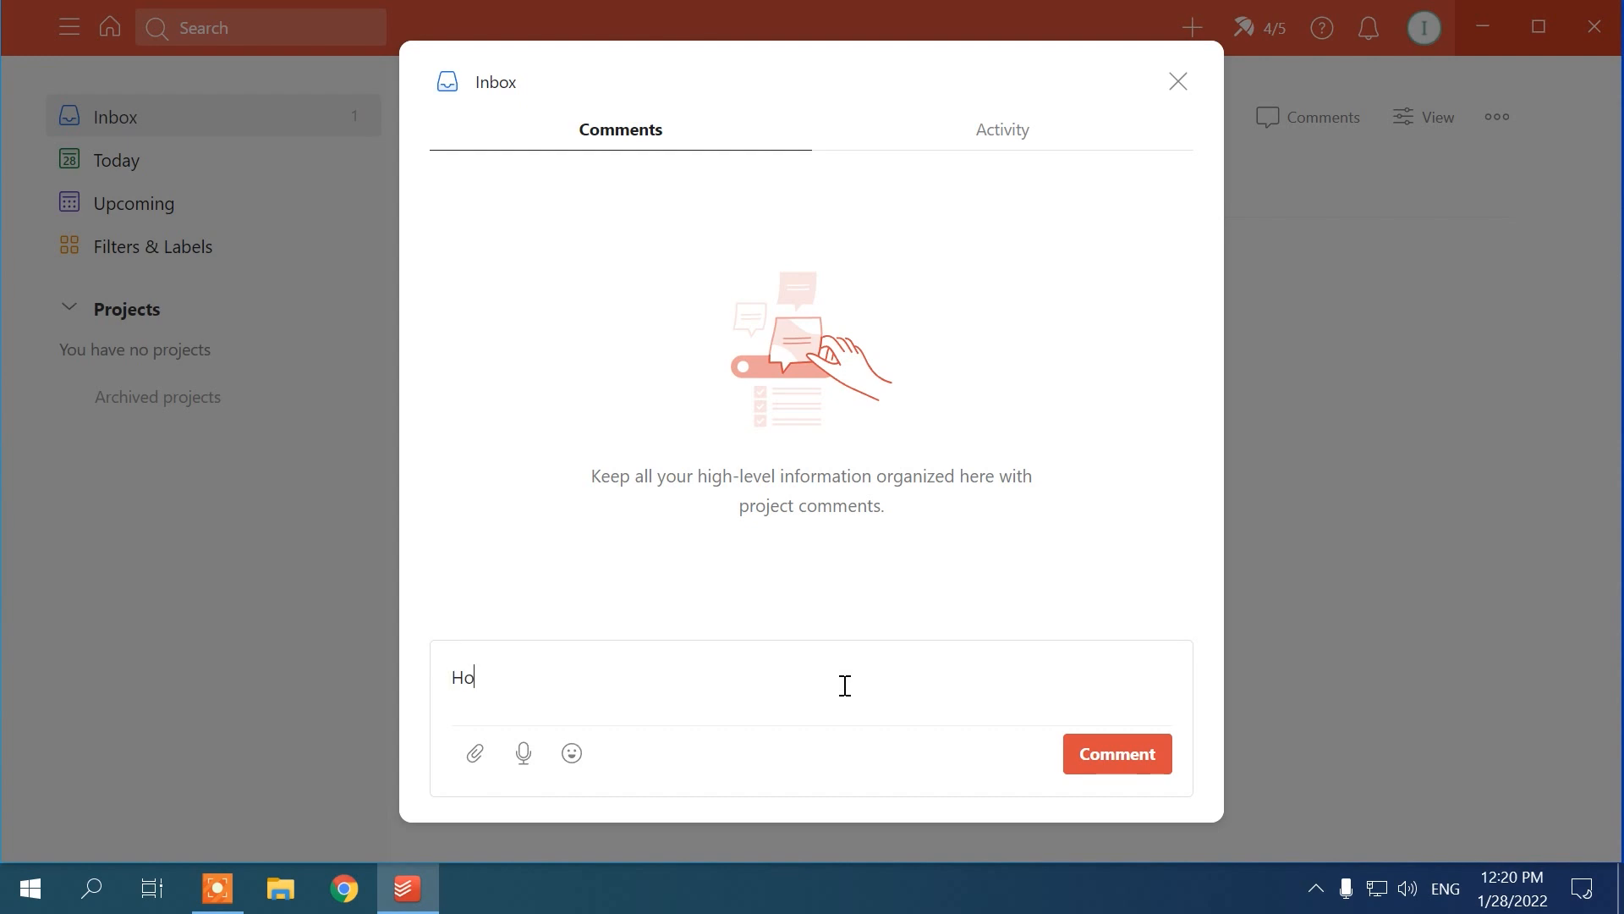
left_click(1117, 755)
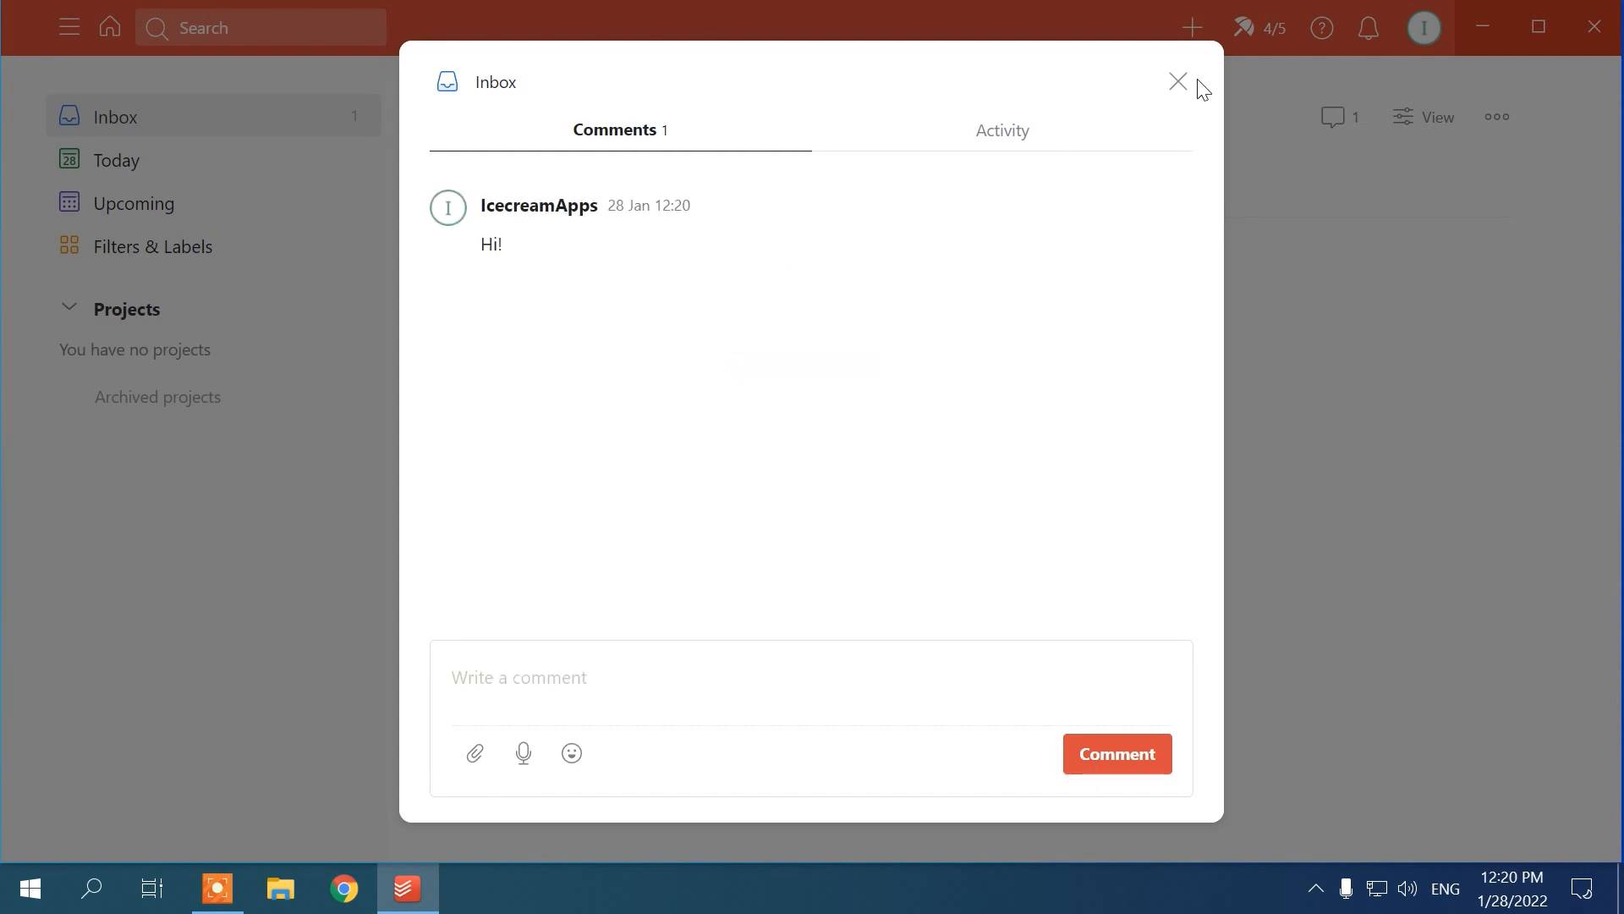
left_click(1178, 81)
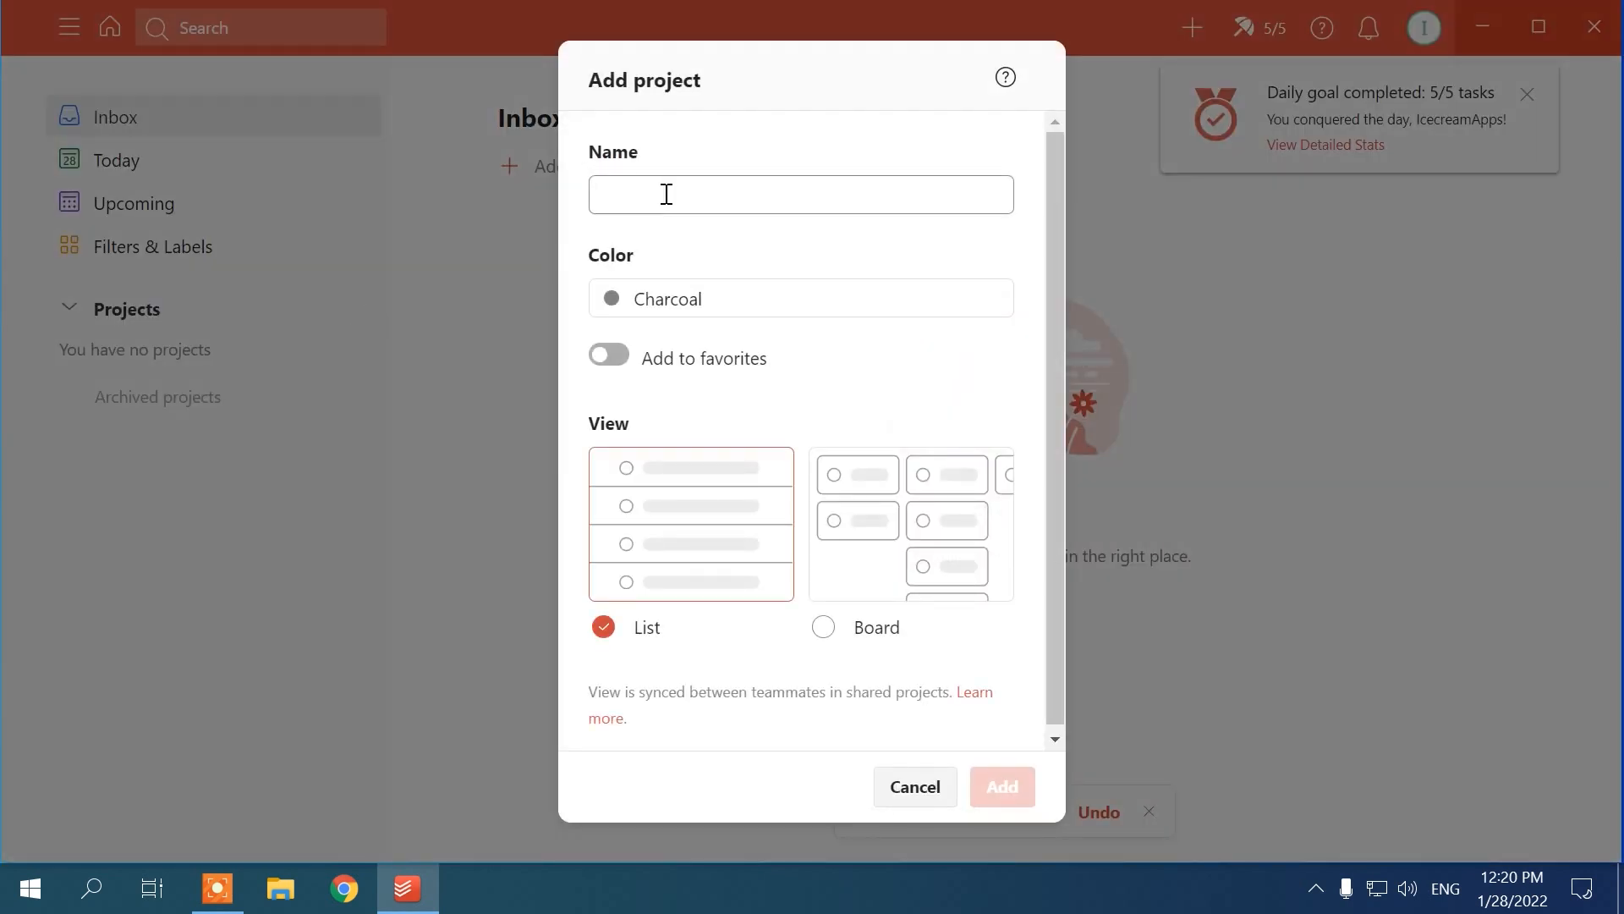
Step: Create the new Icecream project with Blue as its colour
left_click(802, 298)
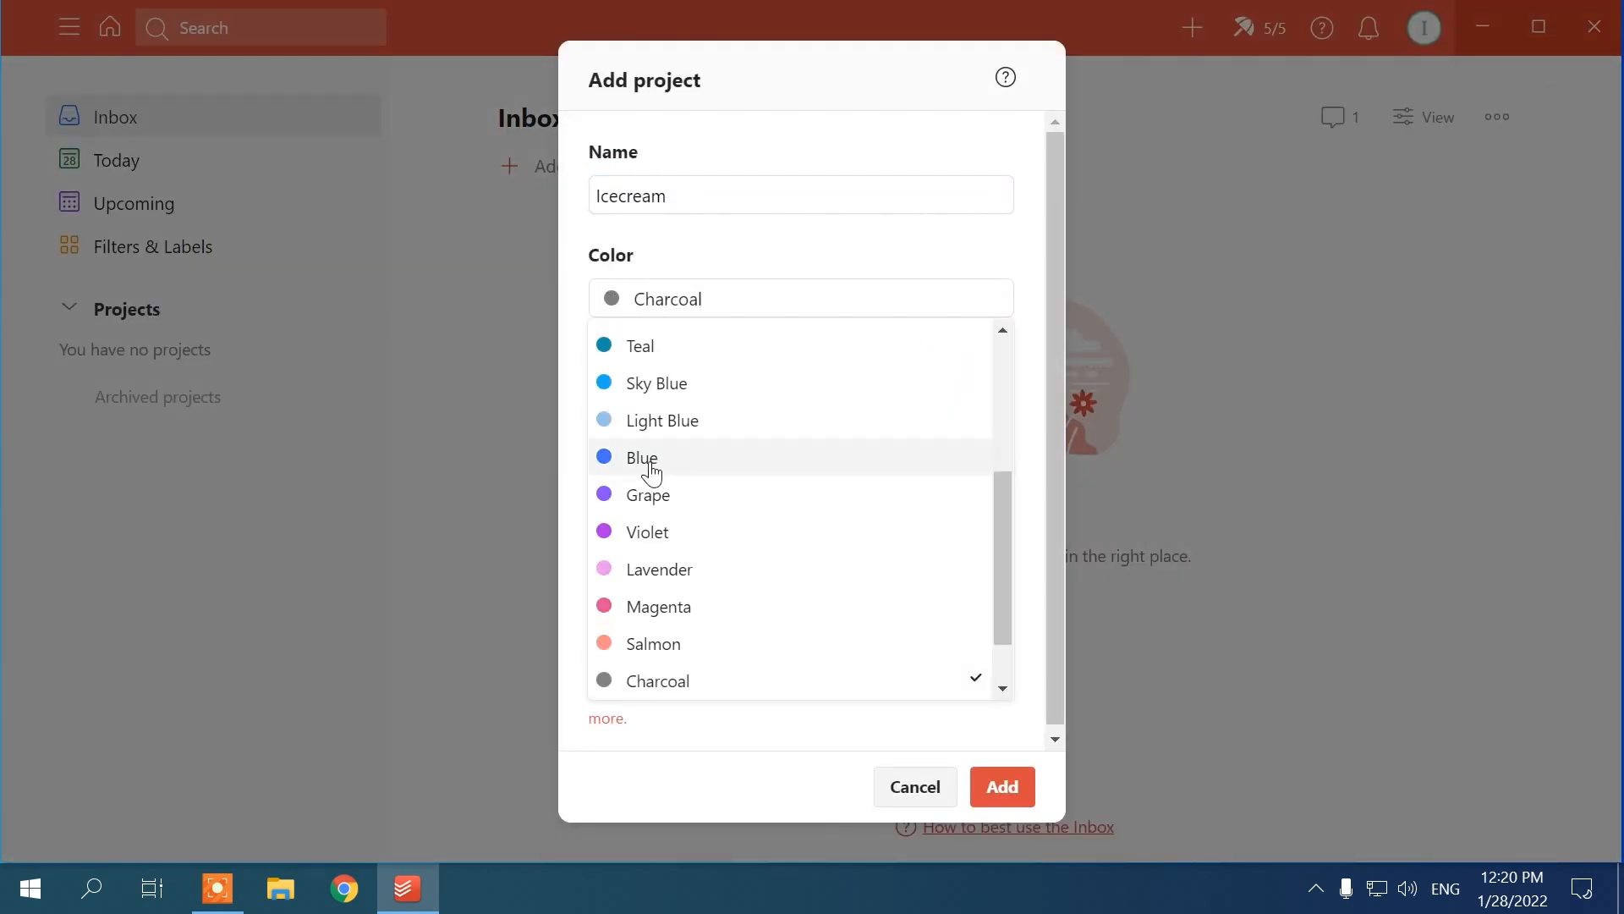
left_click(643, 457)
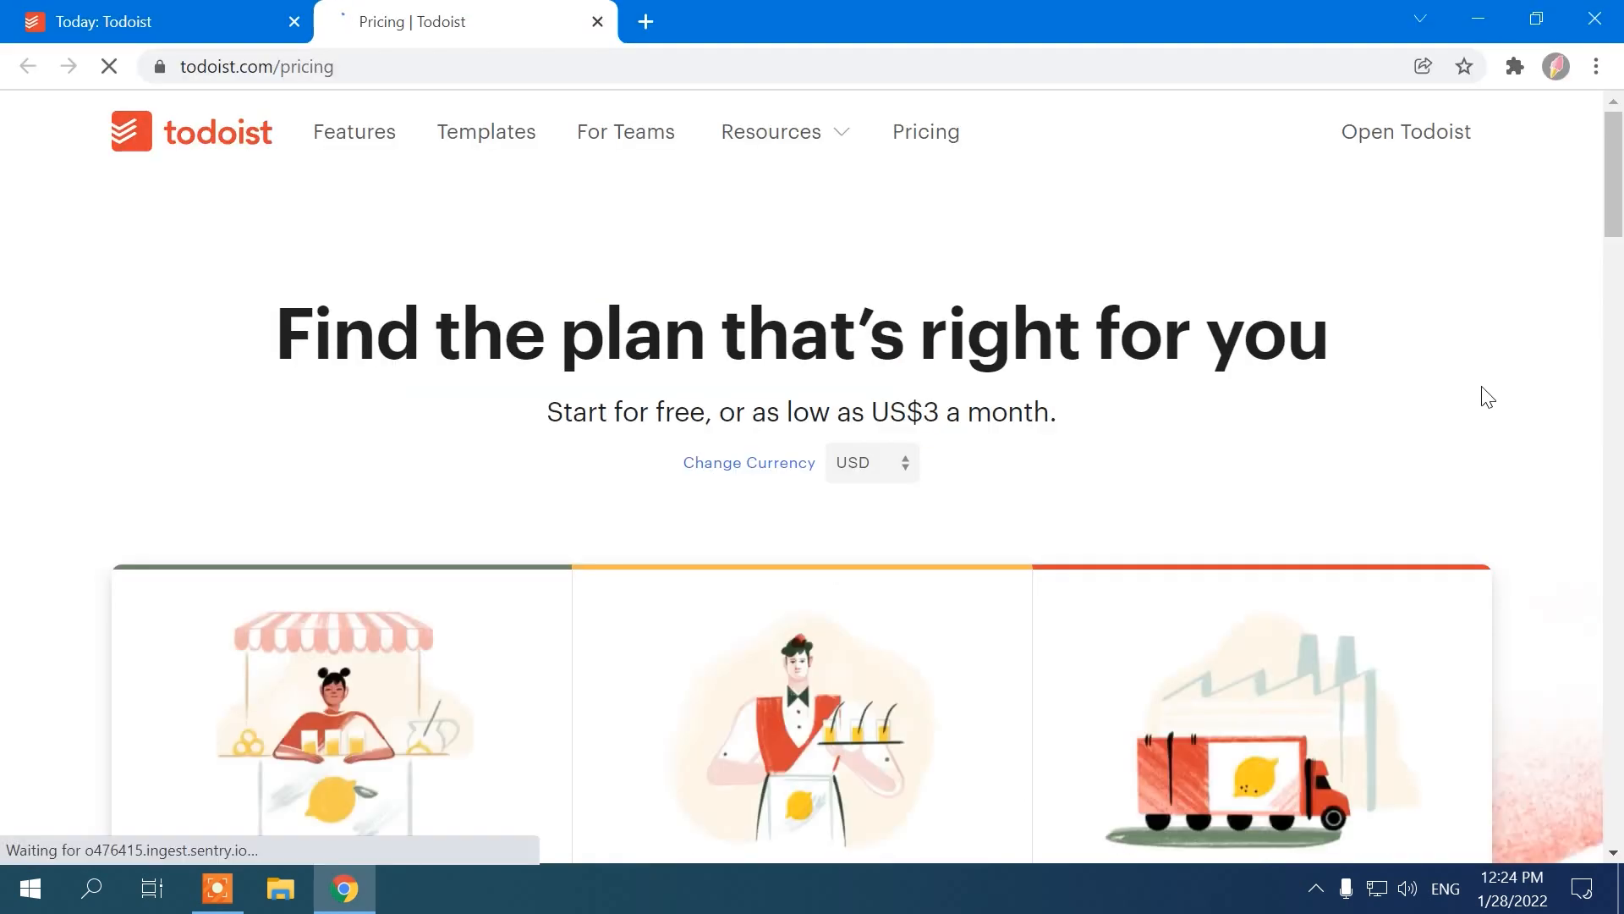
Step: Scroll the Todoist pricing page through the free, Pro and business plan features
scroll("down", 3)
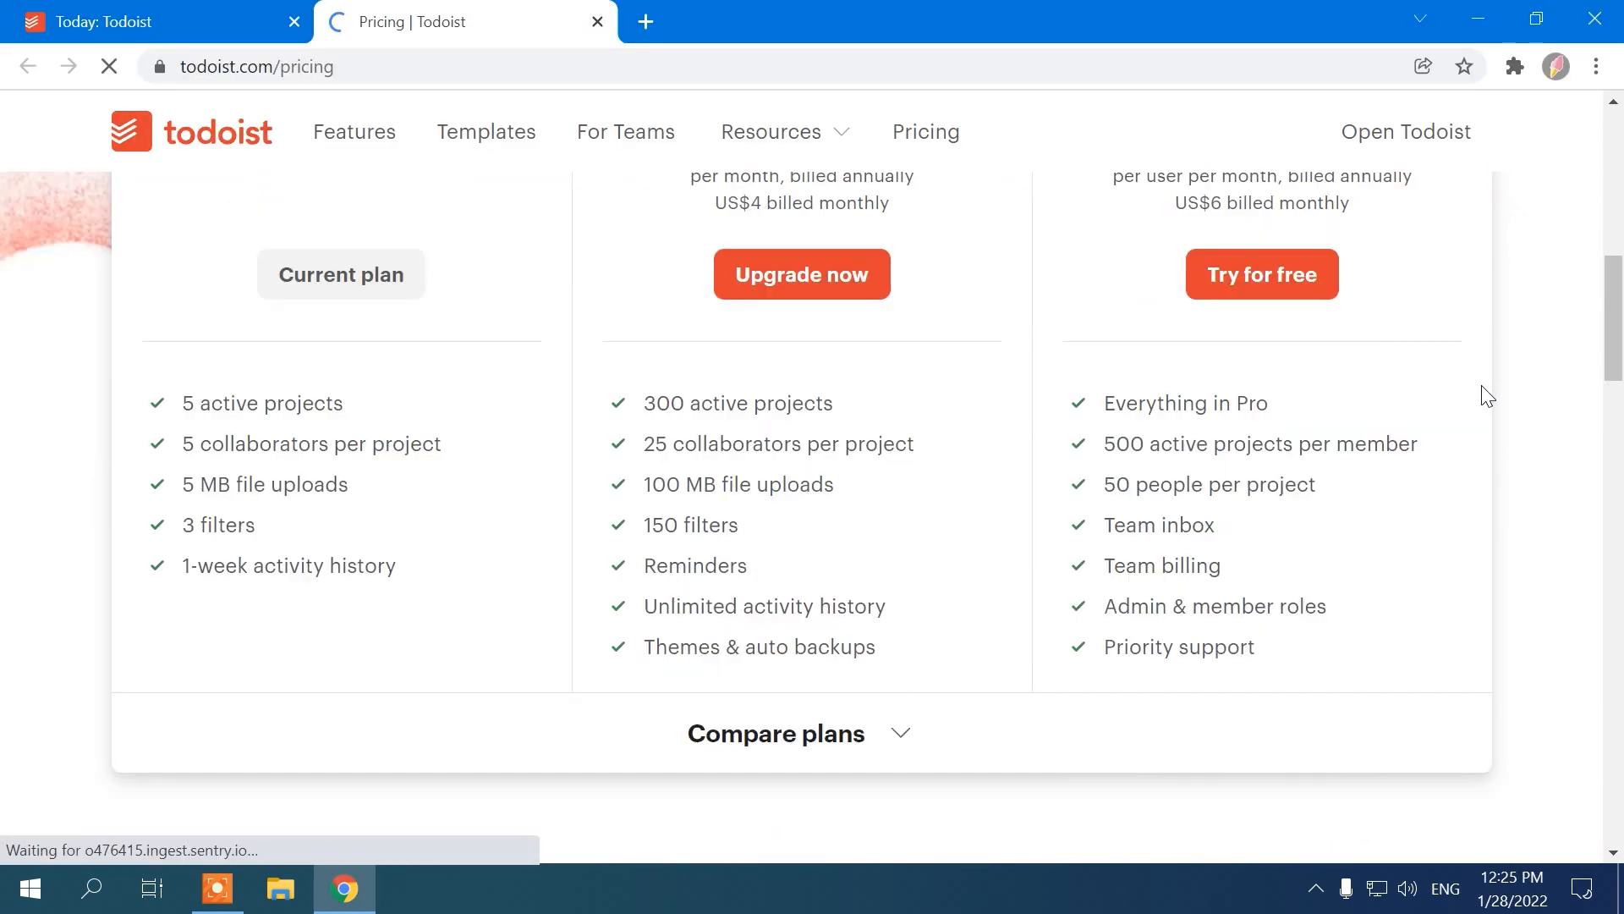
scroll("down", 3)
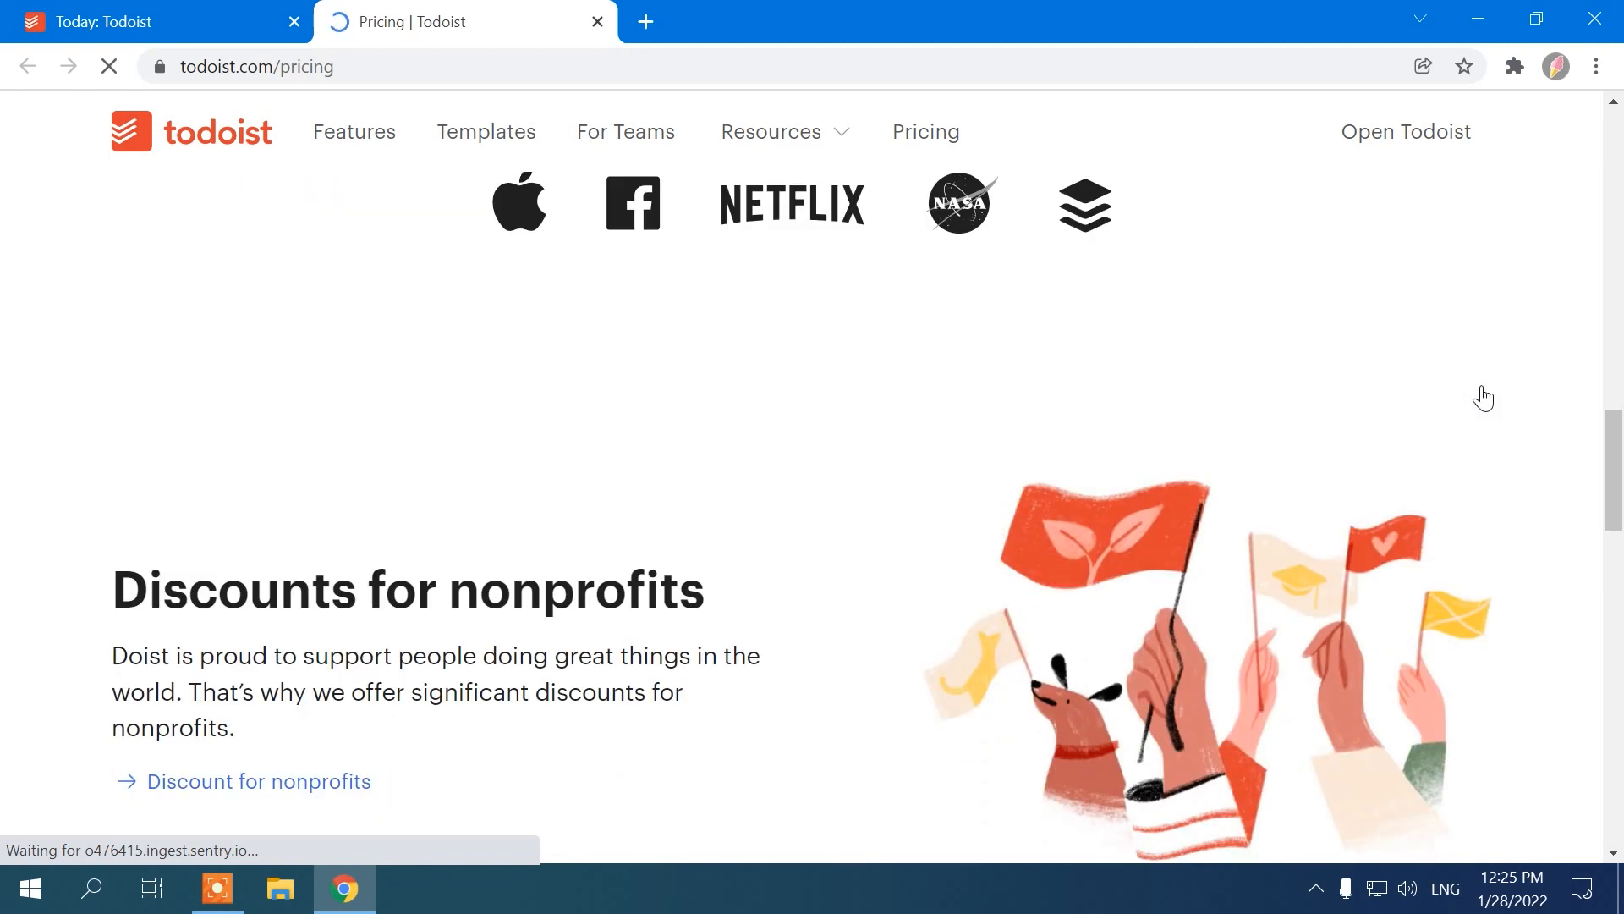
scroll("down", 3)
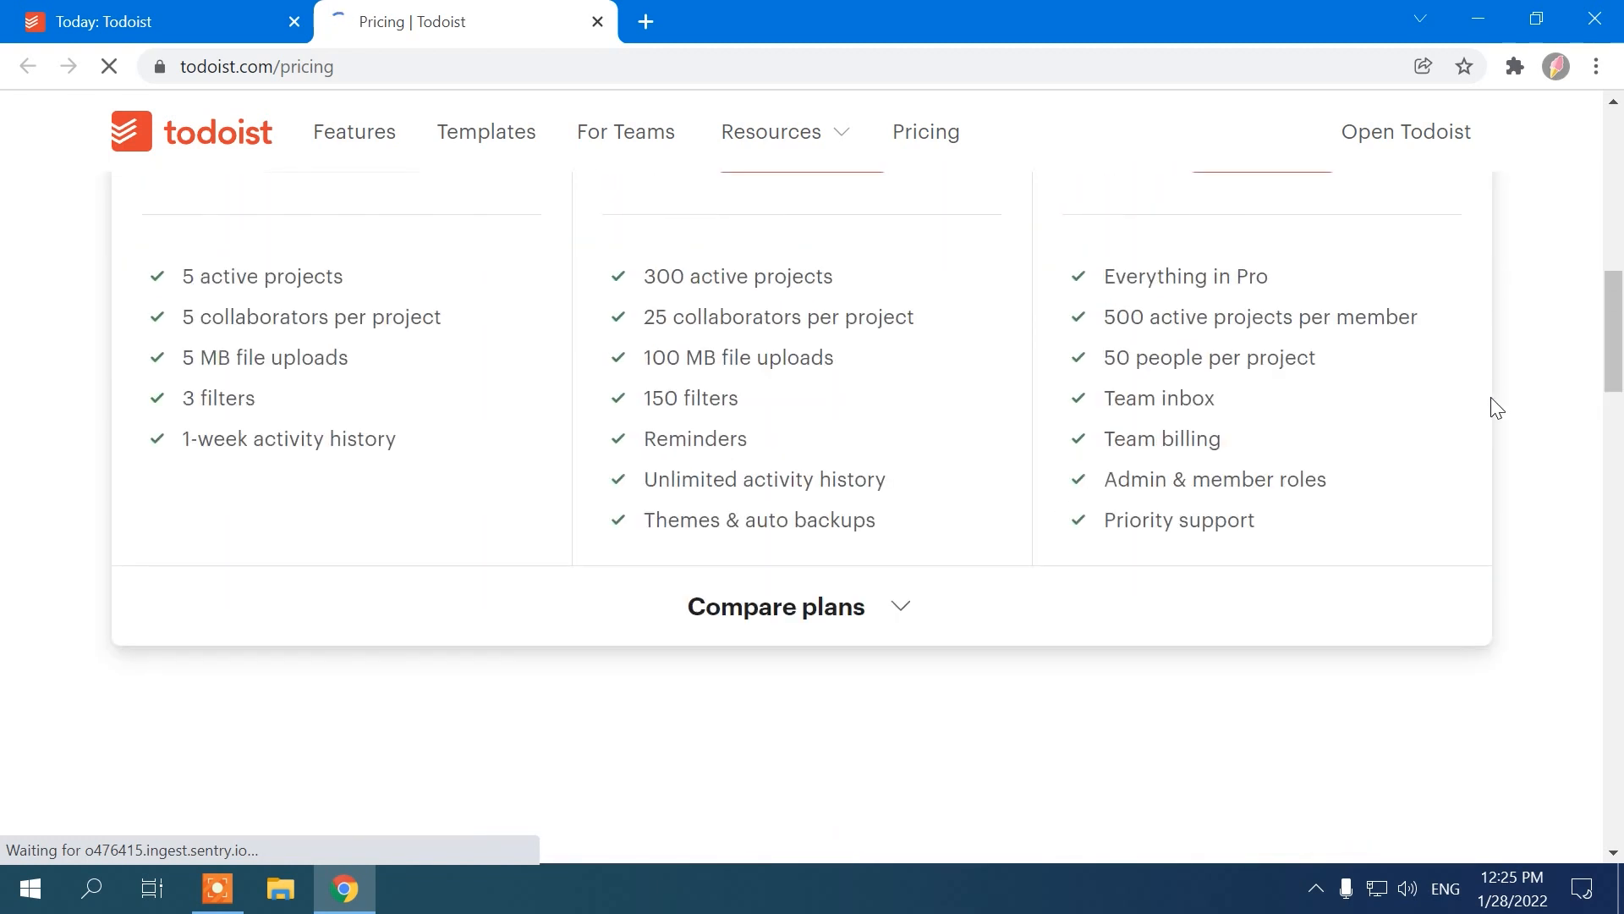
scroll("up", 3)
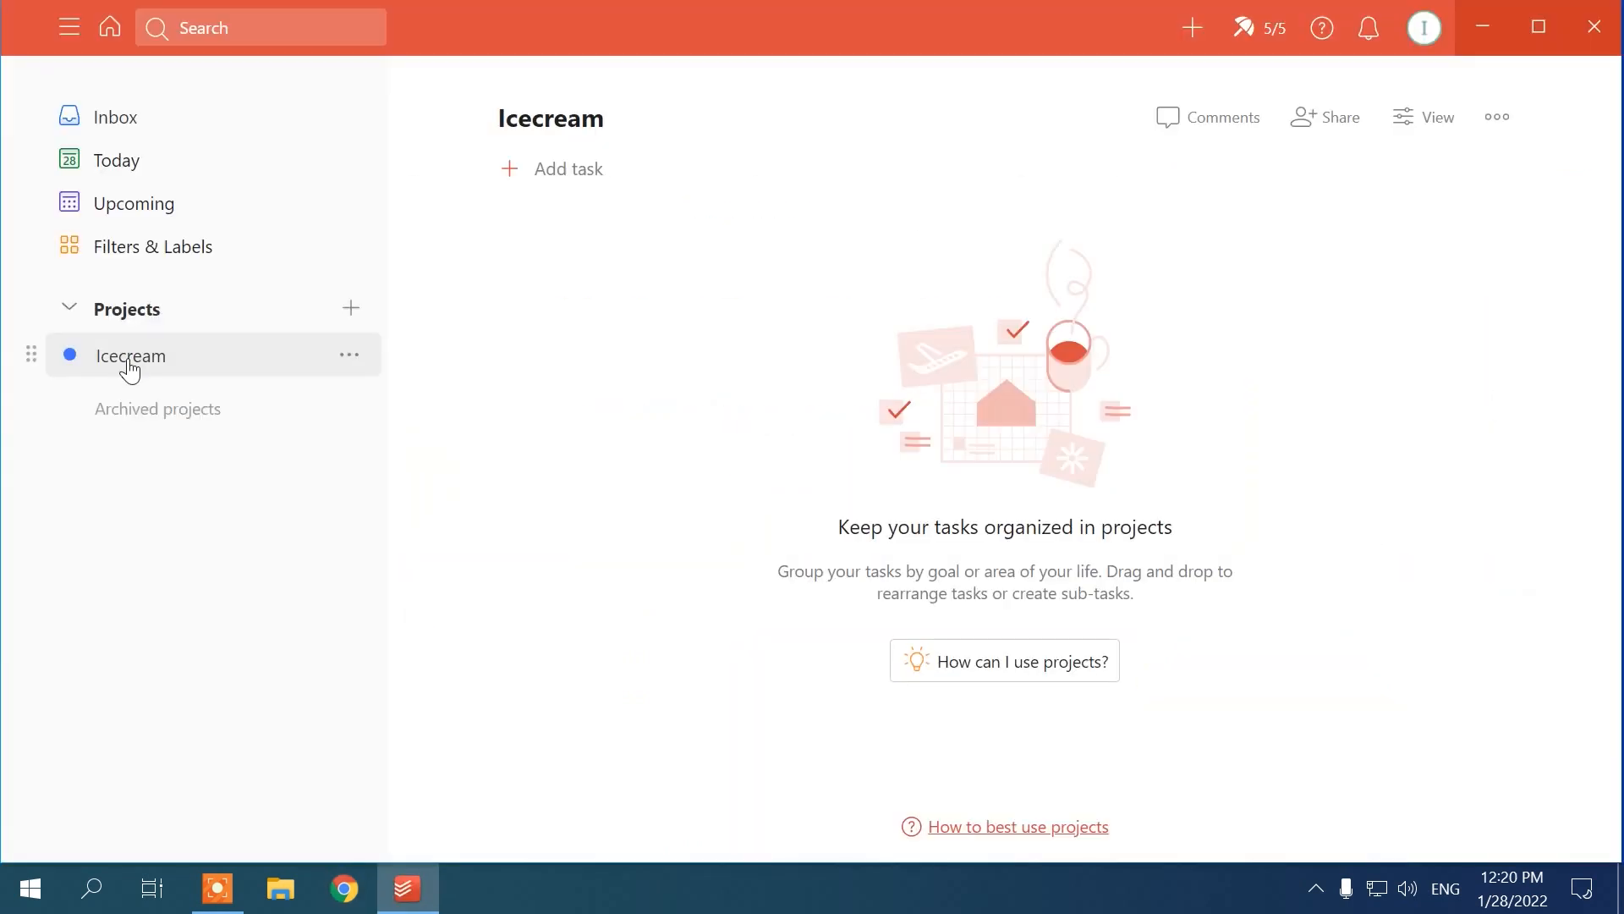
Step: Add the task Install IcecreamApps Applications to Icecream and schedule a due date
type("Install Icecream")
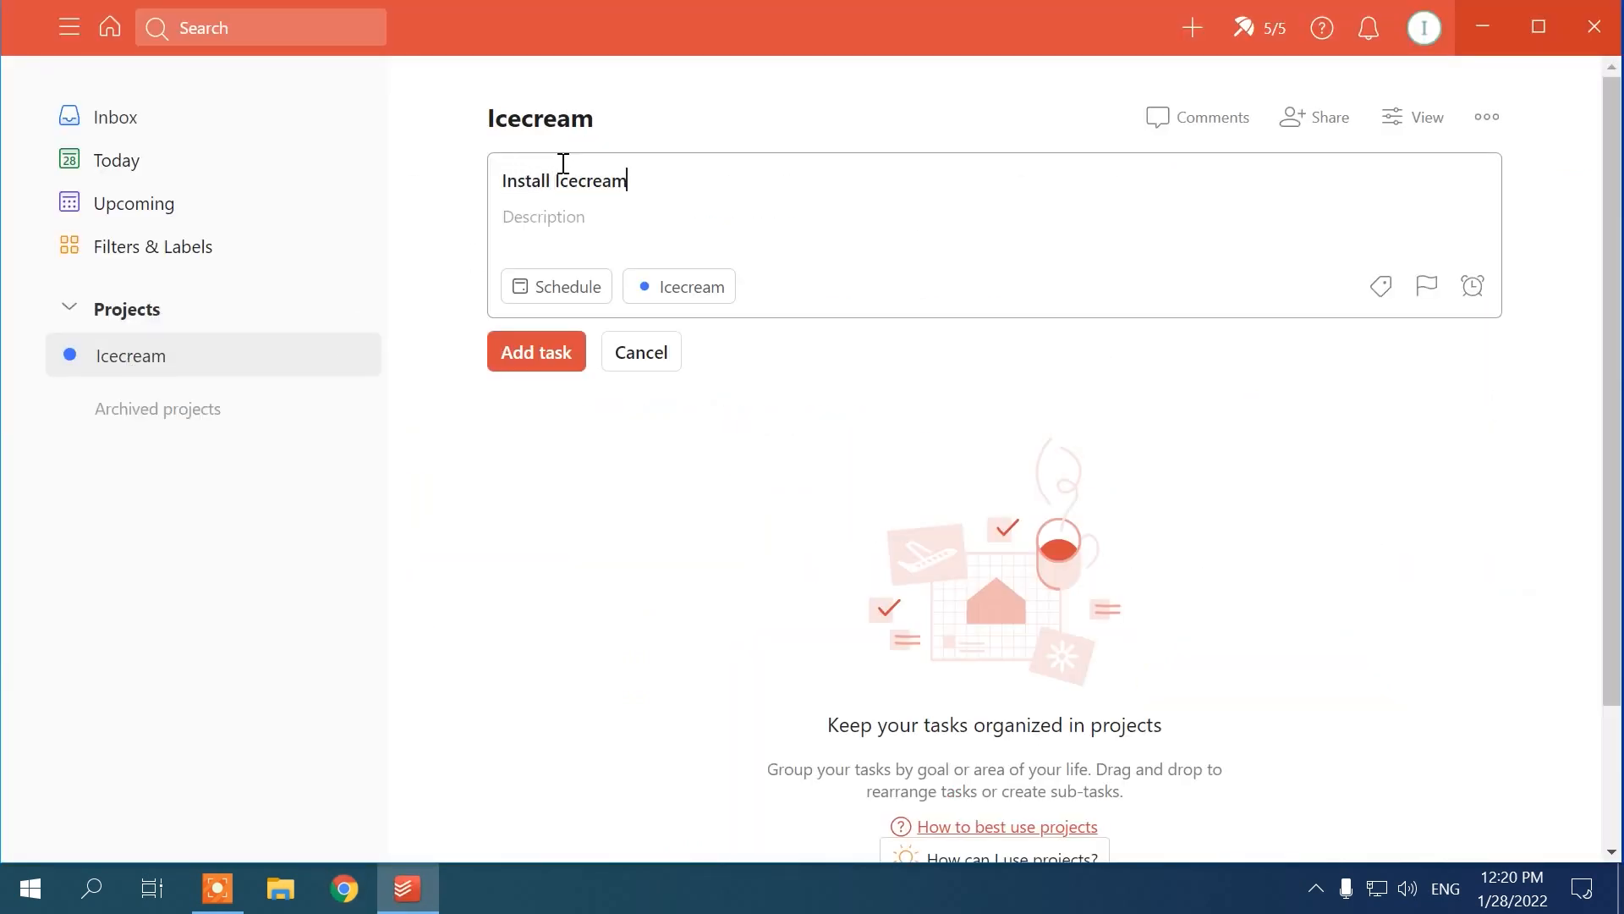
type("Apps Applications")
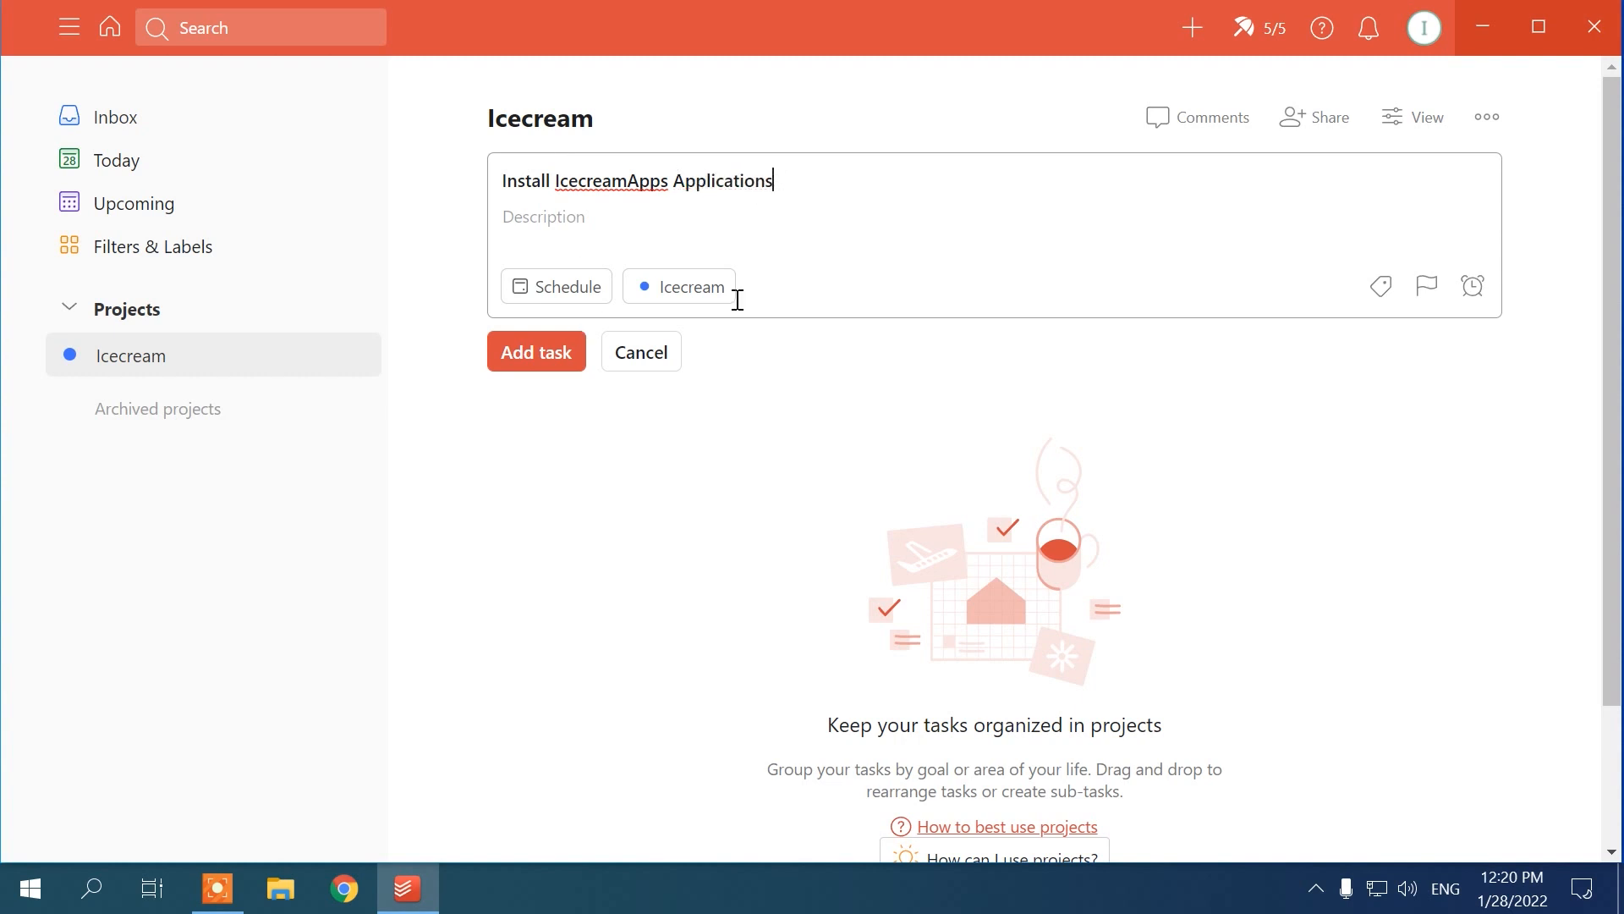
left_click(555, 286)
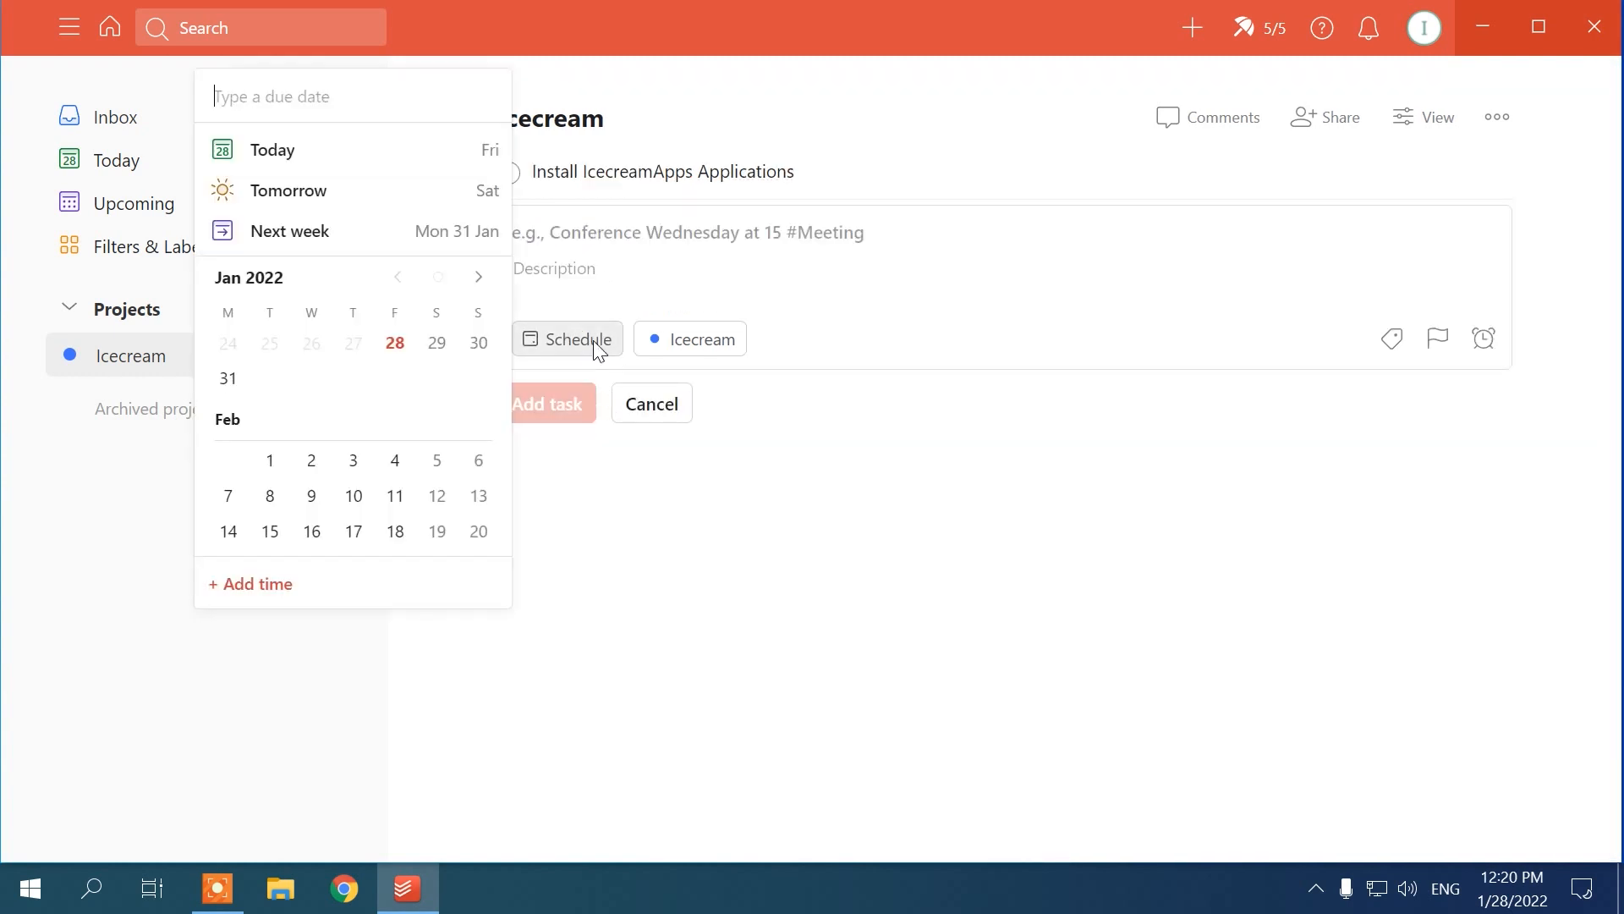
left_click(273, 149)
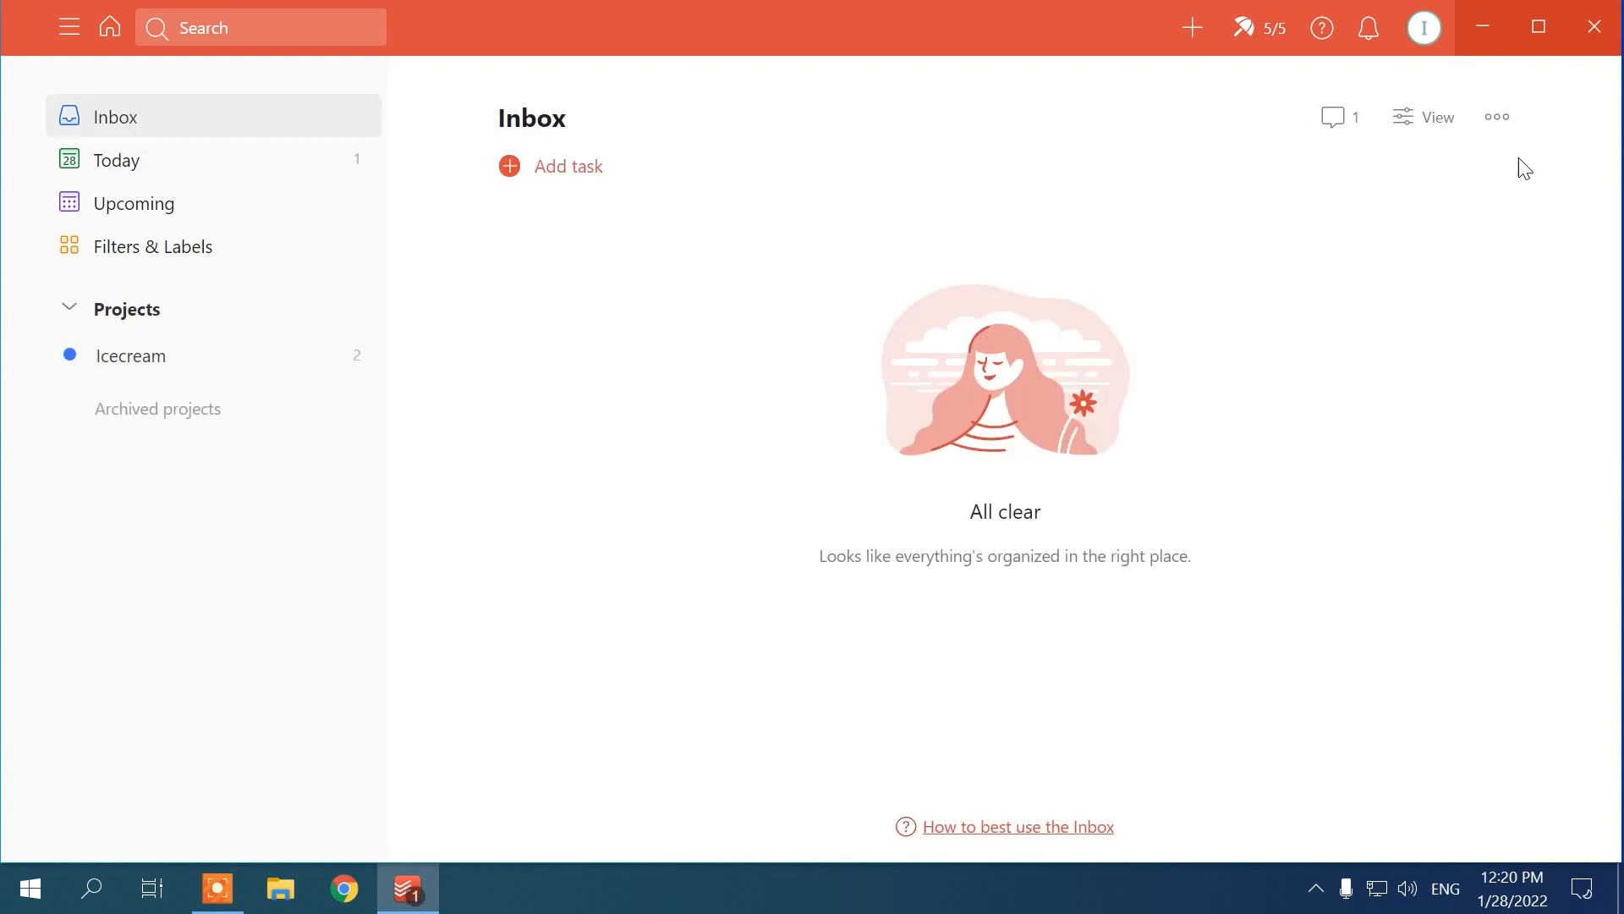
Step: View the productivity statistics and the daily task goal, then close Todoist
left_click(1259, 27)
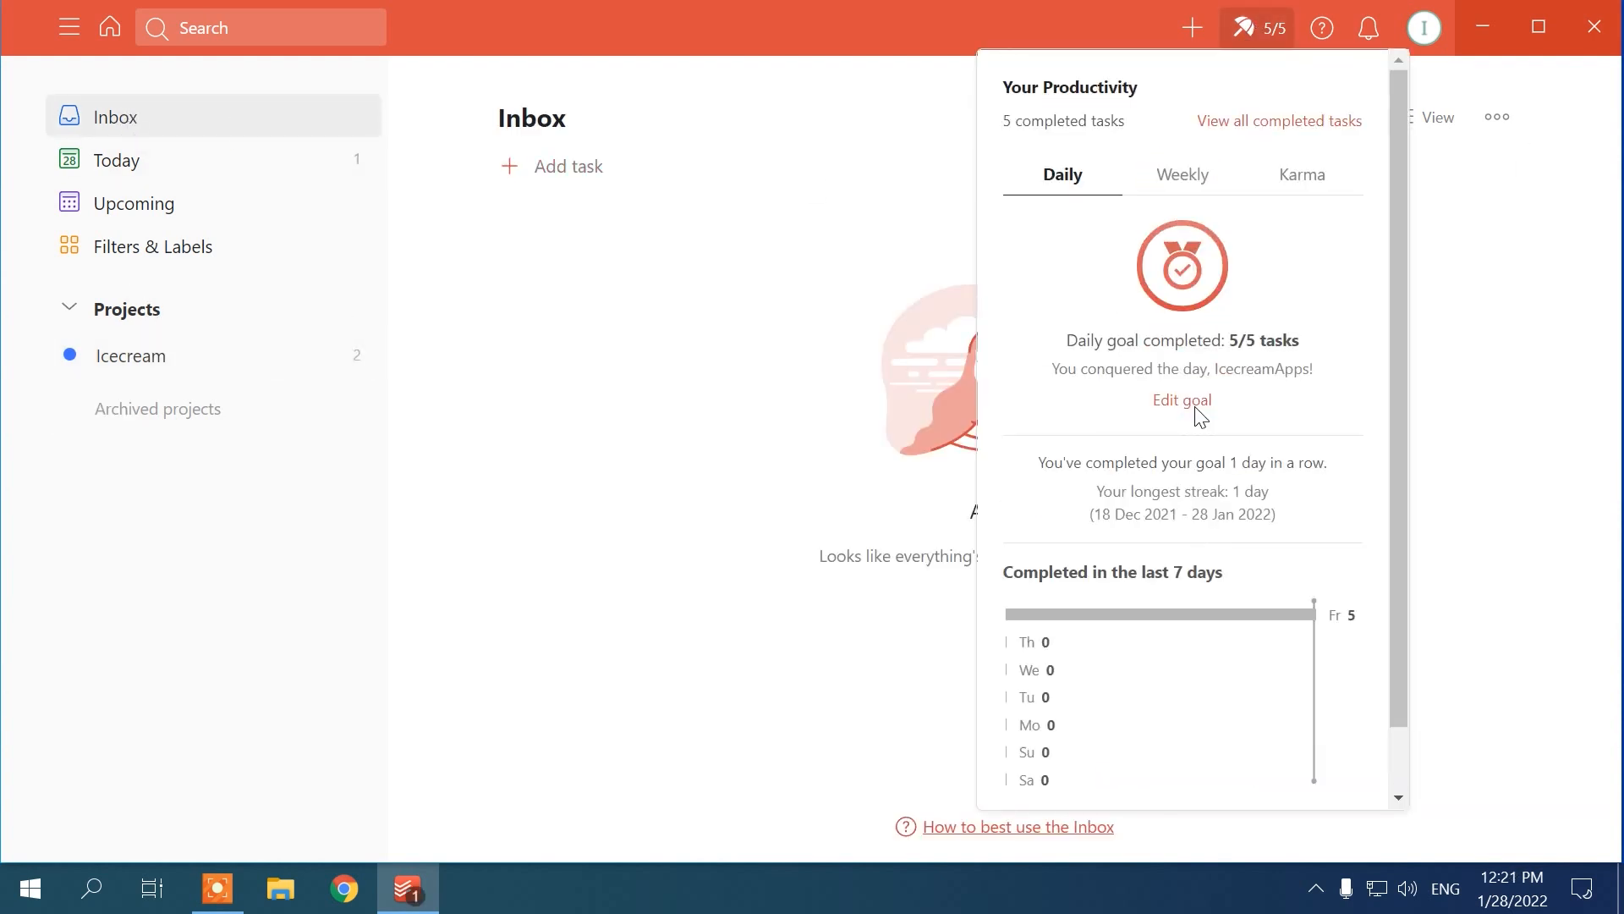
left_click(1319, 175)
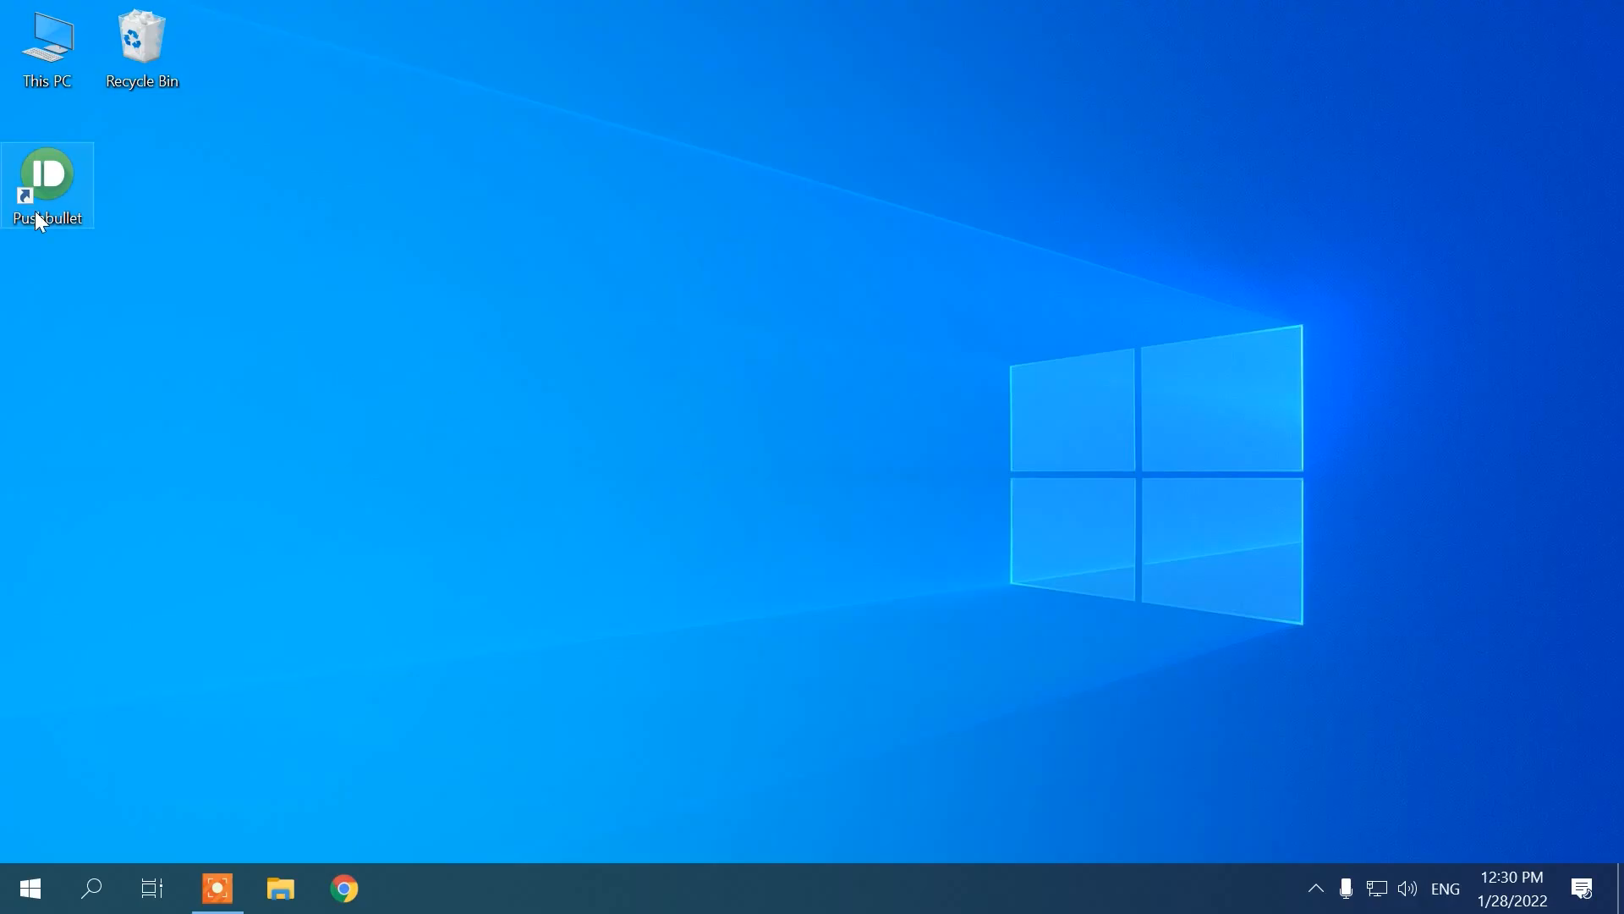
Step: Launch Pushbullet and look over Following, Devices and People, turning on Remote Files access
double_click(48, 169)
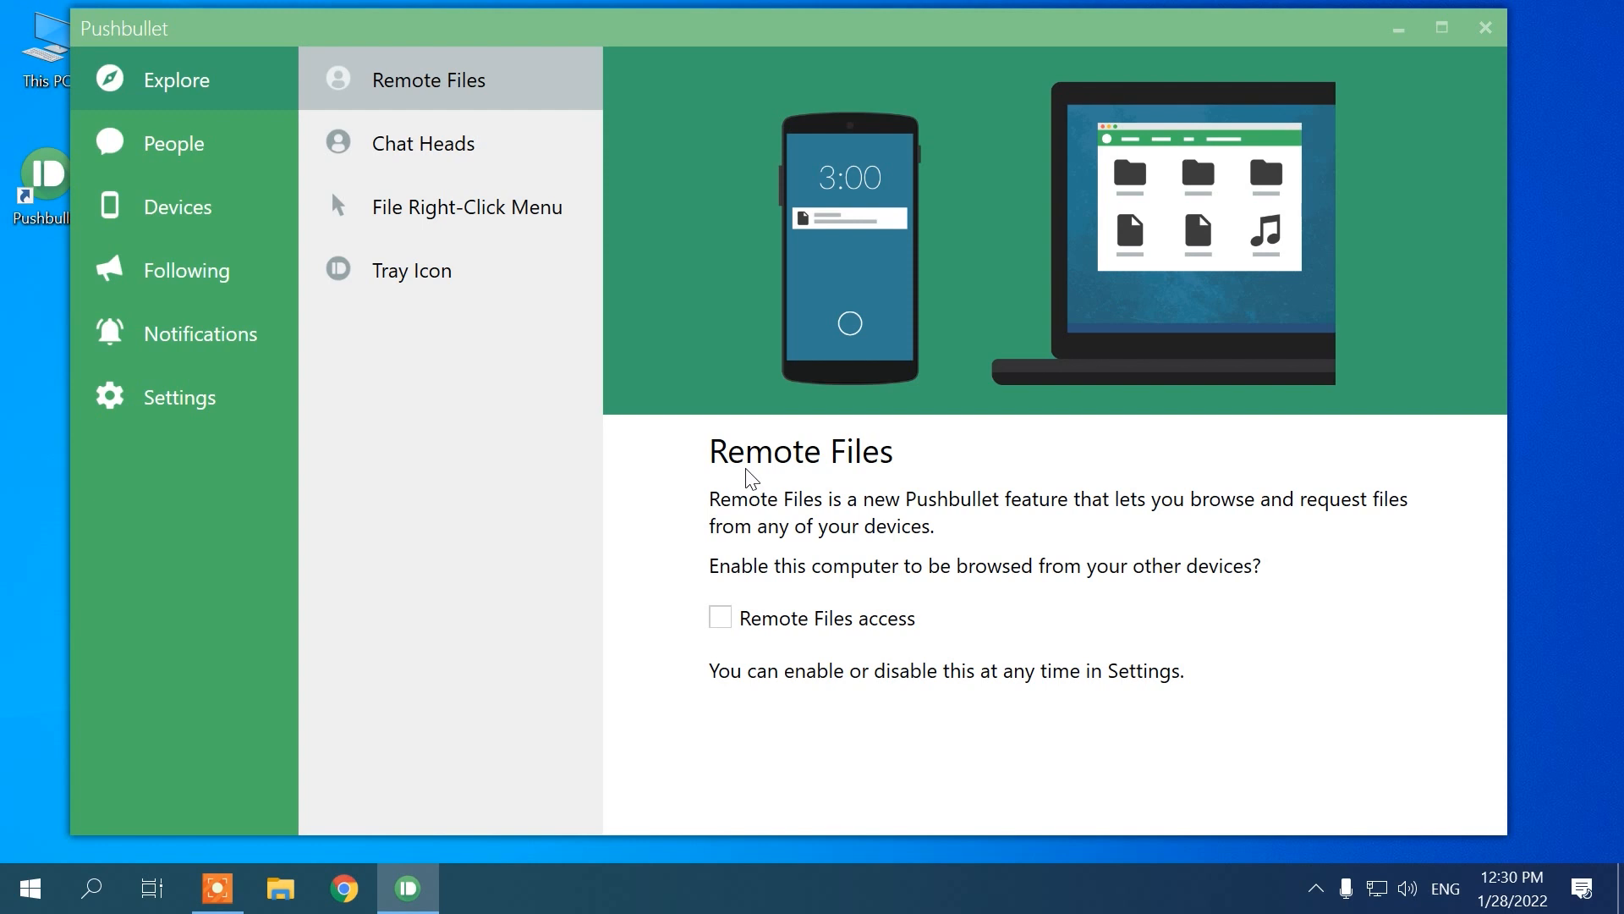
left_click(174, 143)
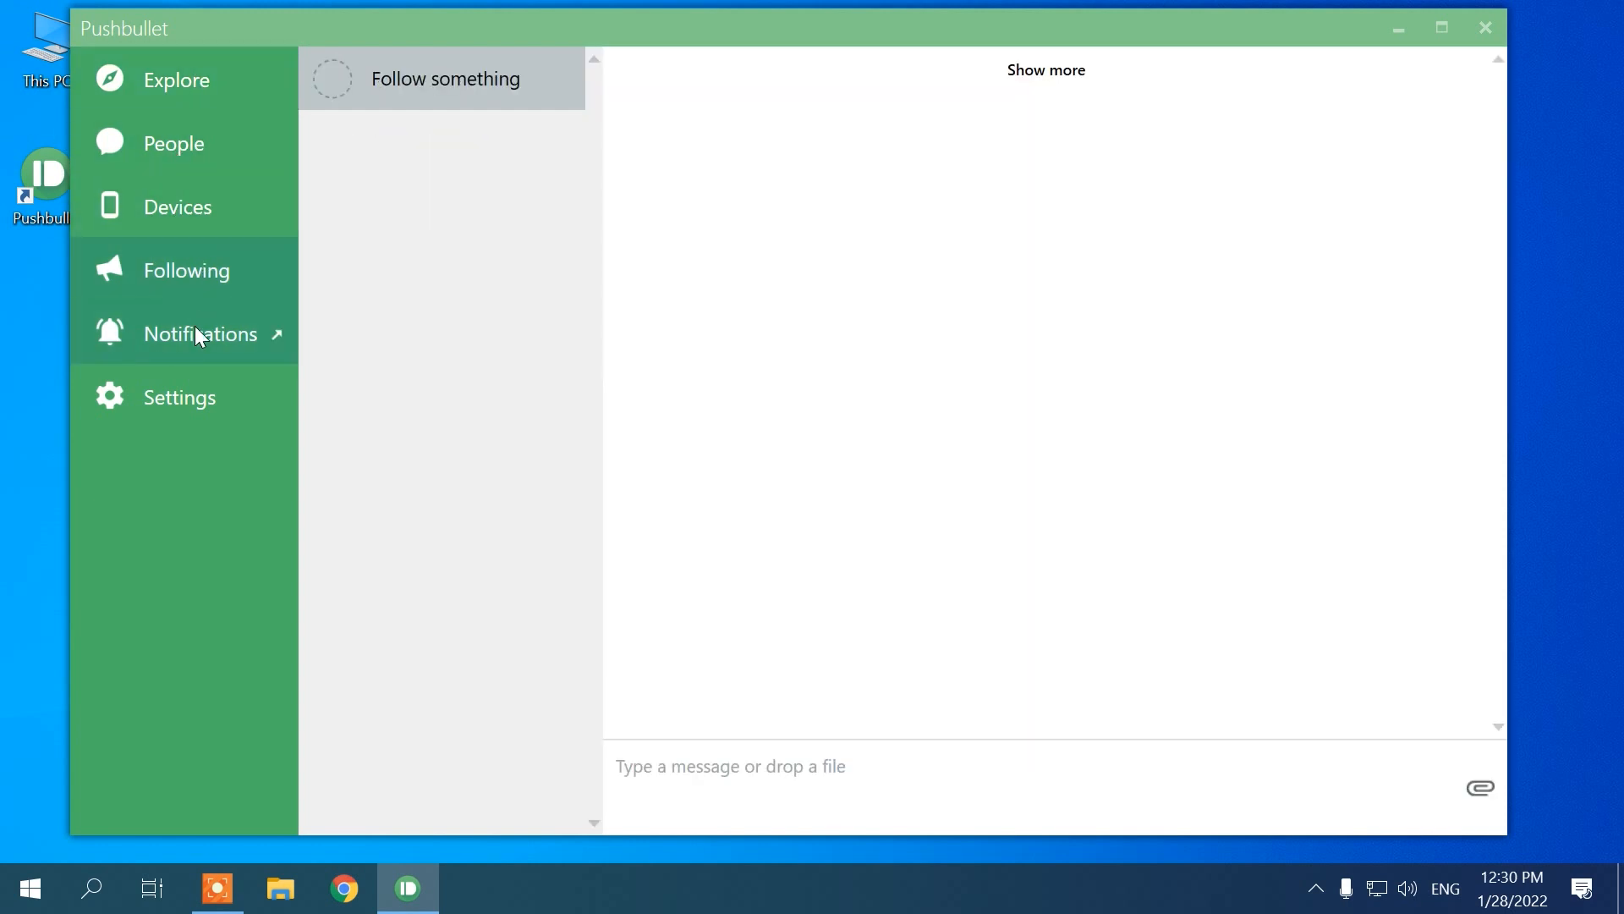
left_click(178, 207)
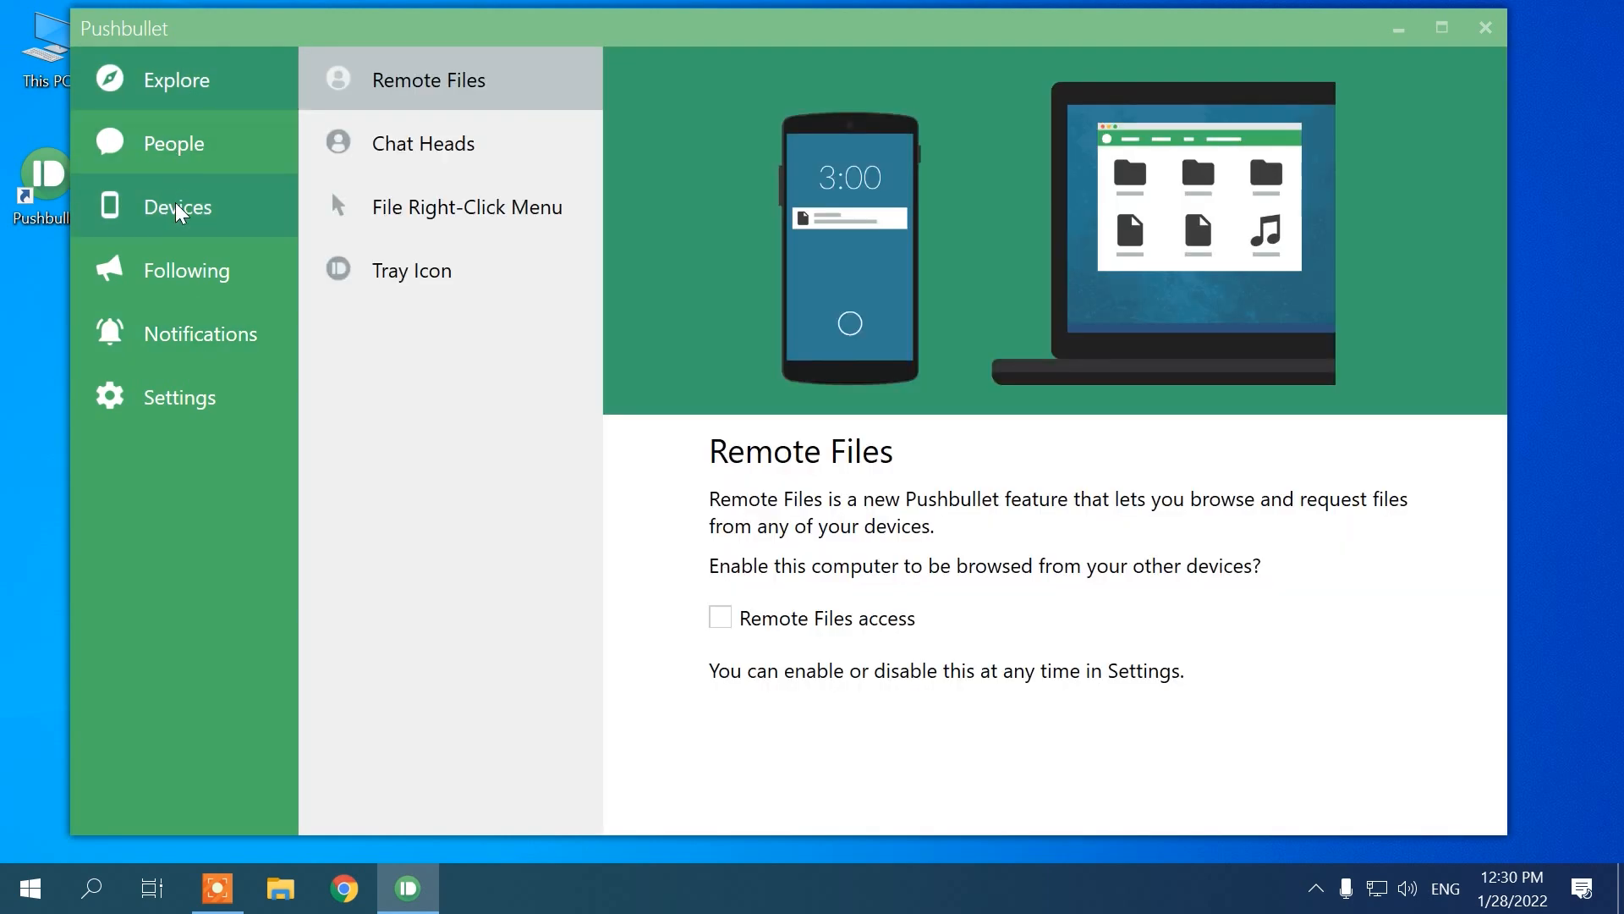
left_click(343, 887)
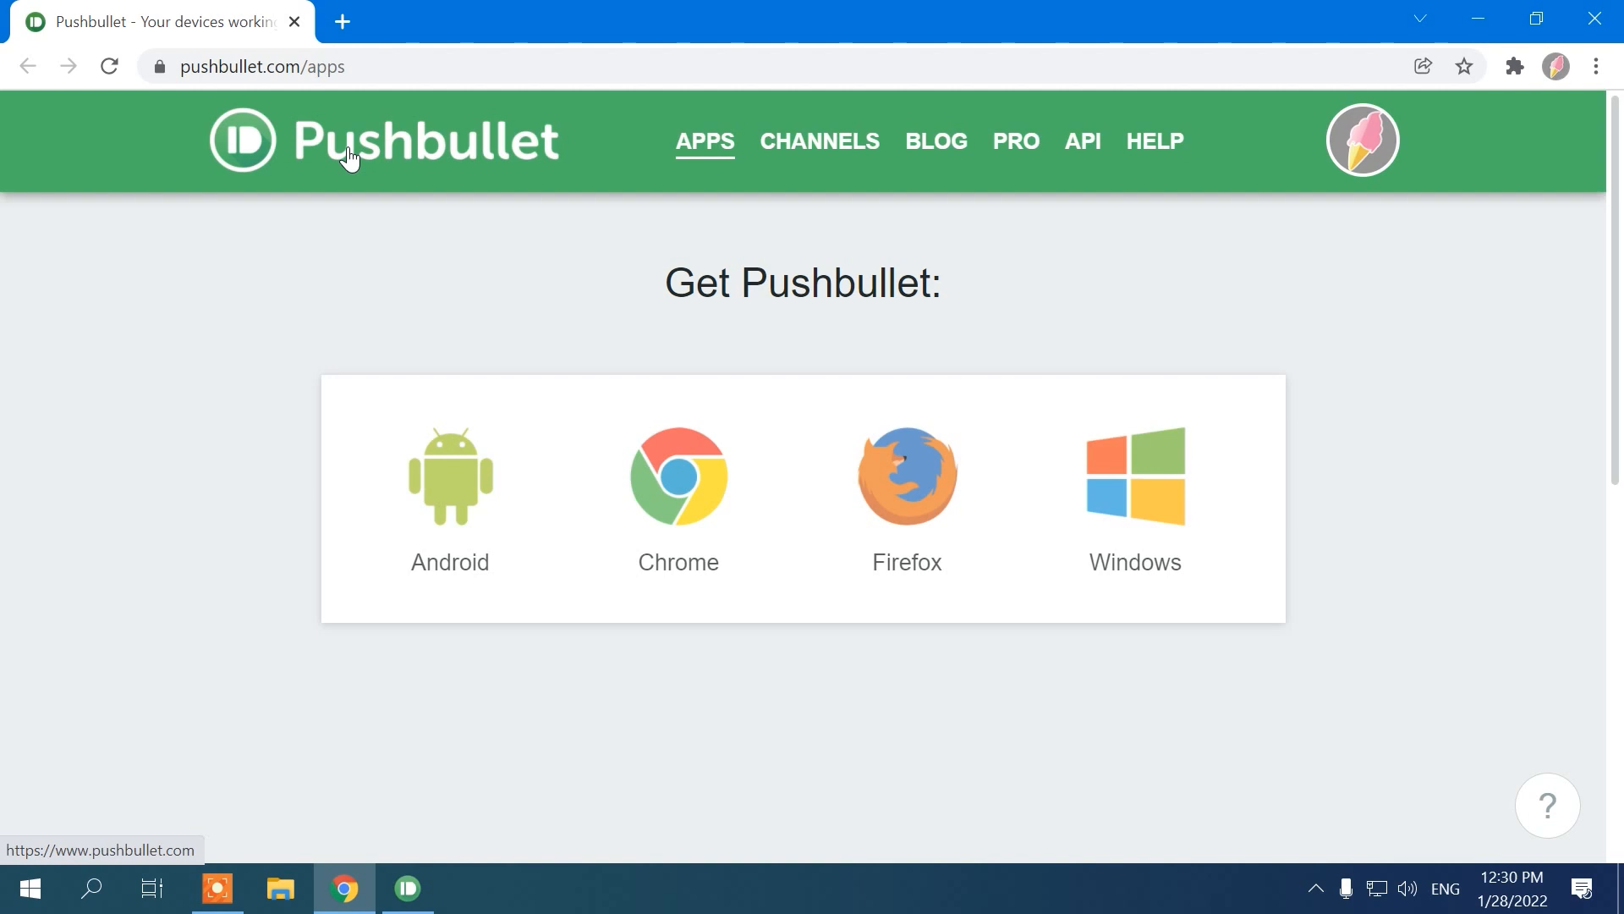
left_click(406, 887)
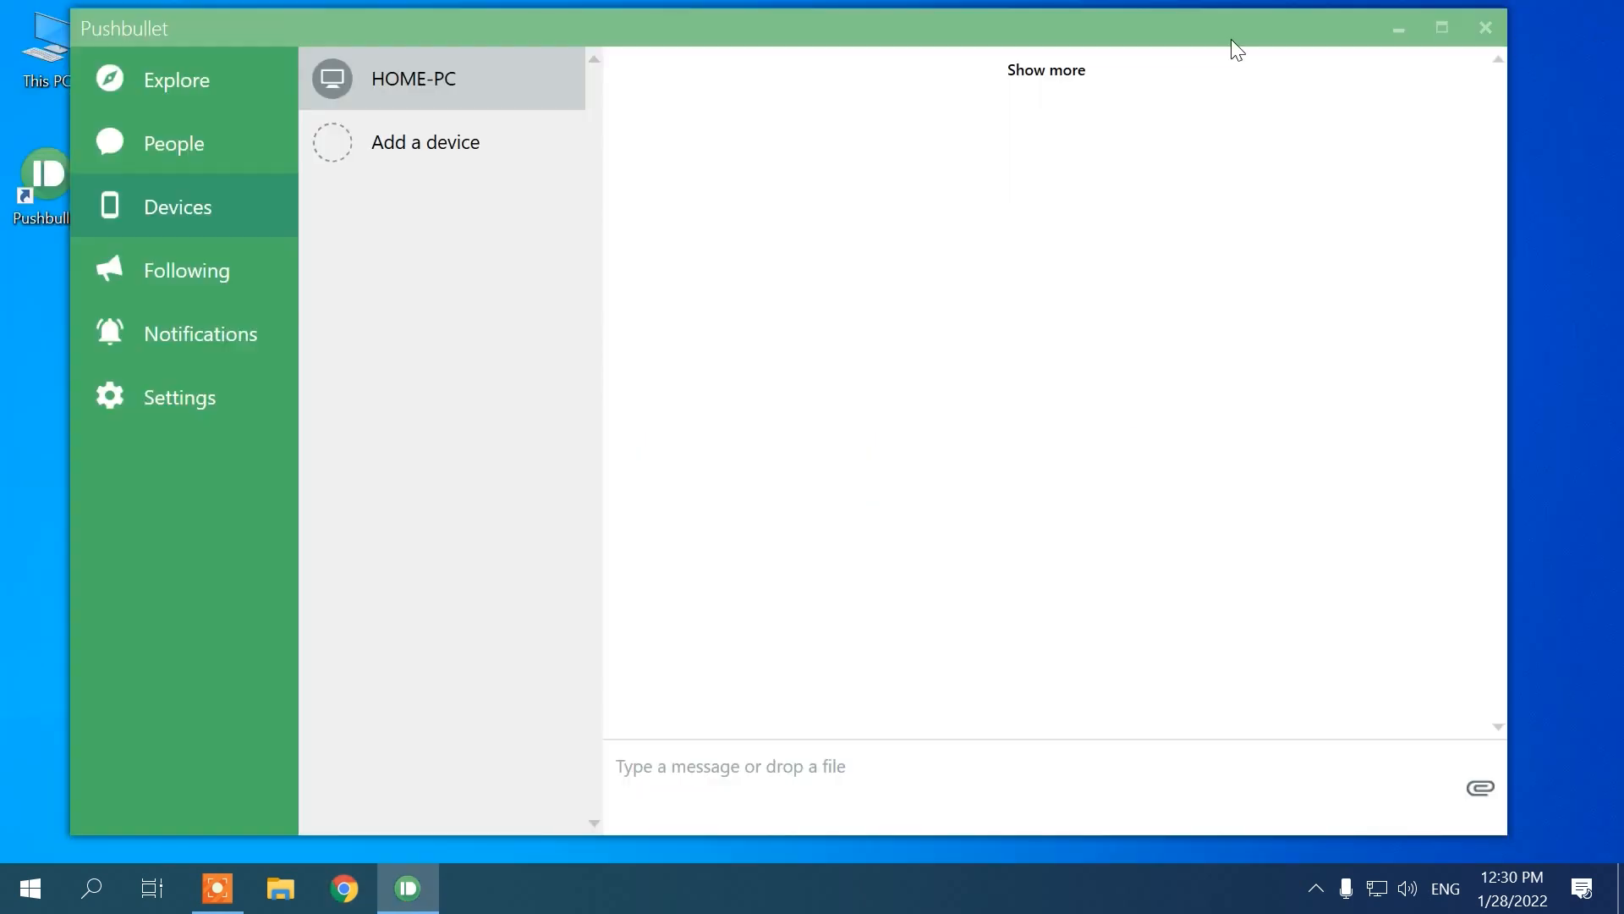
left_click(173, 142)
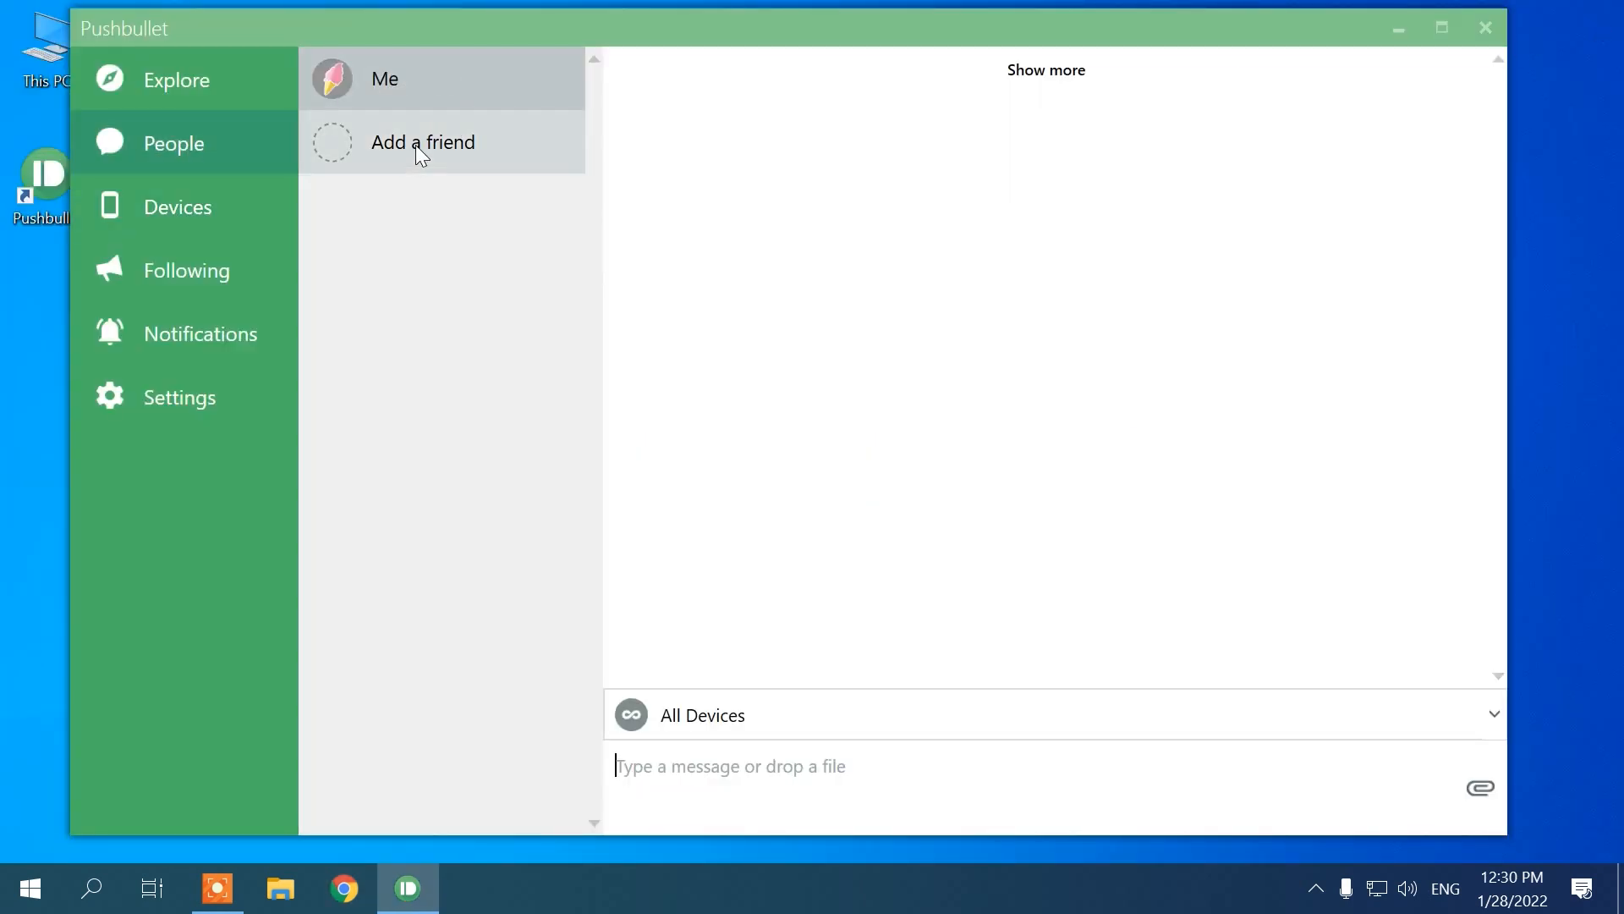
left_click(423, 143)
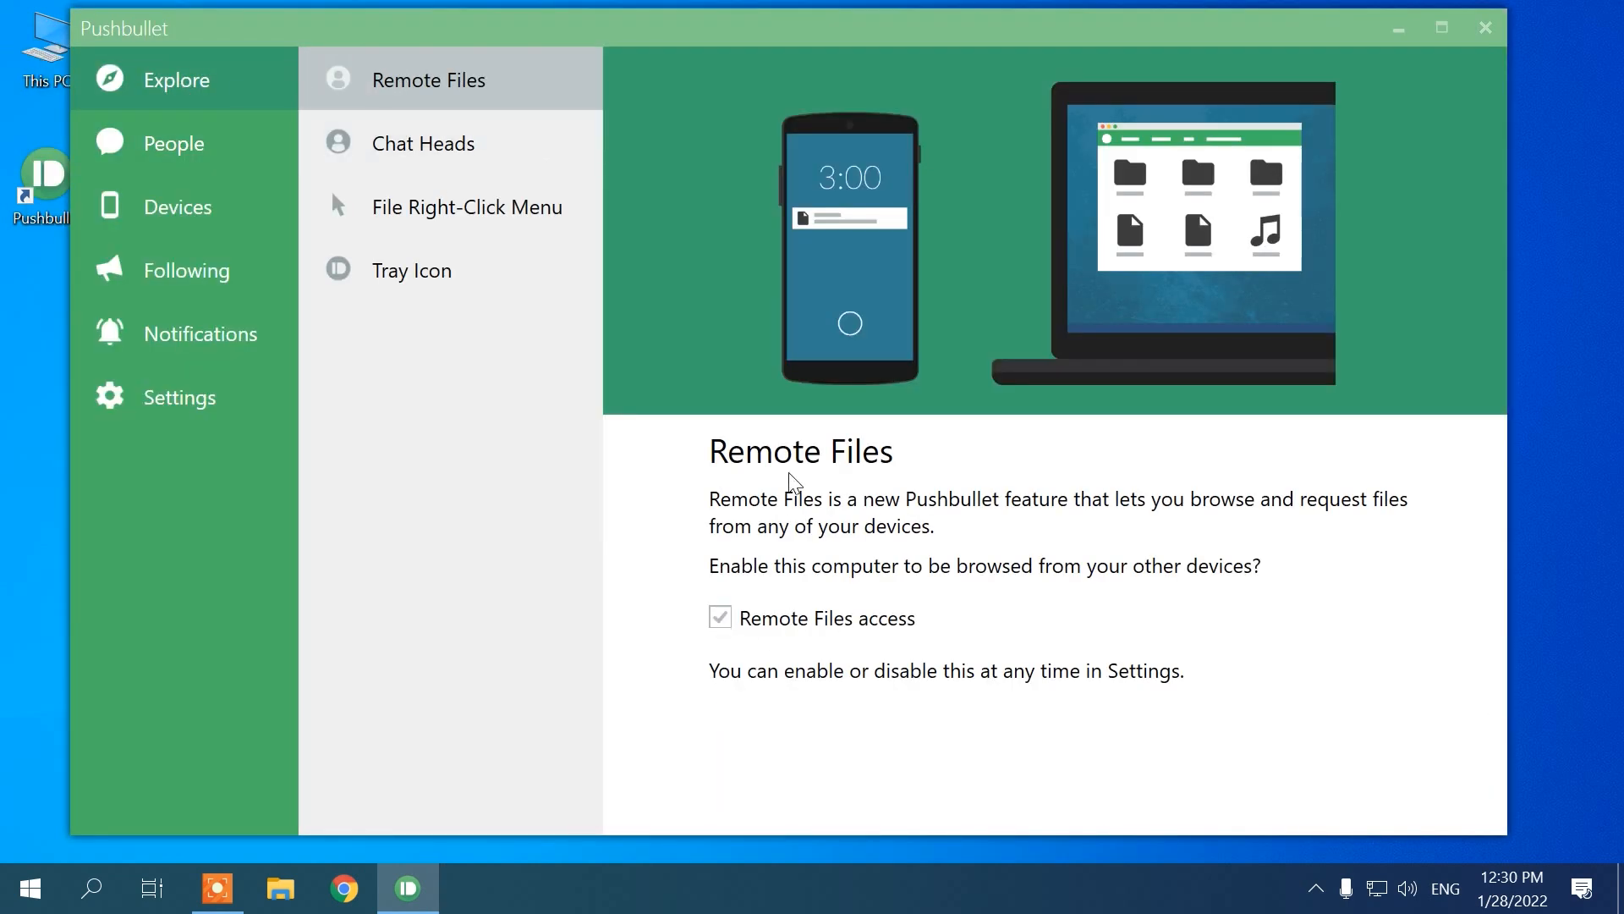
Step: Read about right-click file sending and try it on the PDF in My Files
left_click(467, 208)
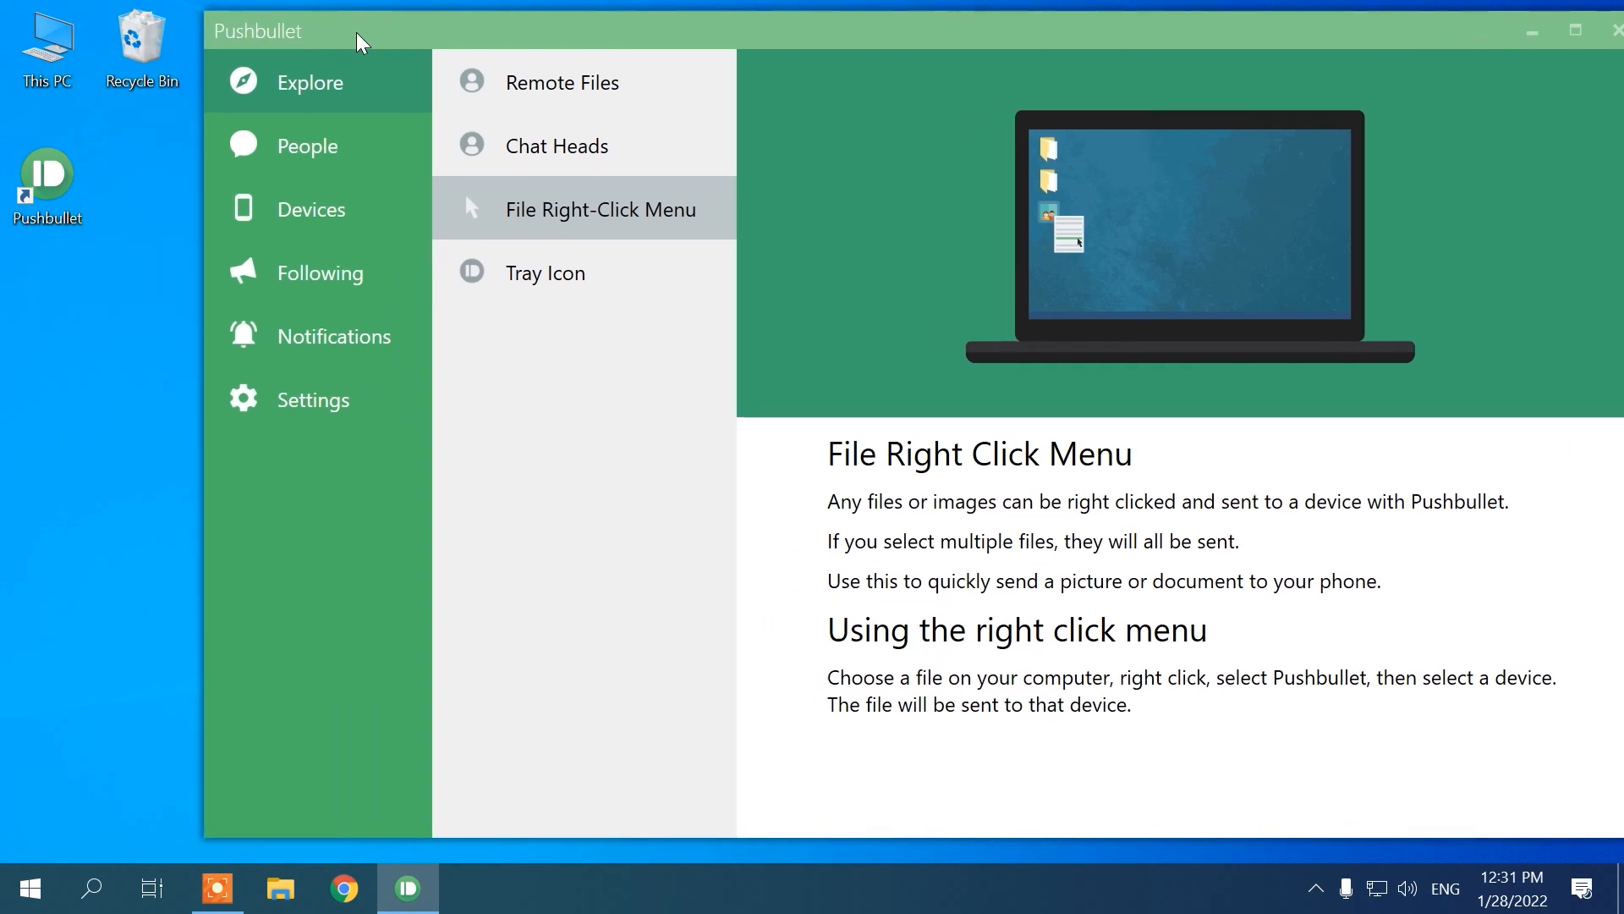
left_click(281, 886)
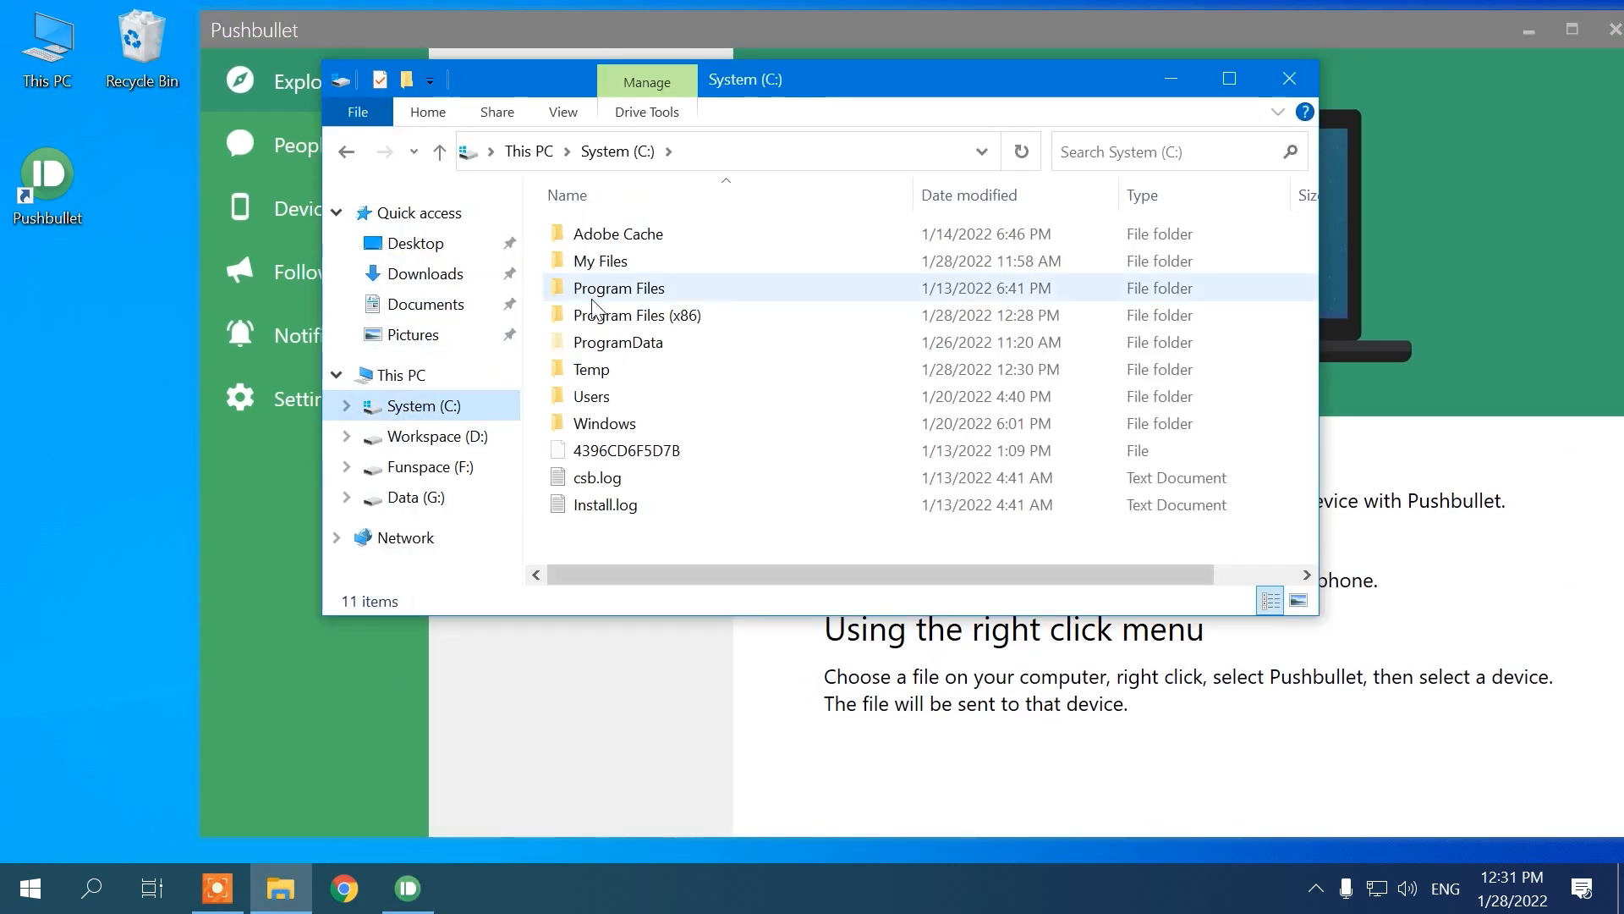
double_click(599, 261)
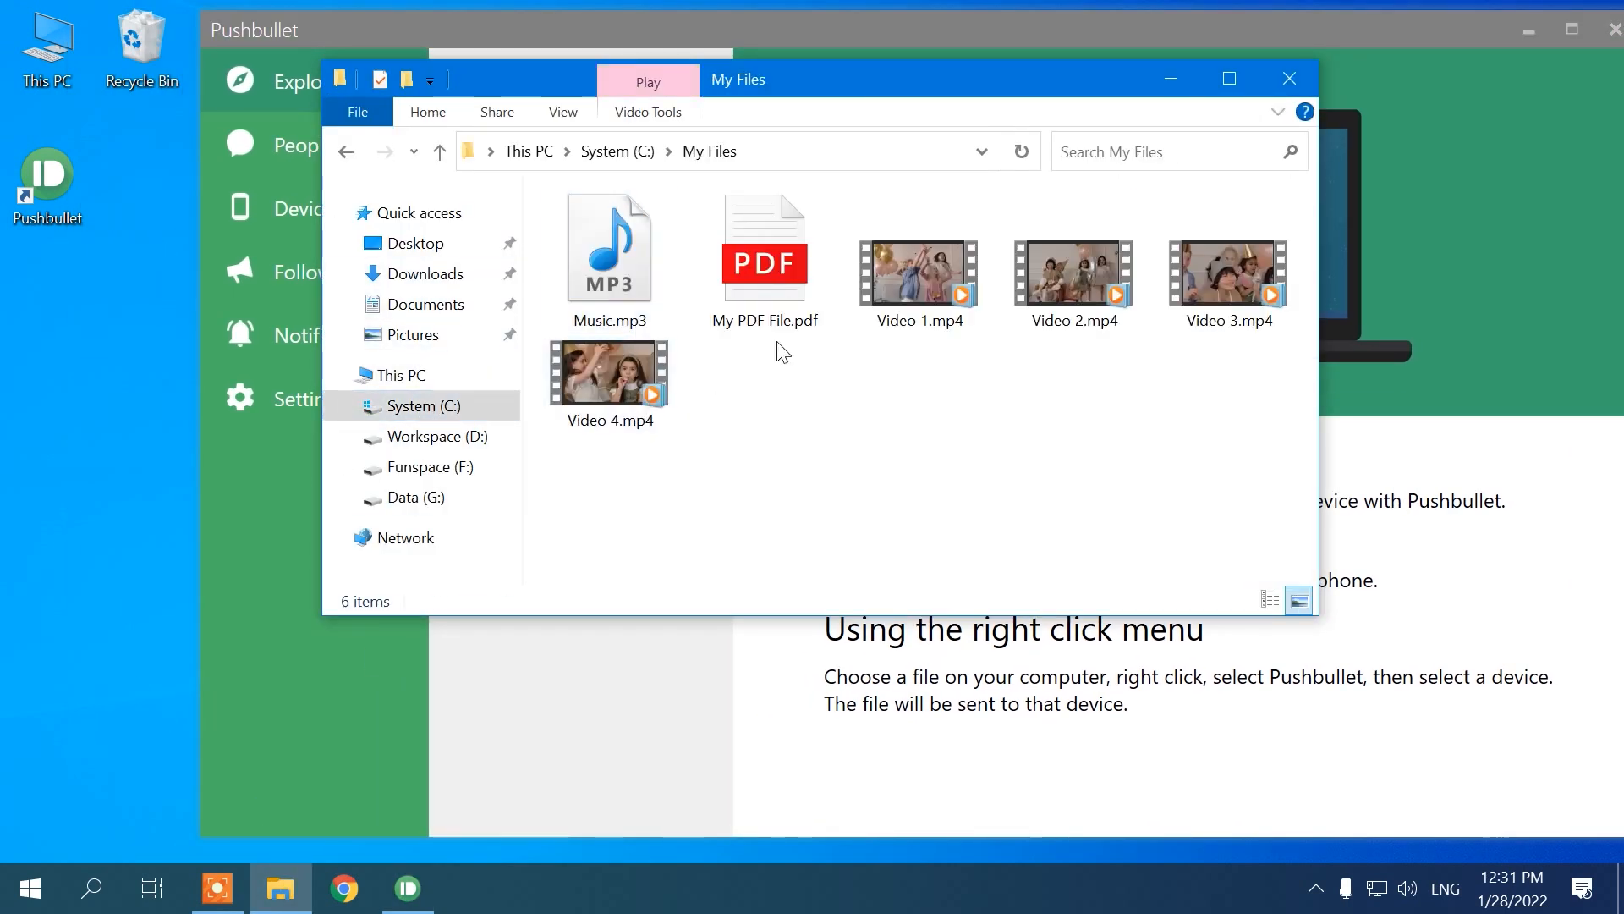
right_click(920, 272)
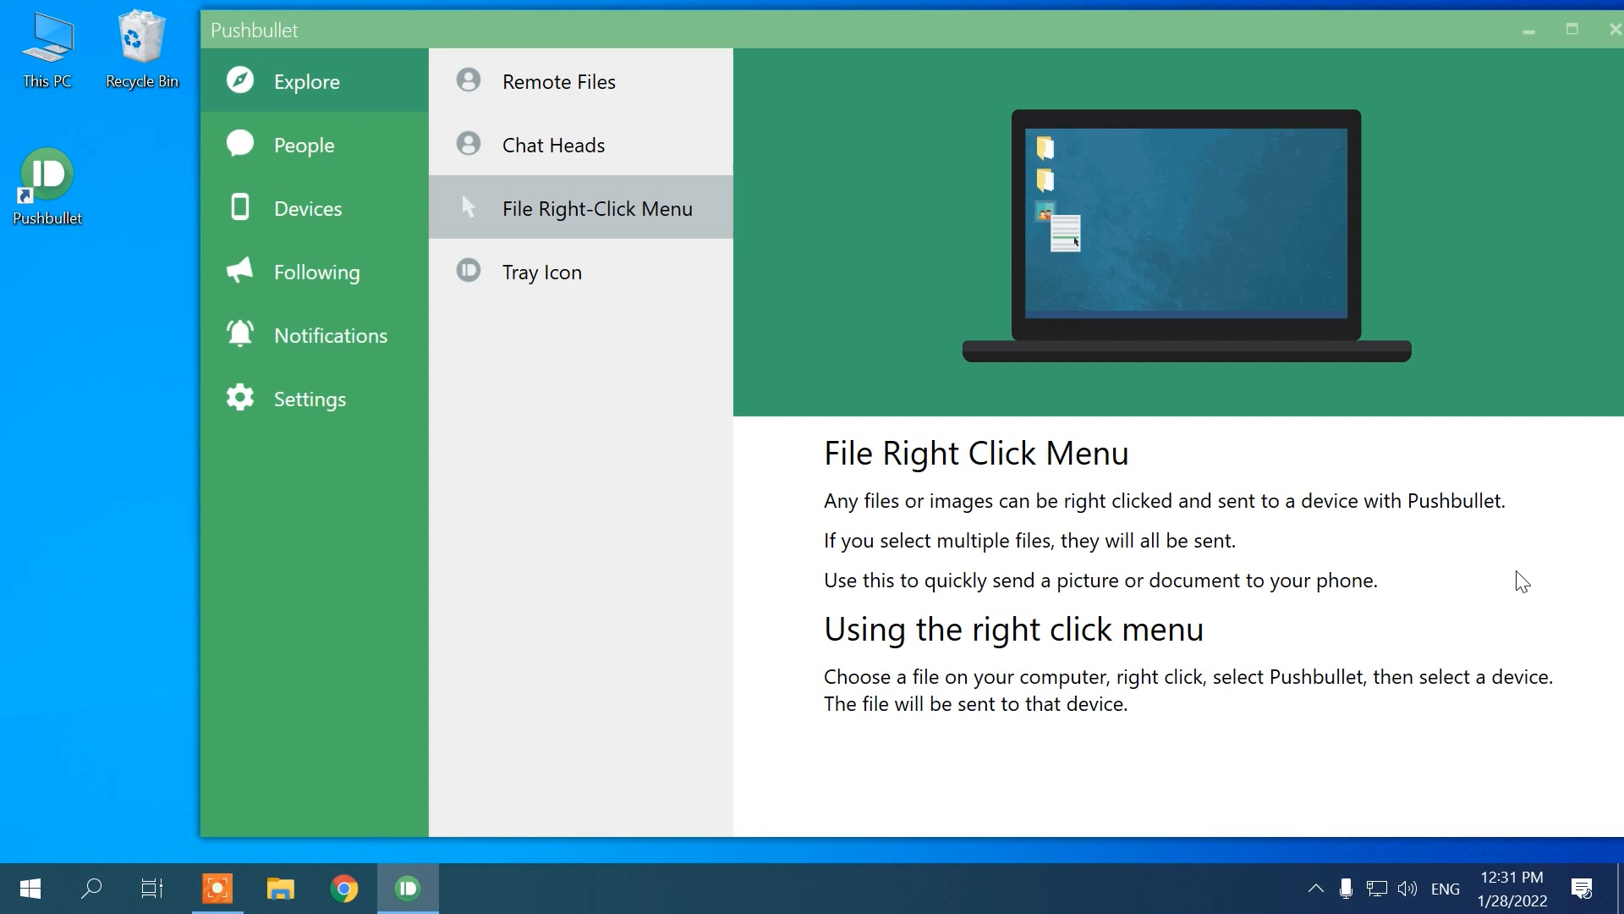
left_click(560, 81)
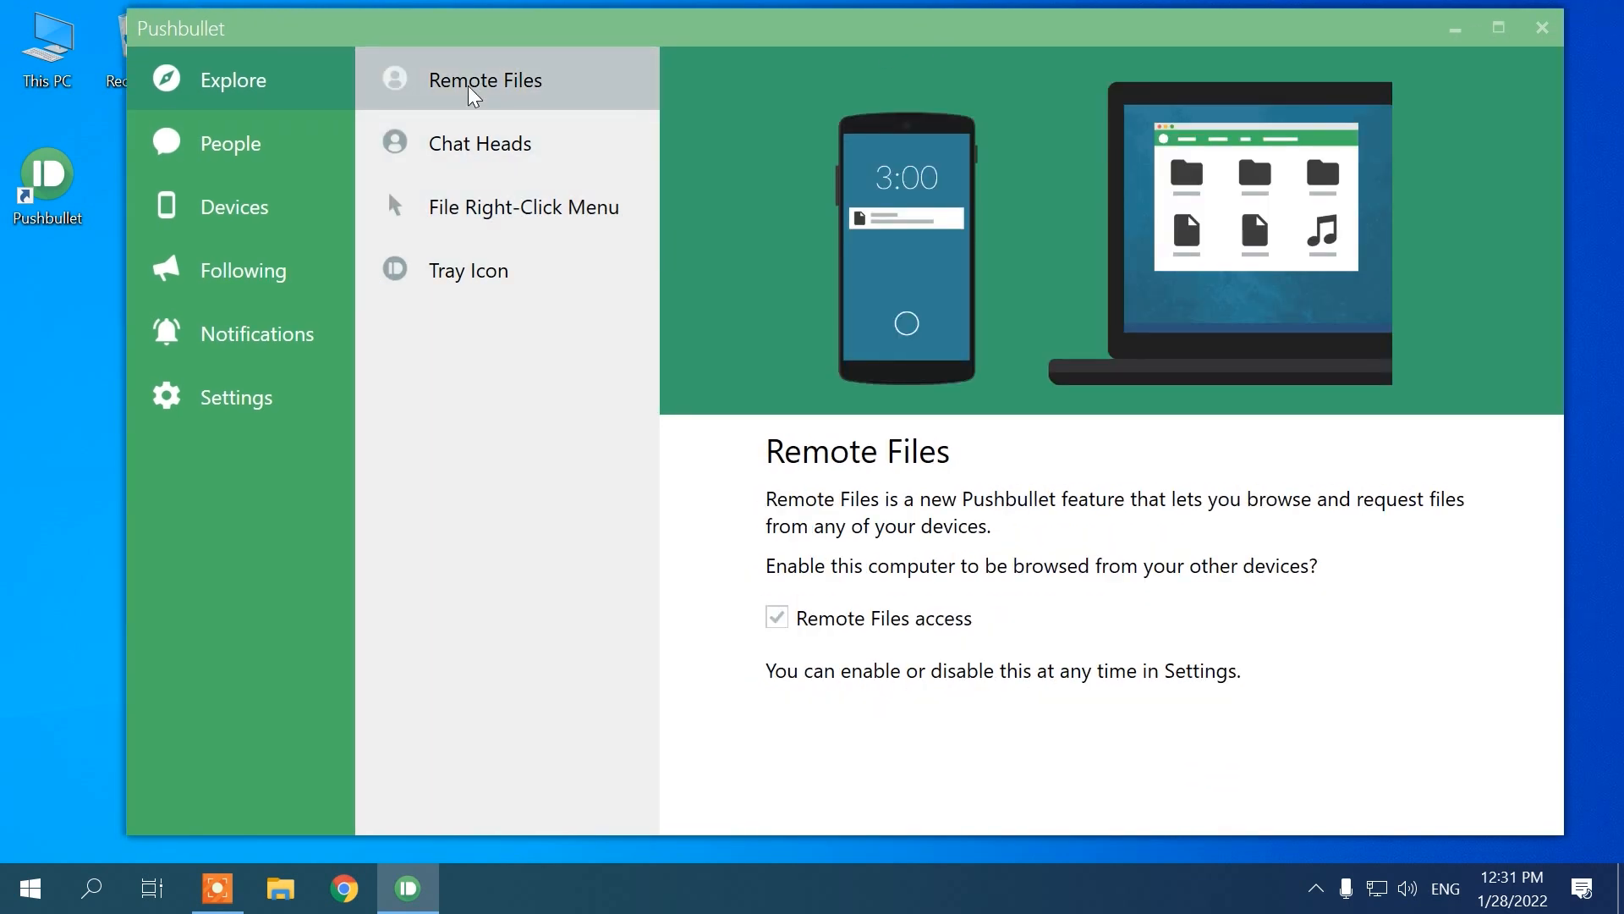
left_click(234, 207)
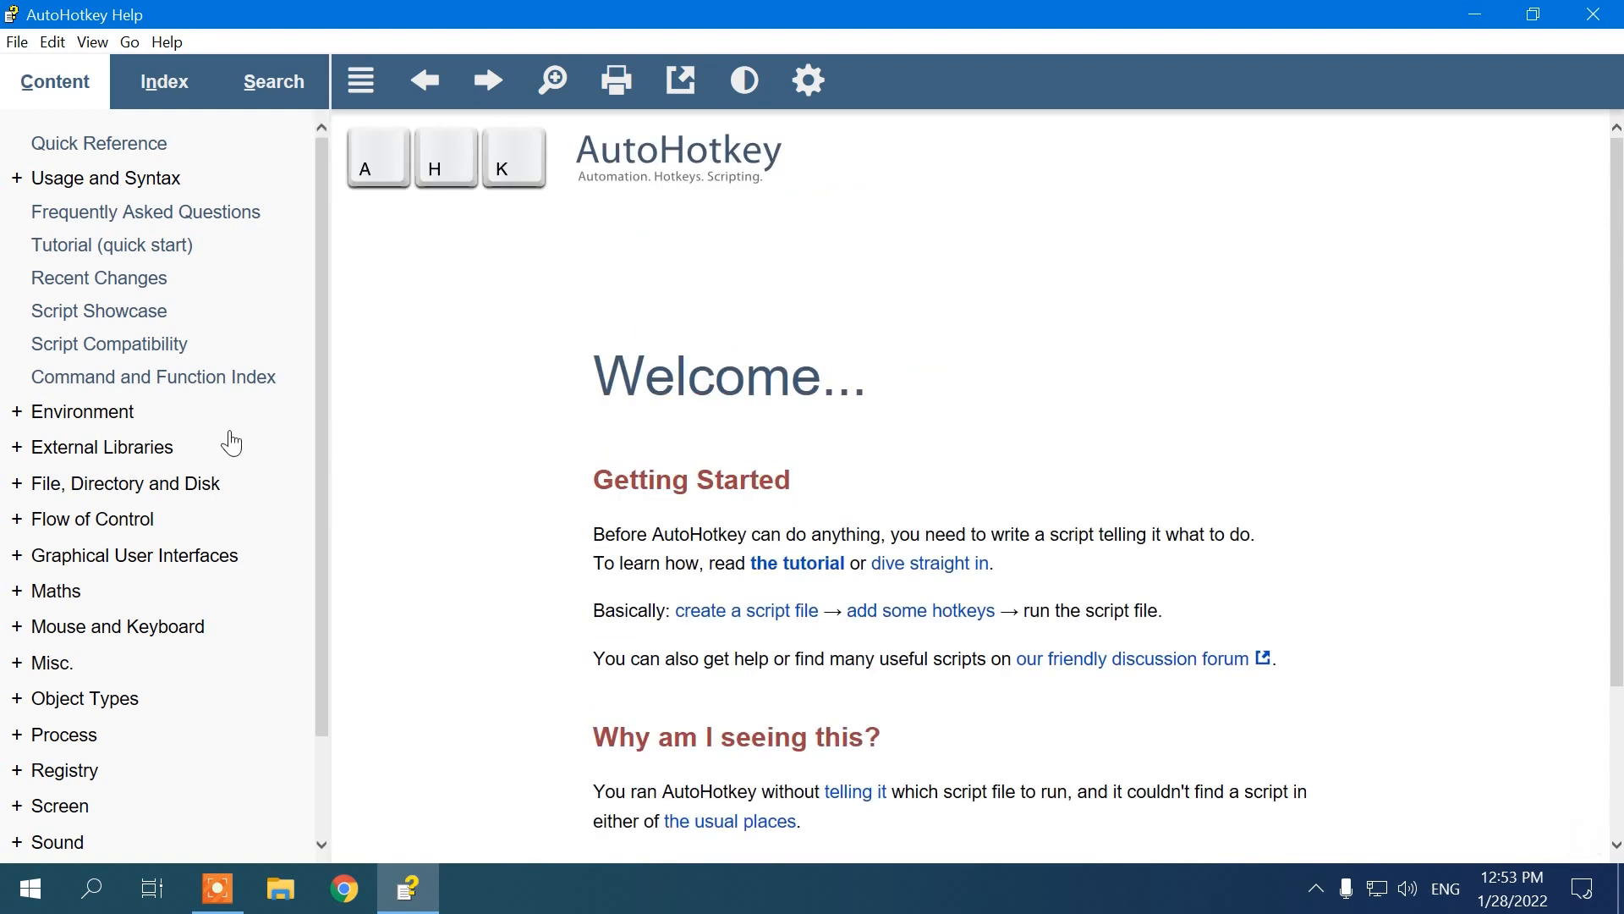
mouse_move(308, 328)
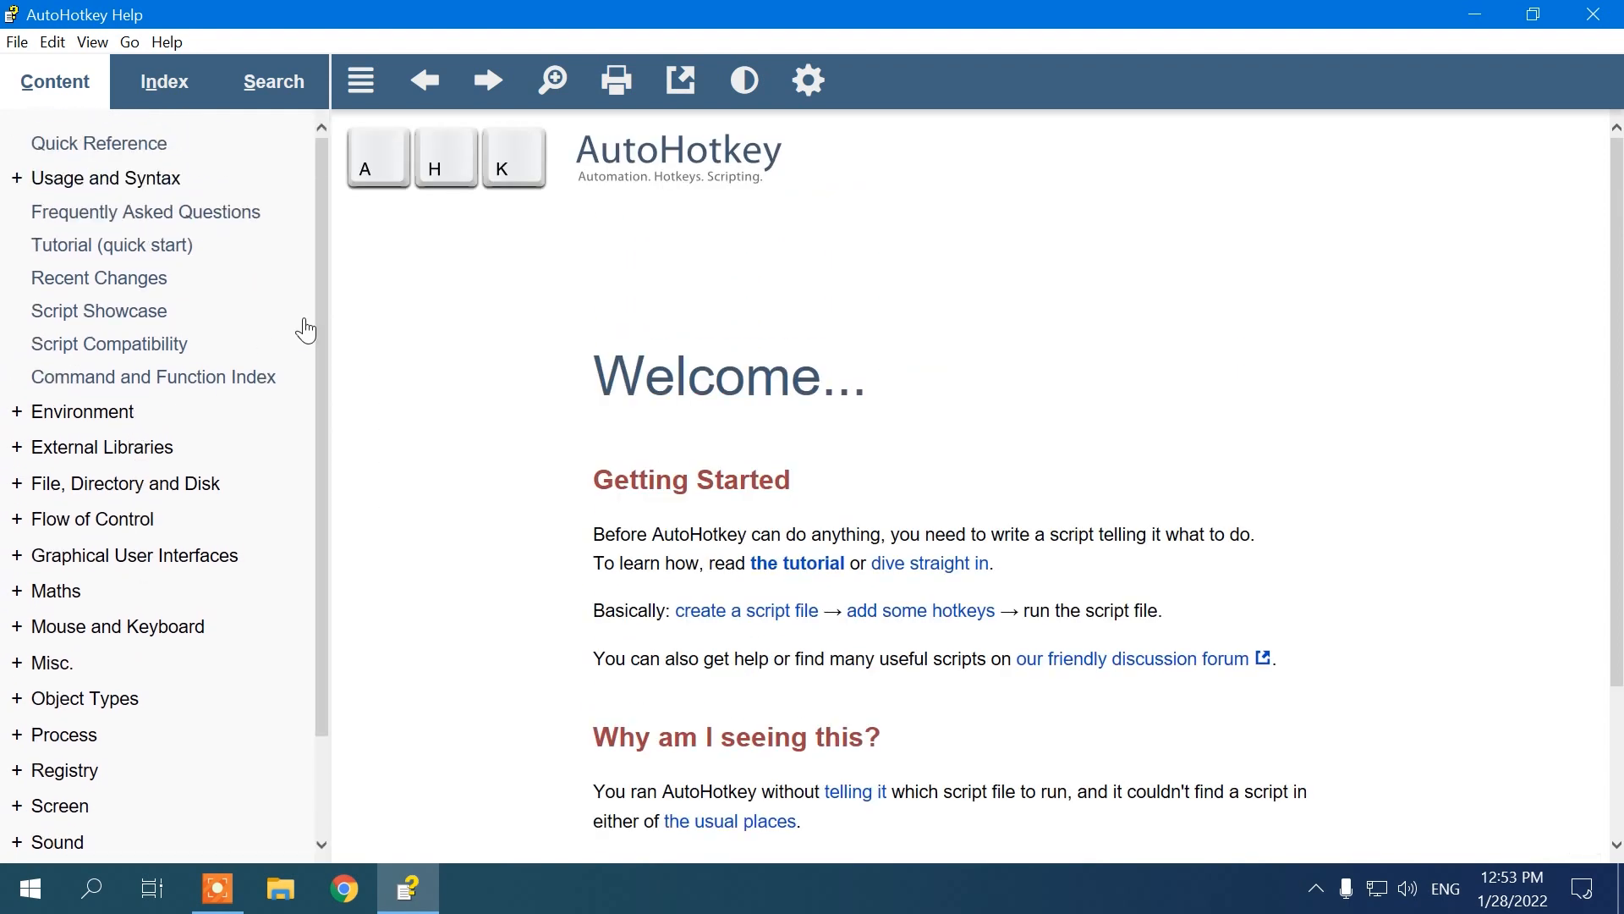
mouse_move(586, 387)
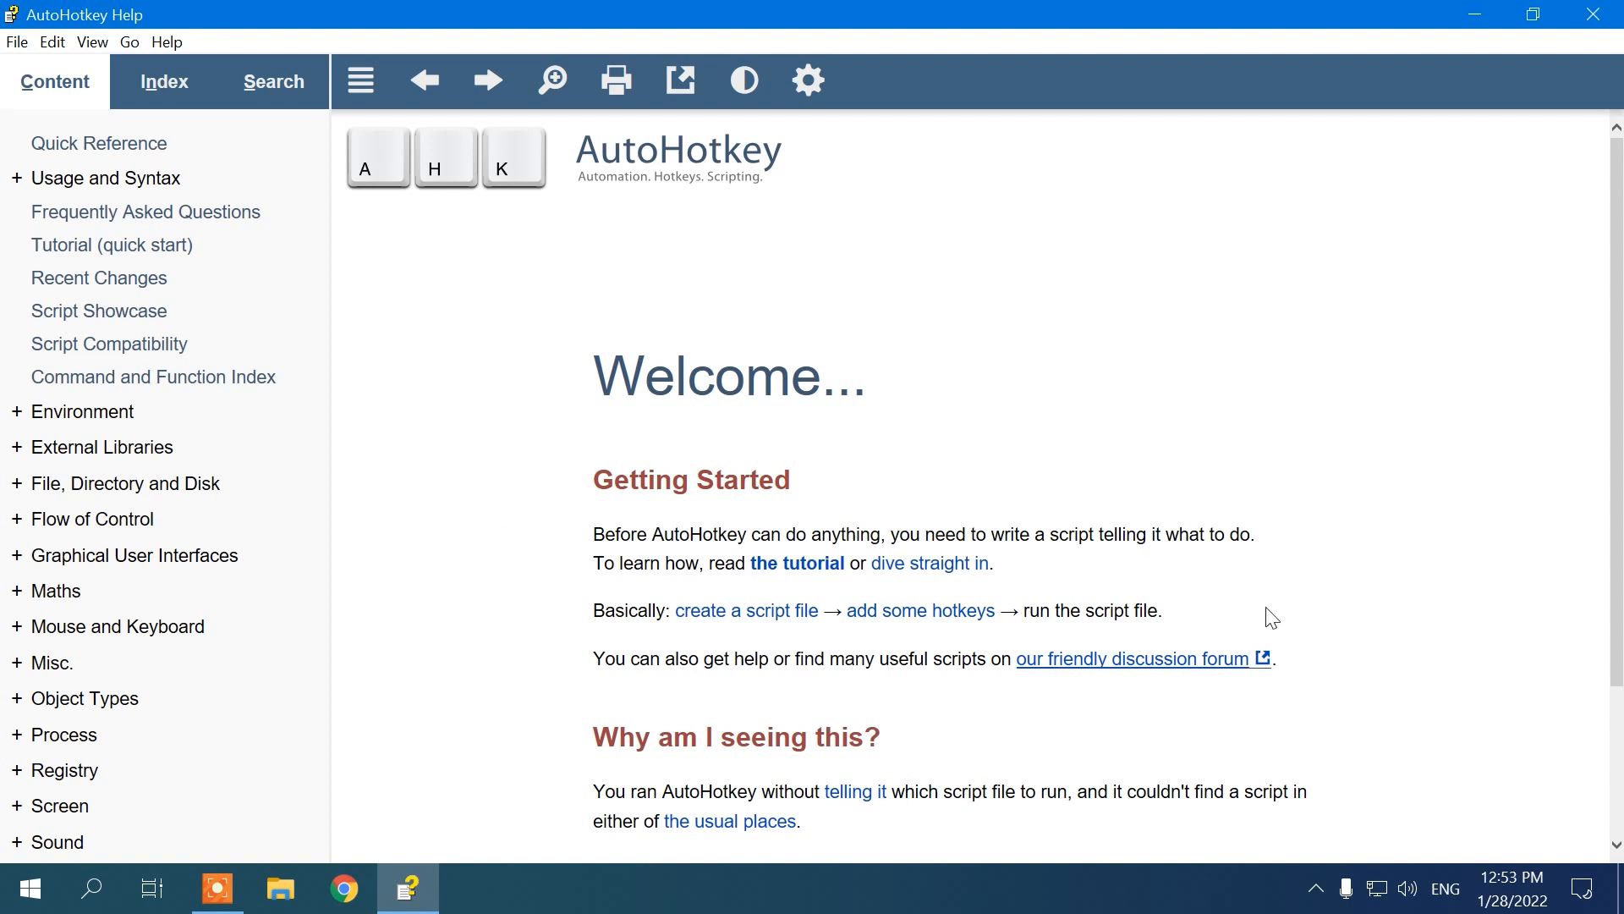
mouse_move(1480, 17)
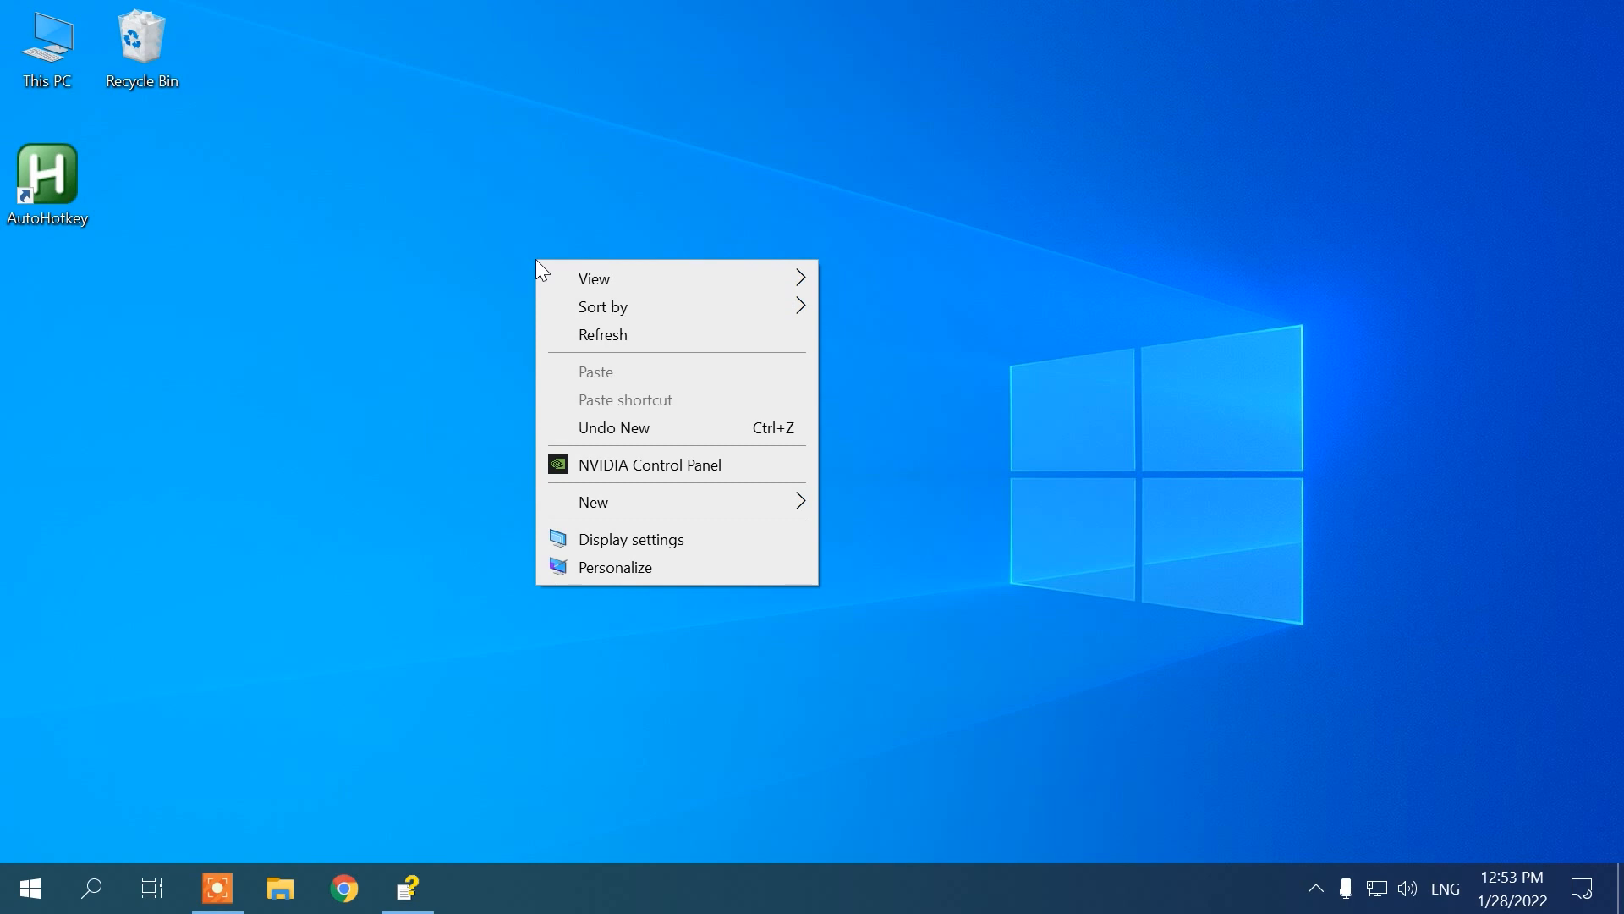
Step: Create a new AutoHotkey script on the desktop and open it for editing
left_click(594, 501)
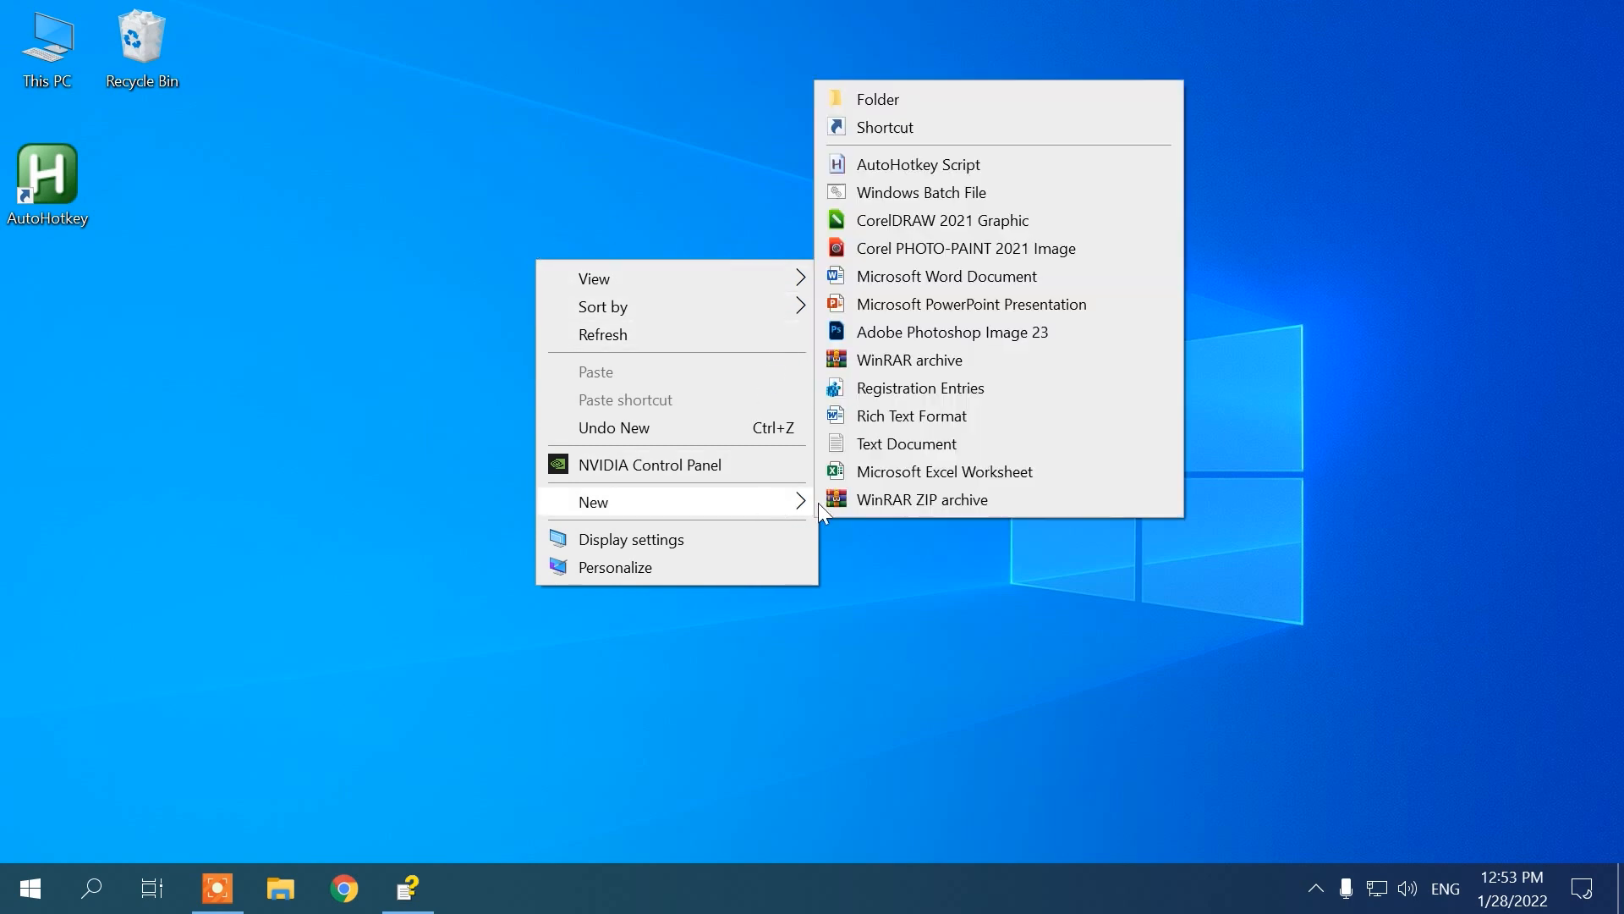
left_click(916, 164)
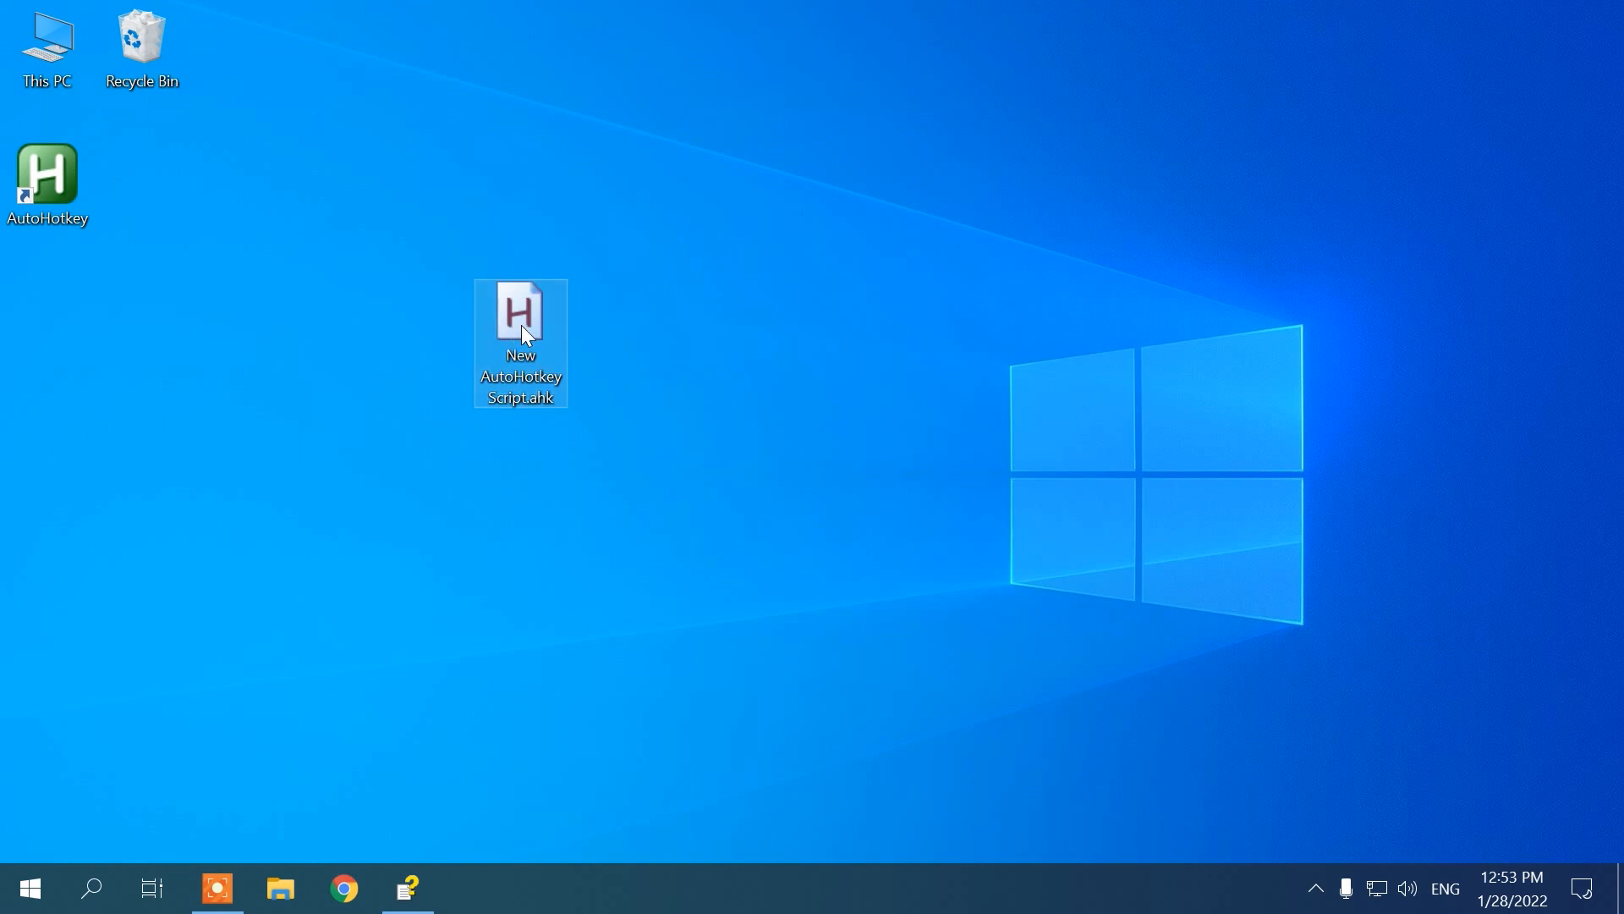
right_click(521, 331)
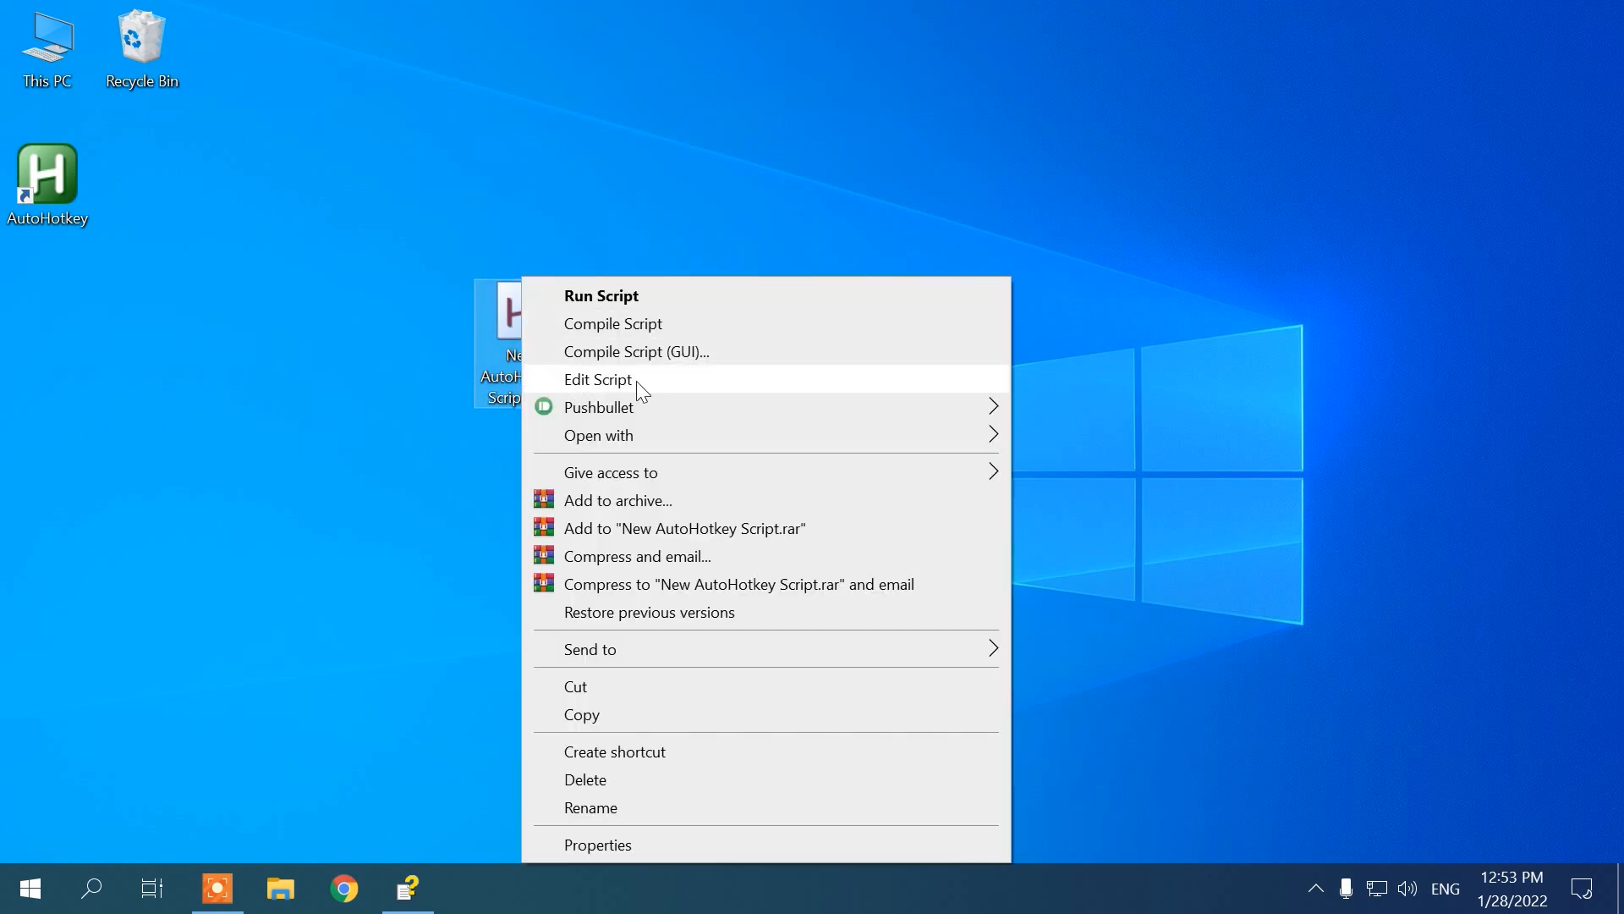
left_click(598, 379)
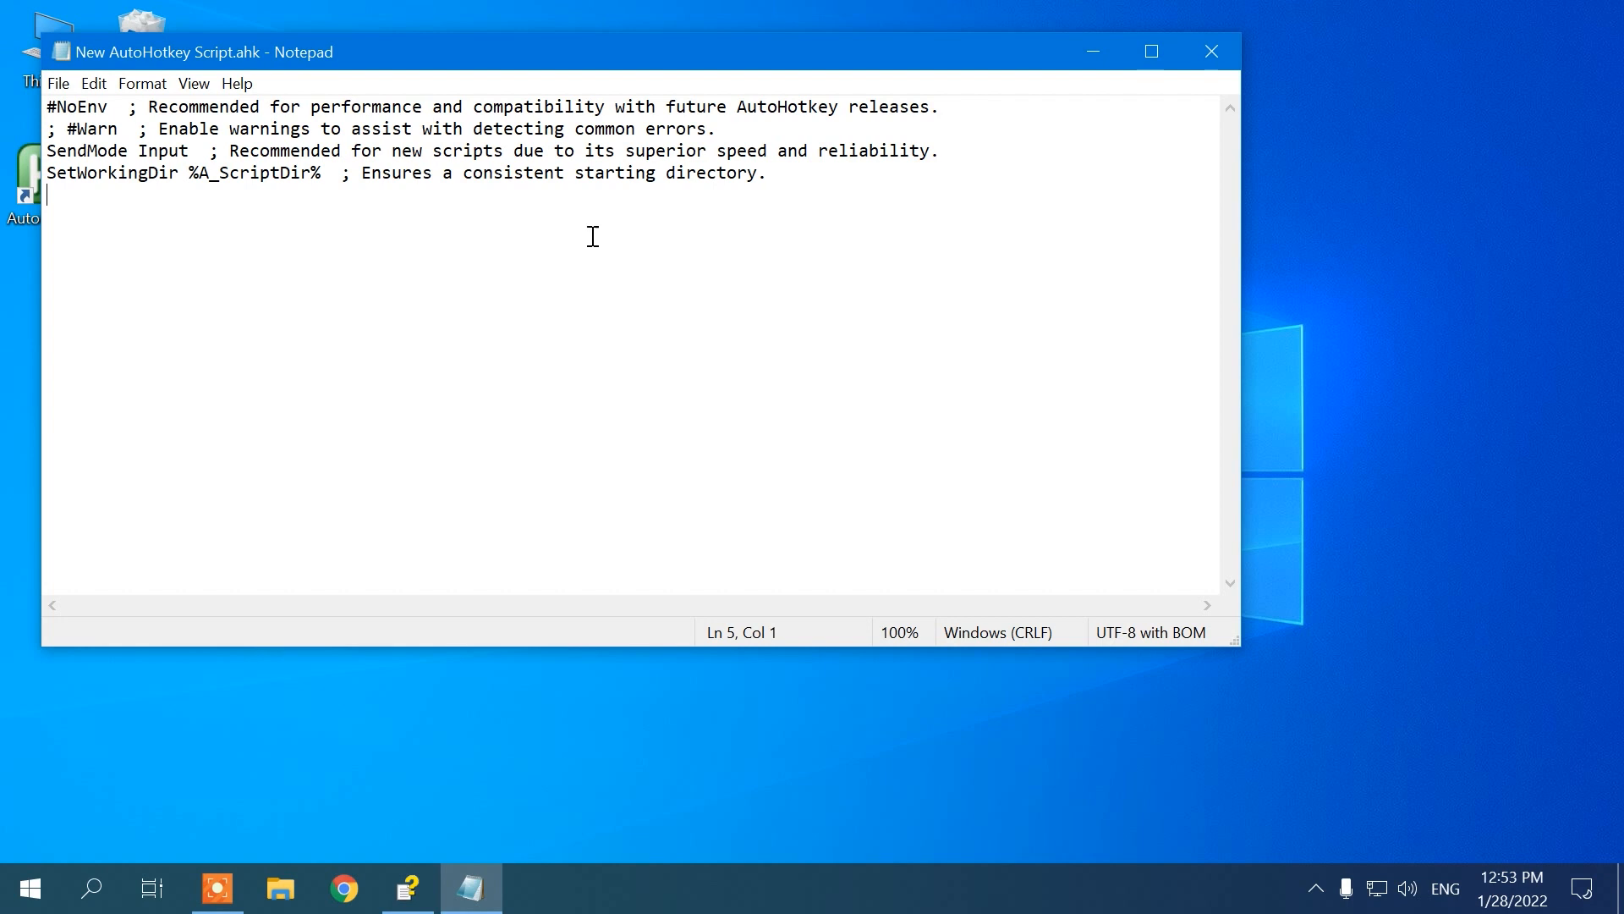
type("#z::Run https://www.autohotkey.com  ; Win+Z")
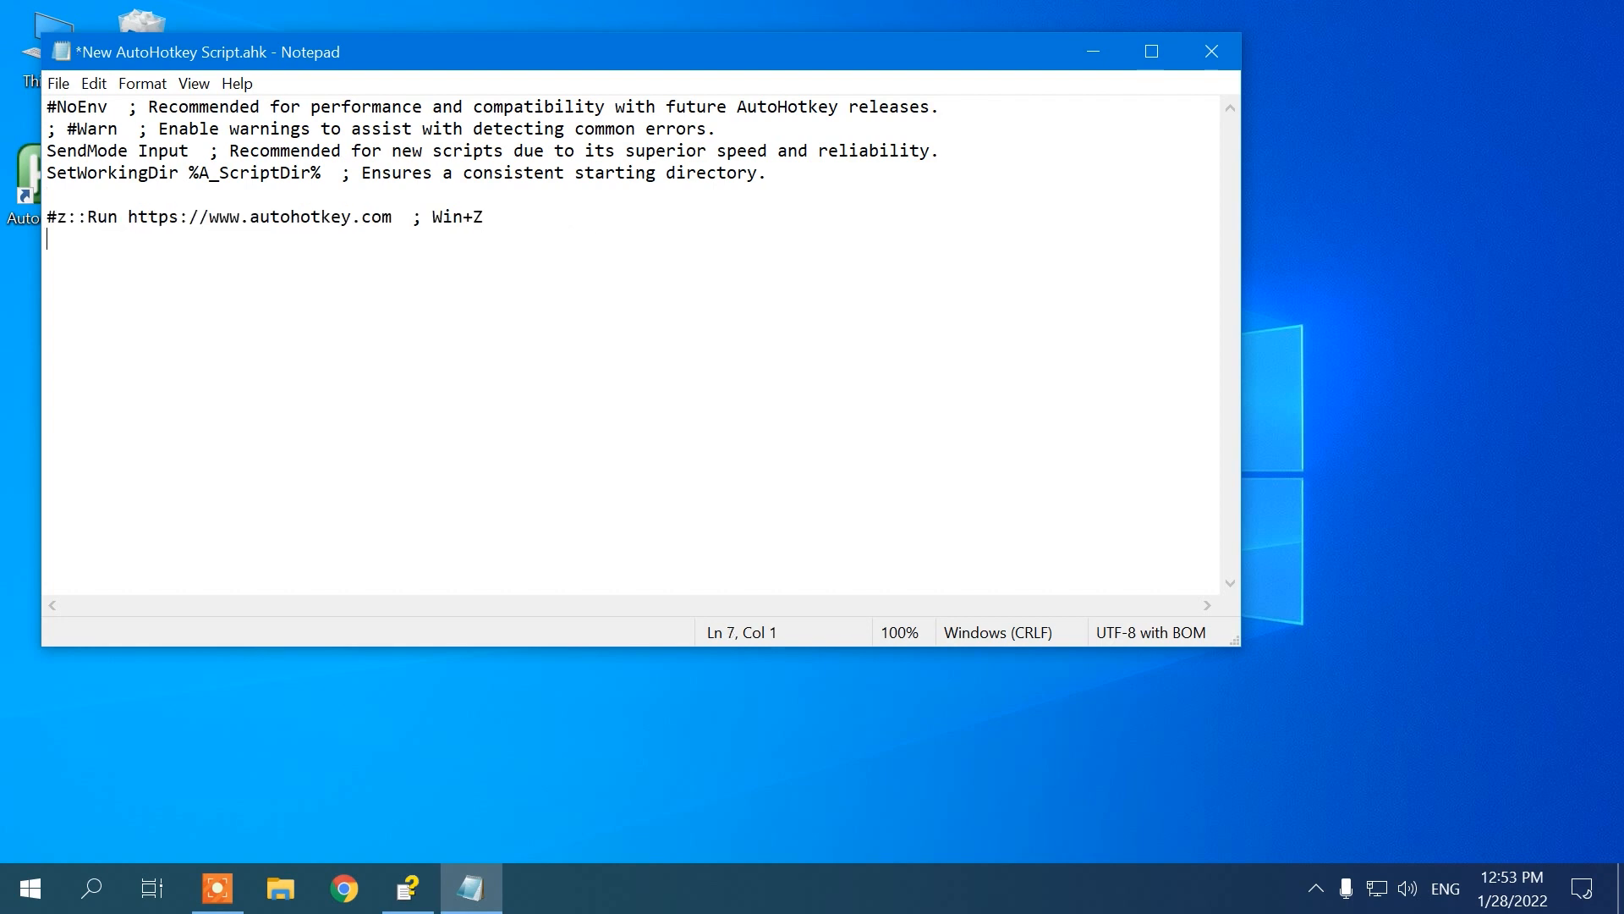
double_click(101, 217)
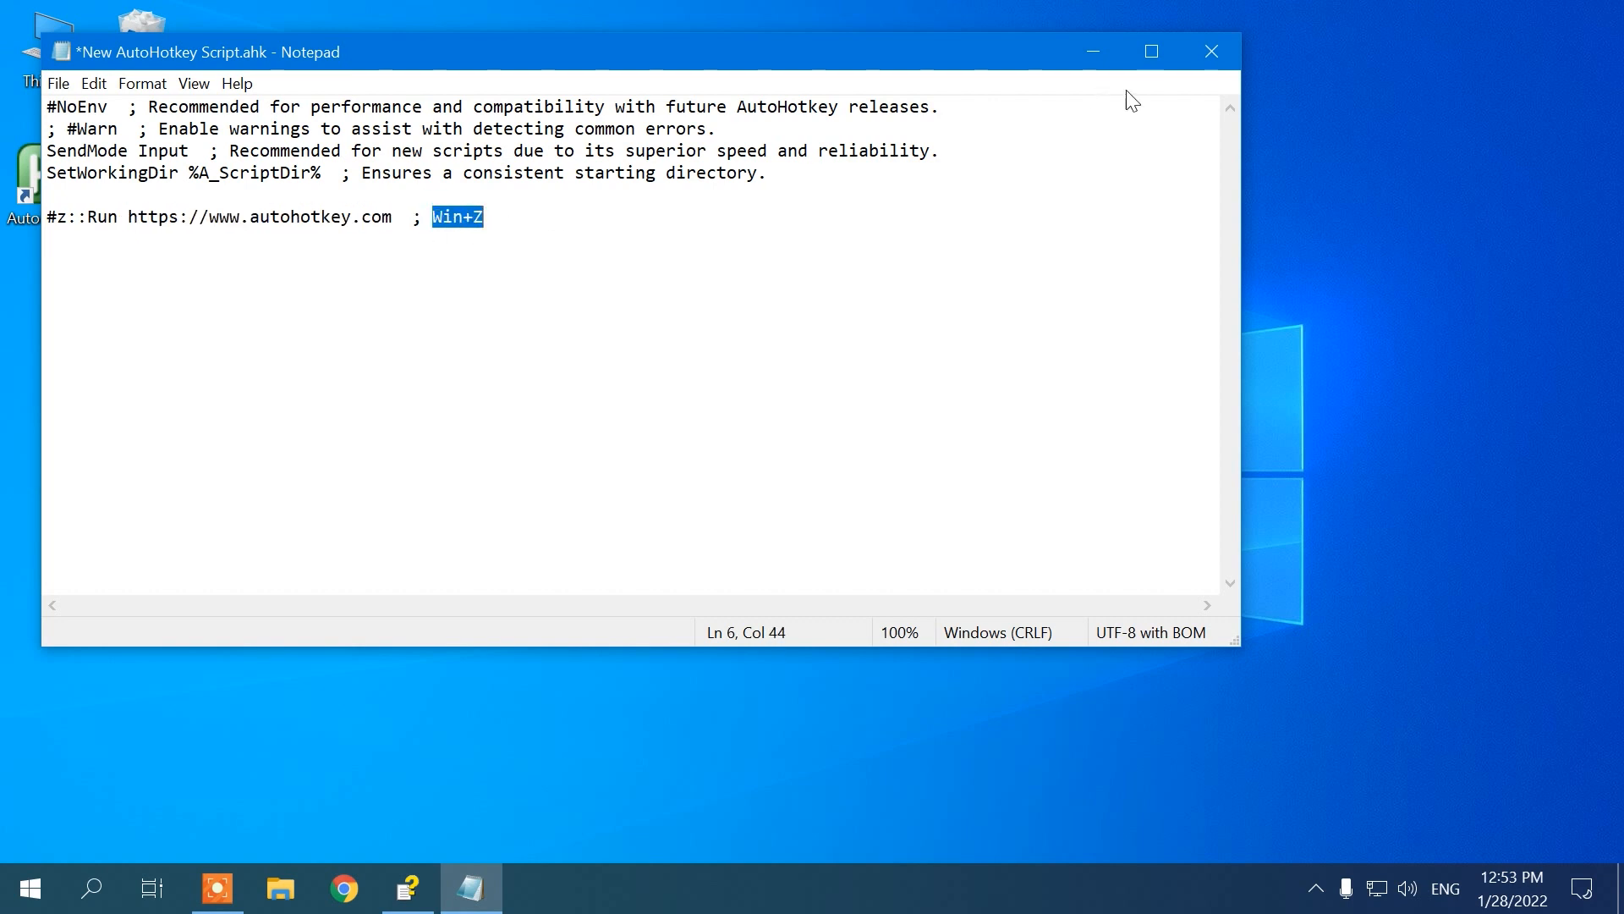
left_click(1209, 50)
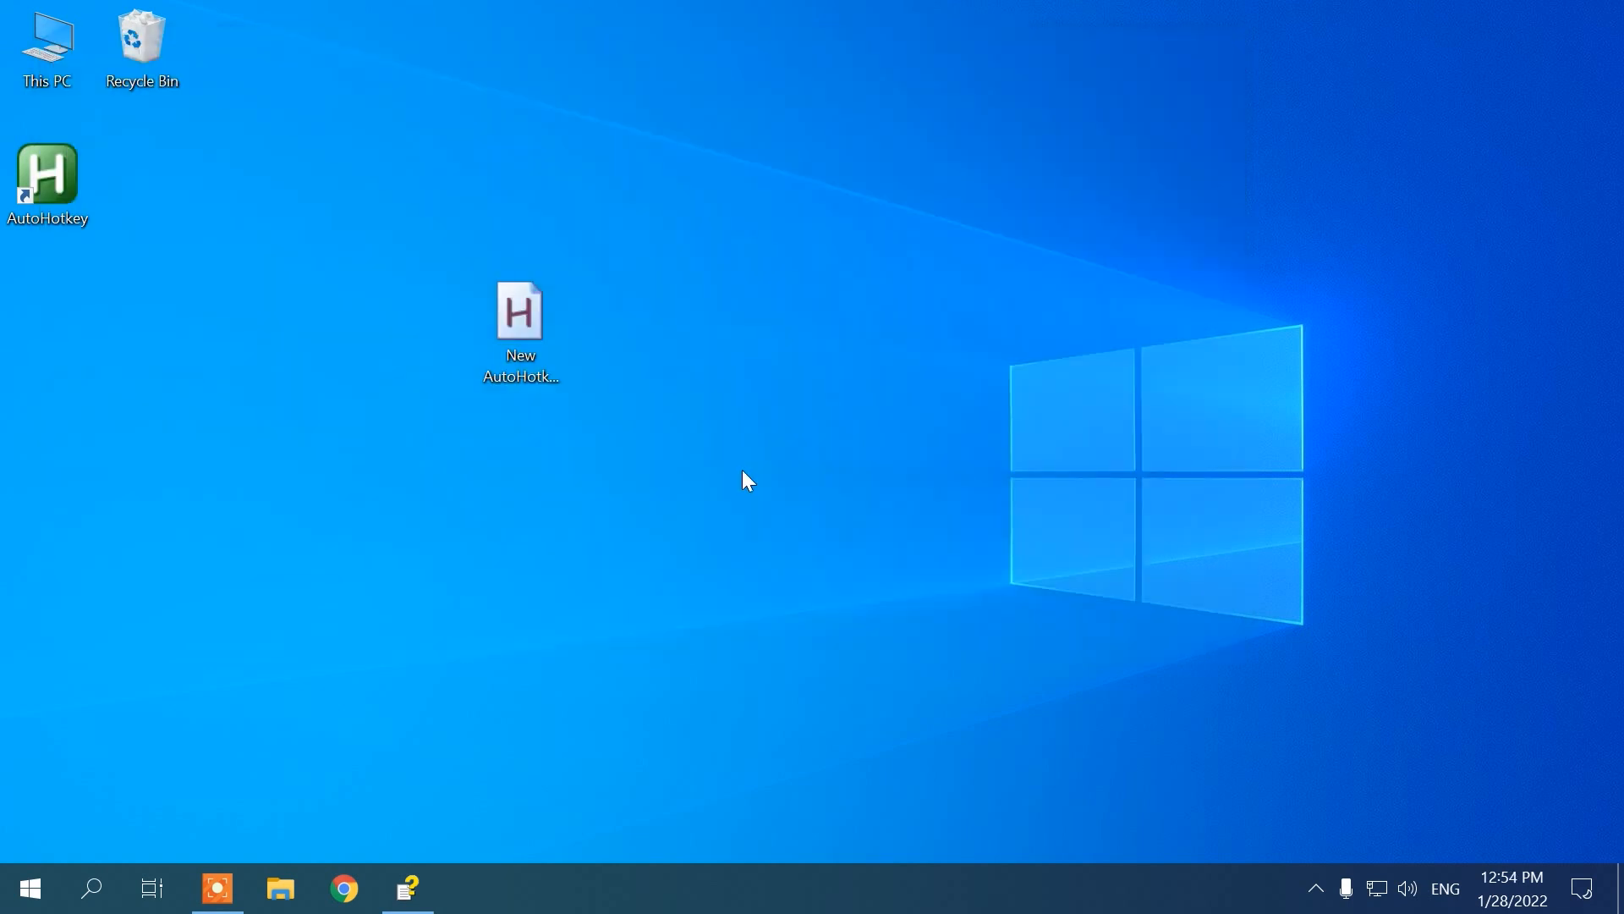
Step: Run the new script, trigger Win+Z to launch autohotkey.com, and check the executed-lines log and Help
left_click(521, 311)
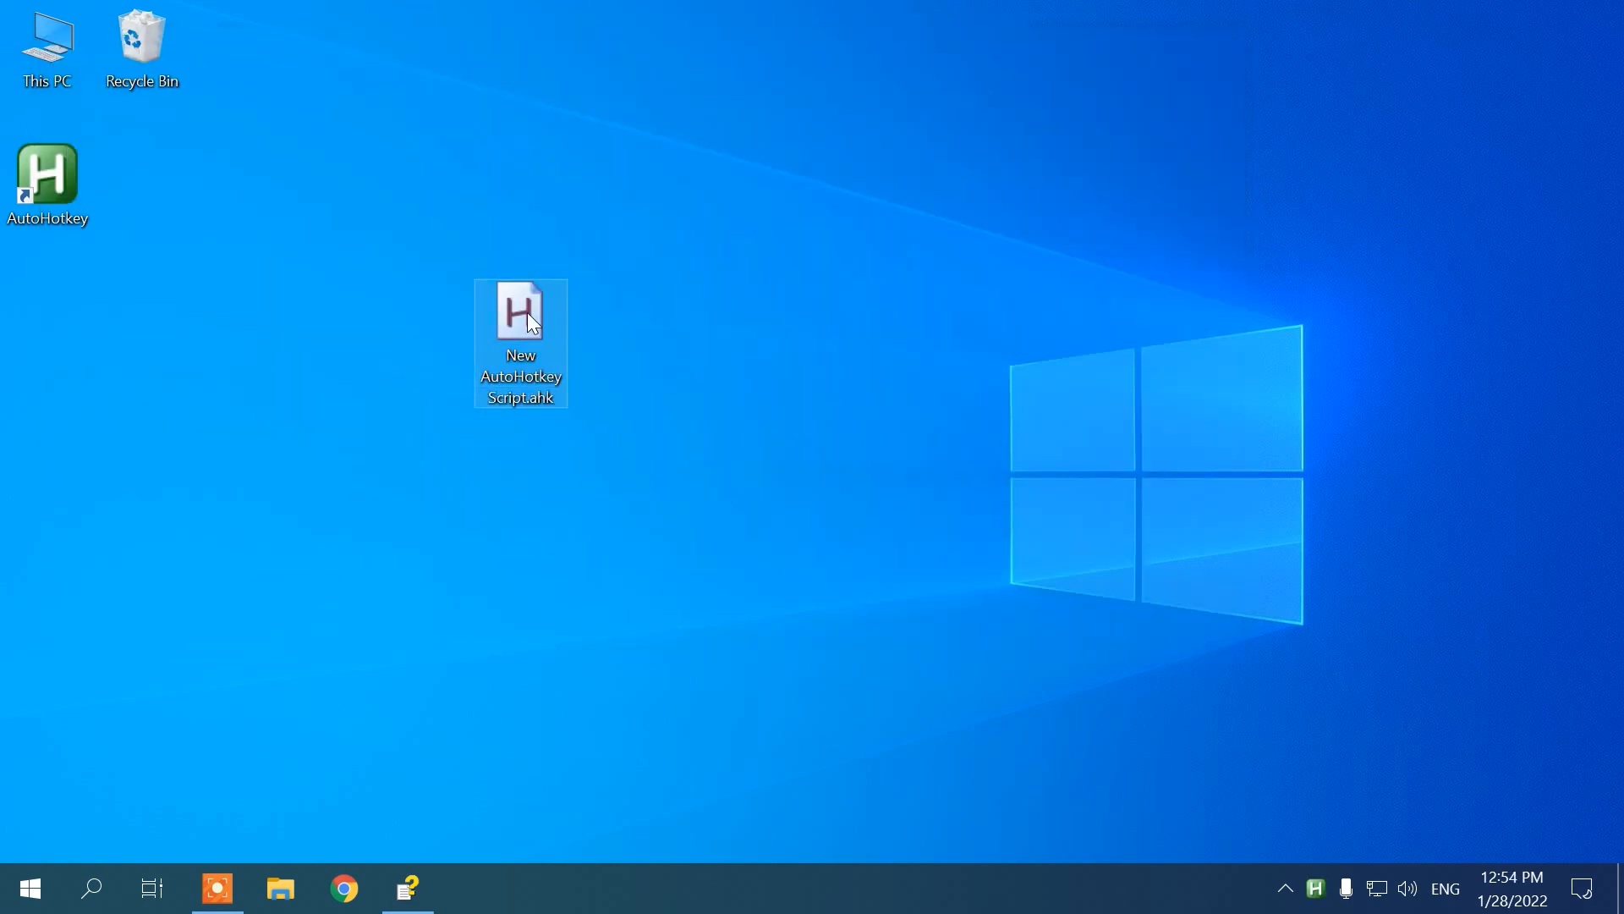
key("Win+z")
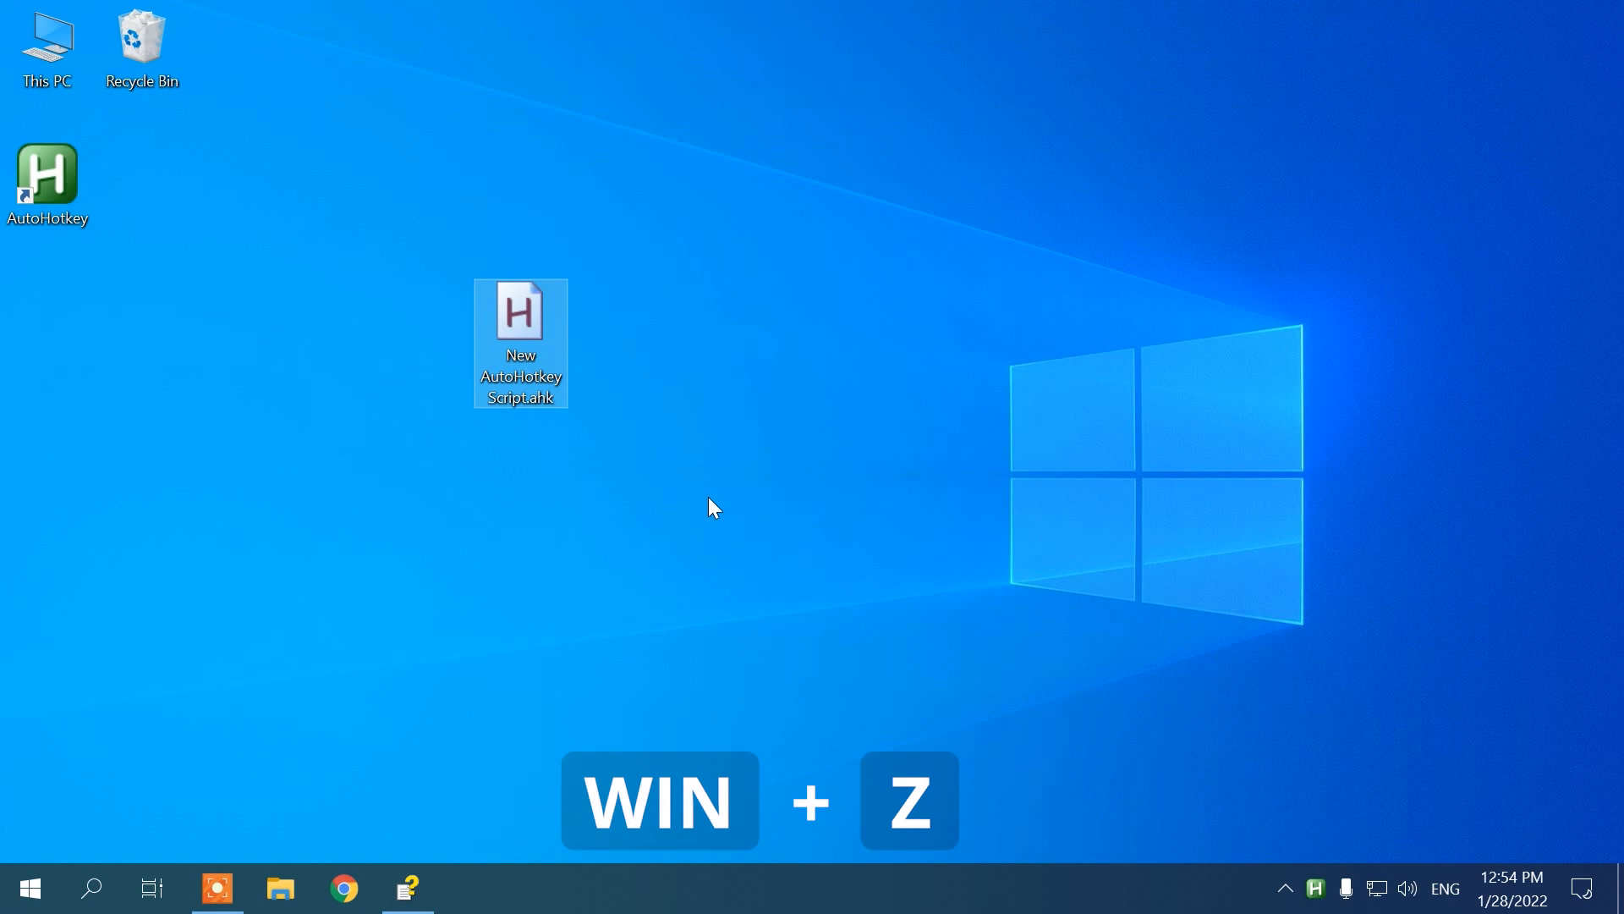
left_click(343, 887)
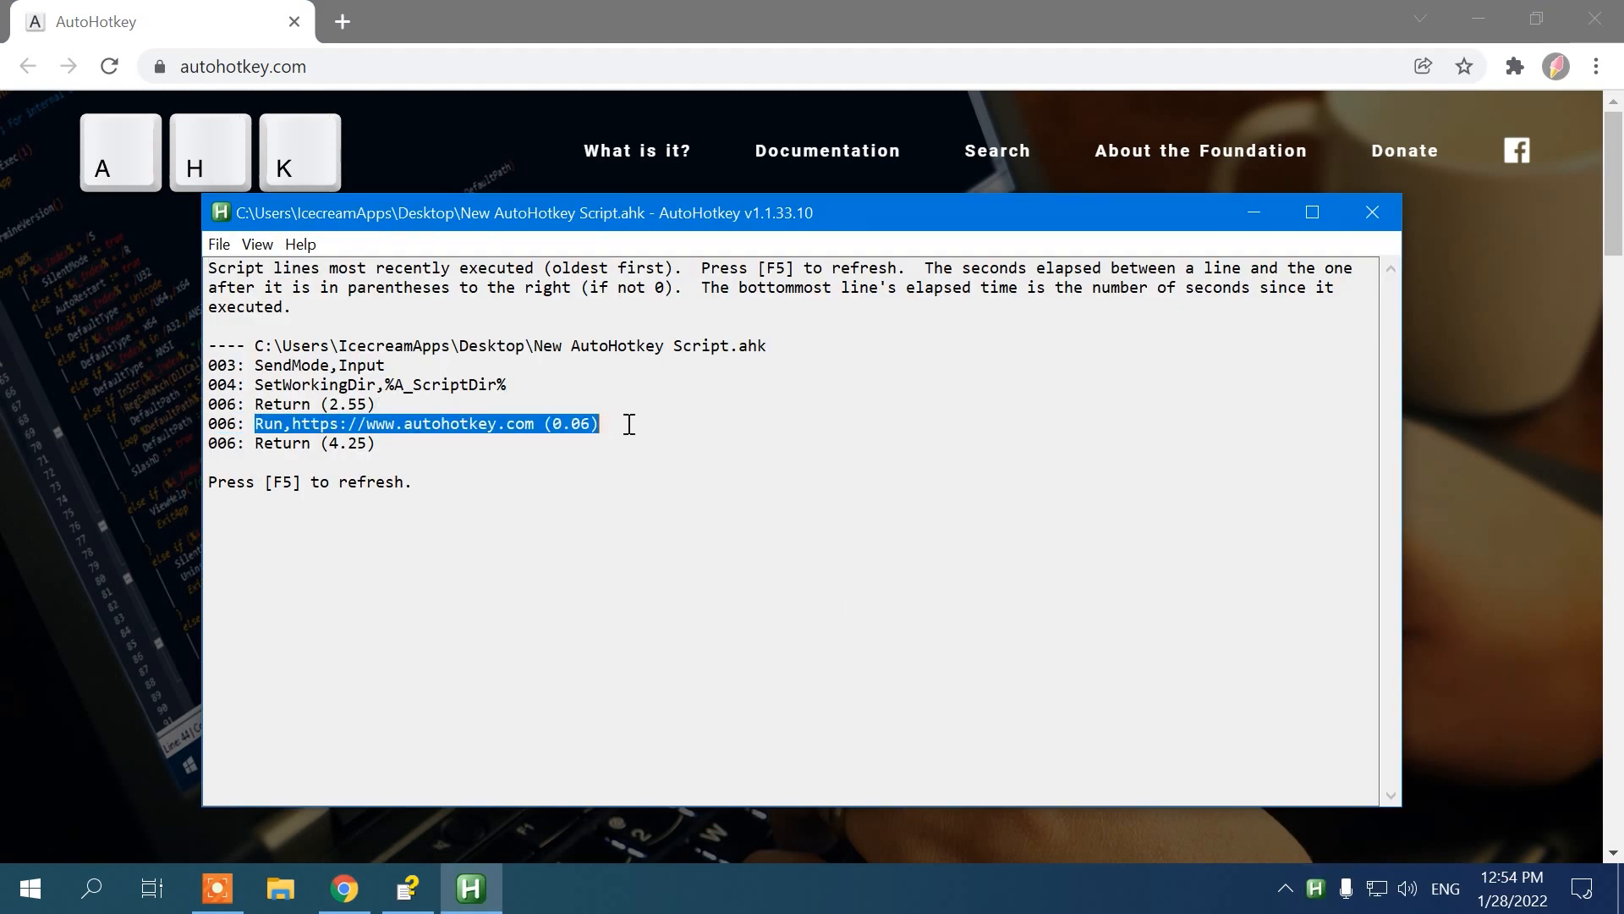
left_click(513, 528)
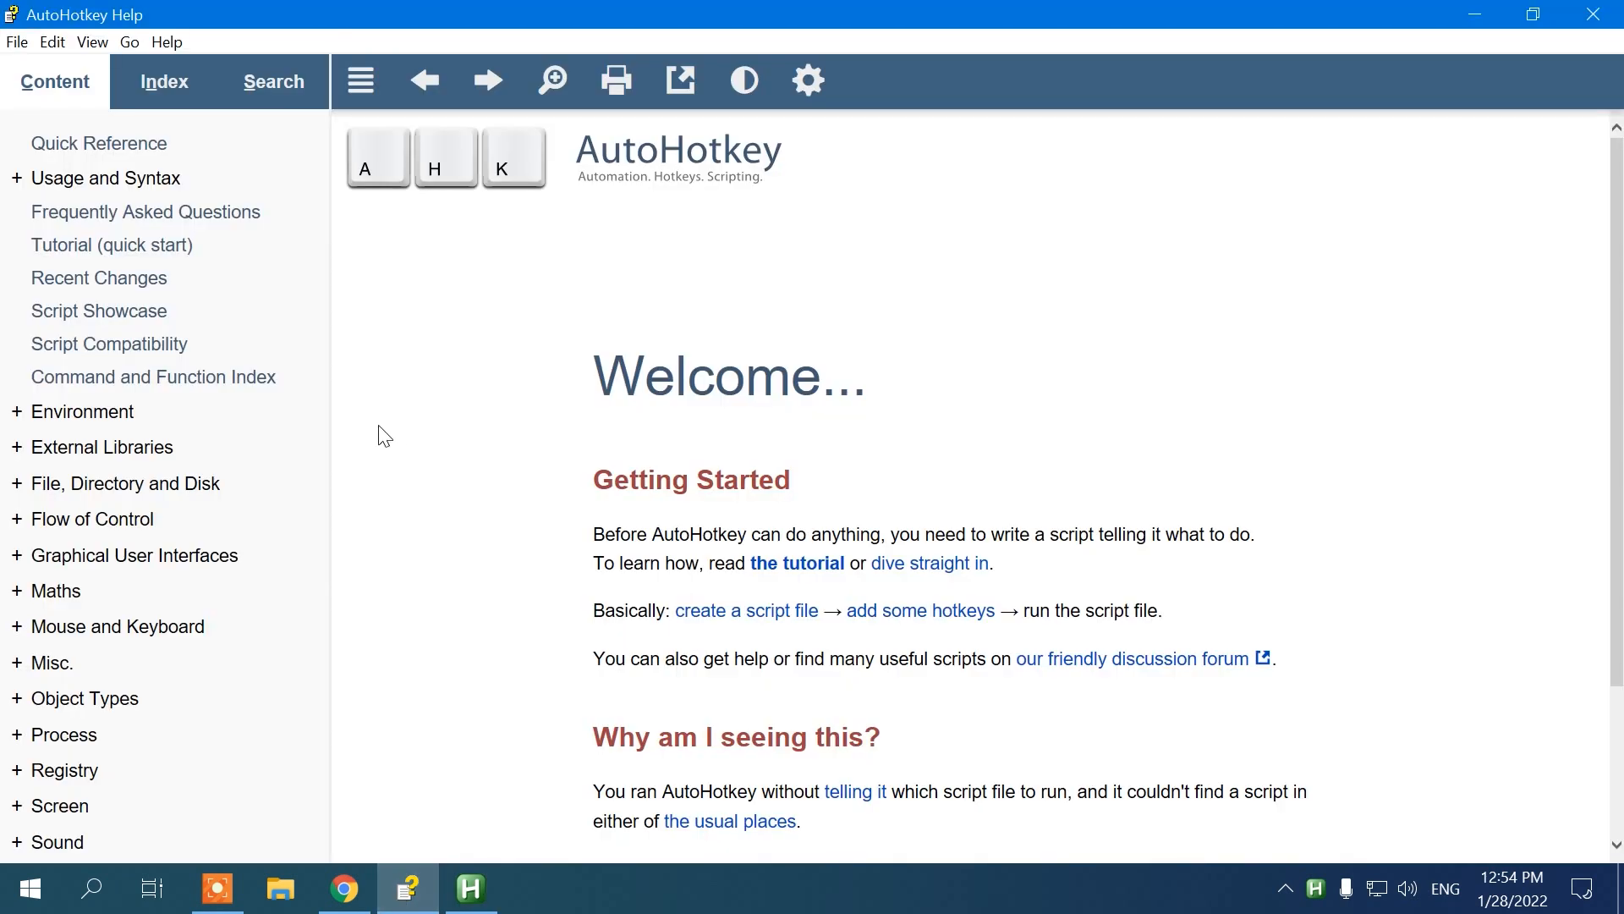
mouse_move(399, 441)
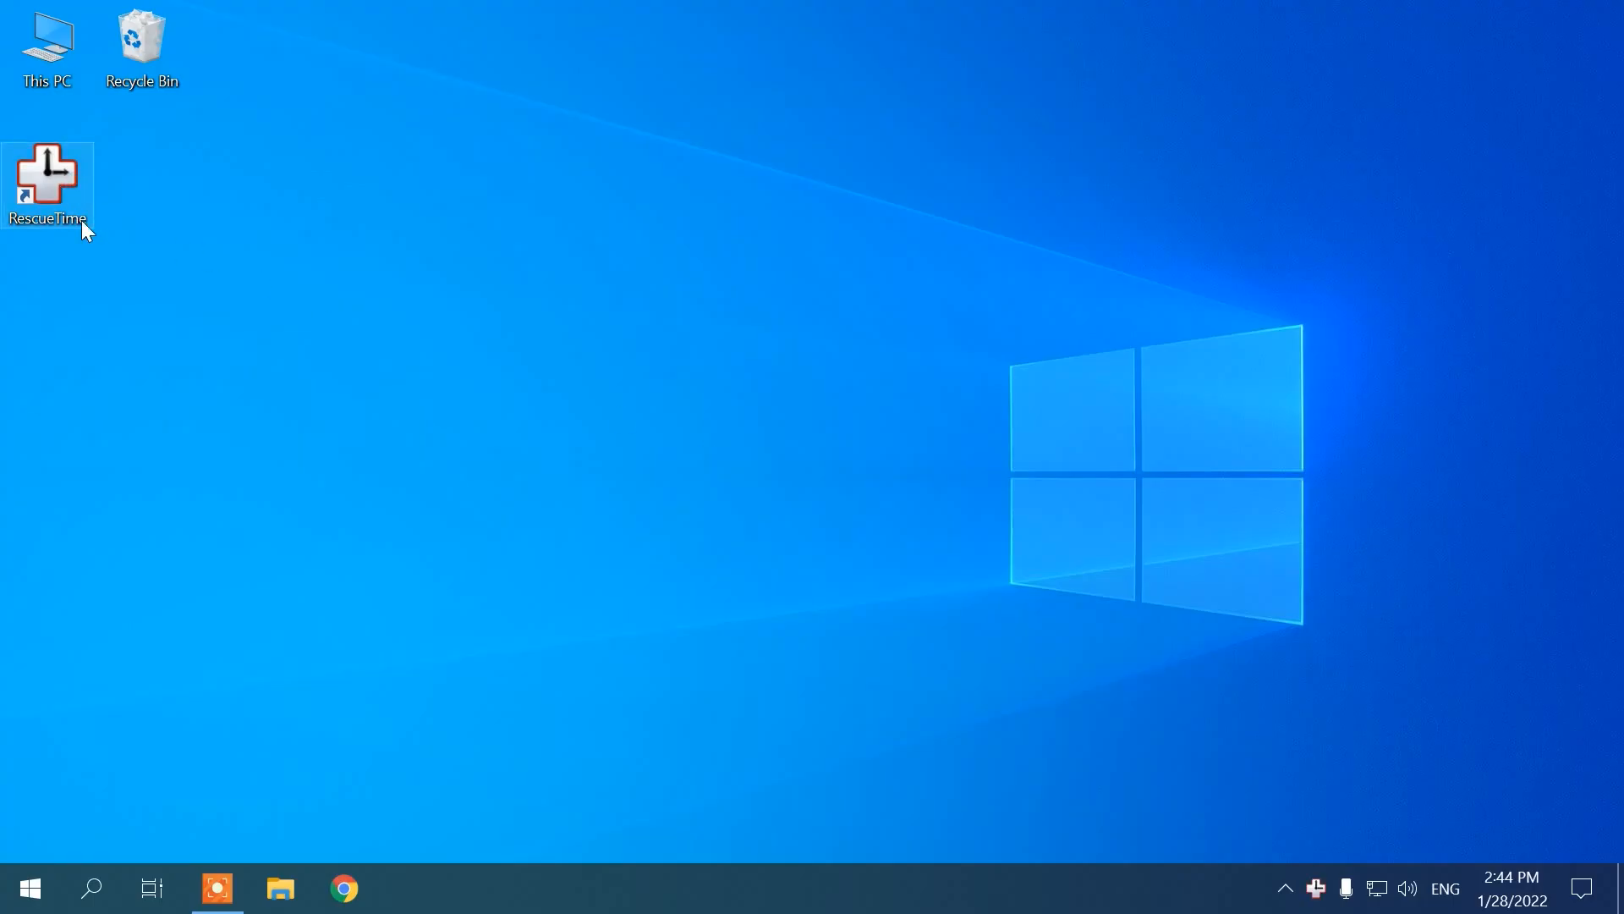
mouse_move(1316, 897)
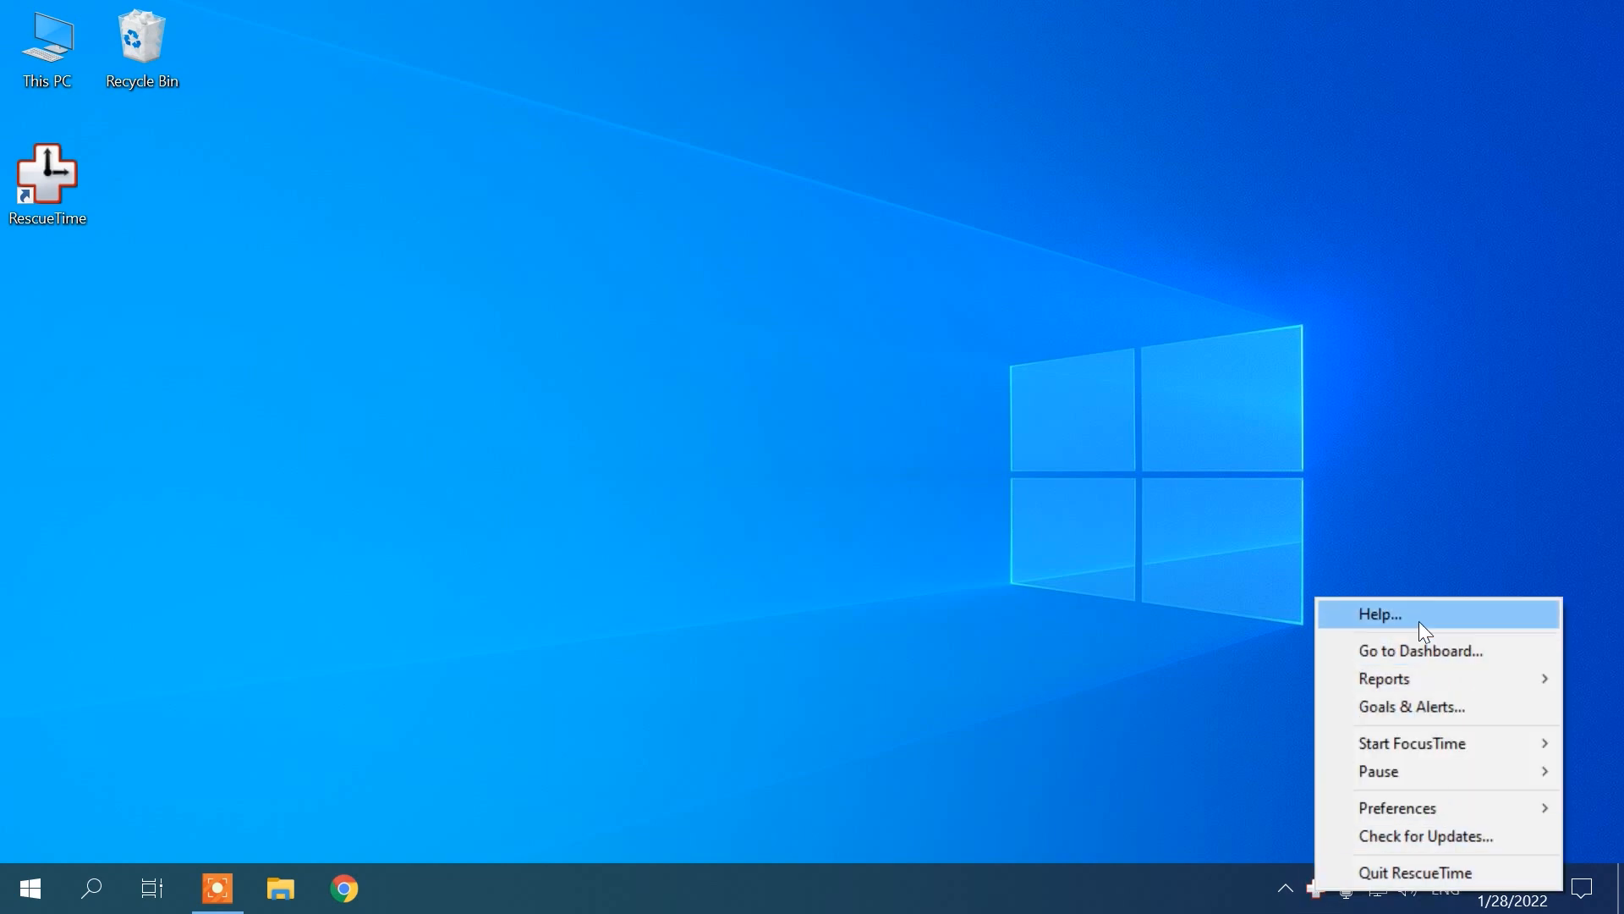
Step: Show the RescueTime All Activities report limited to work hours
left_click(1421, 650)
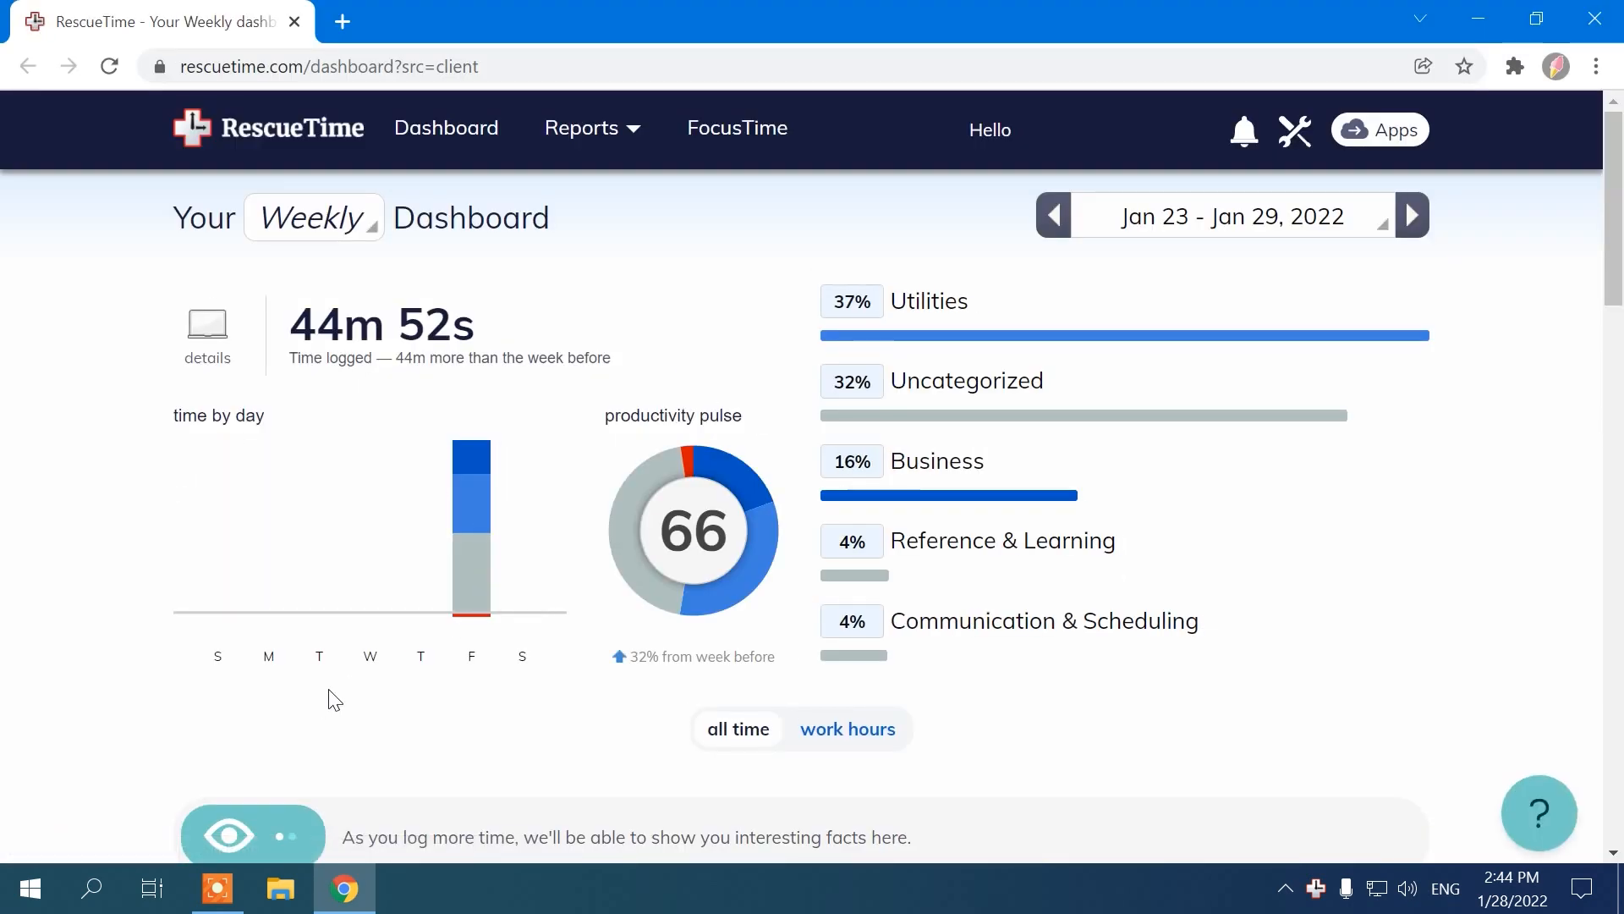
mouse_move(677, 533)
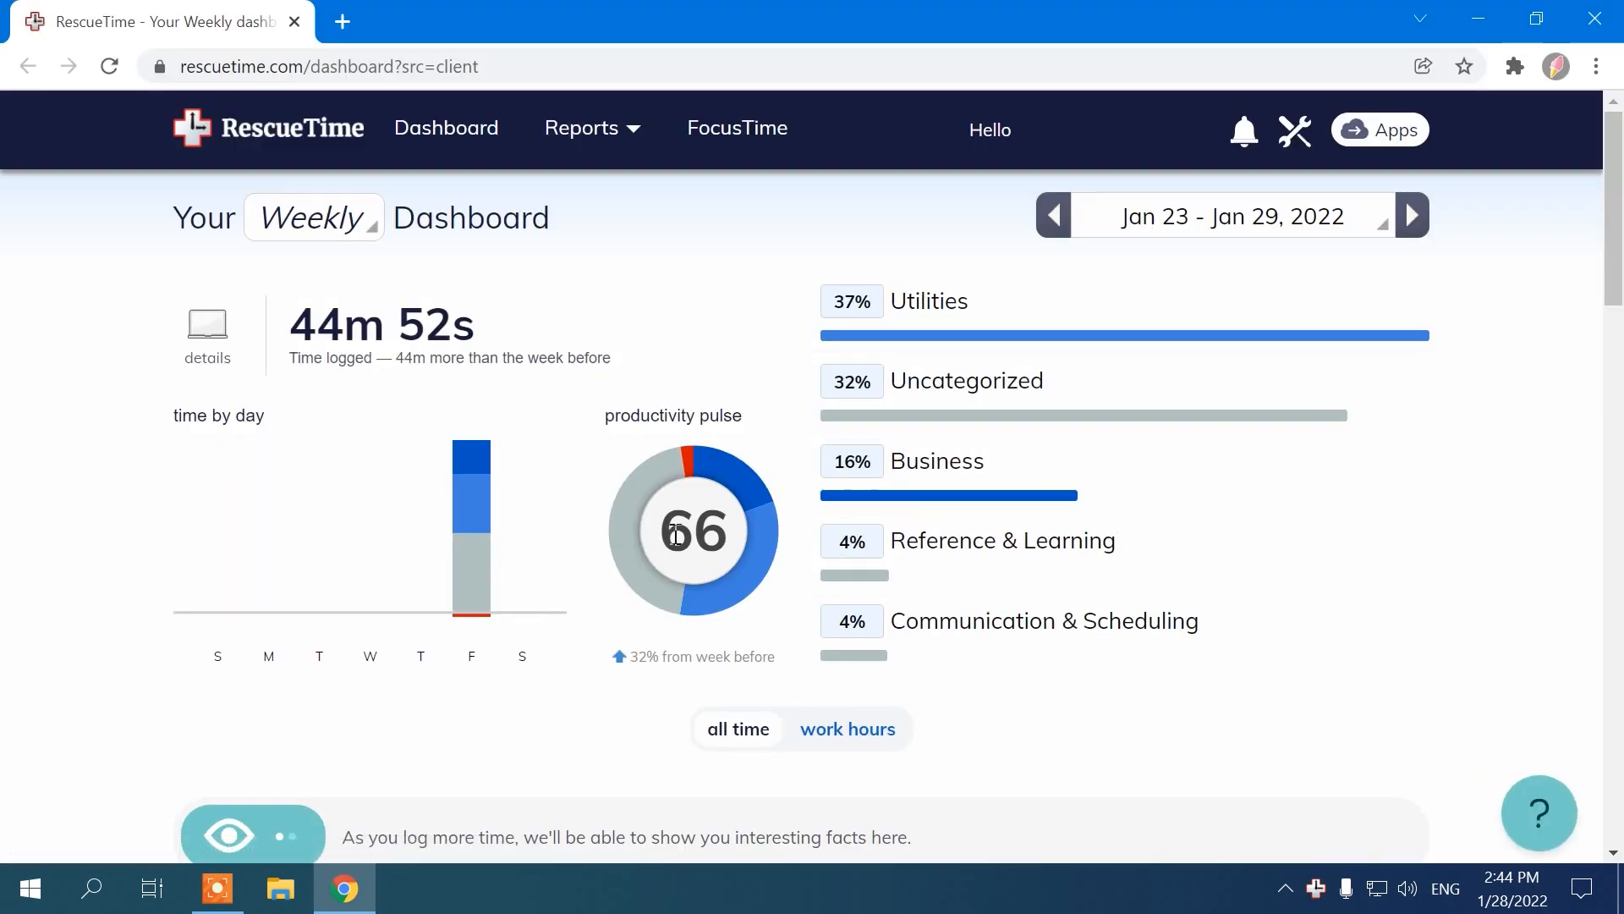
left_click(929, 301)
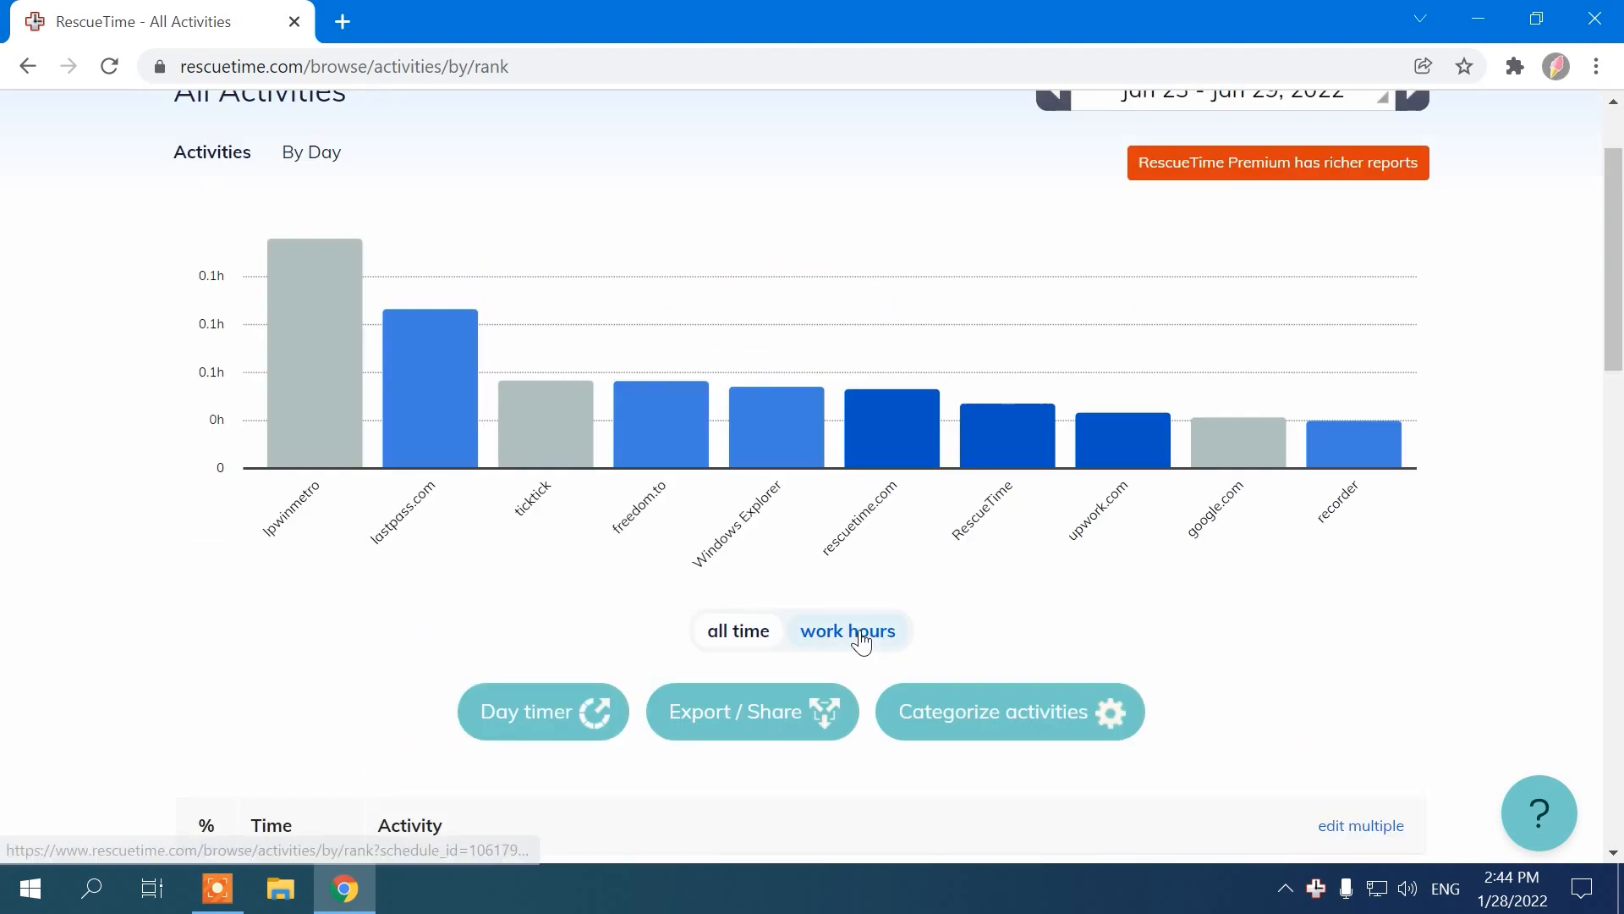
left_click(849, 631)
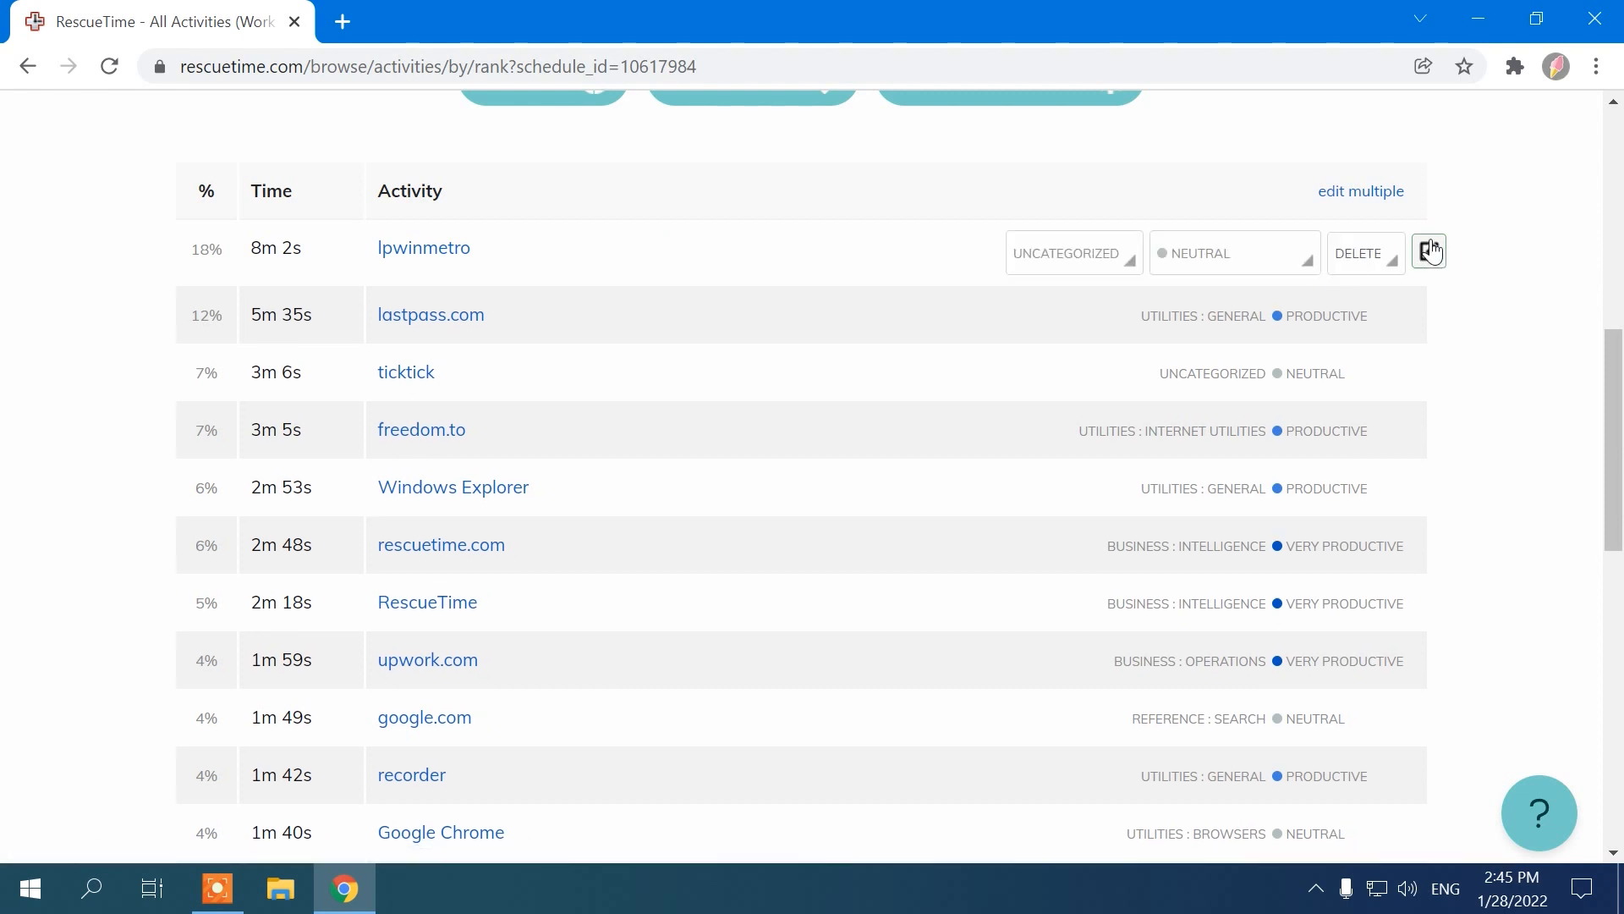
Step: Rate the lpwinmetro activity as Distracting instead of Neutral
left_click(1235, 254)
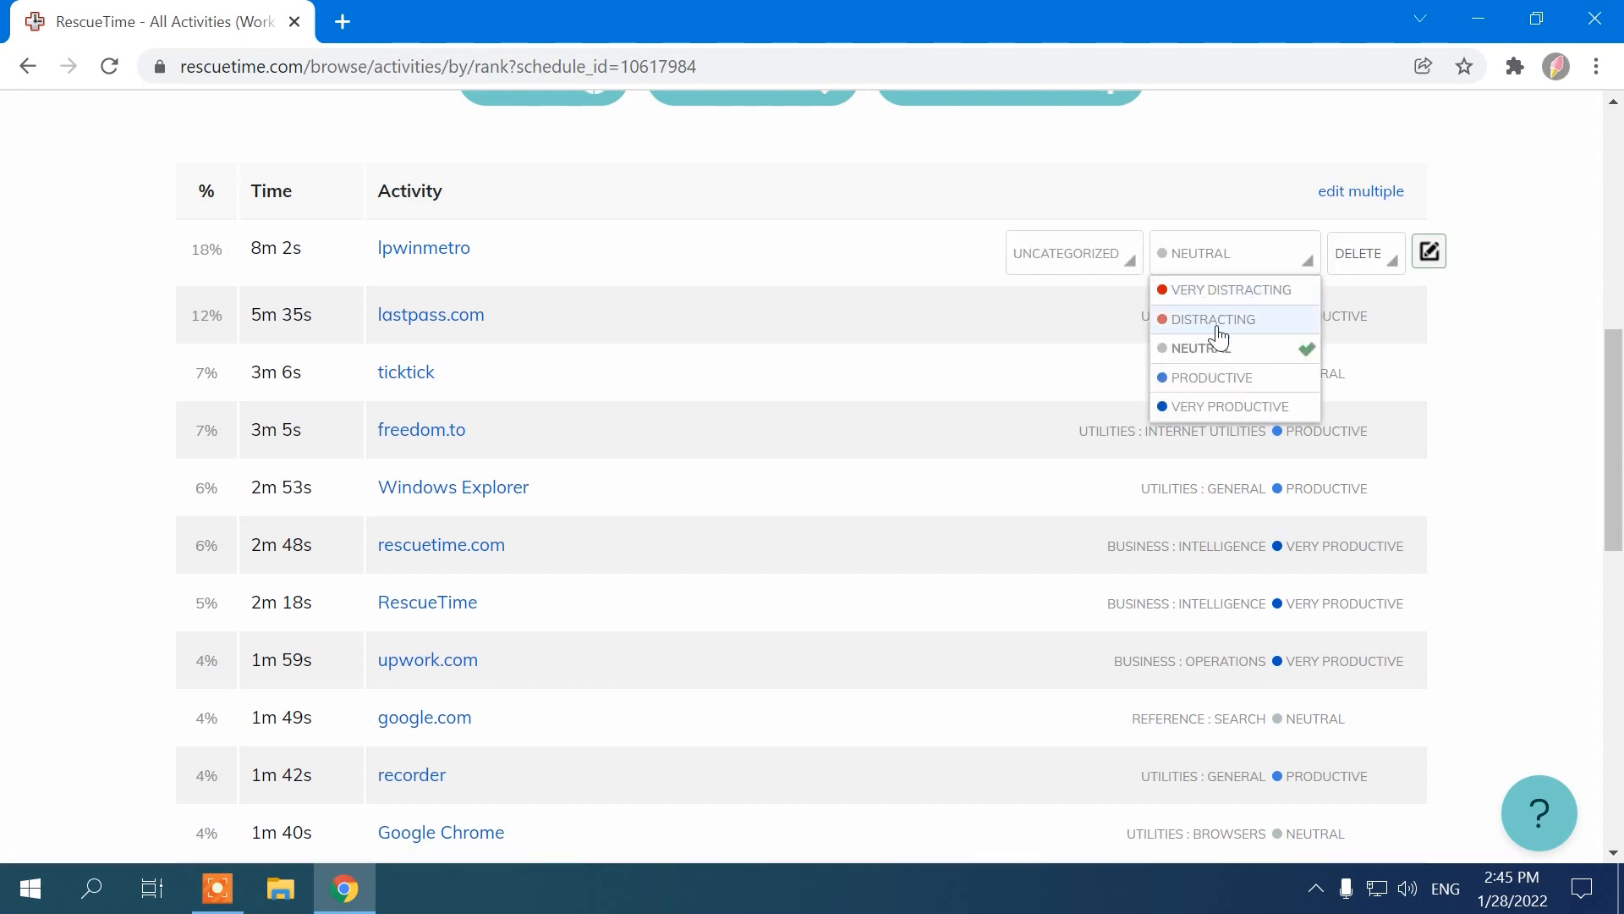
left_click(1212, 318)
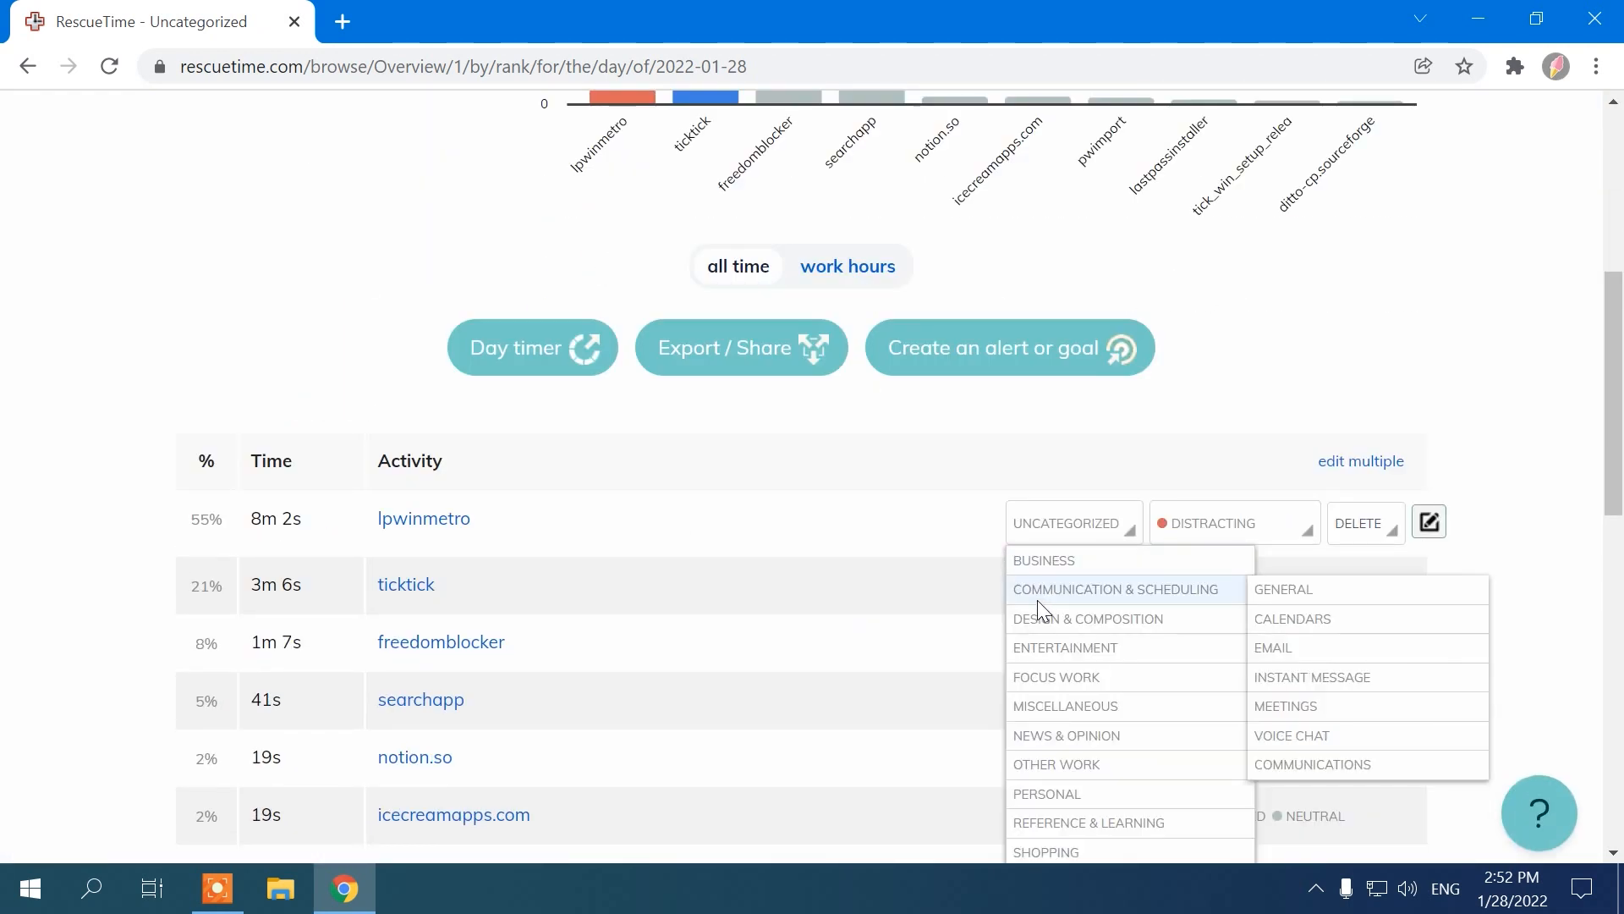
scroll("down", 3)
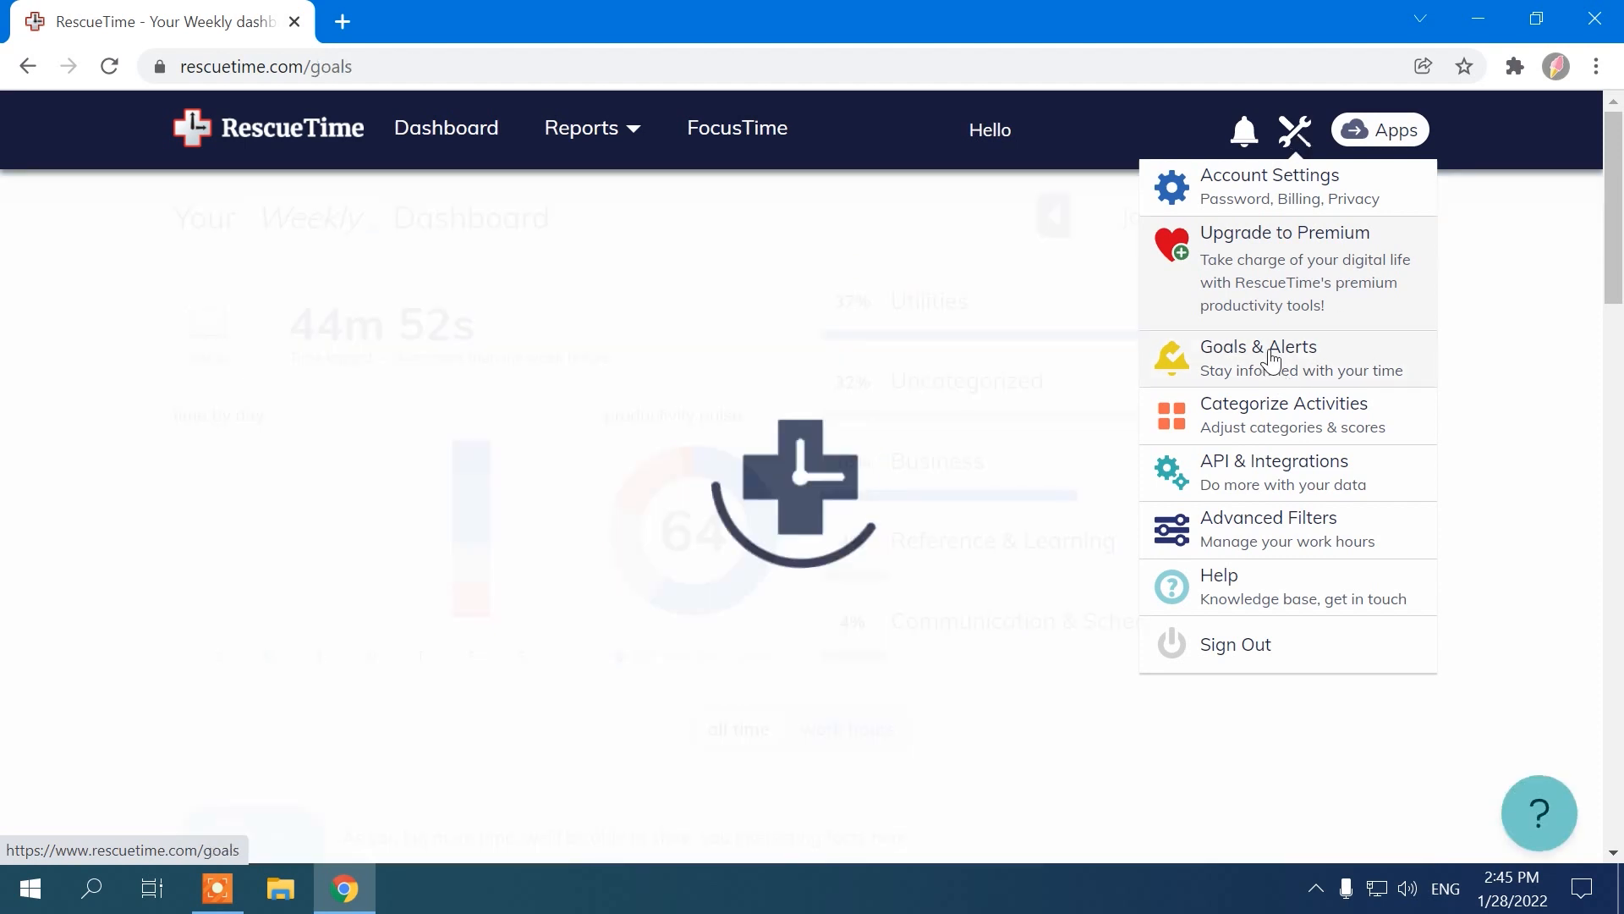
Step: Create a new RescueTime goal with the reason 'Be productive' from Goals & Alerts
left_click(1259, 347)
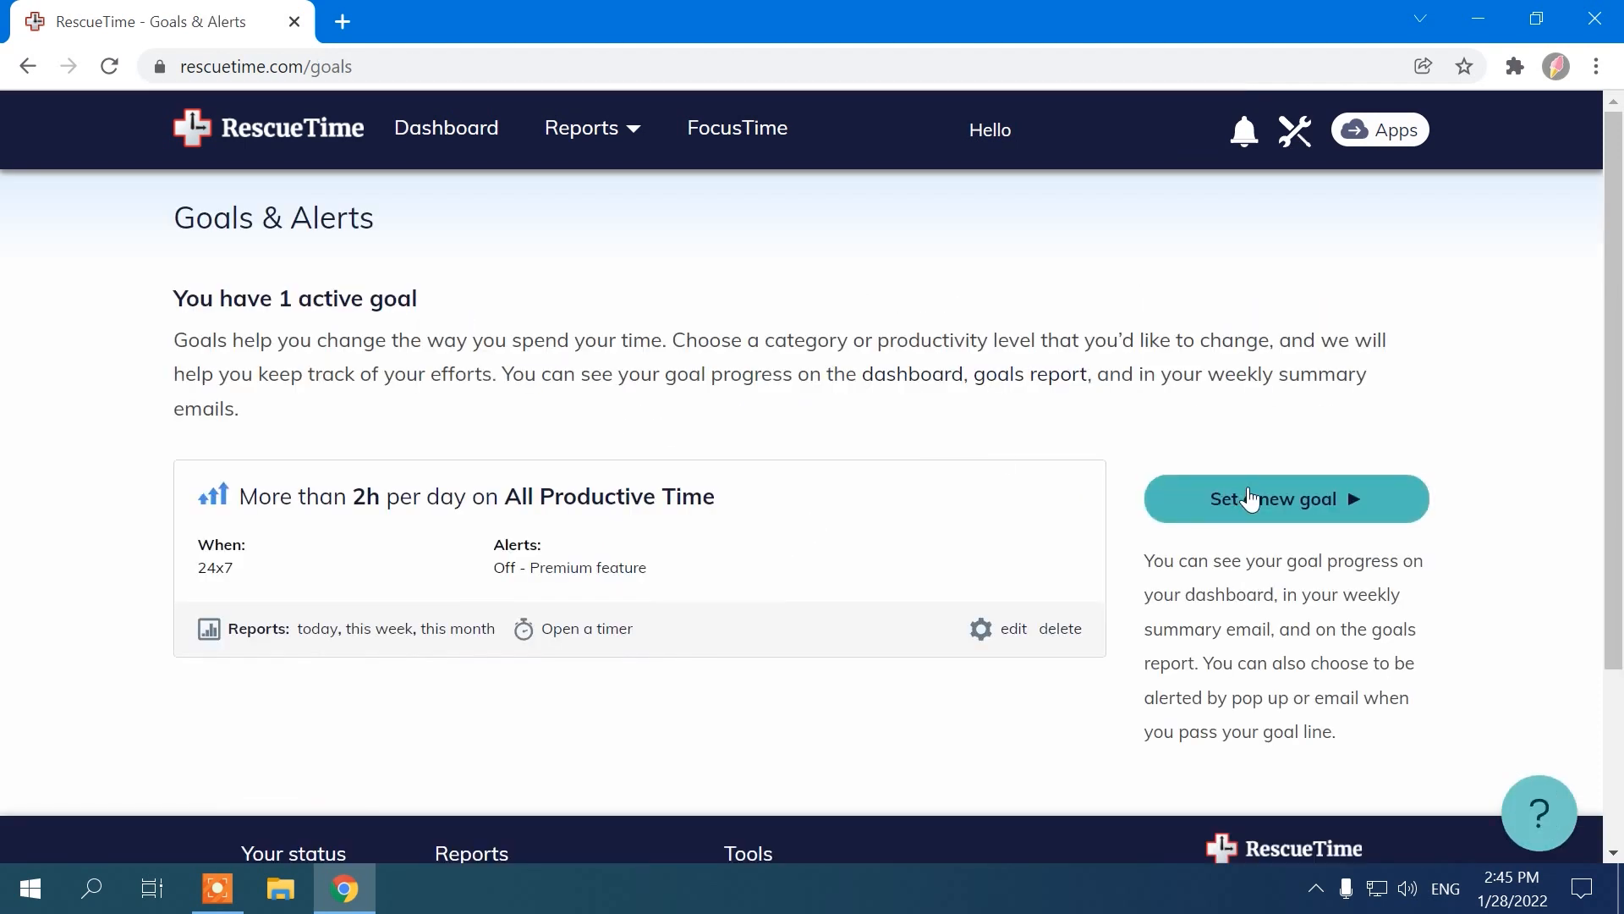
left_click(1285, 497)
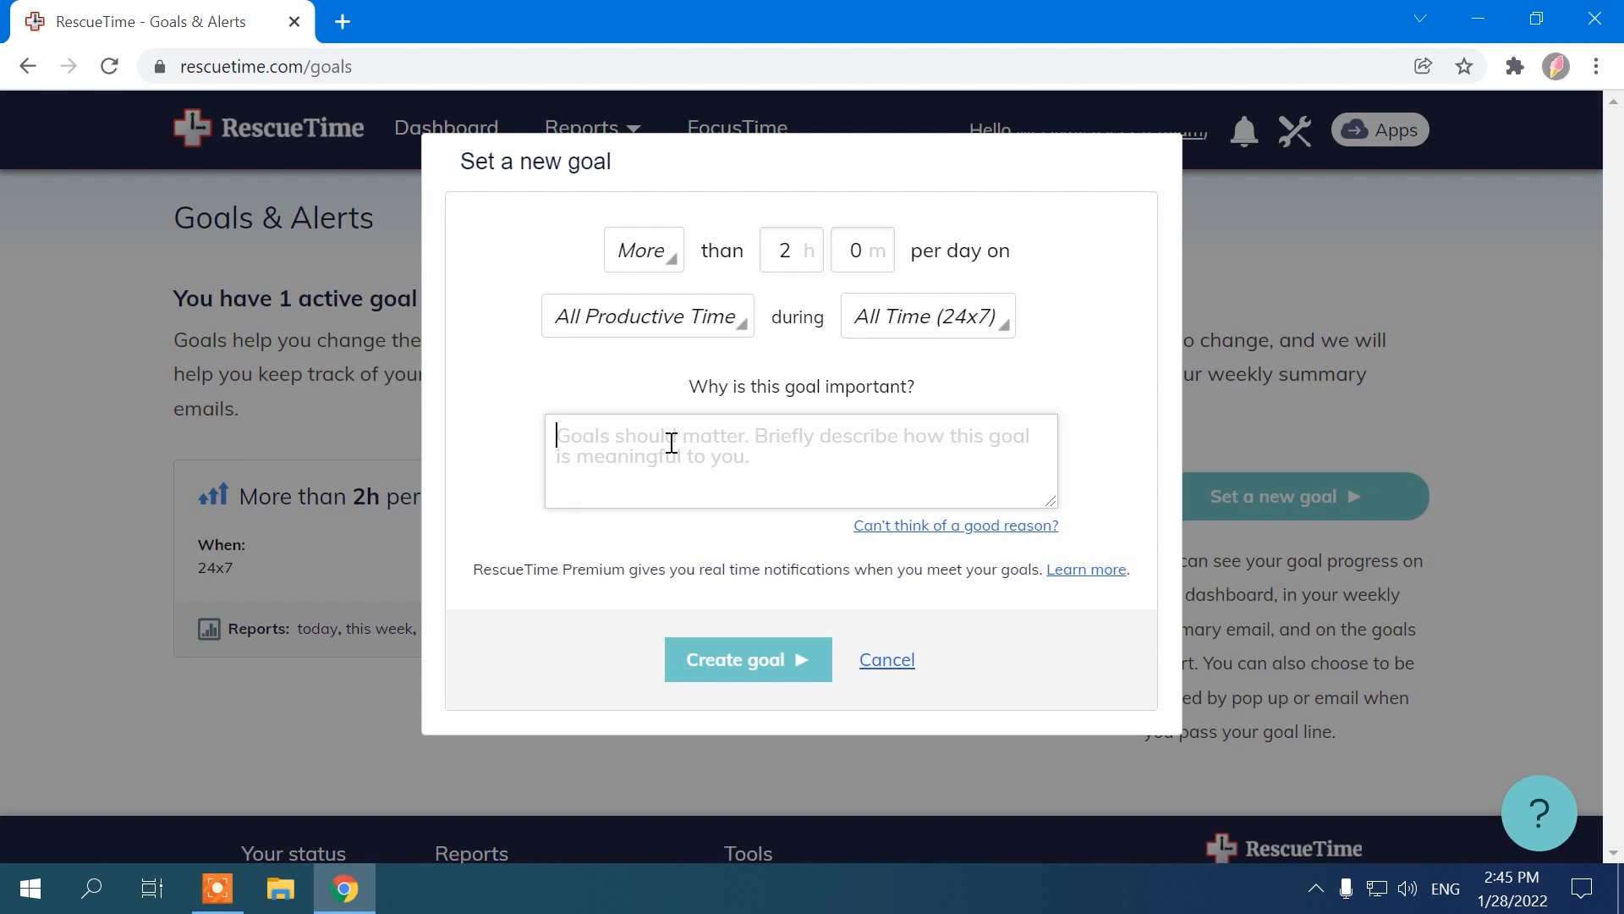
type("Be productive")
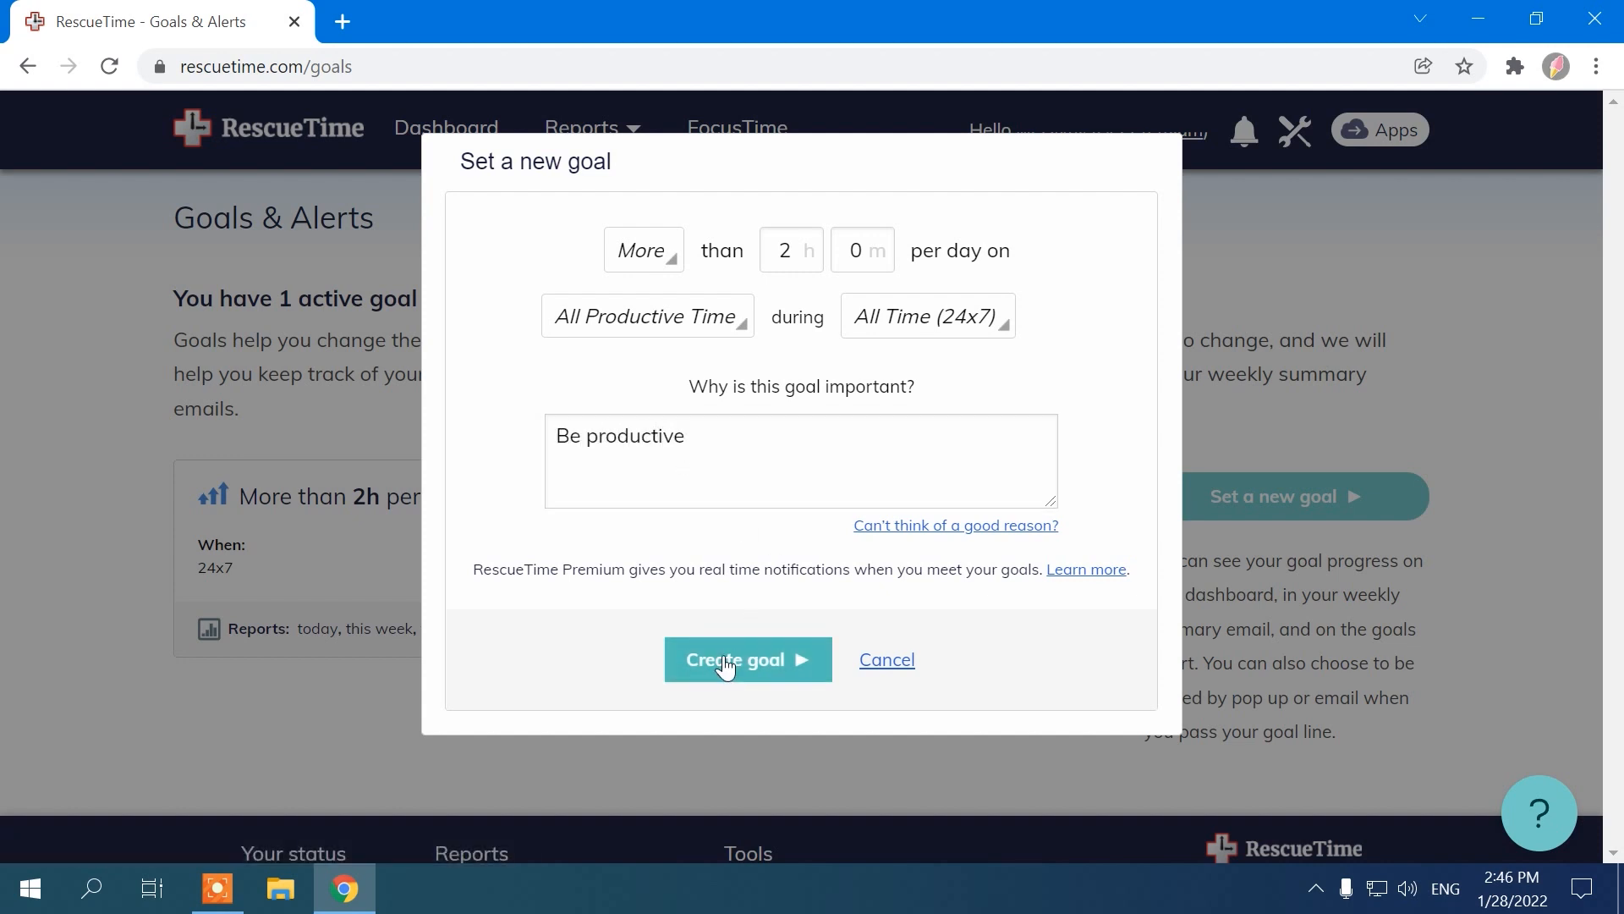
left_click(748, 658)
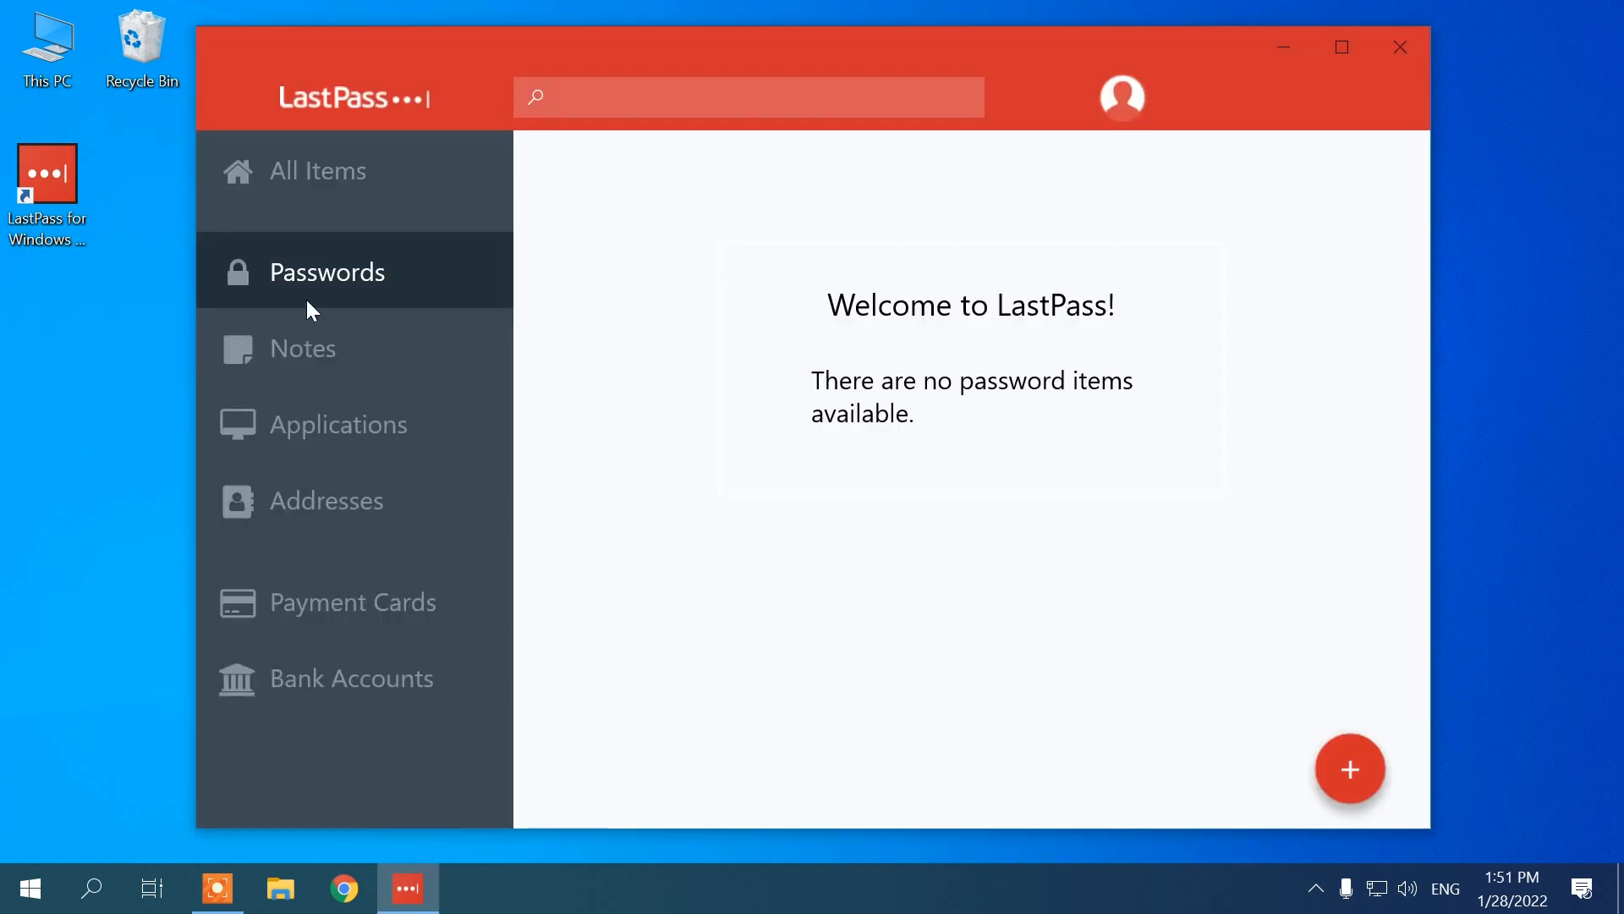
Step: Browse the vault's Applications, Passwords and All Items categories
left_click(338, 423)
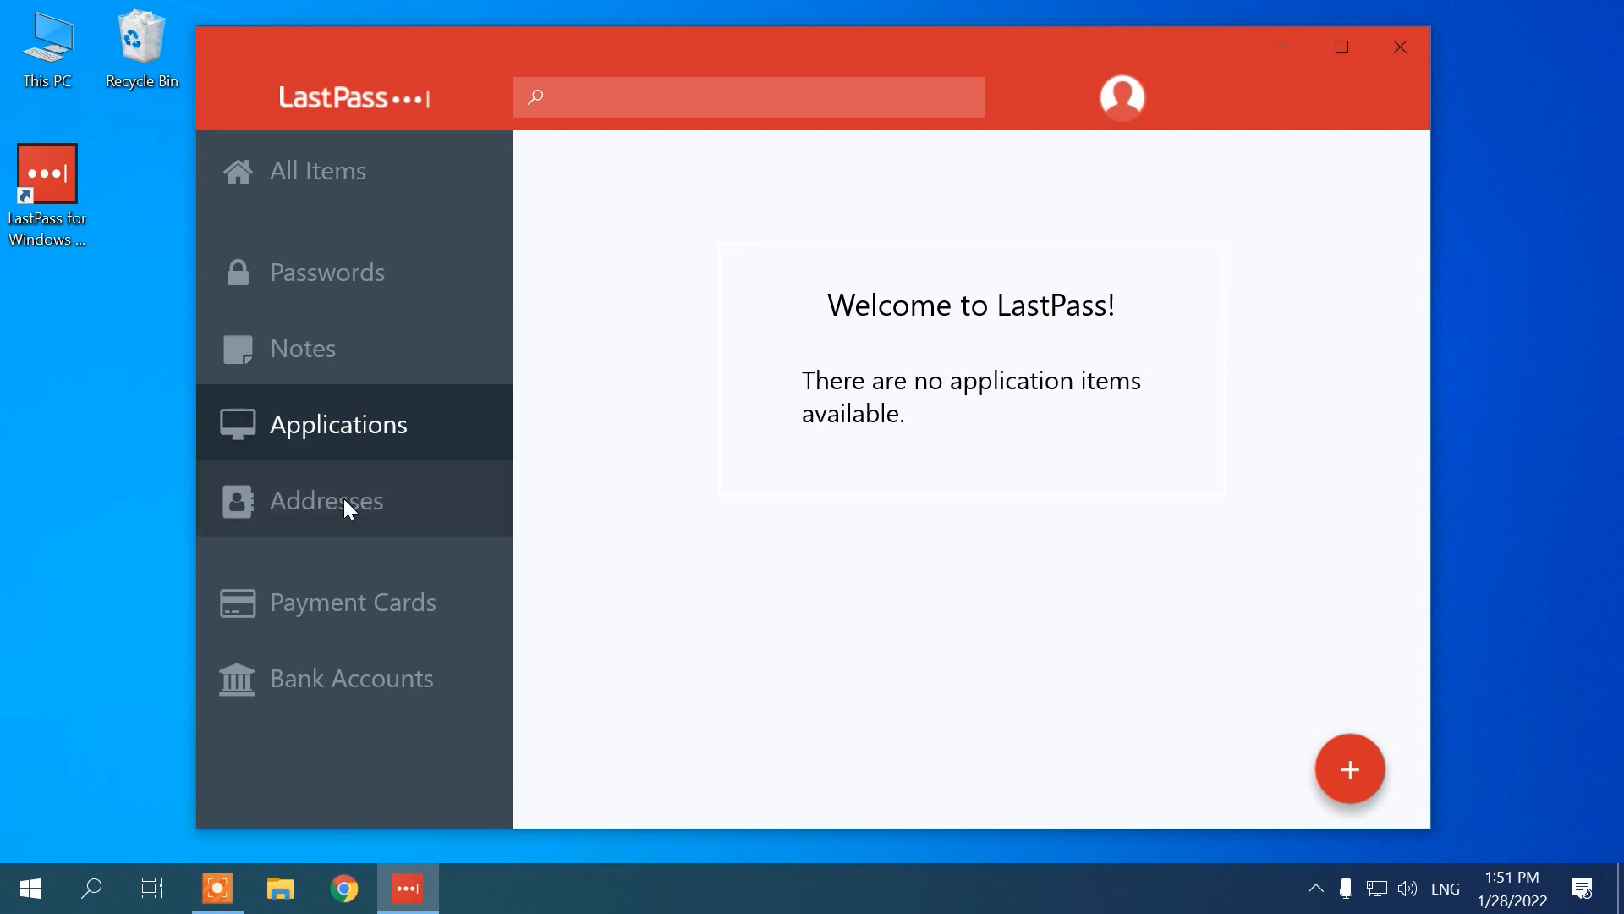
left_click(326, 271)
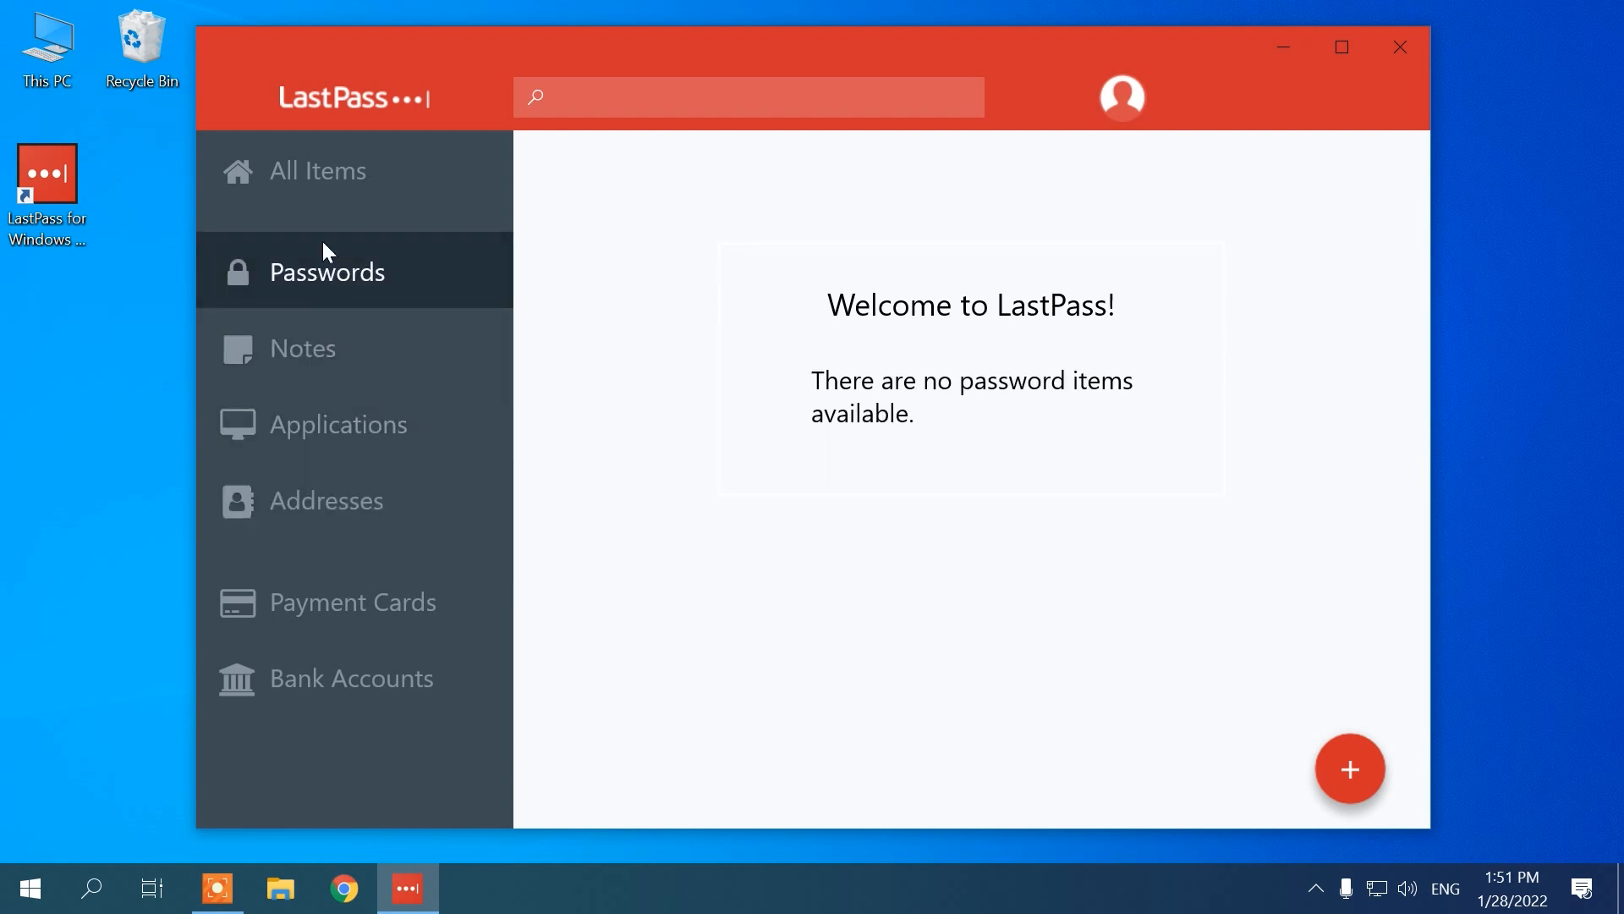
left_click(318, 169)
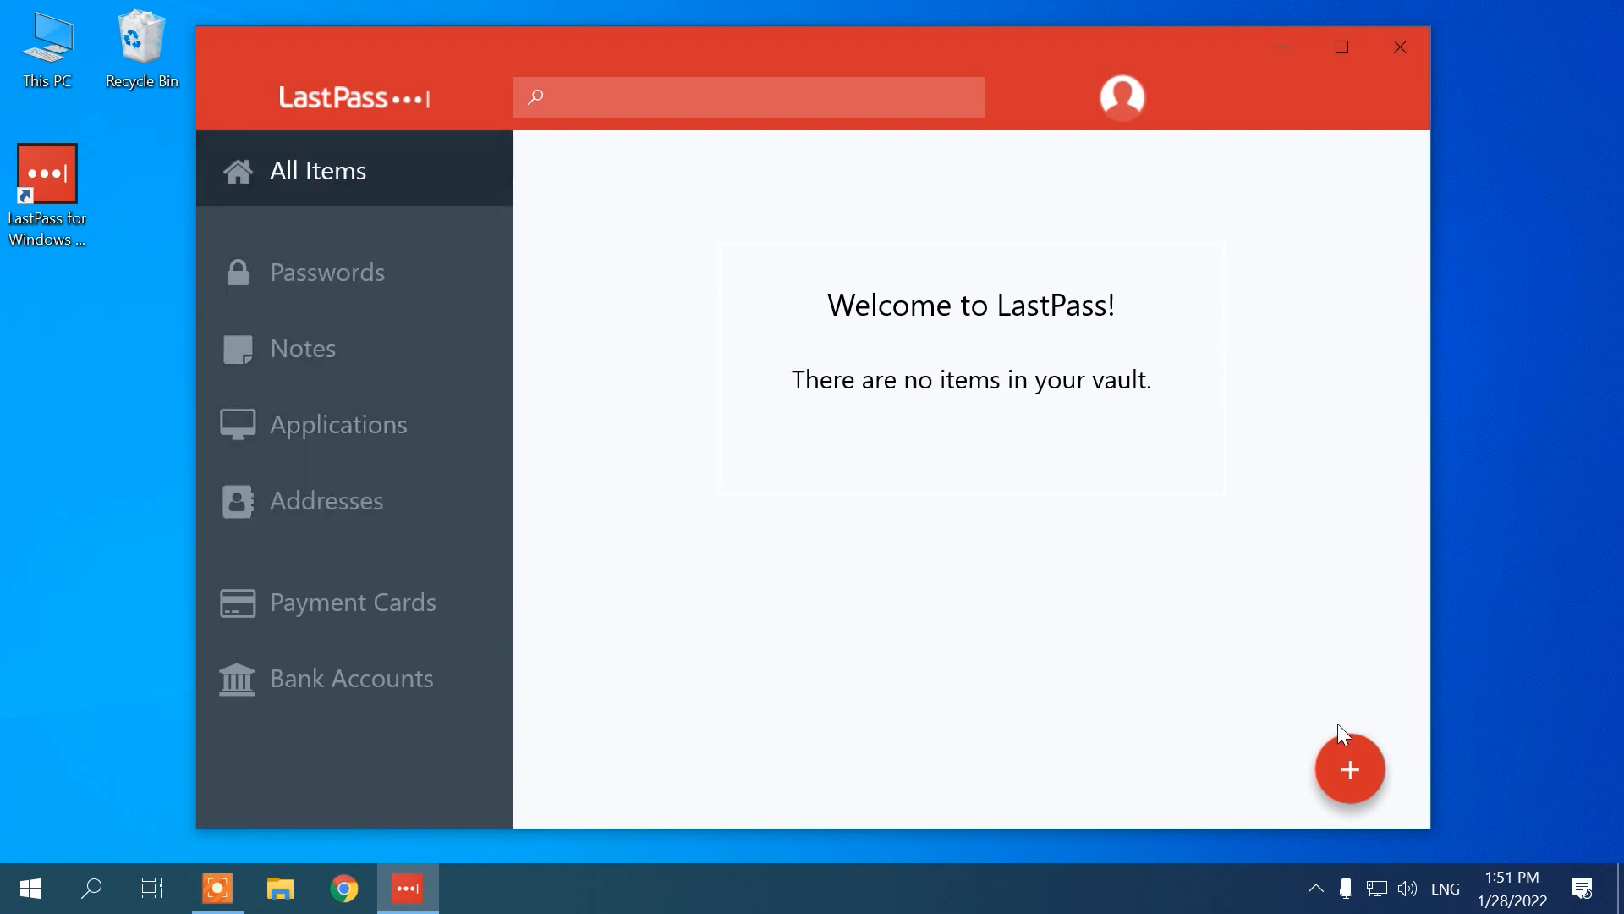
Step: Add and save a new Upwork password entry in the My accounts folder, marked as favourite
left_click(1350, 768)
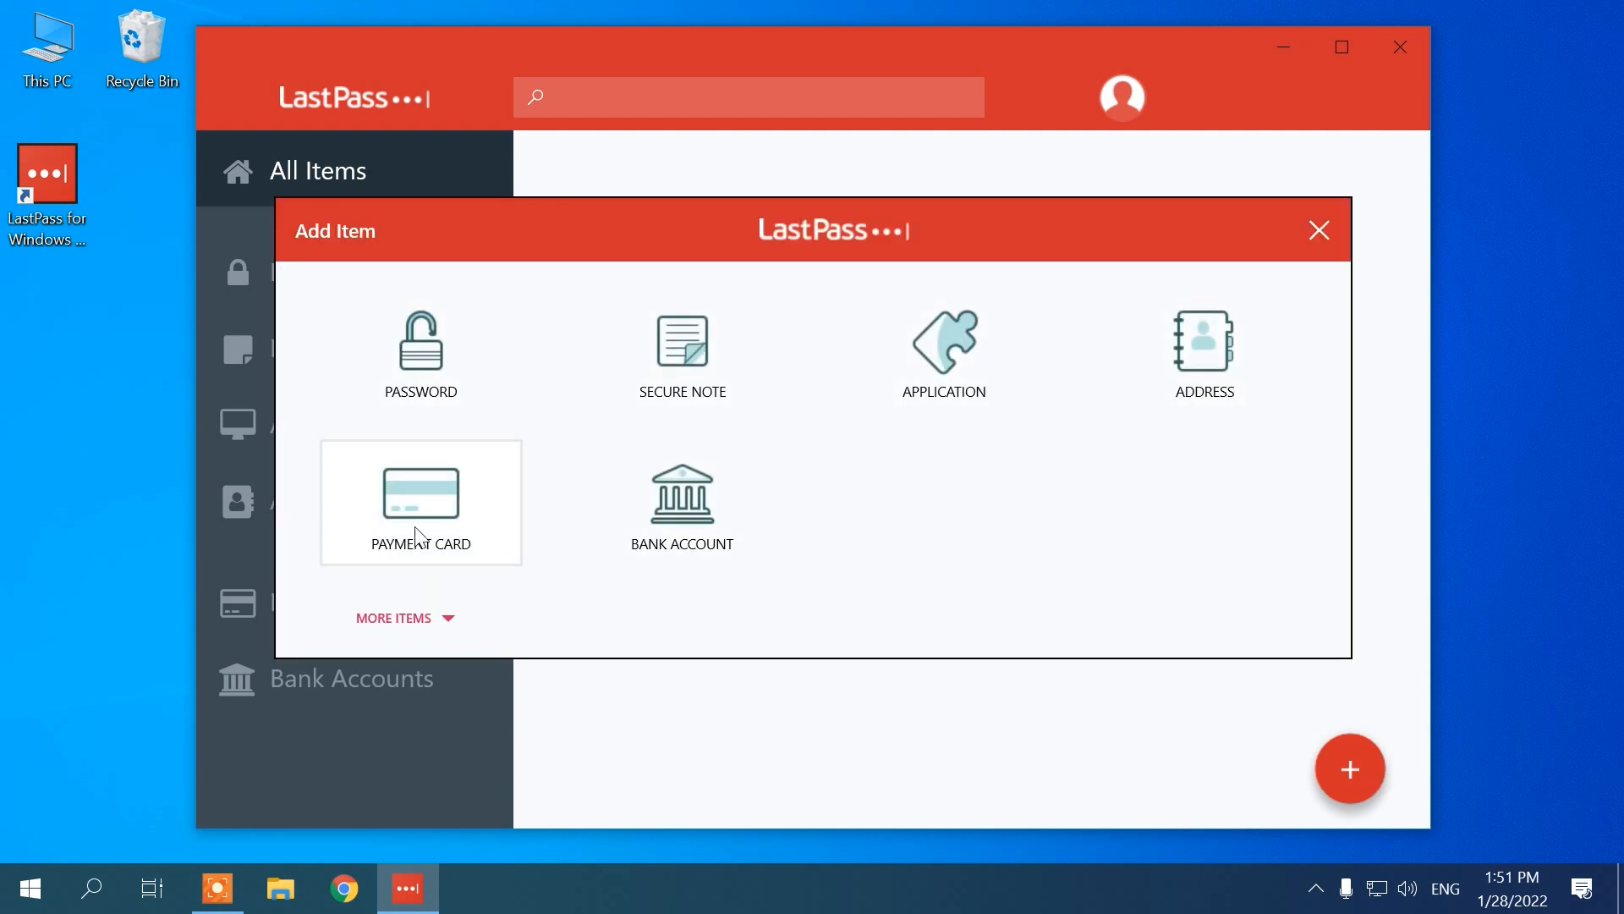
left_click(392, 618)
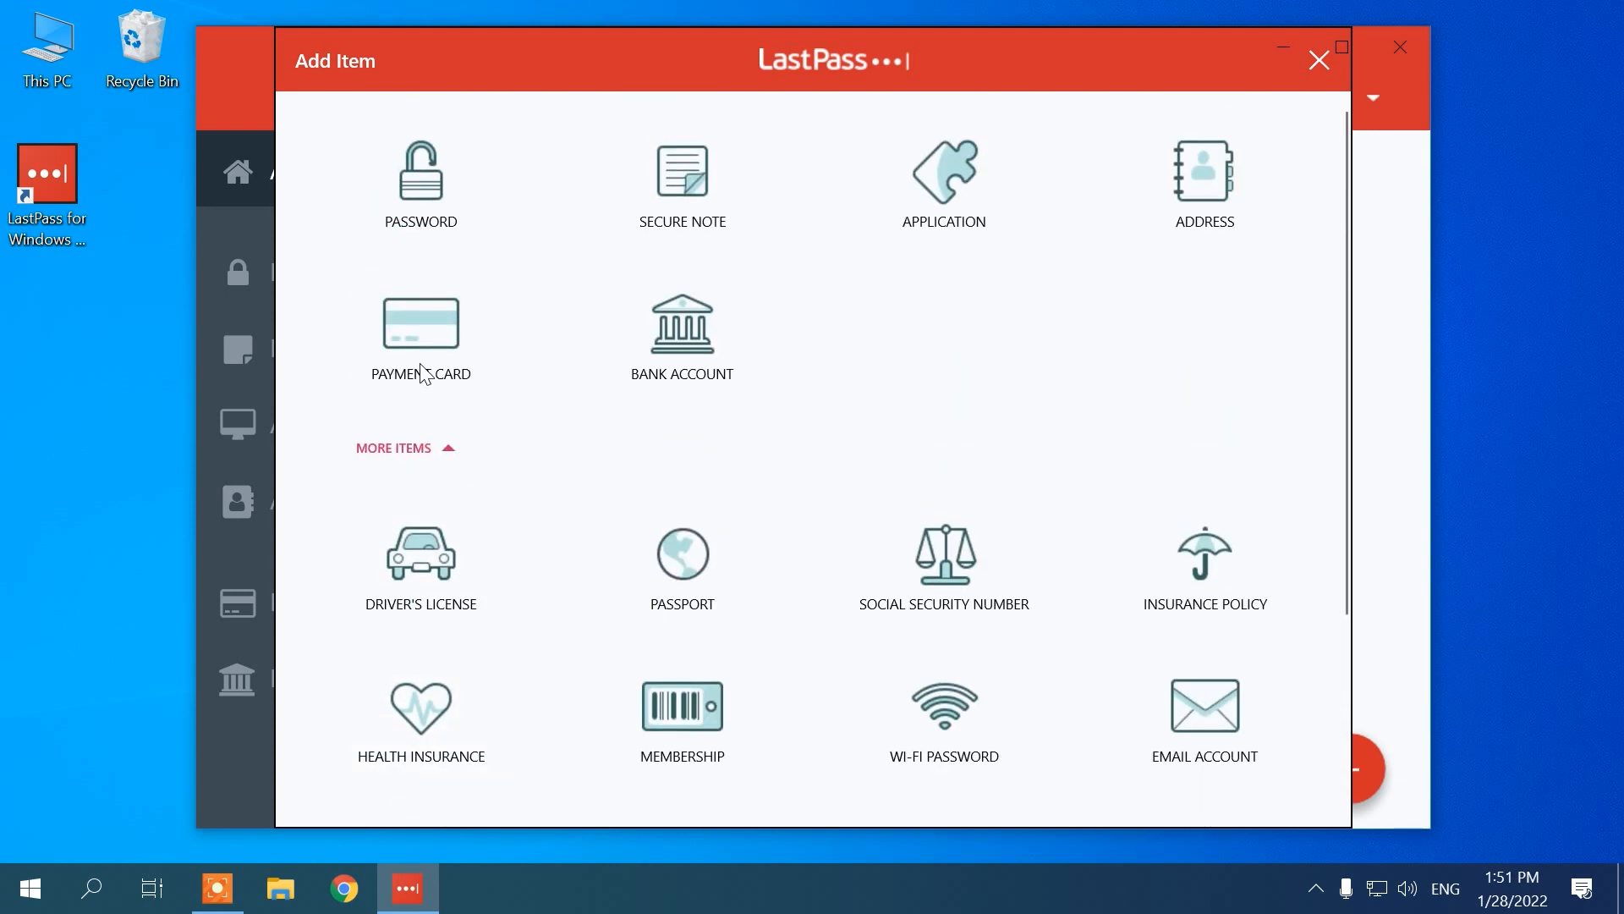
left_click(420, 173)
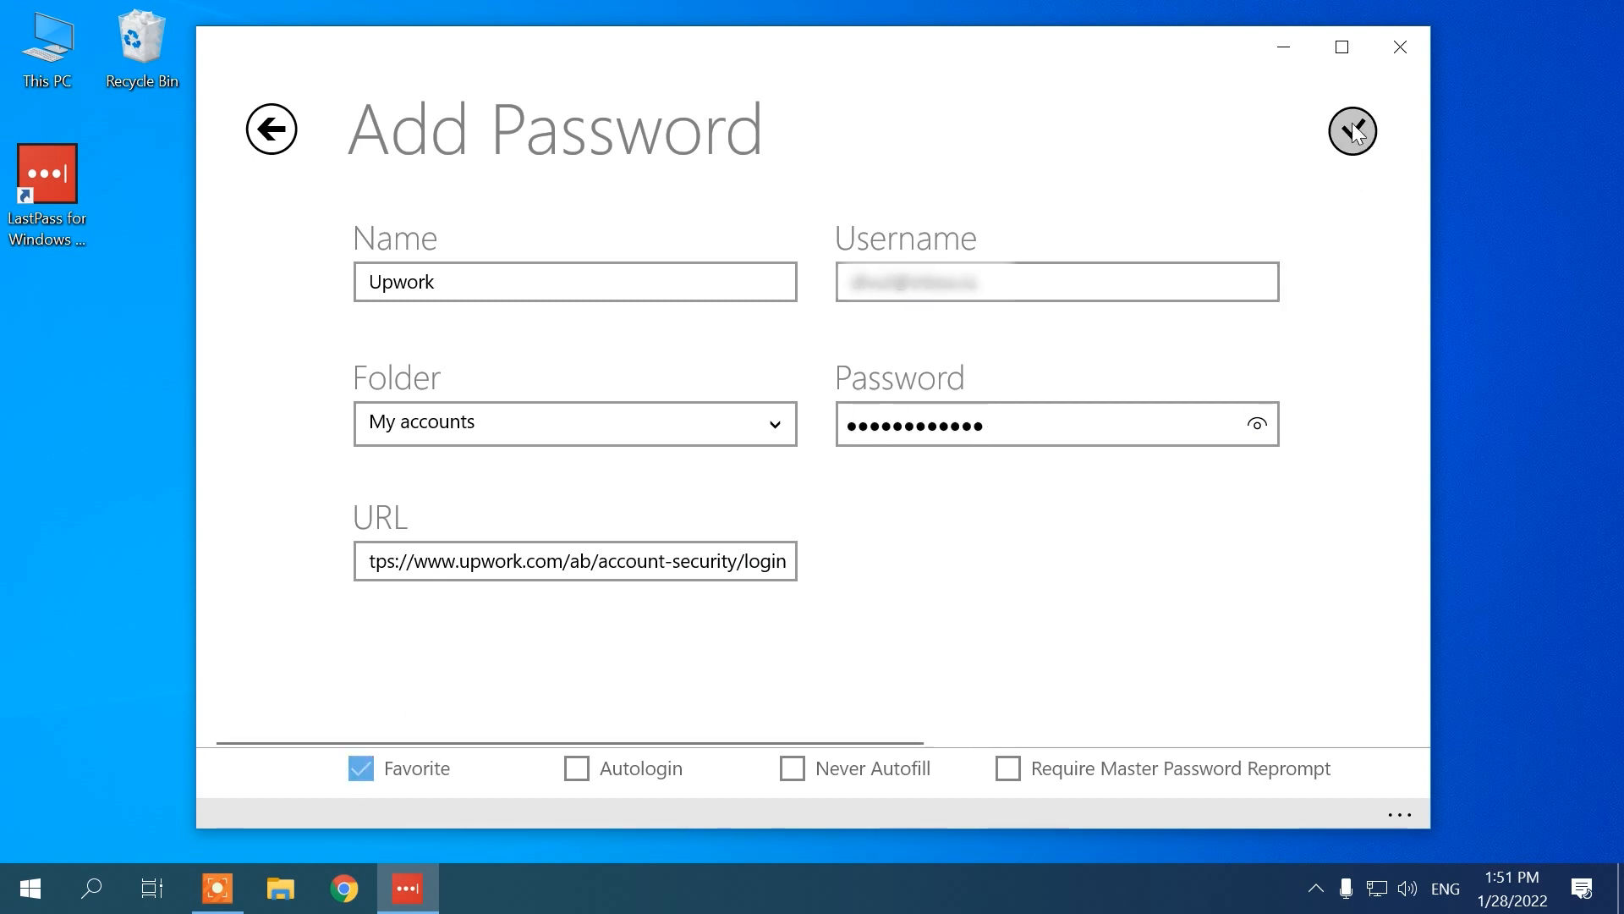
left_click(1352, 130)
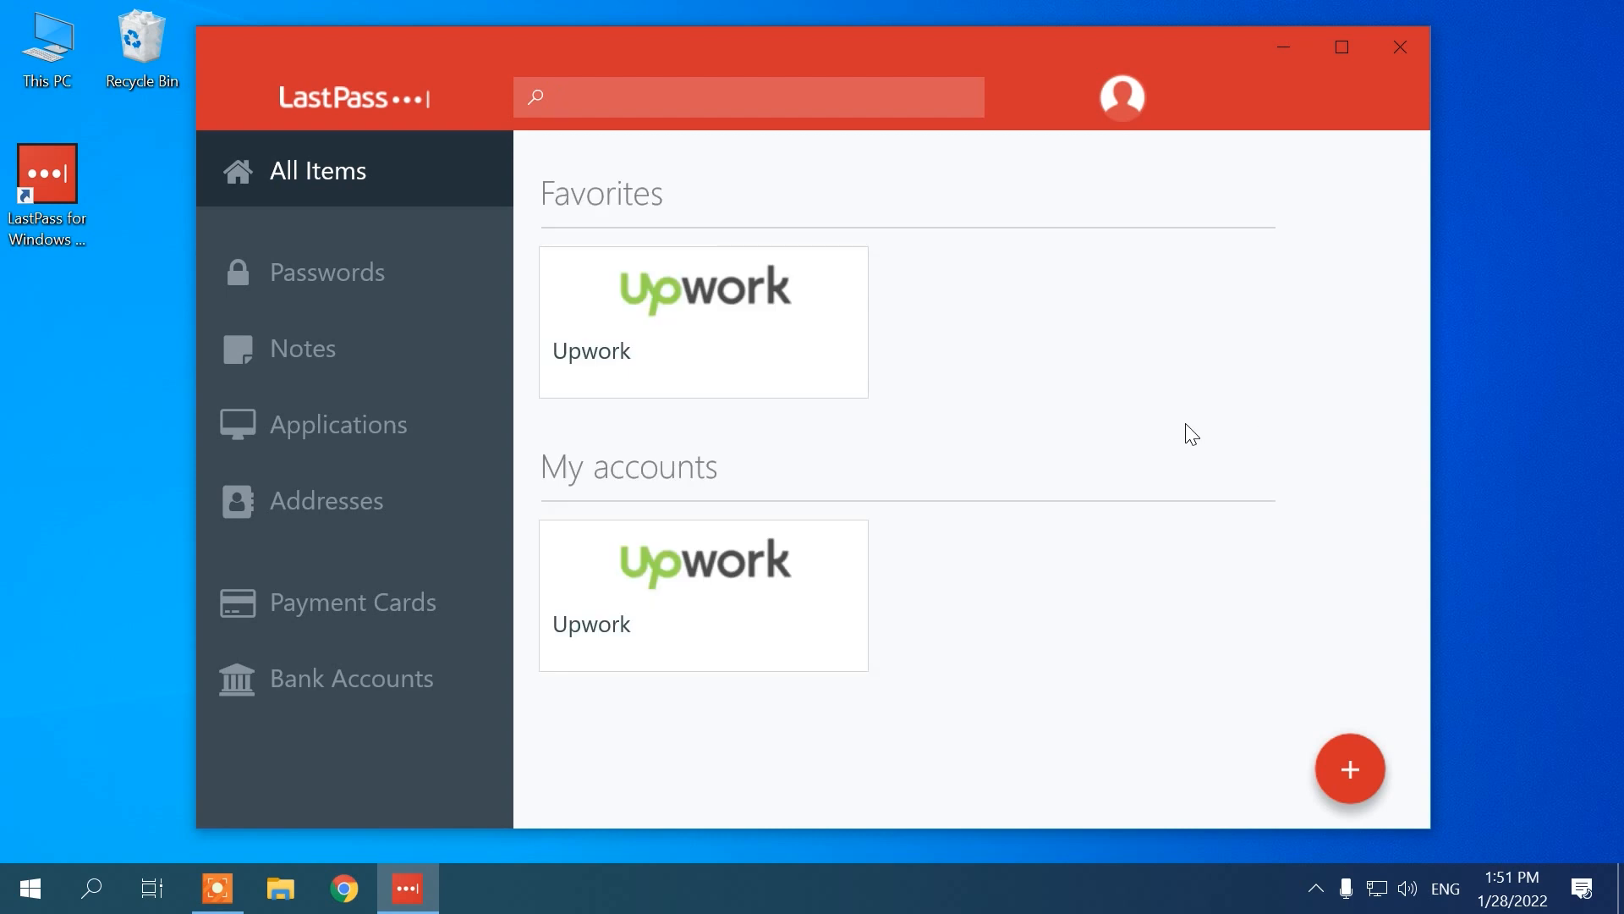
mouse_move(624, 560)
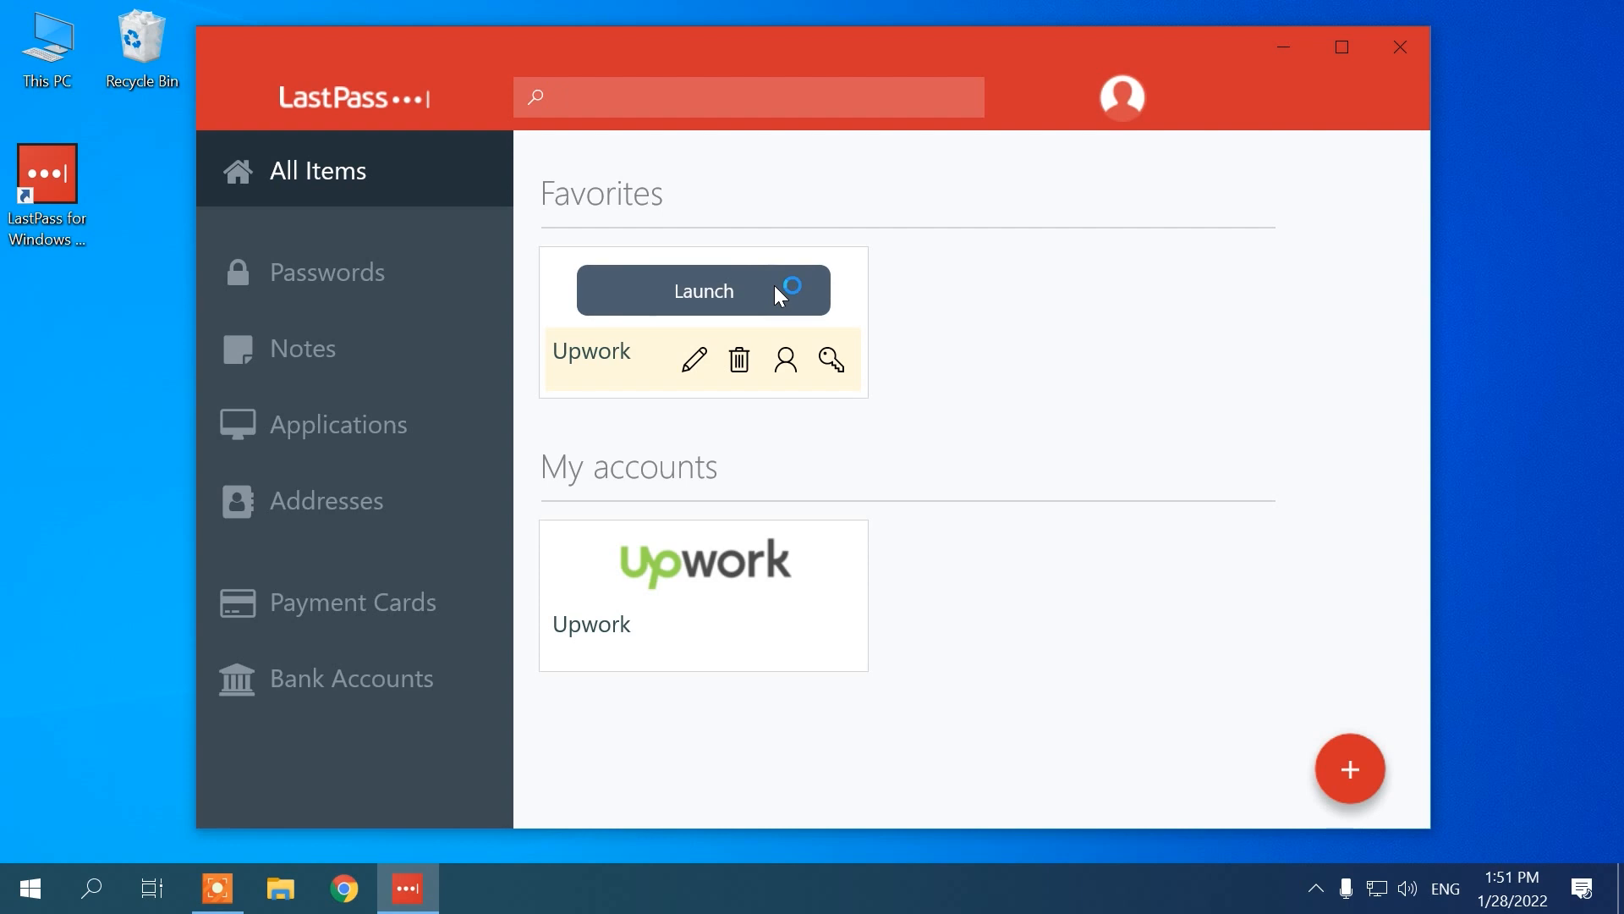
Step: Launch Upwork from the vault and log in with the username and password filled from the Upwork entry
left_click(704, 291)
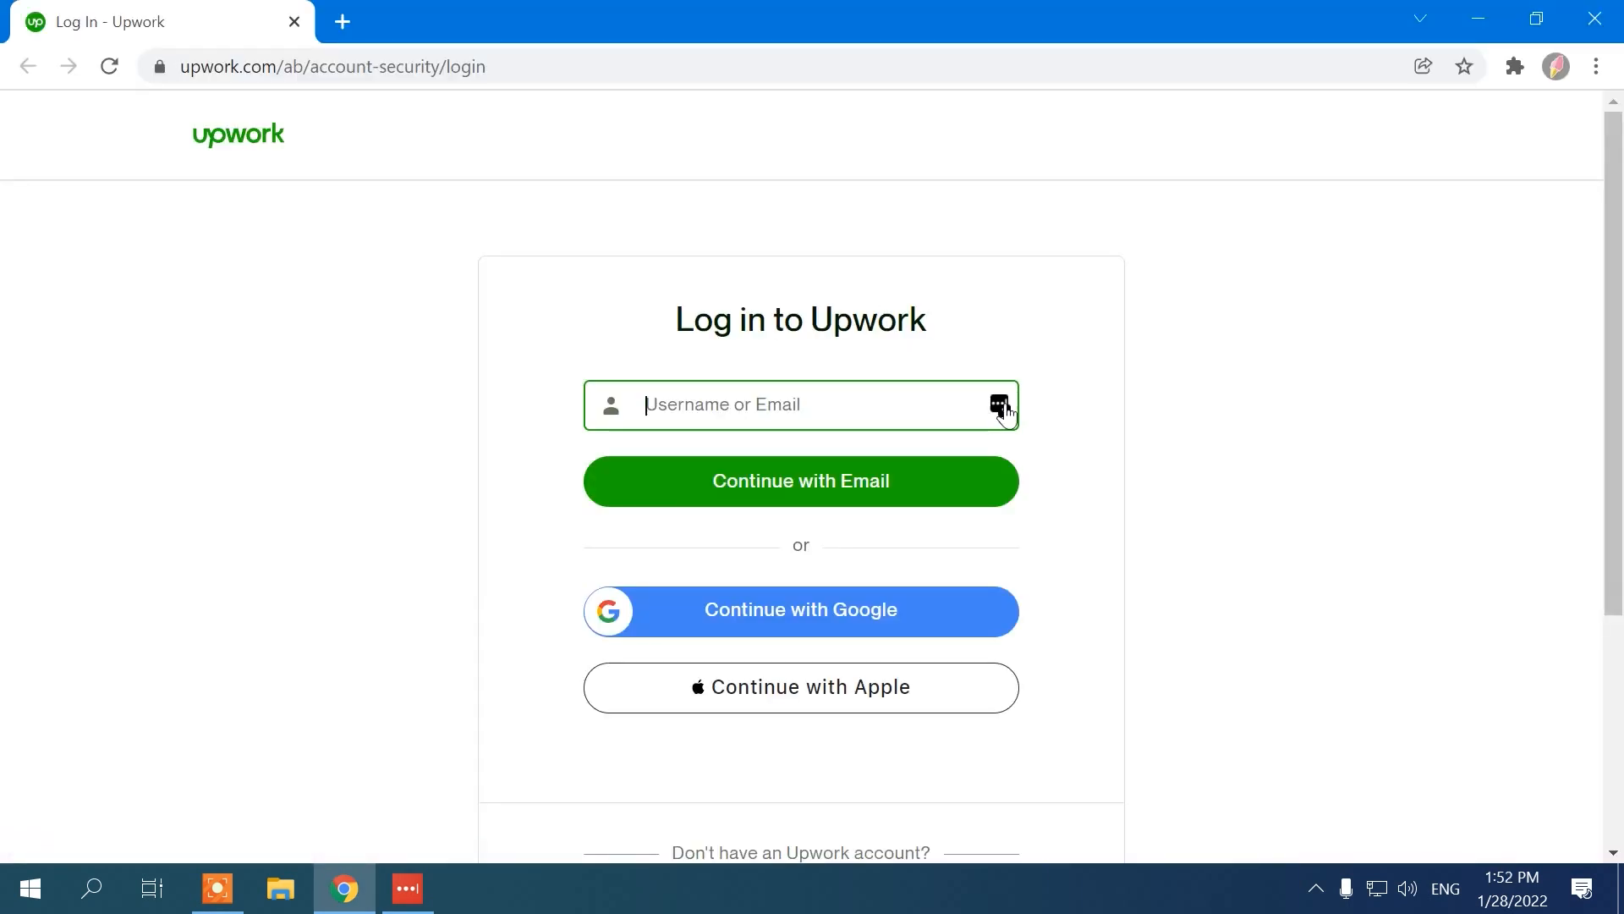
left_click(998, 403)
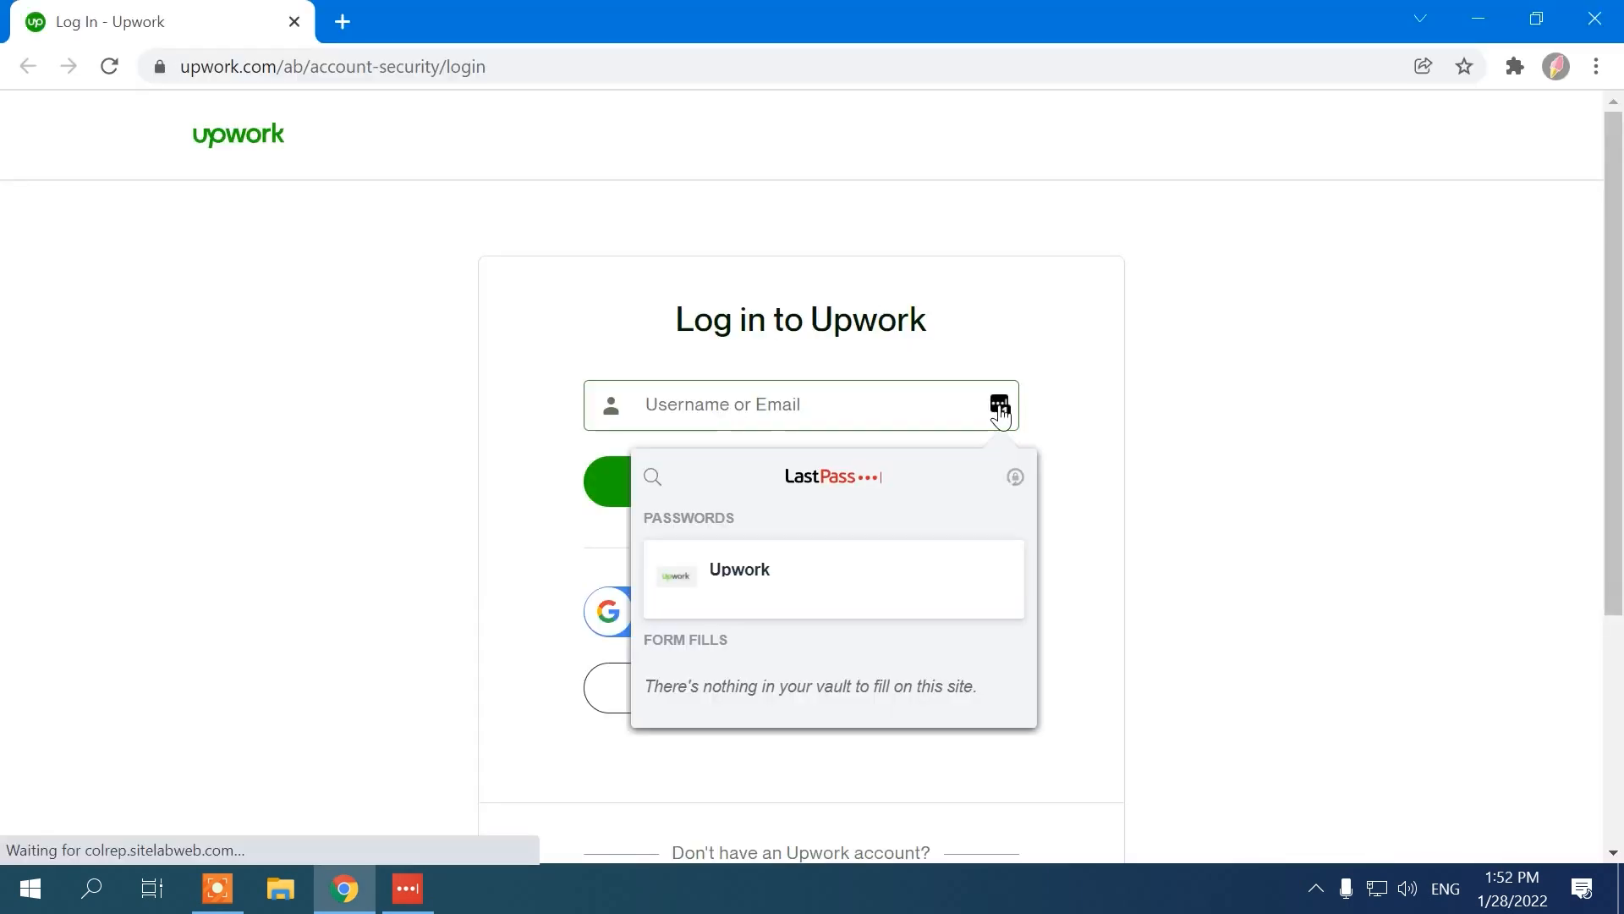
mouse_move(890, 583)
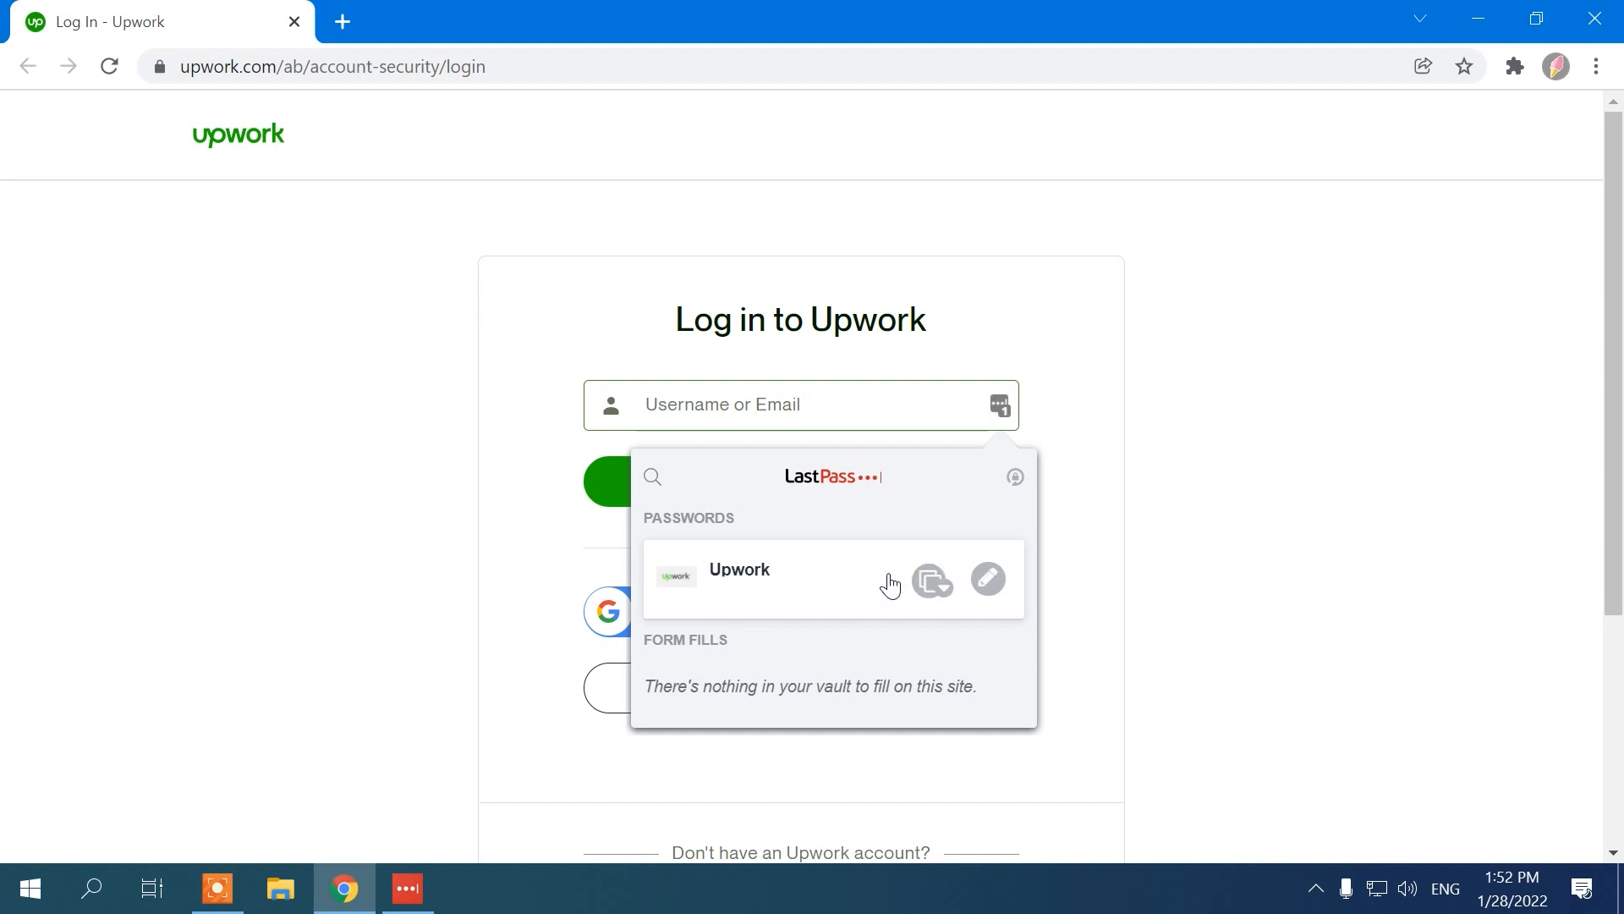
left_click(738, 578)
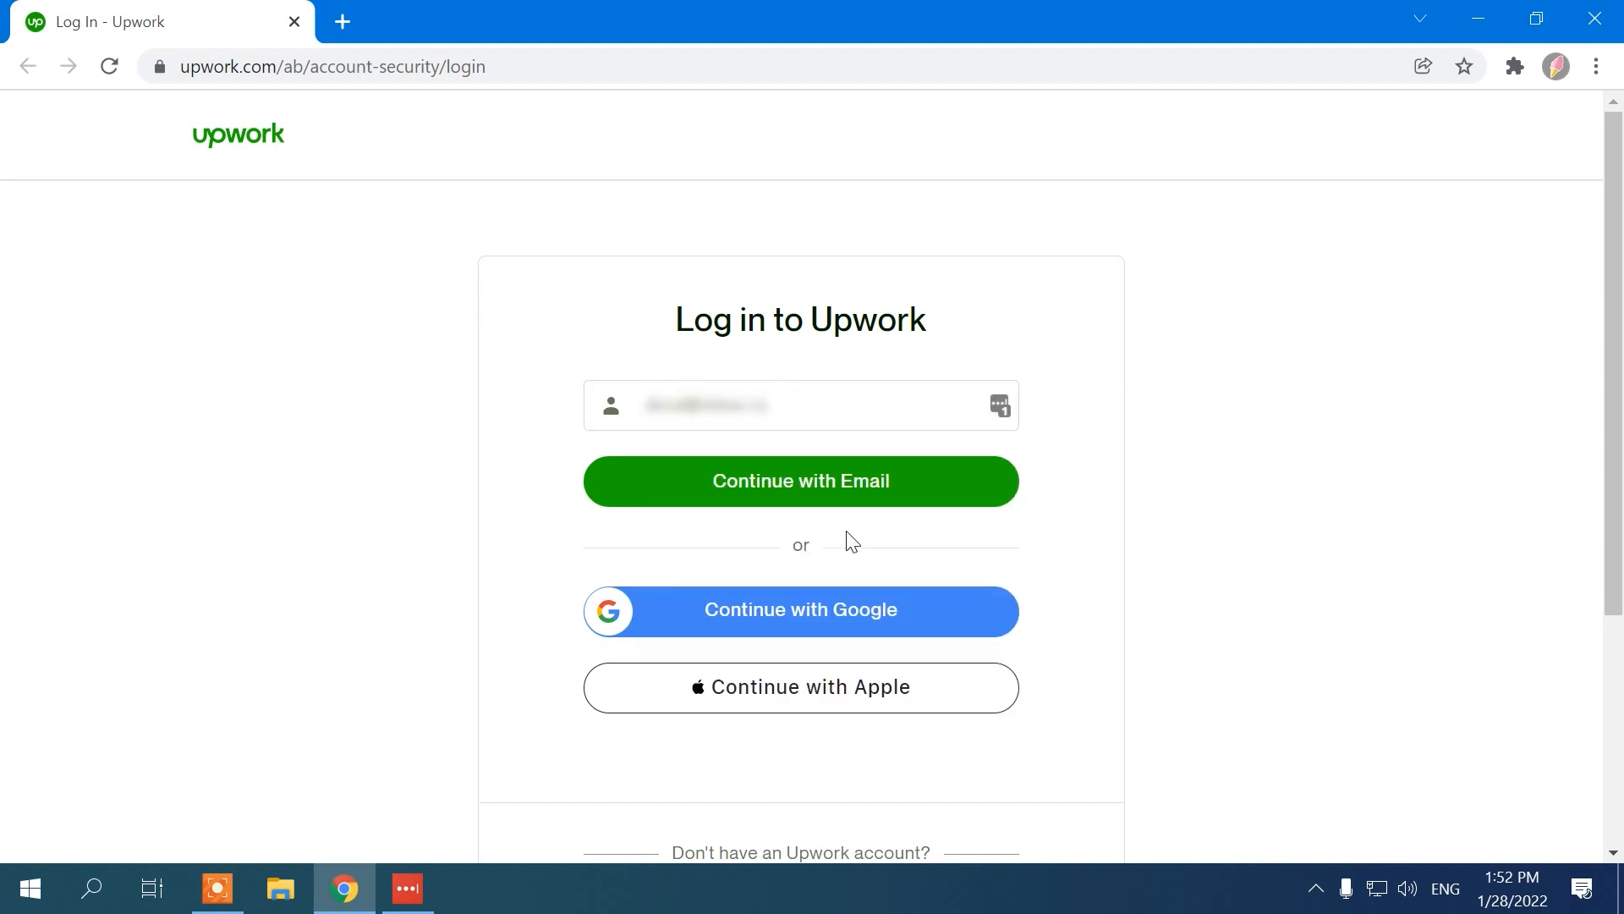
left_click(802, 481)
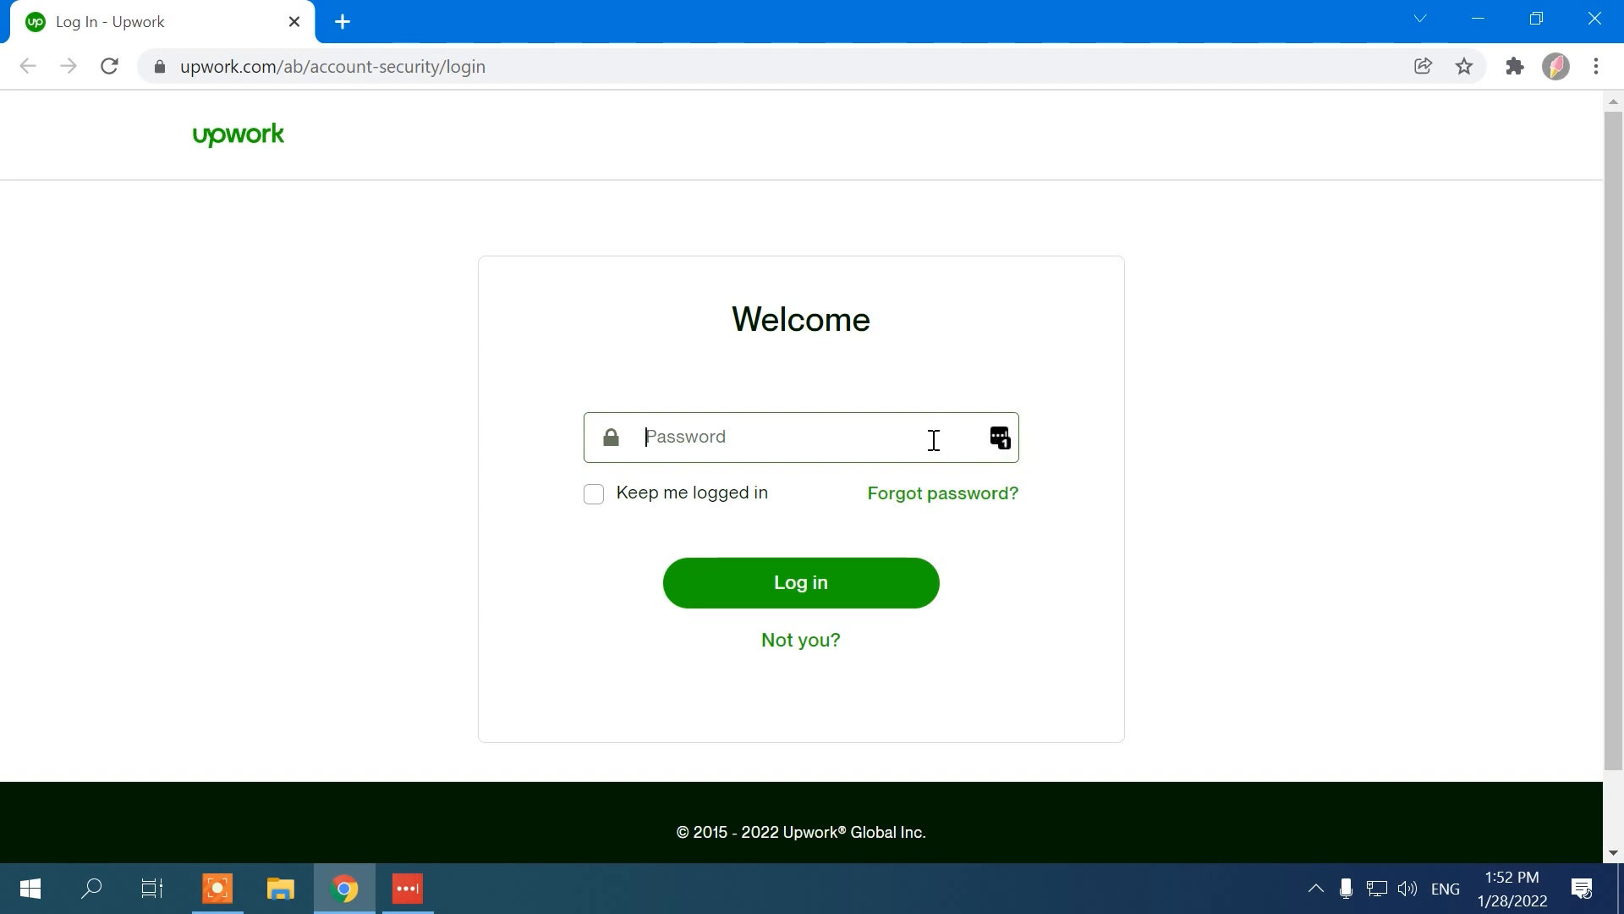
left_click(1000, 436)
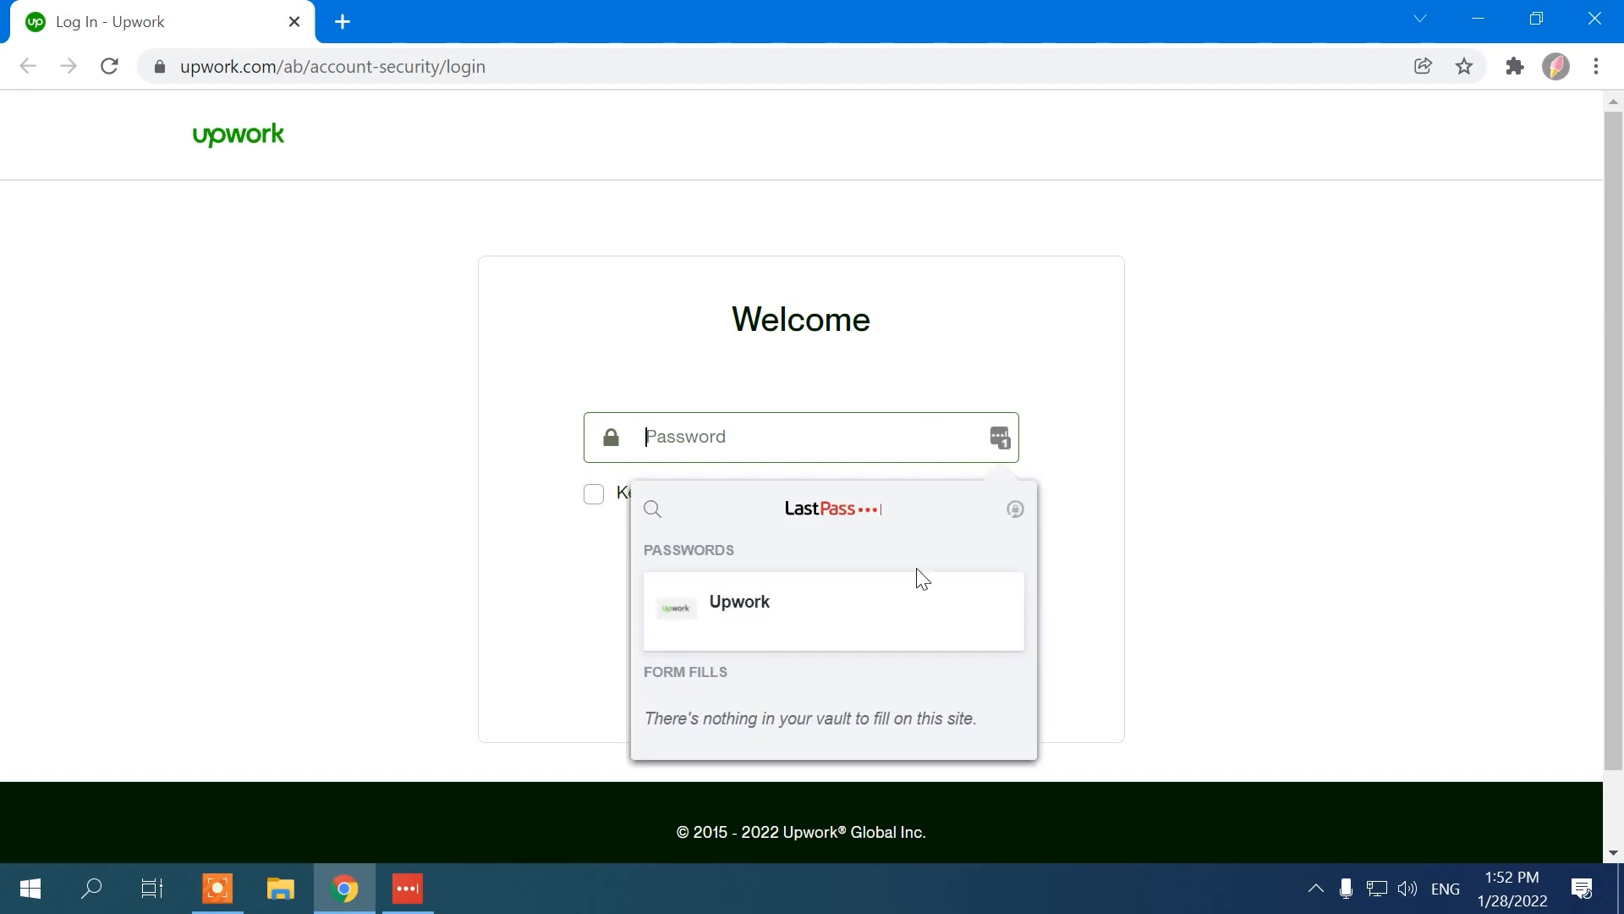
left_click(738, 610)
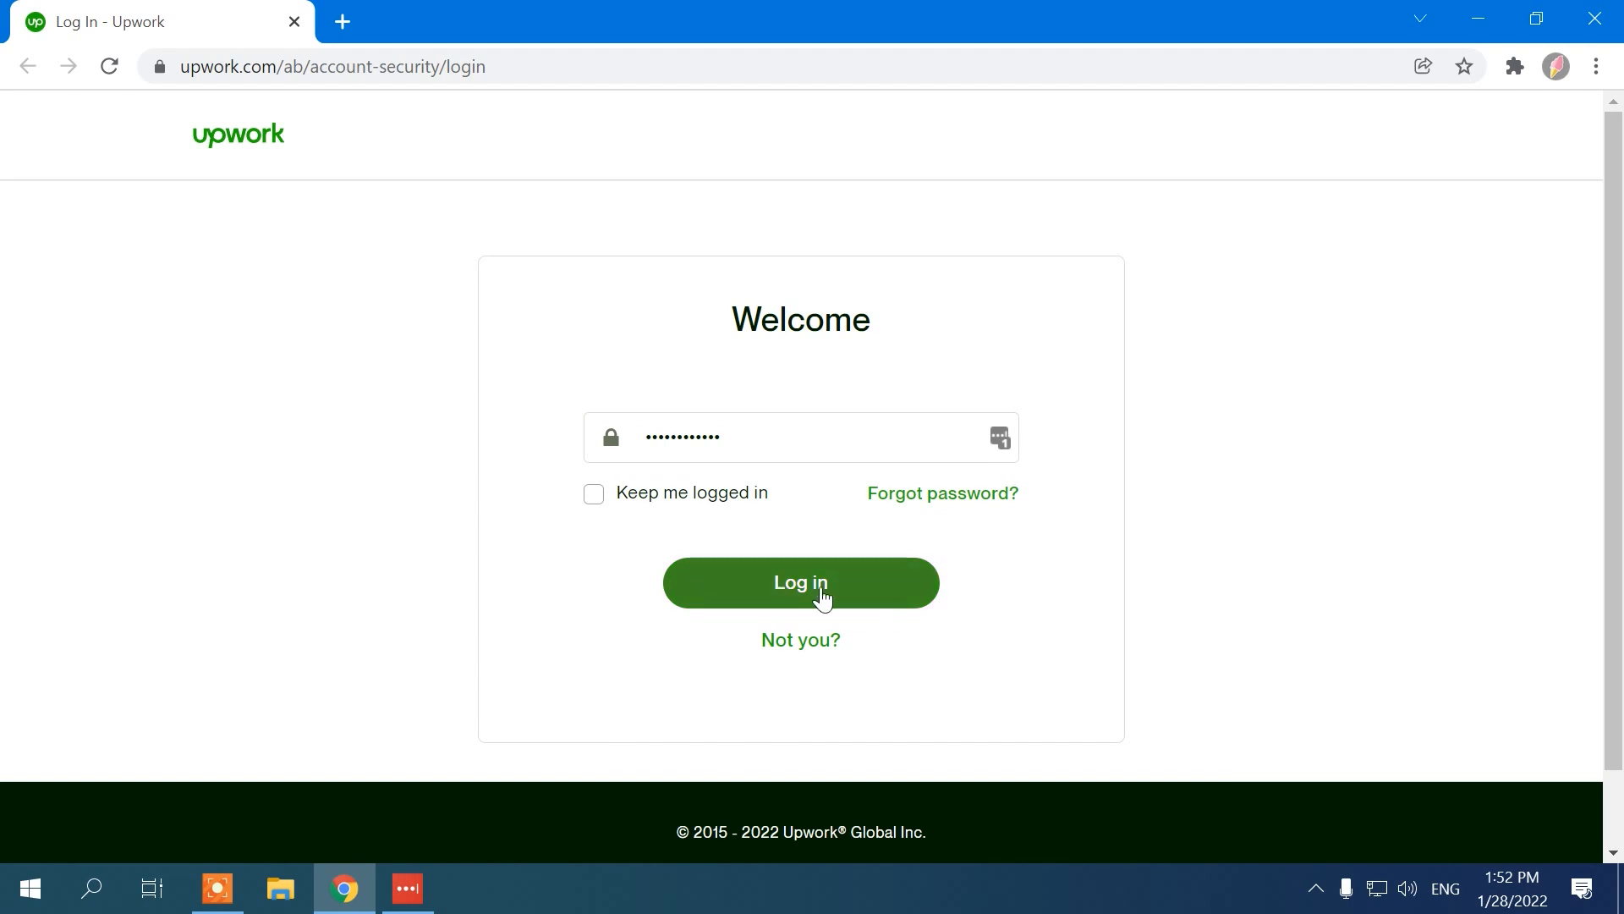
left_click(800, 582)
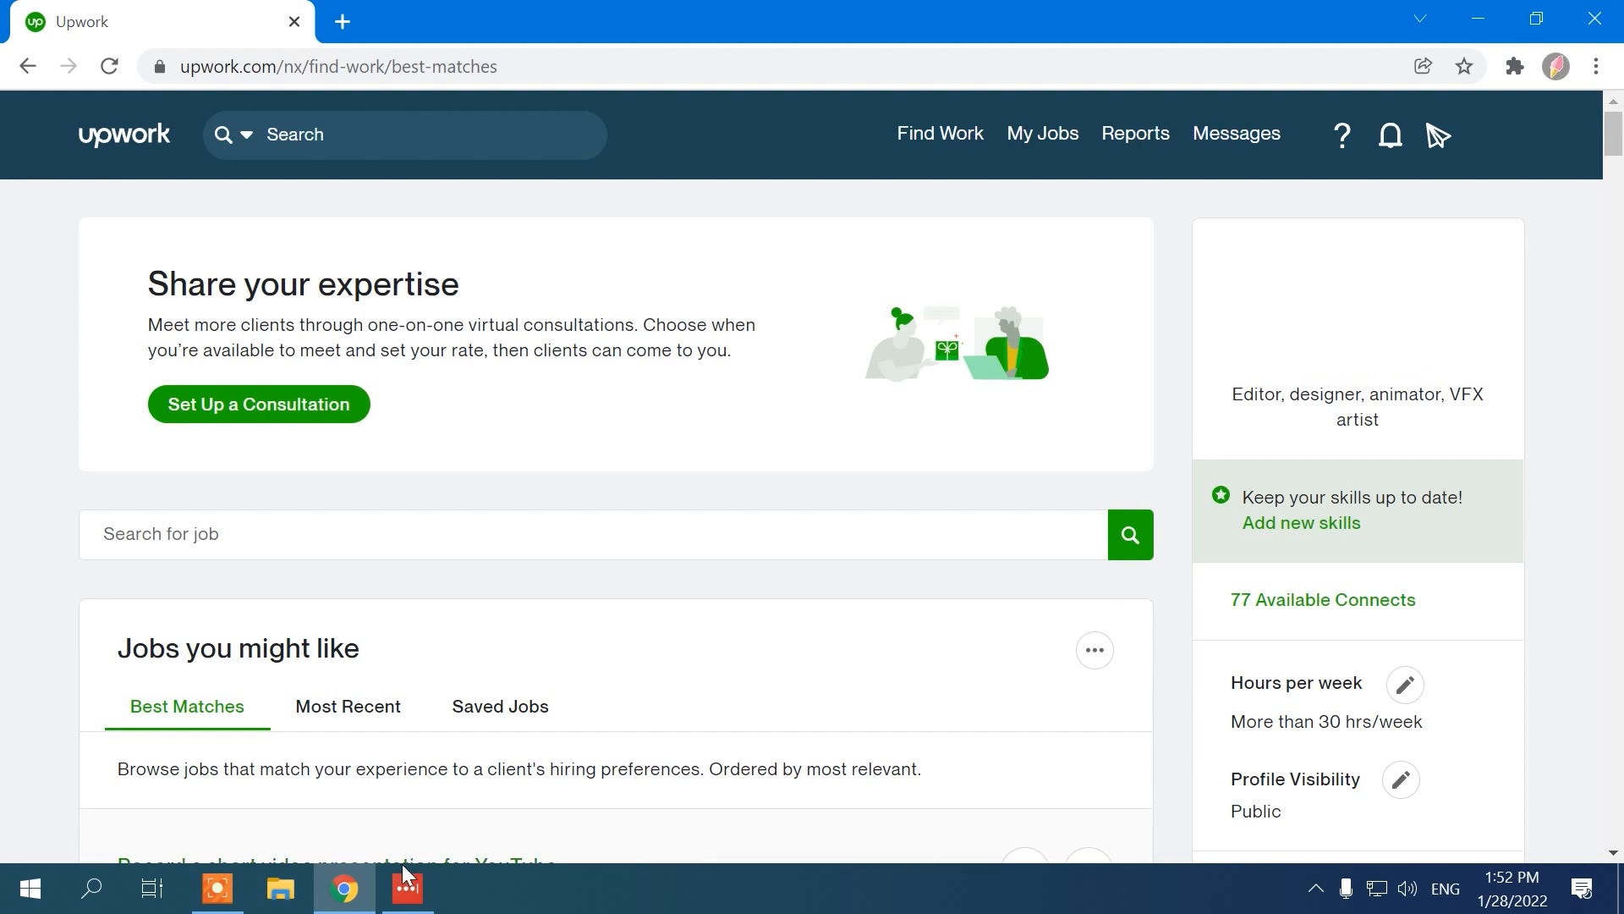
Step: Return to the LastPass vault and browse the Notes, Applications and Bank Accounts categories
left_click(407, 887)
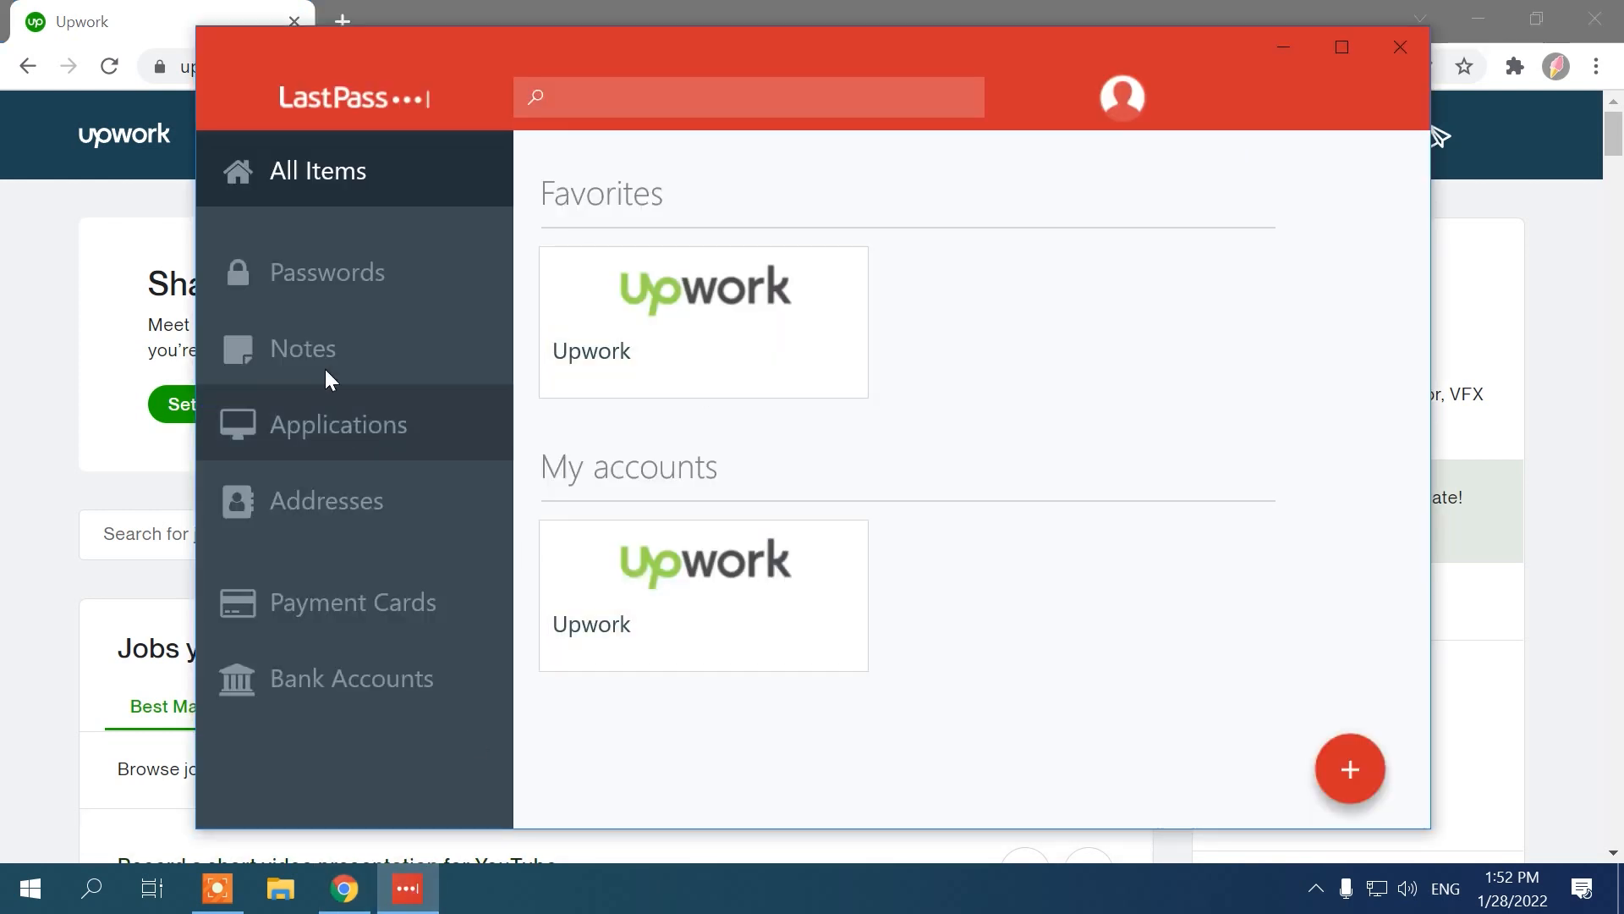
left_click(301, 348)
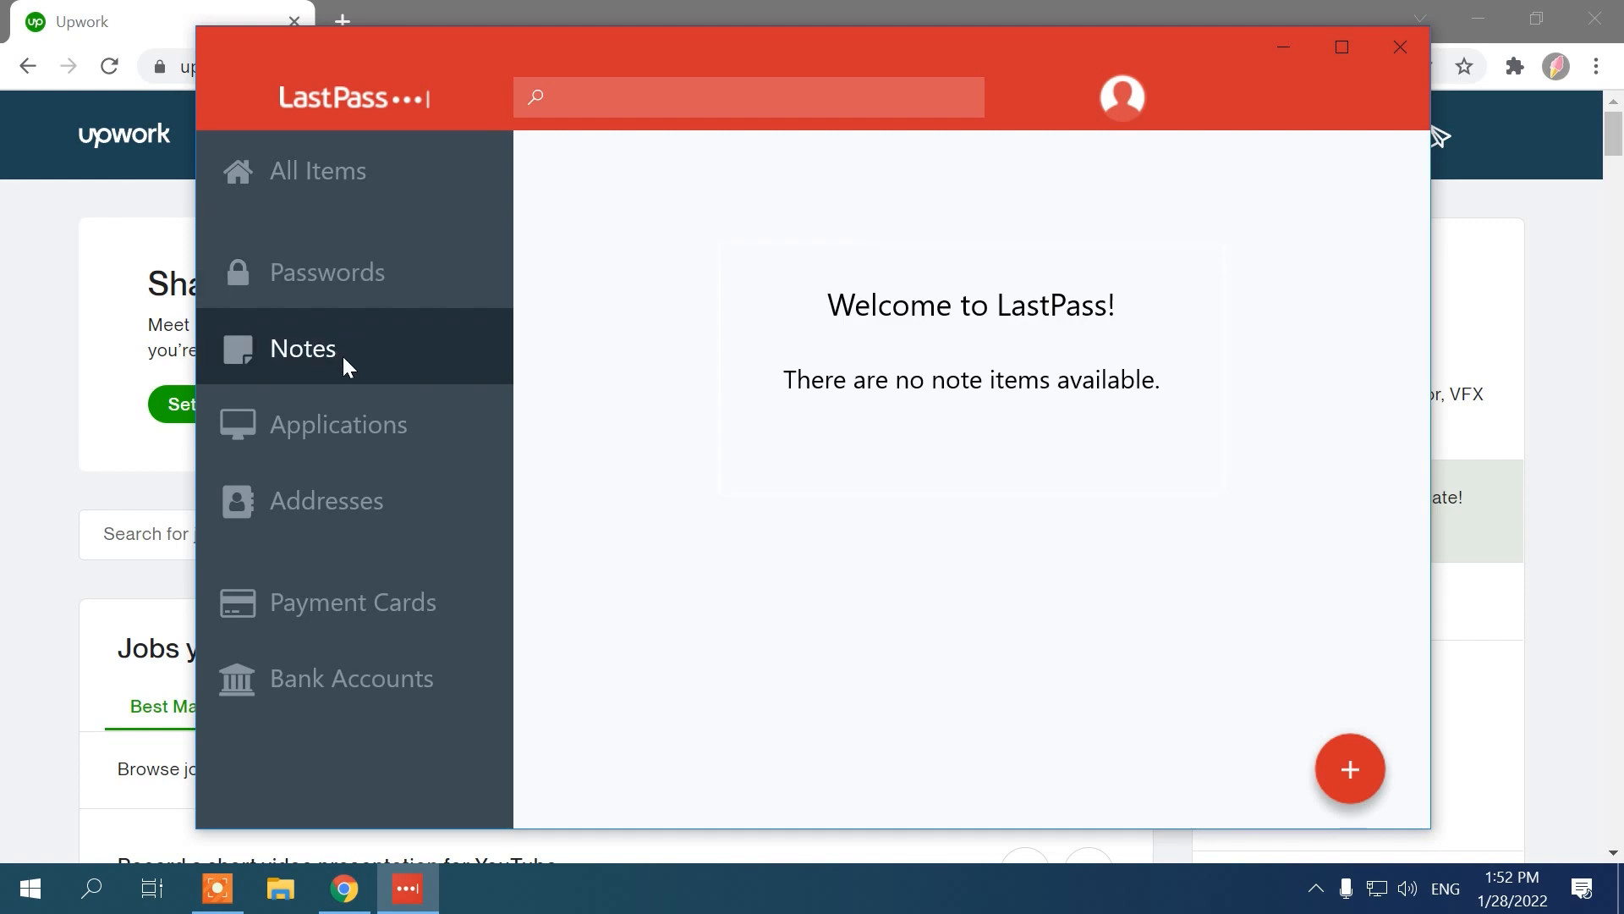
left_click(338, 423)
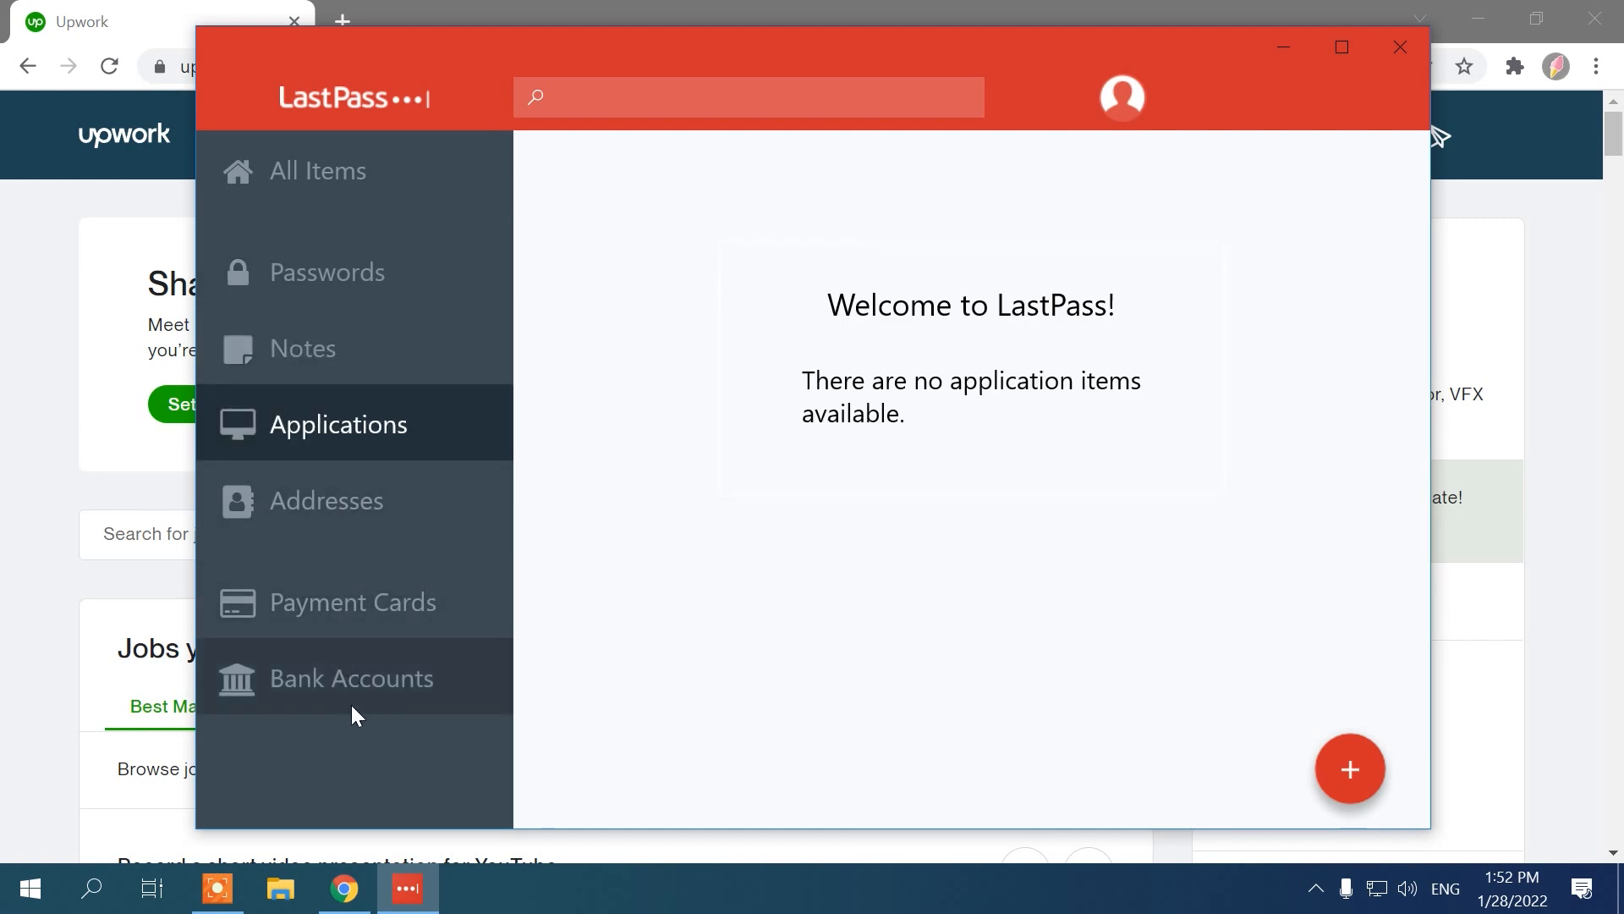
left_click(318, 171)
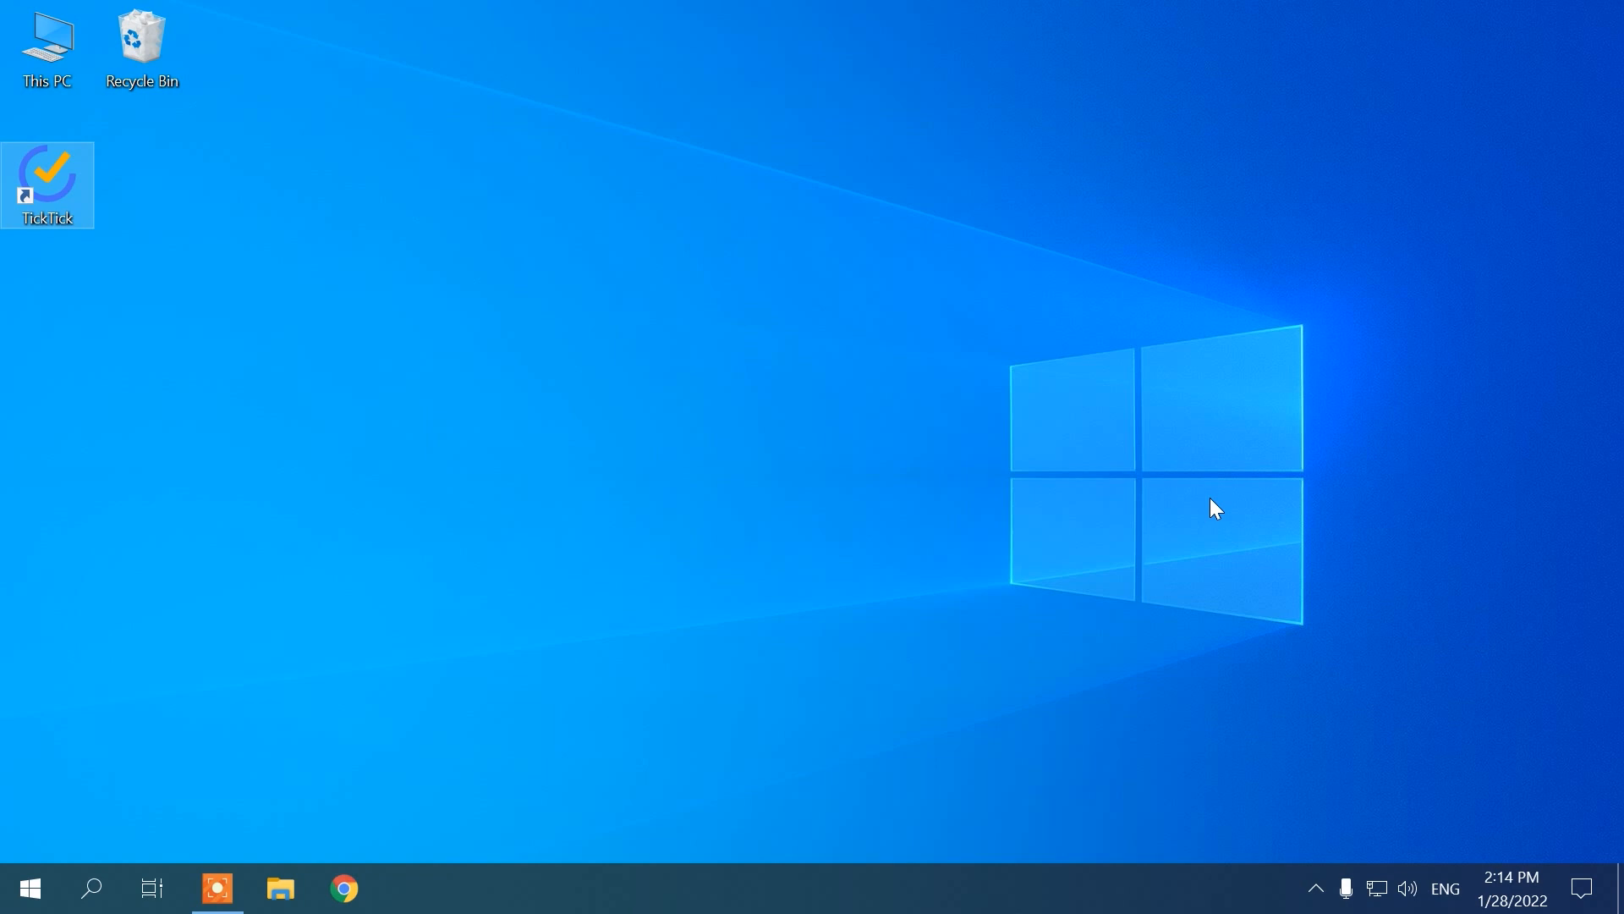
Step: Launch TickTick and tick off the Welcome to TickTick task and its check items in the inbox
double_click(48, 172)
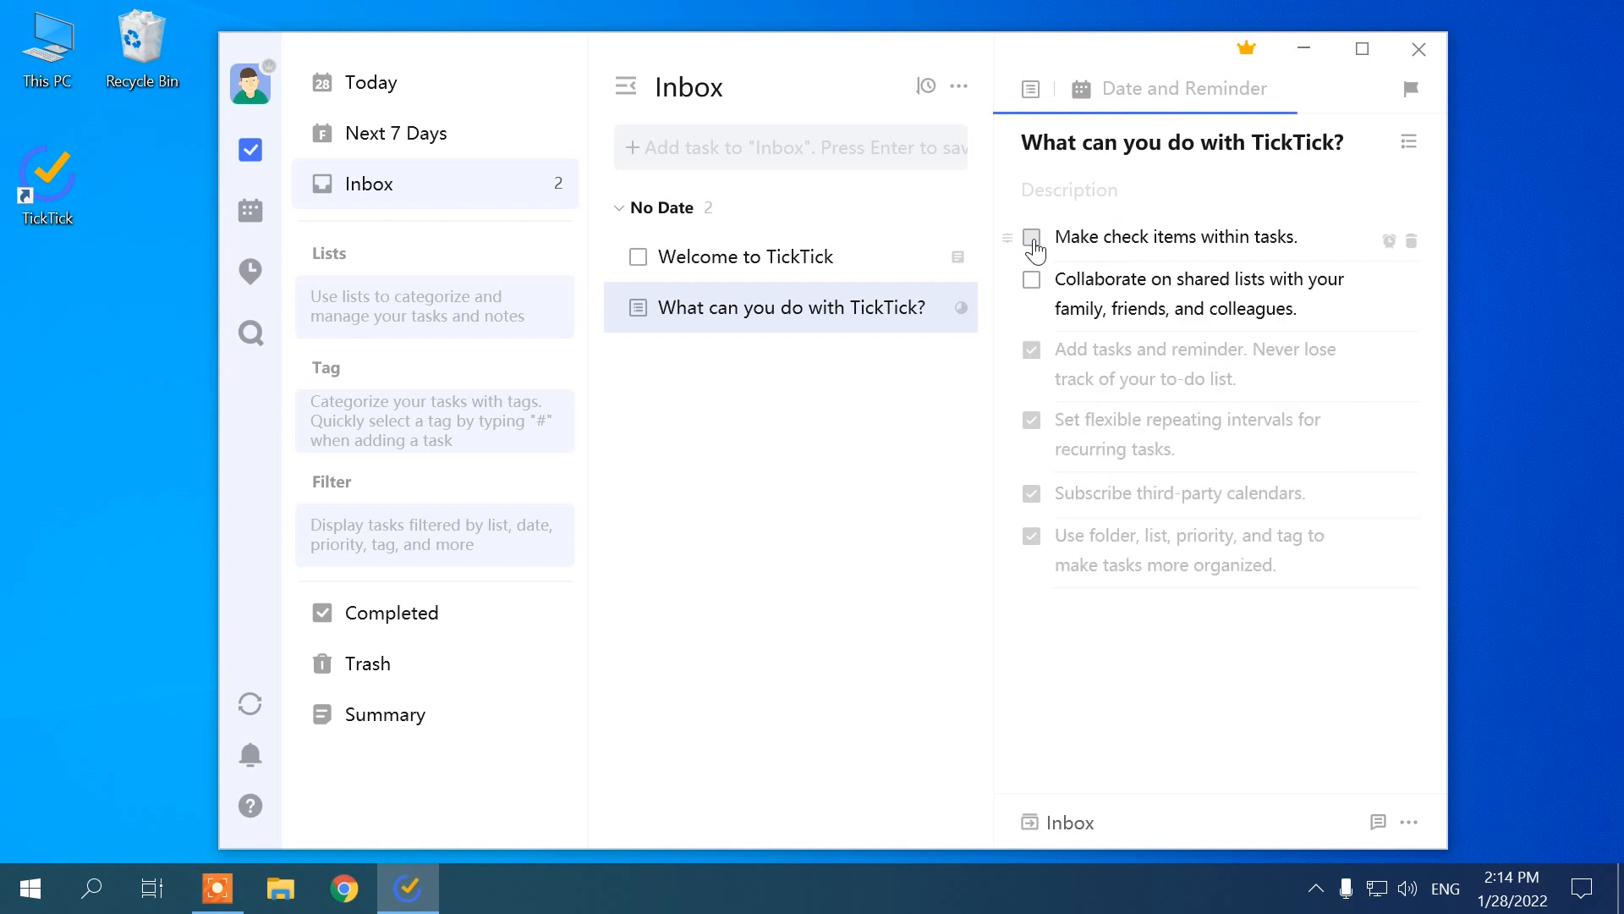
left_click(1031, 237)
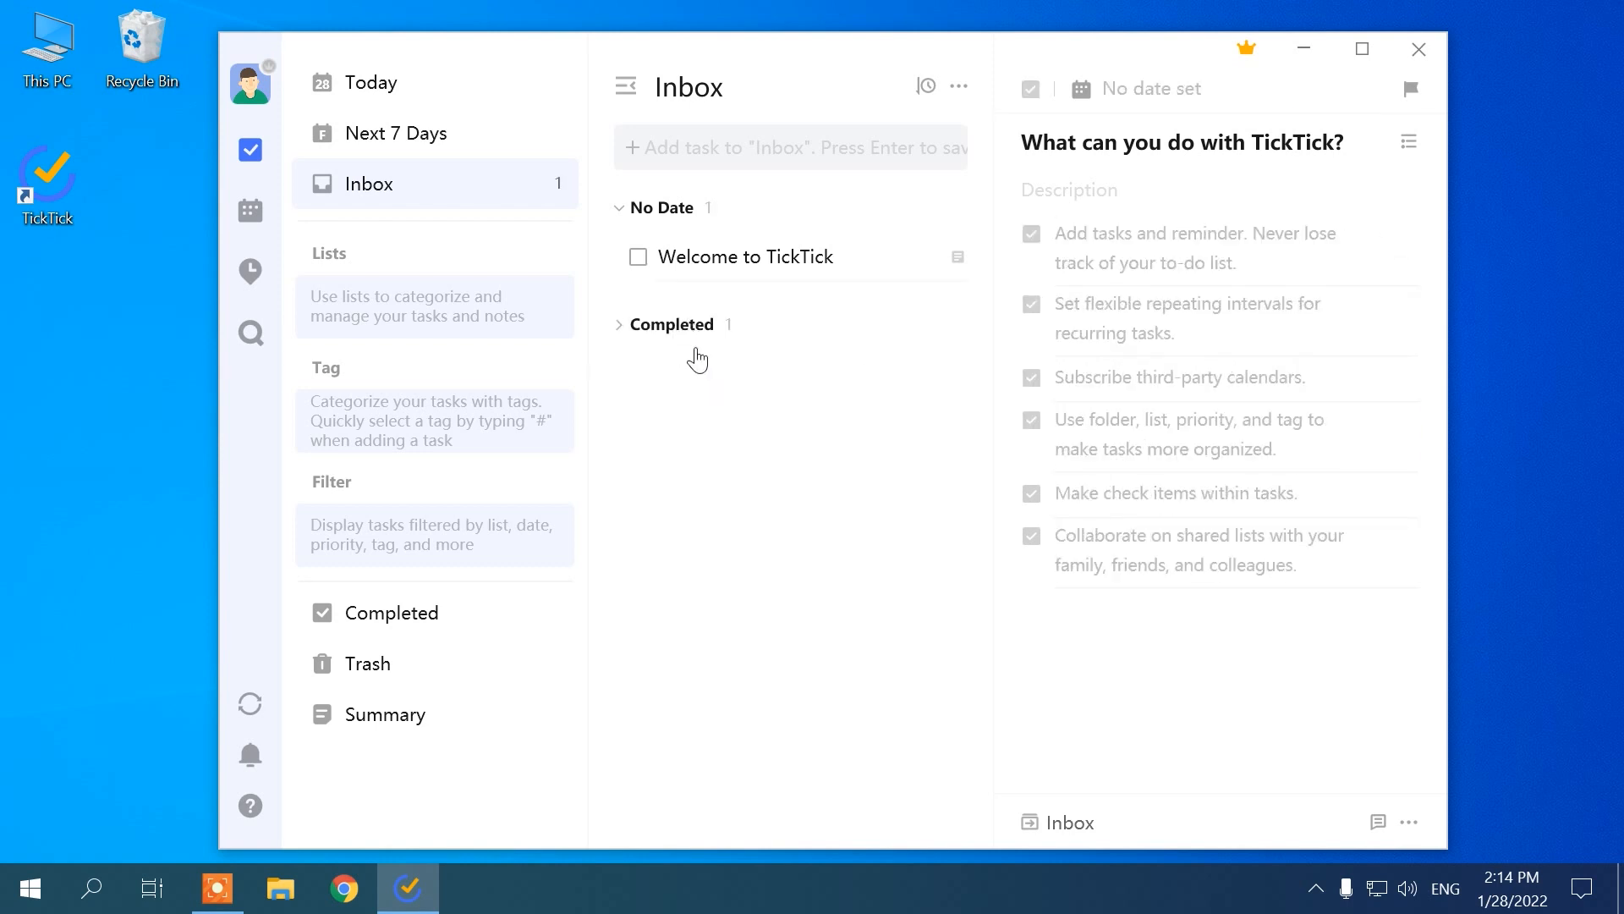
left_click(251, 271)
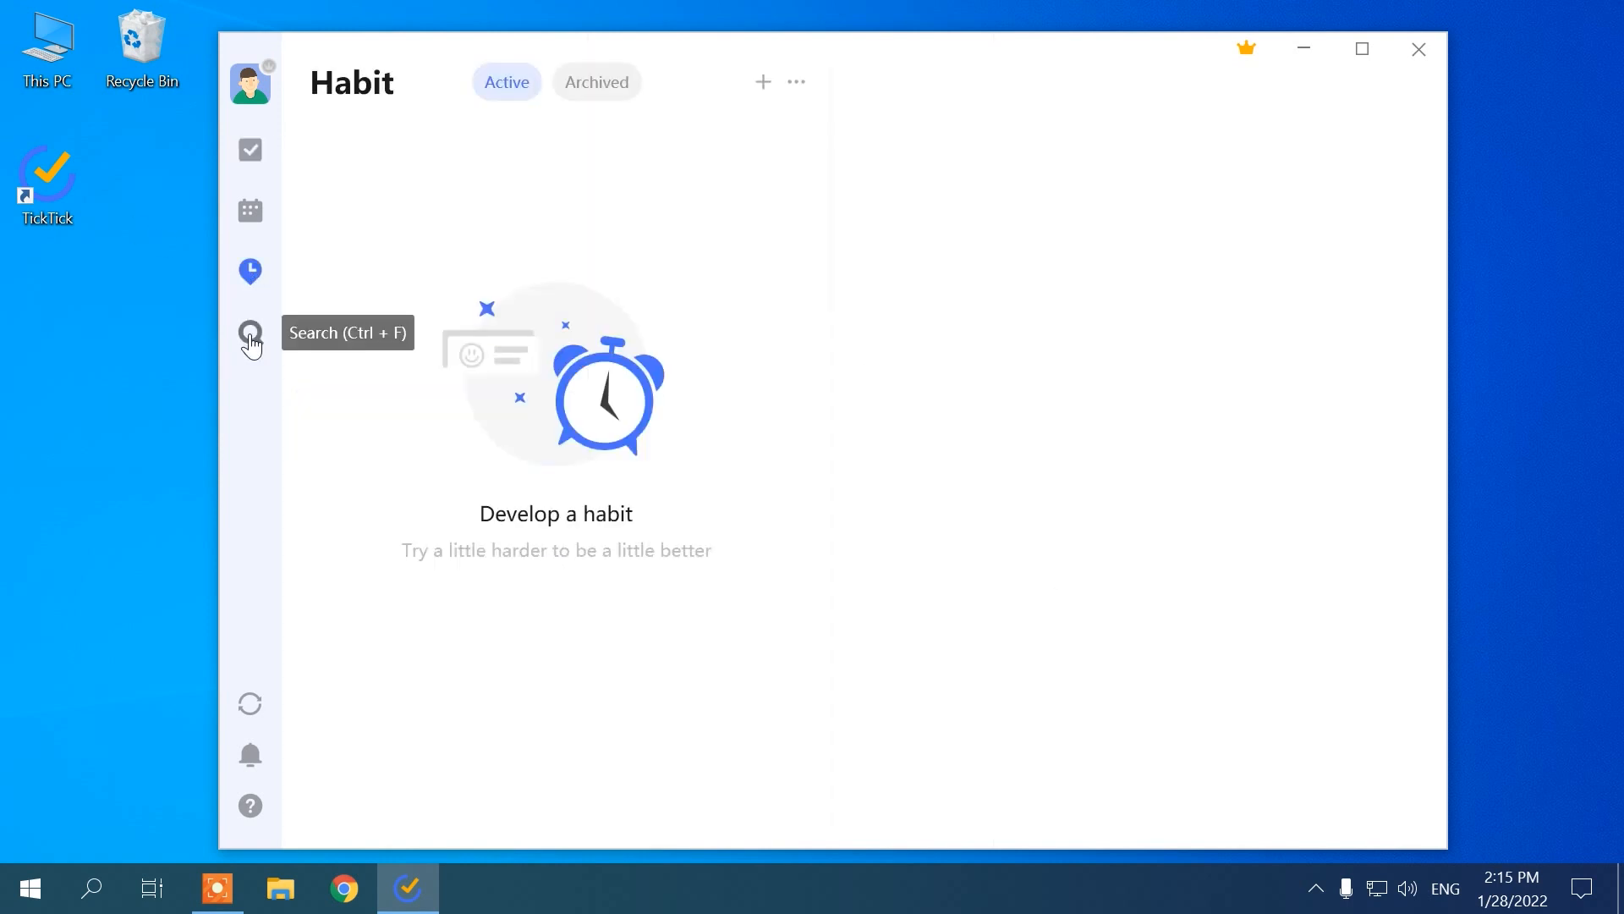
left_click(250, 149)
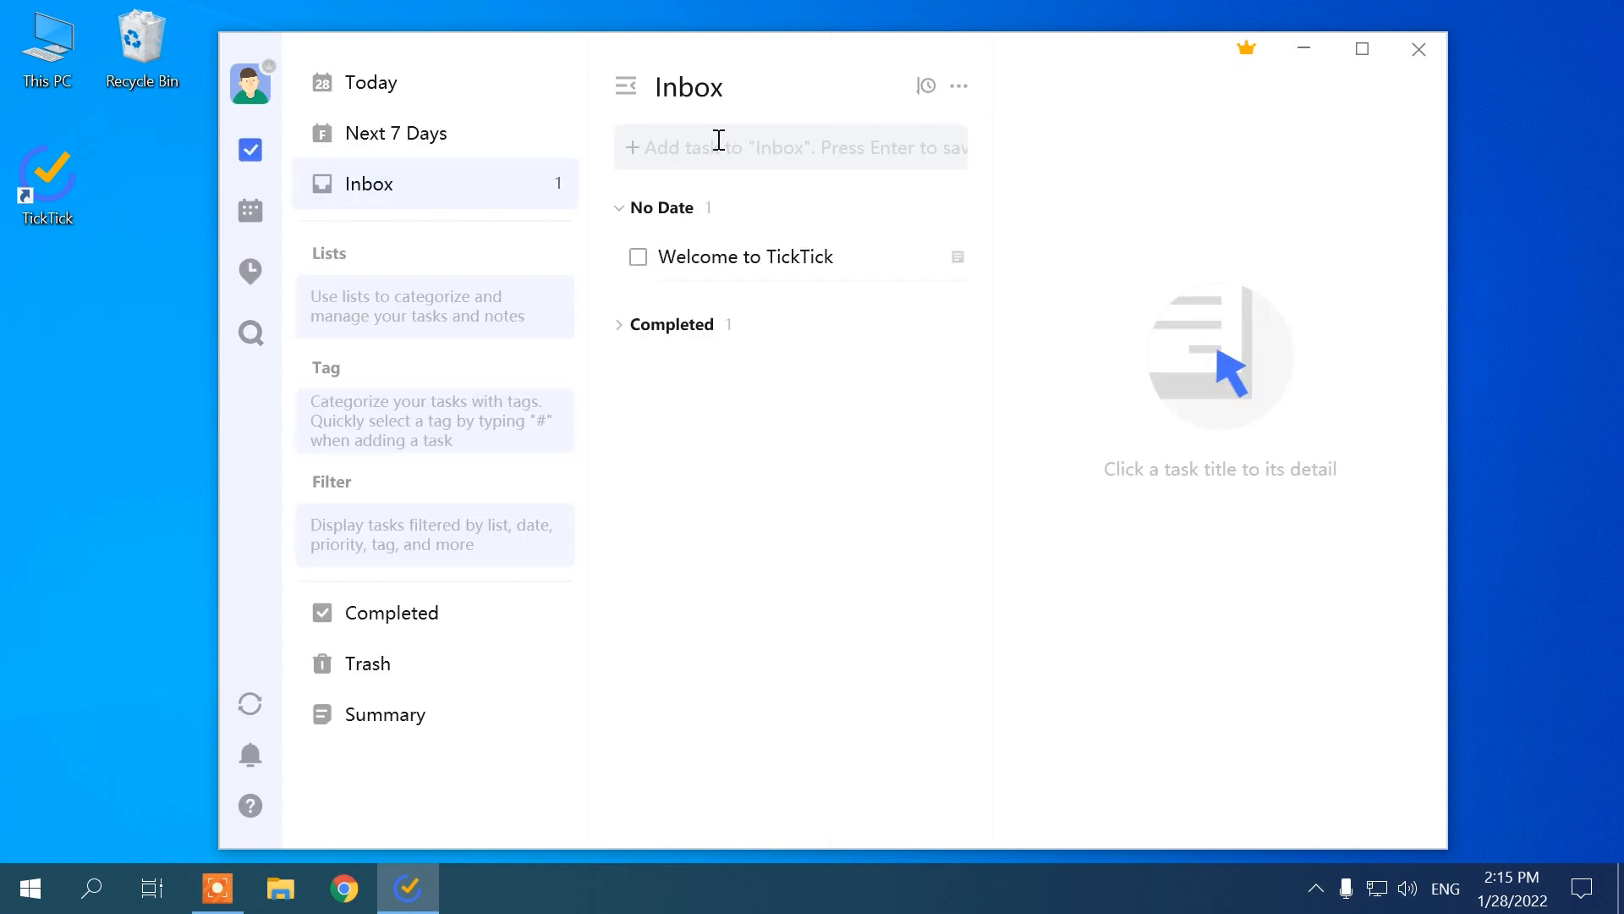
type("My Work")
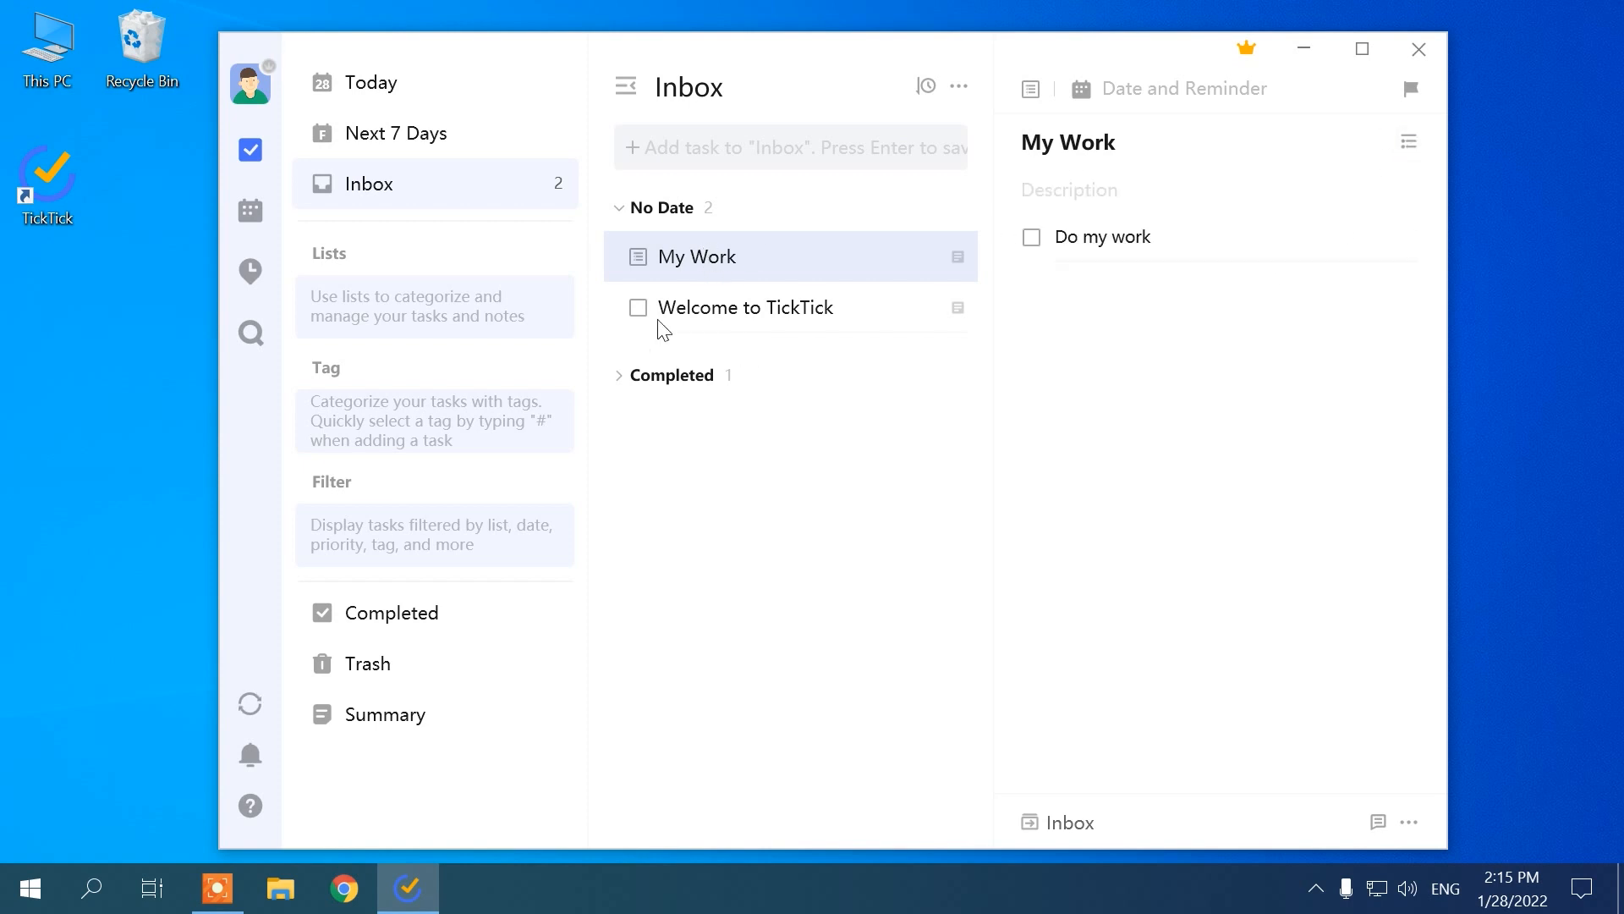
left_click(638, 307)
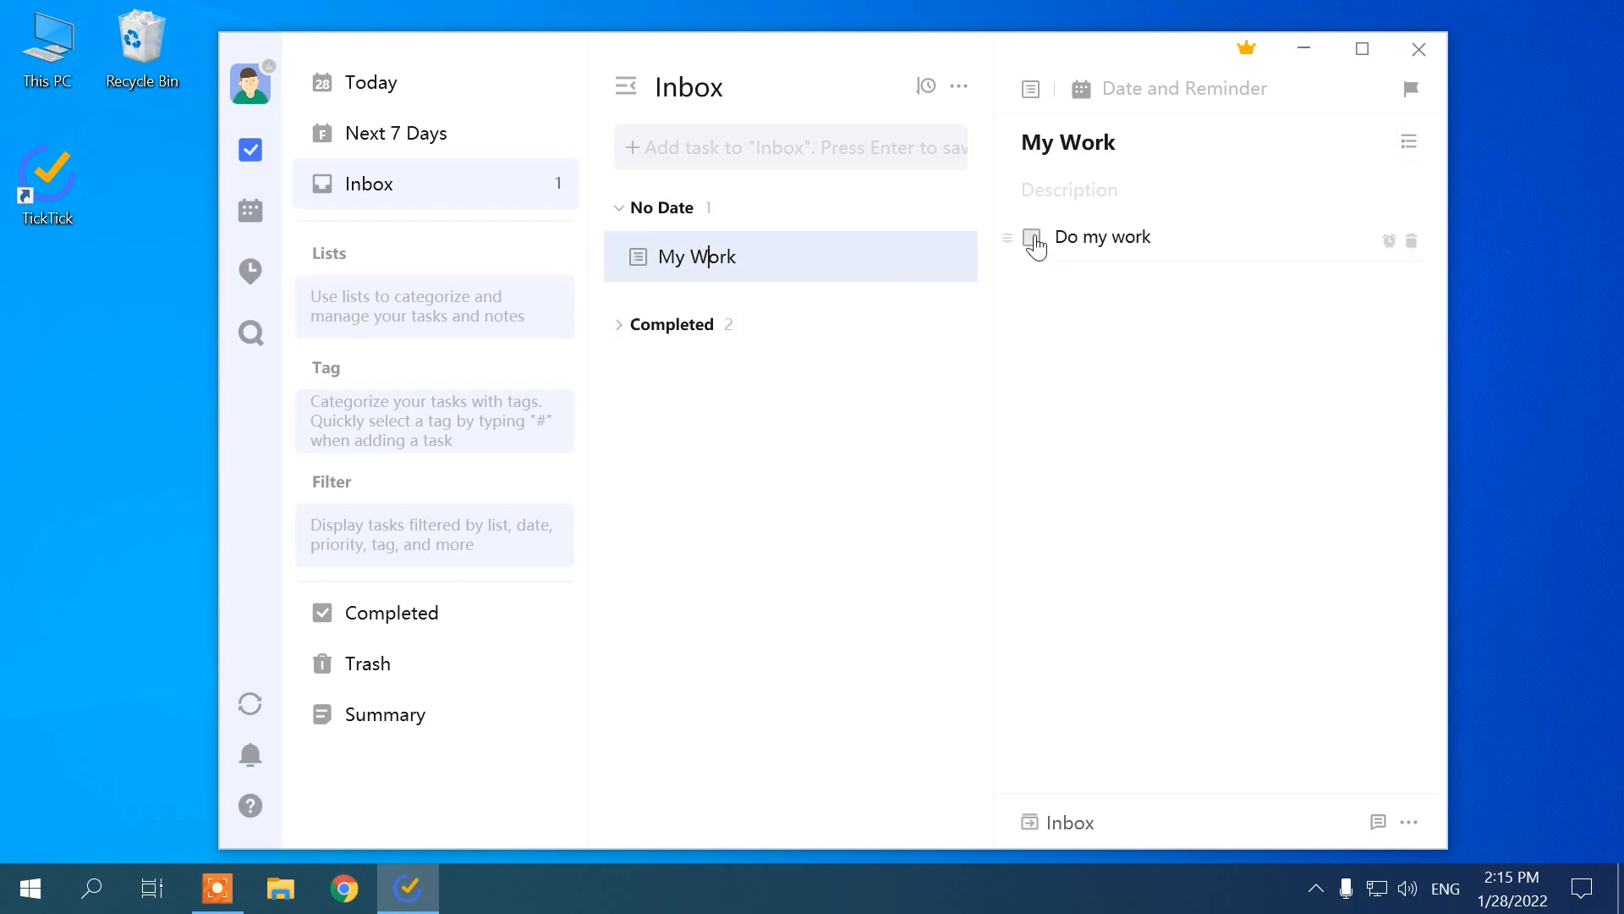
left_click(1032, 237)
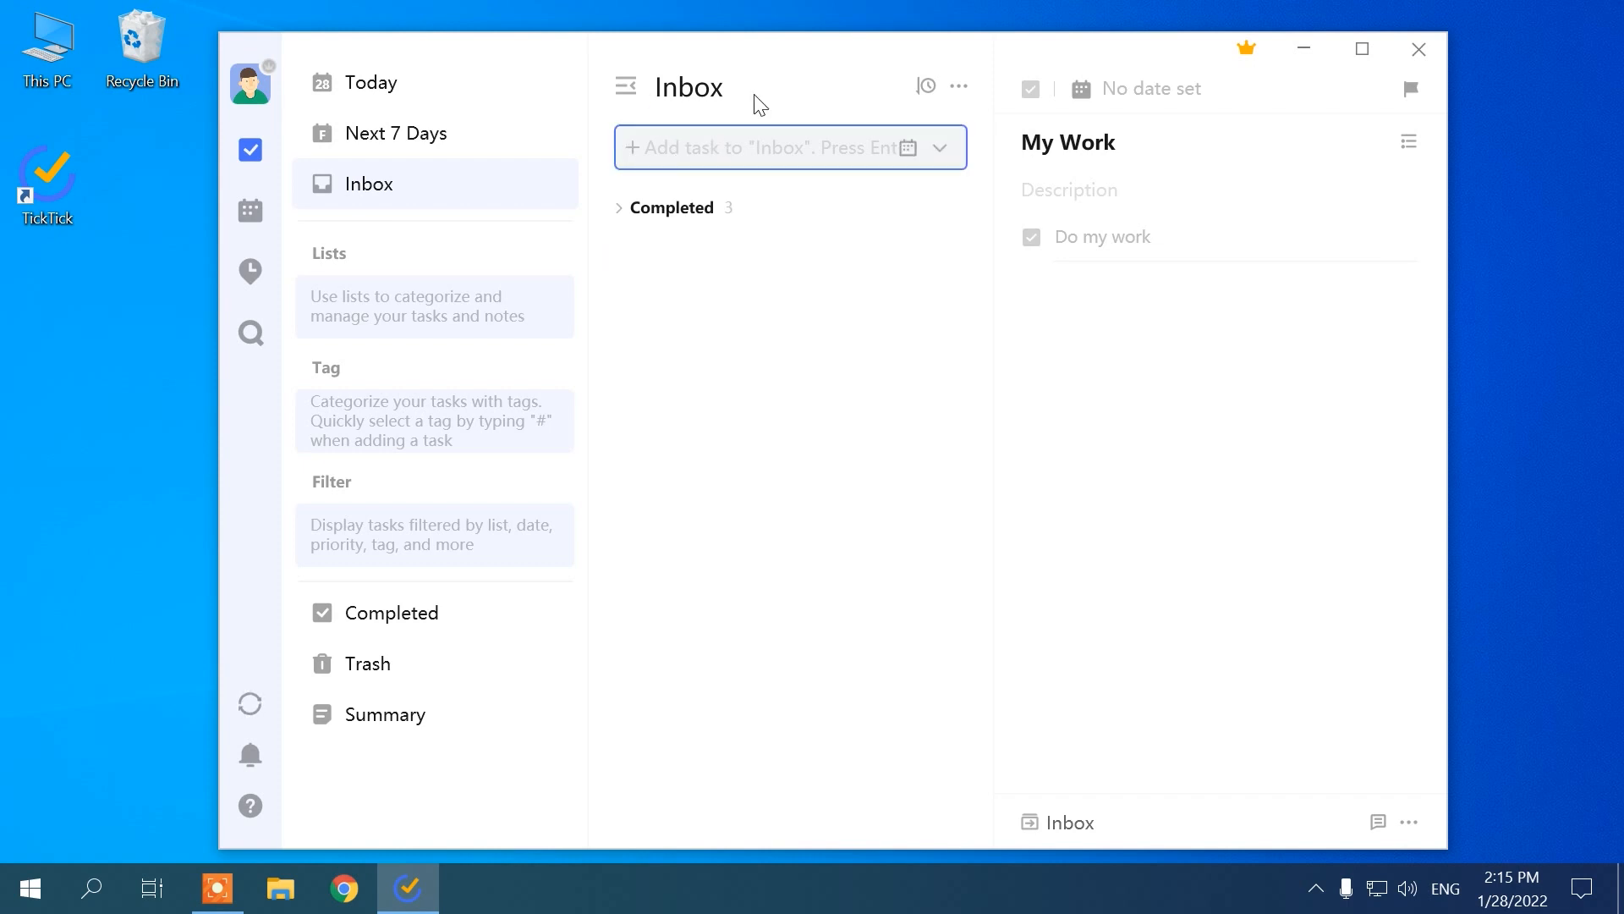
Step: Add a Buy milk task due on the 29th at 16:30
type("Buy milk")
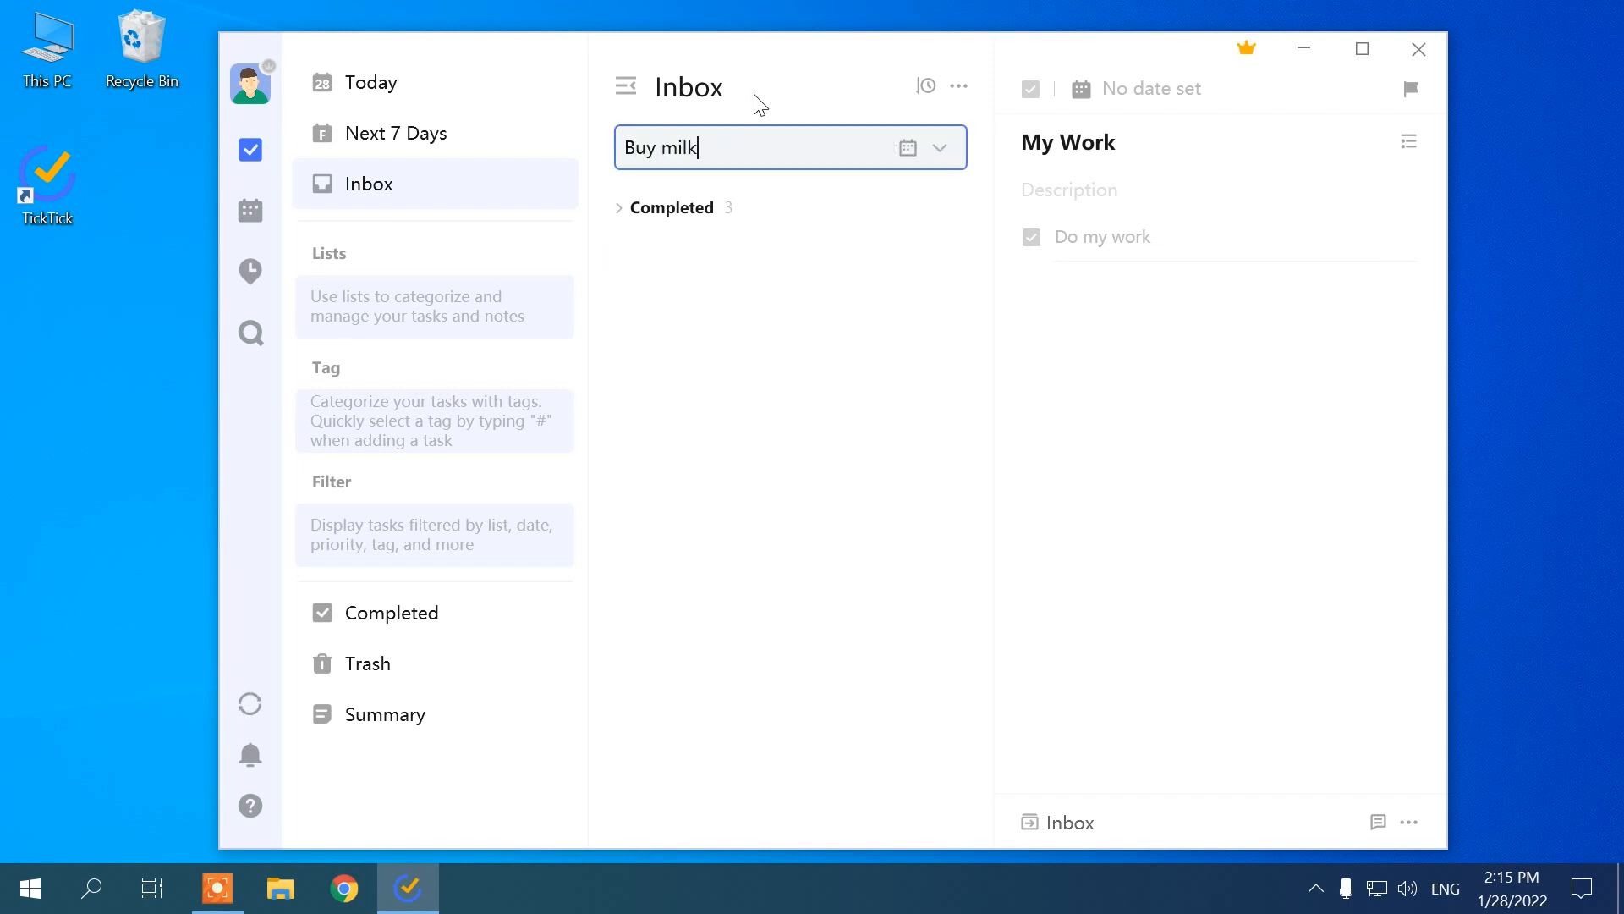
left_click(907, 147)
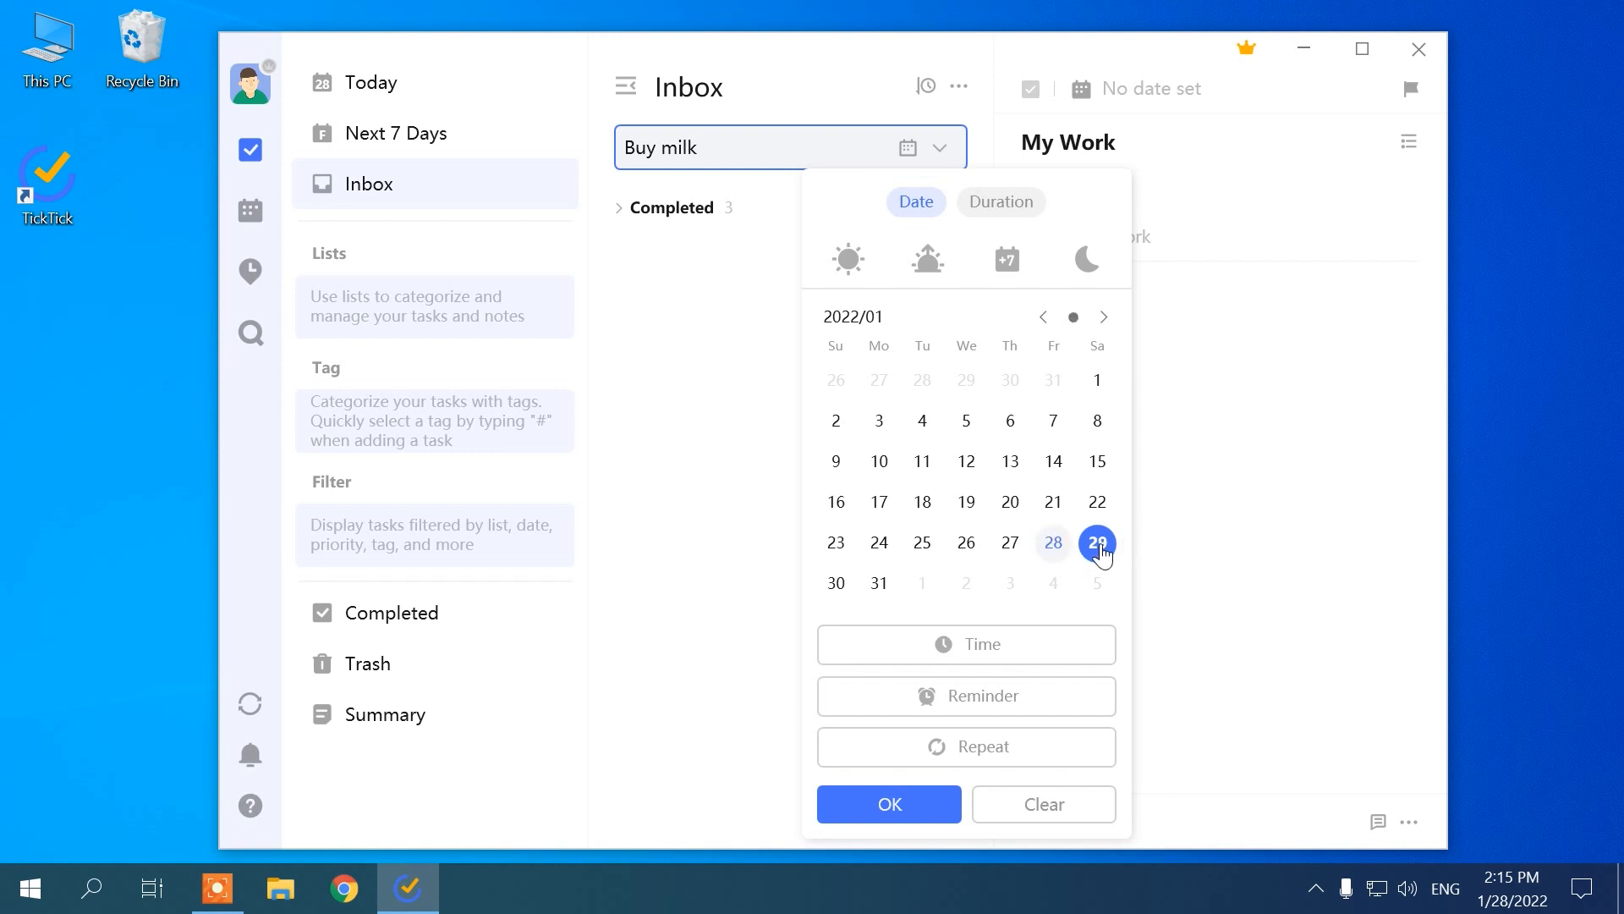
left_click(966, 643)
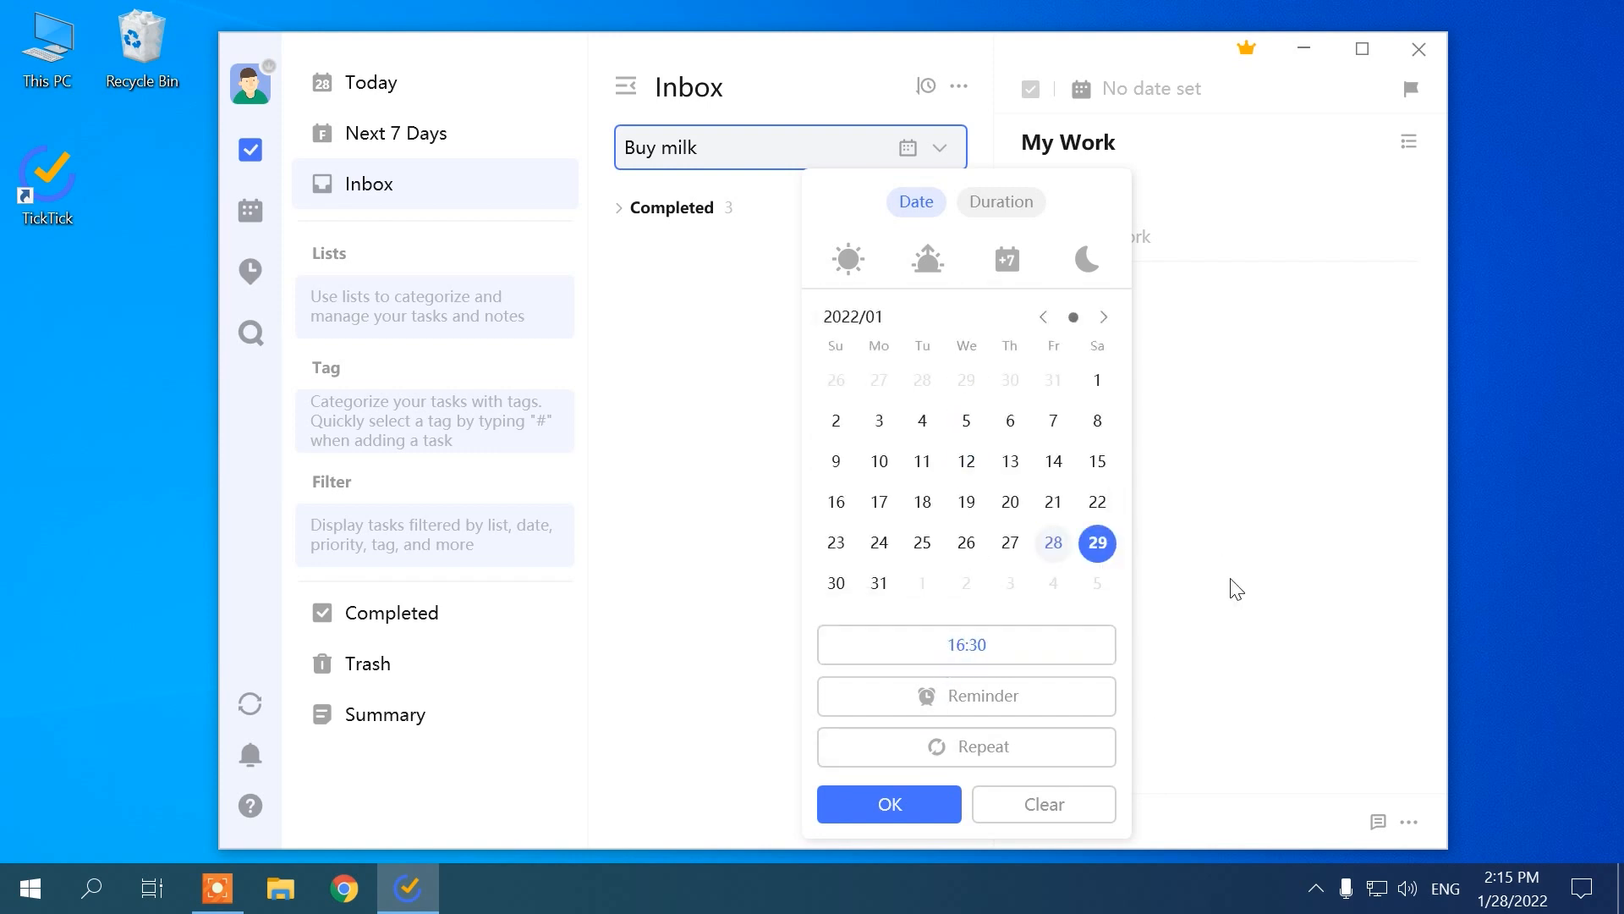
left_click(890, 803)
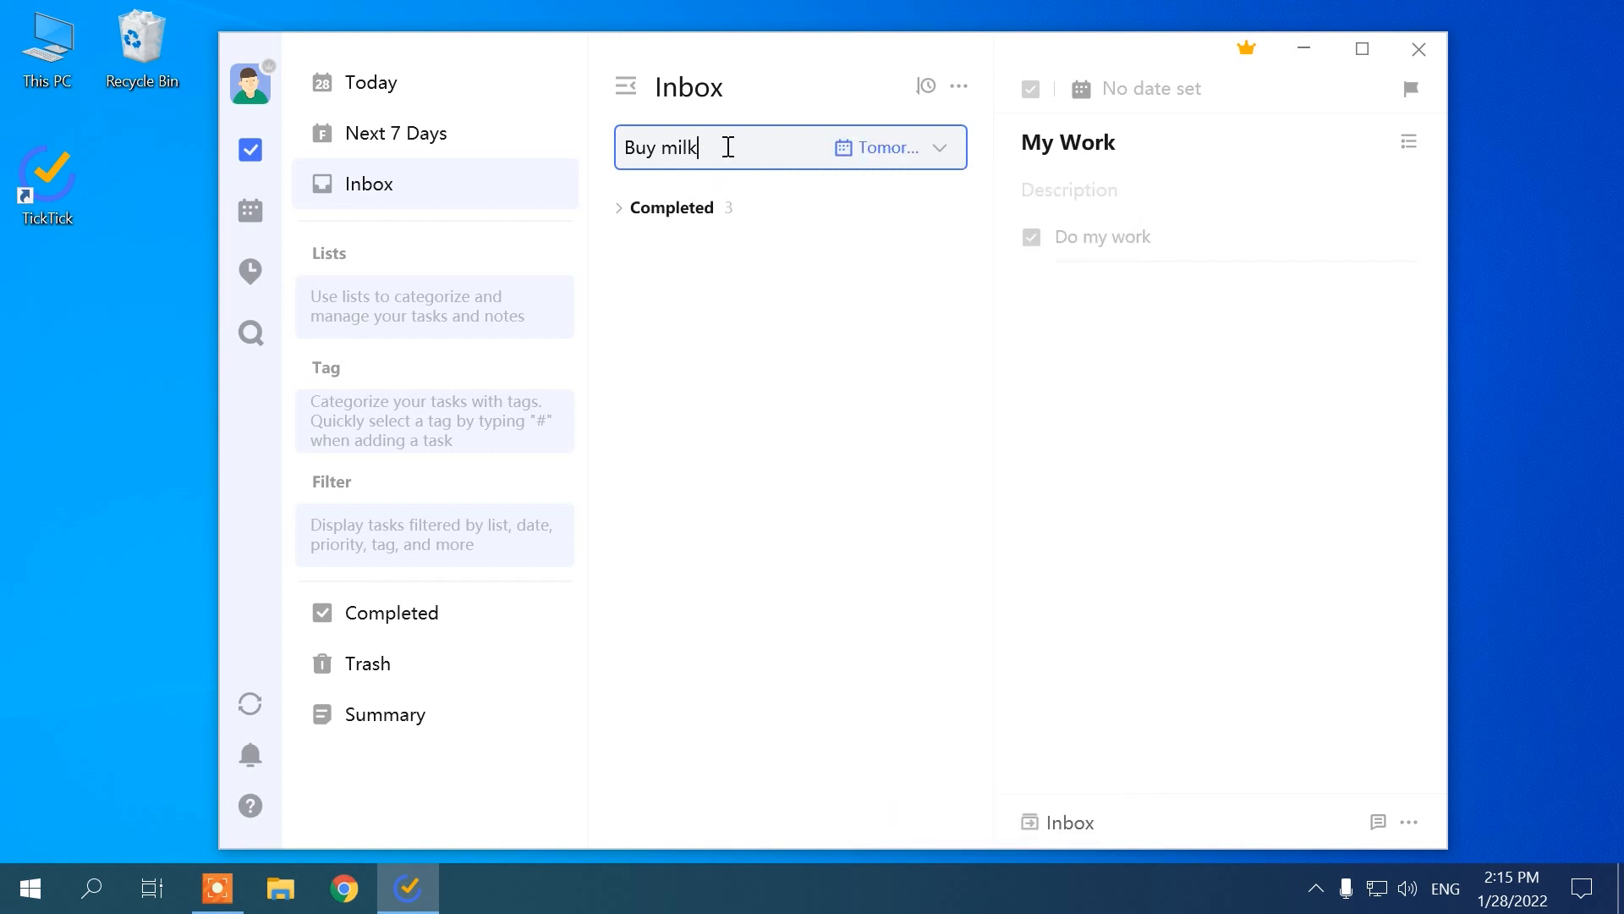
Step: Create a My hobby habit in the Morning section with reminders and save it
left_click(250, 271)
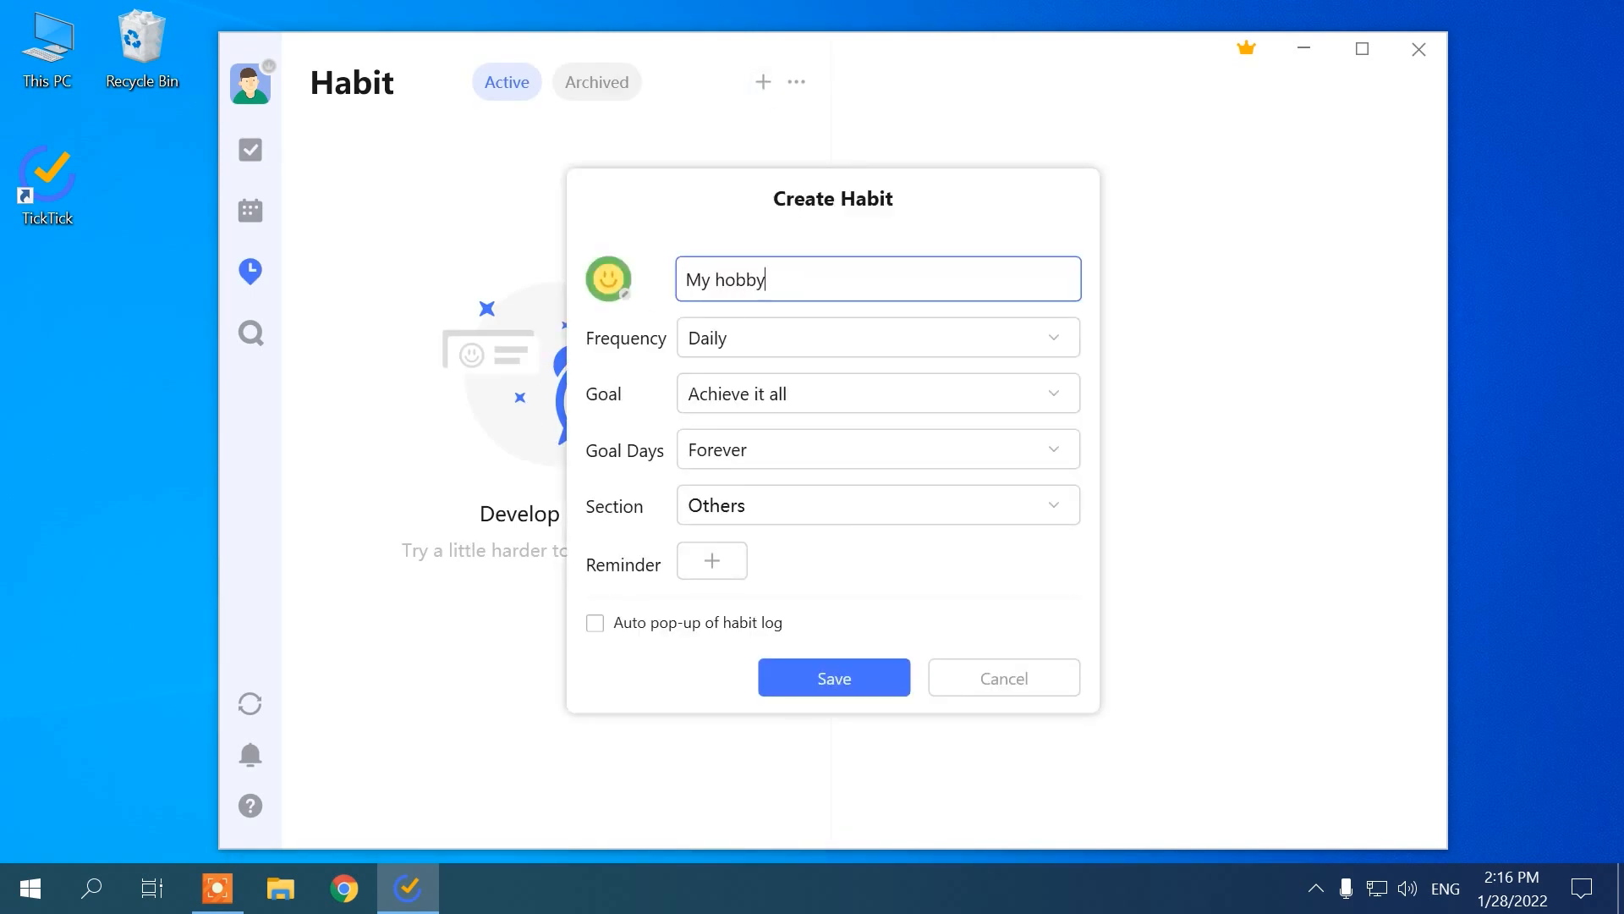
left_click(878, 560)
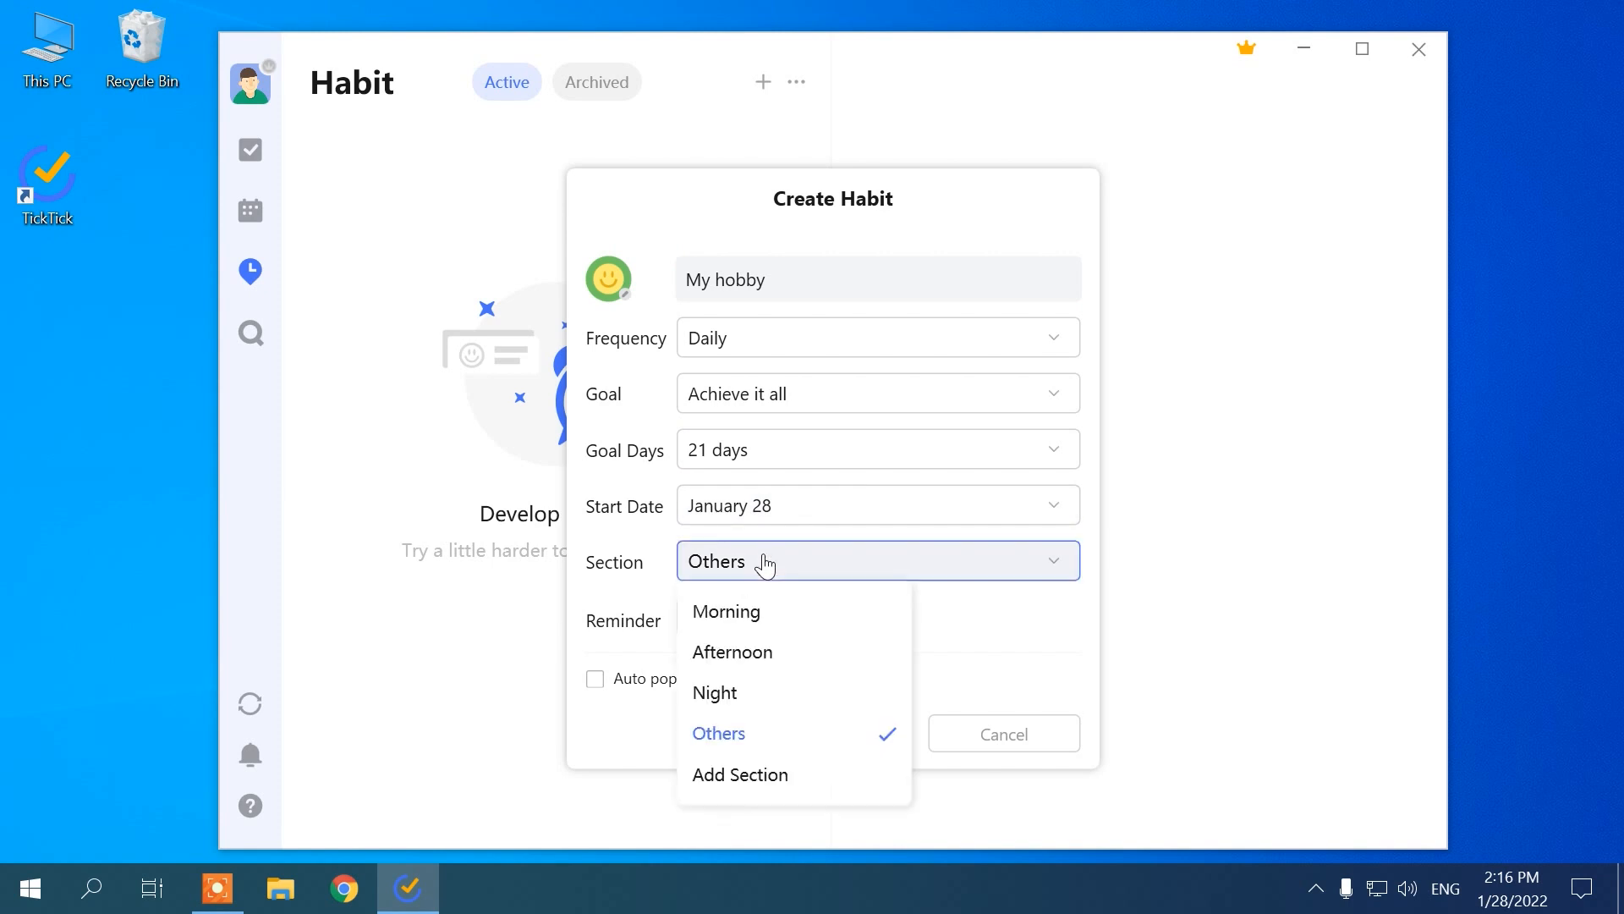
left_click(726, 613)
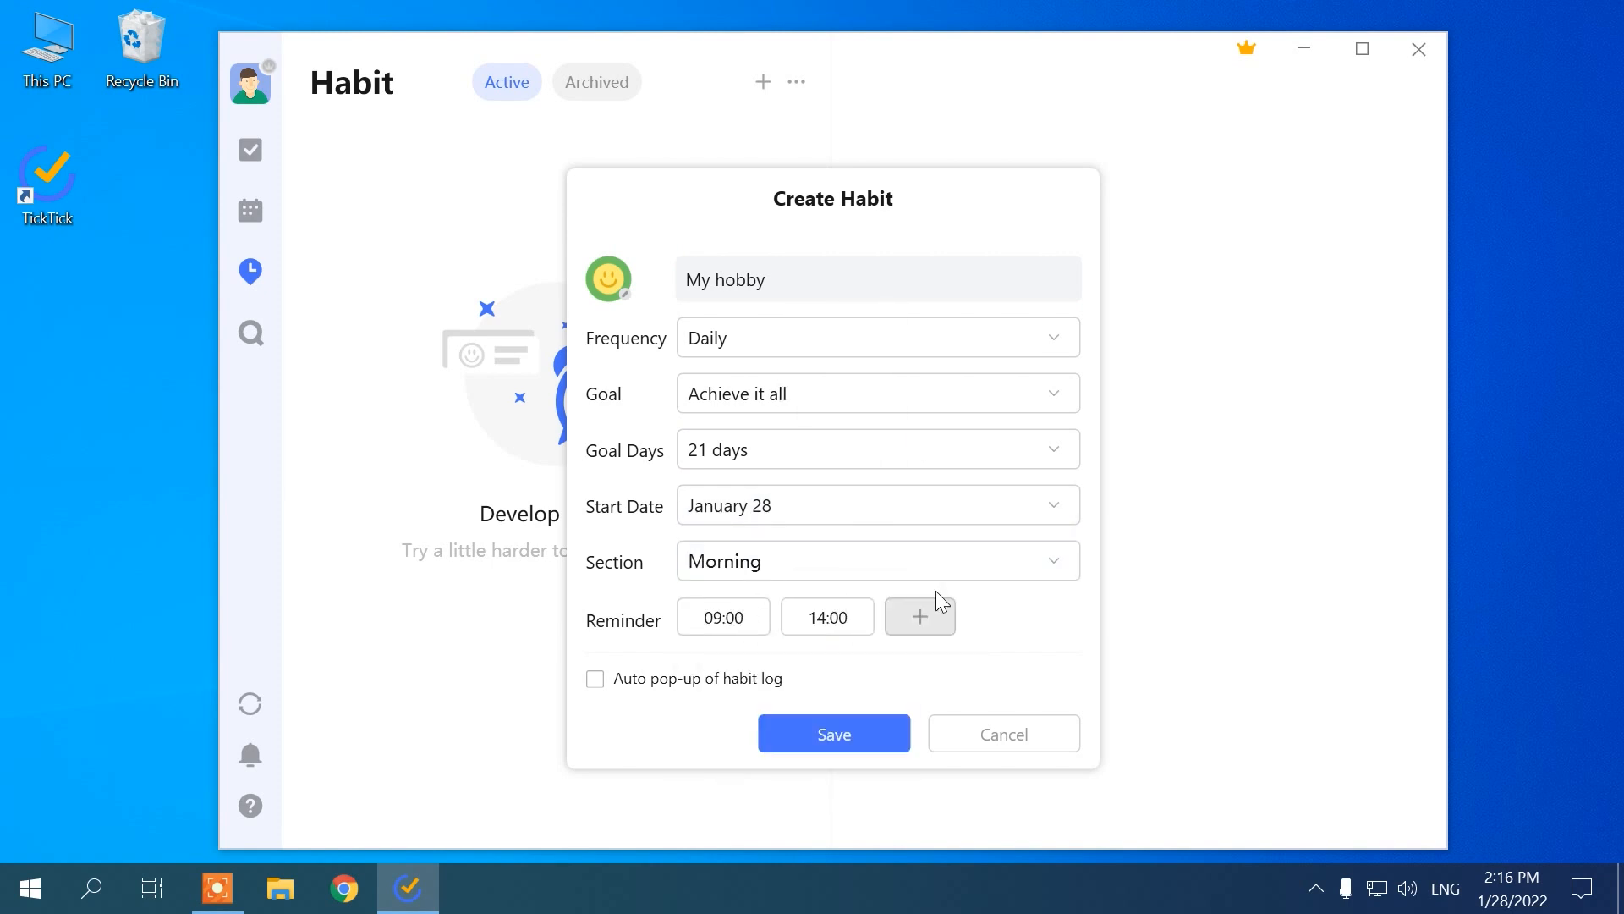
left_click(835, 732)
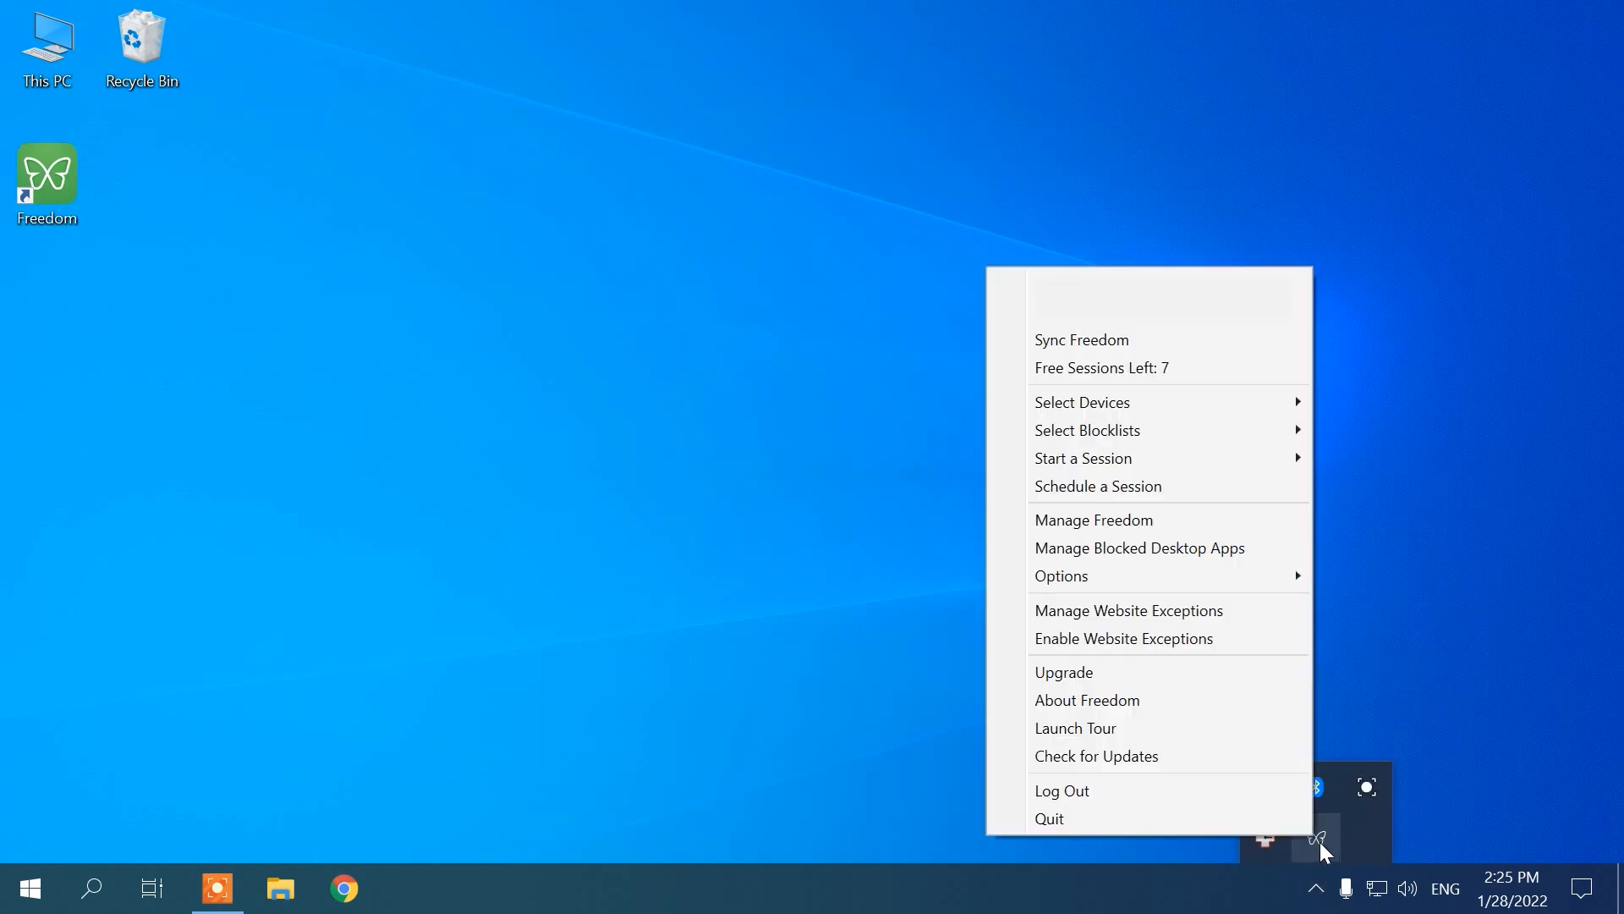
mouse_move(1096, 396)
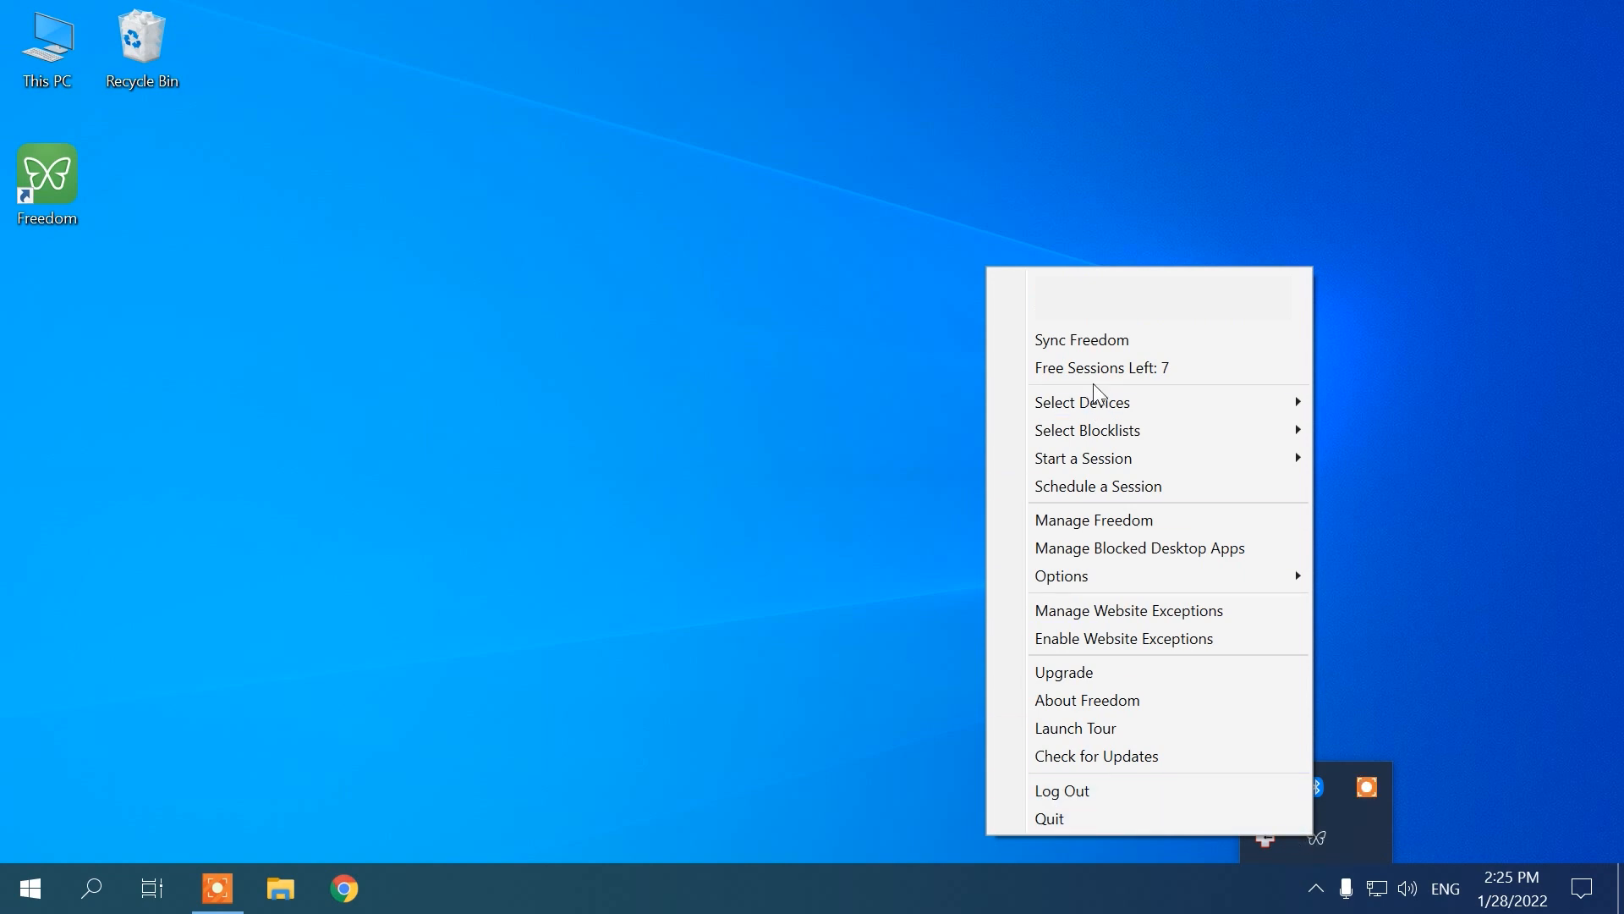
mouse_move(1091, 551)
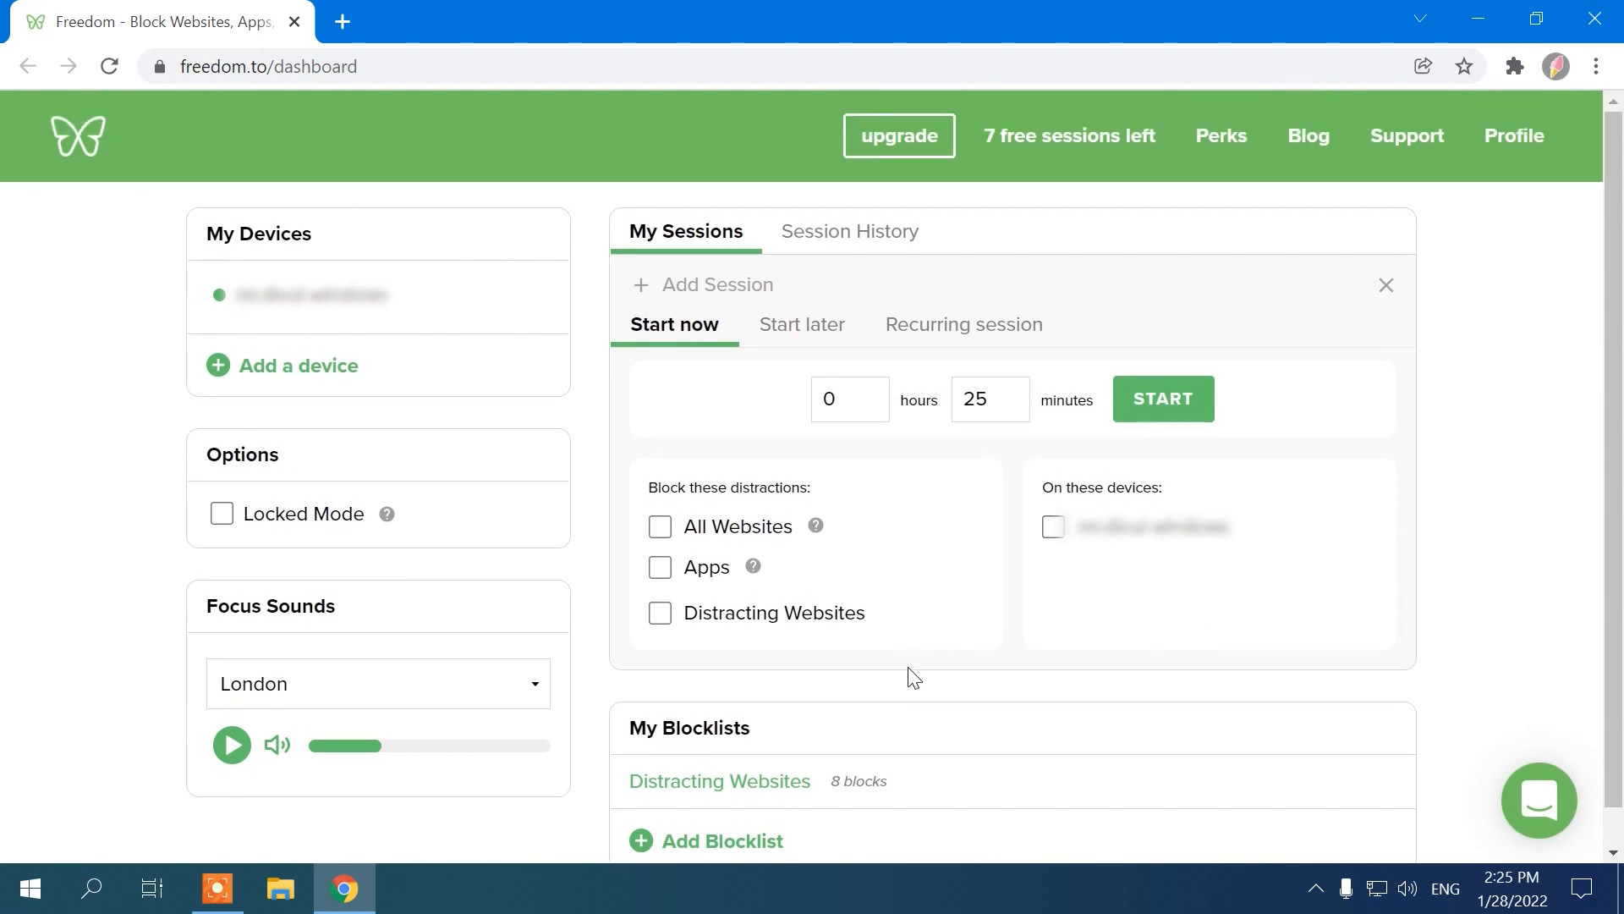
mouse_move(366, 687)
type("10")
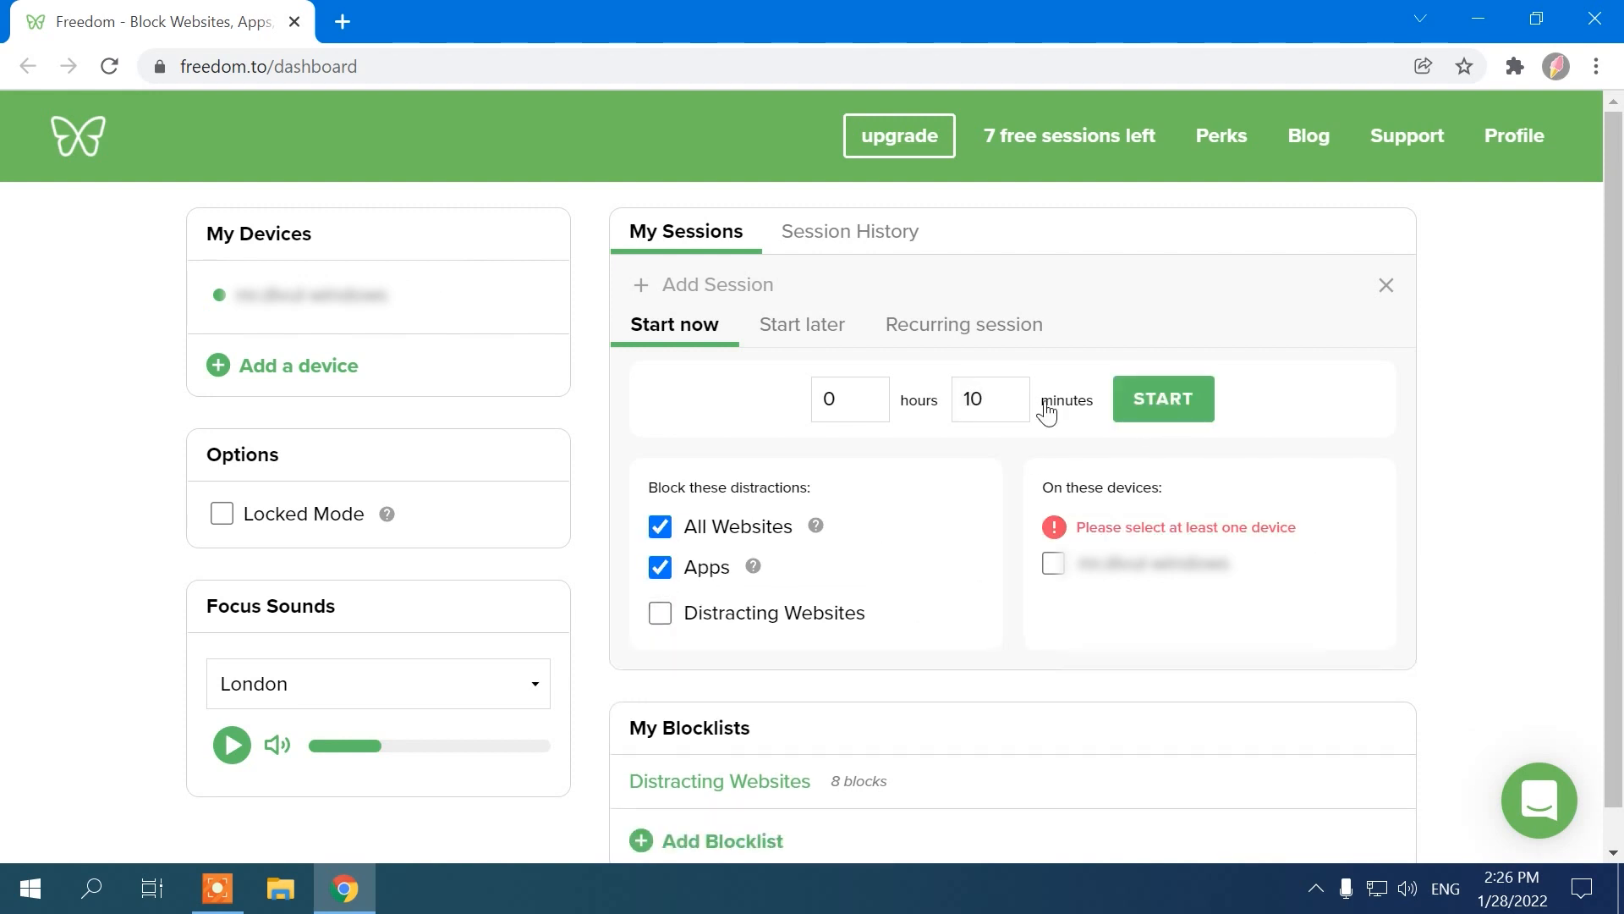
Step: Start the 10-minute Freedom session and add a facts.net blocklist
left_click(1163, 397)
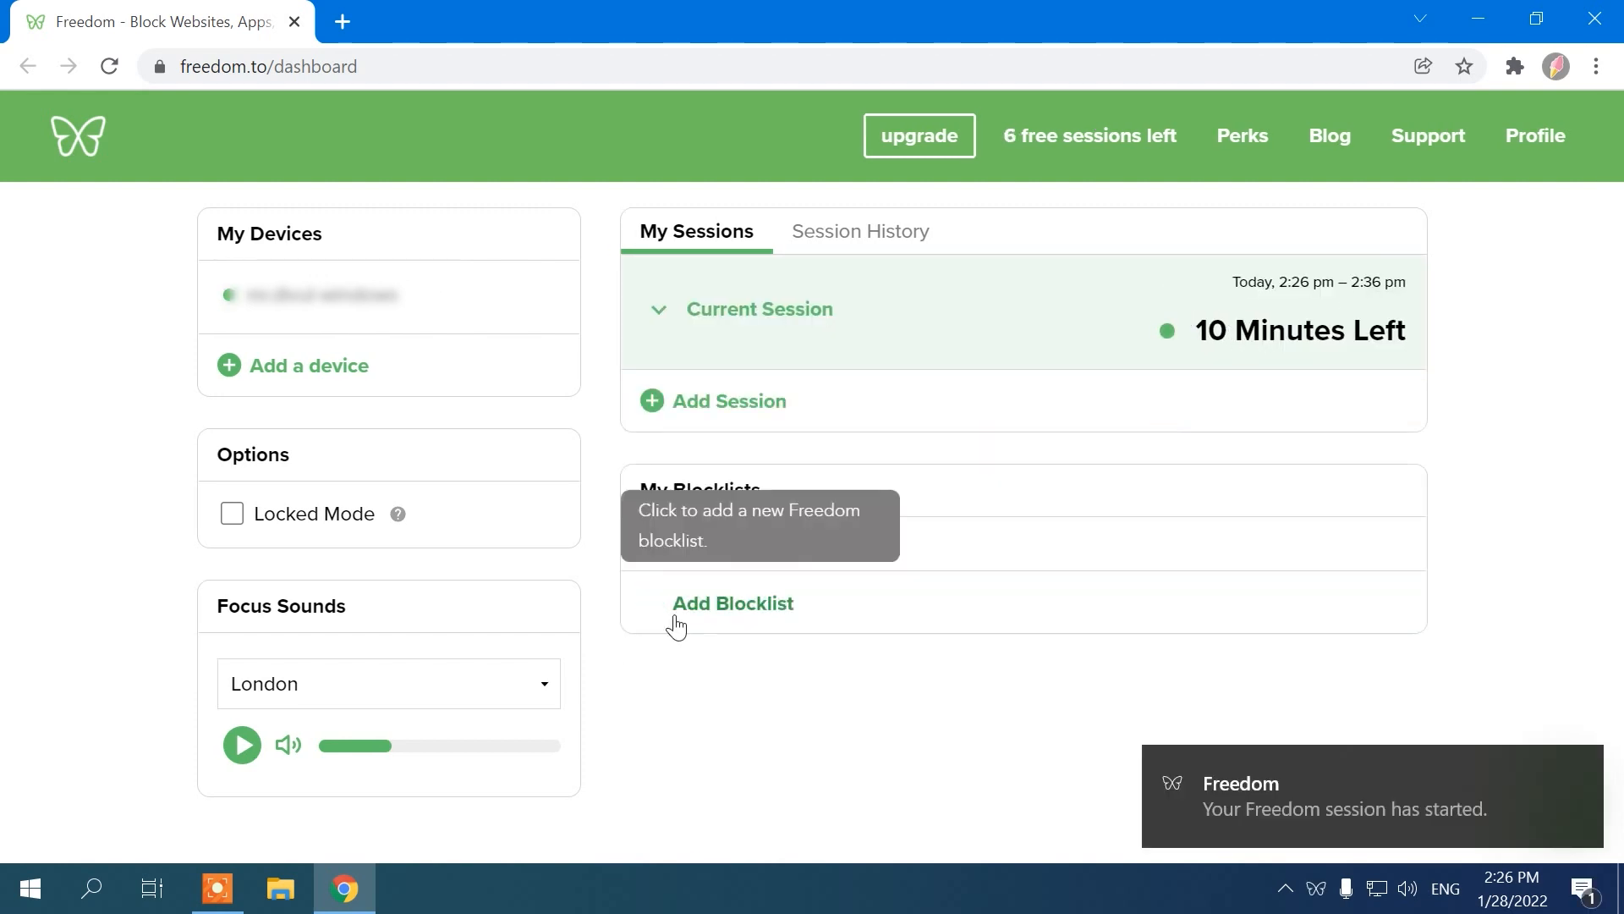
left_click(733, 602)
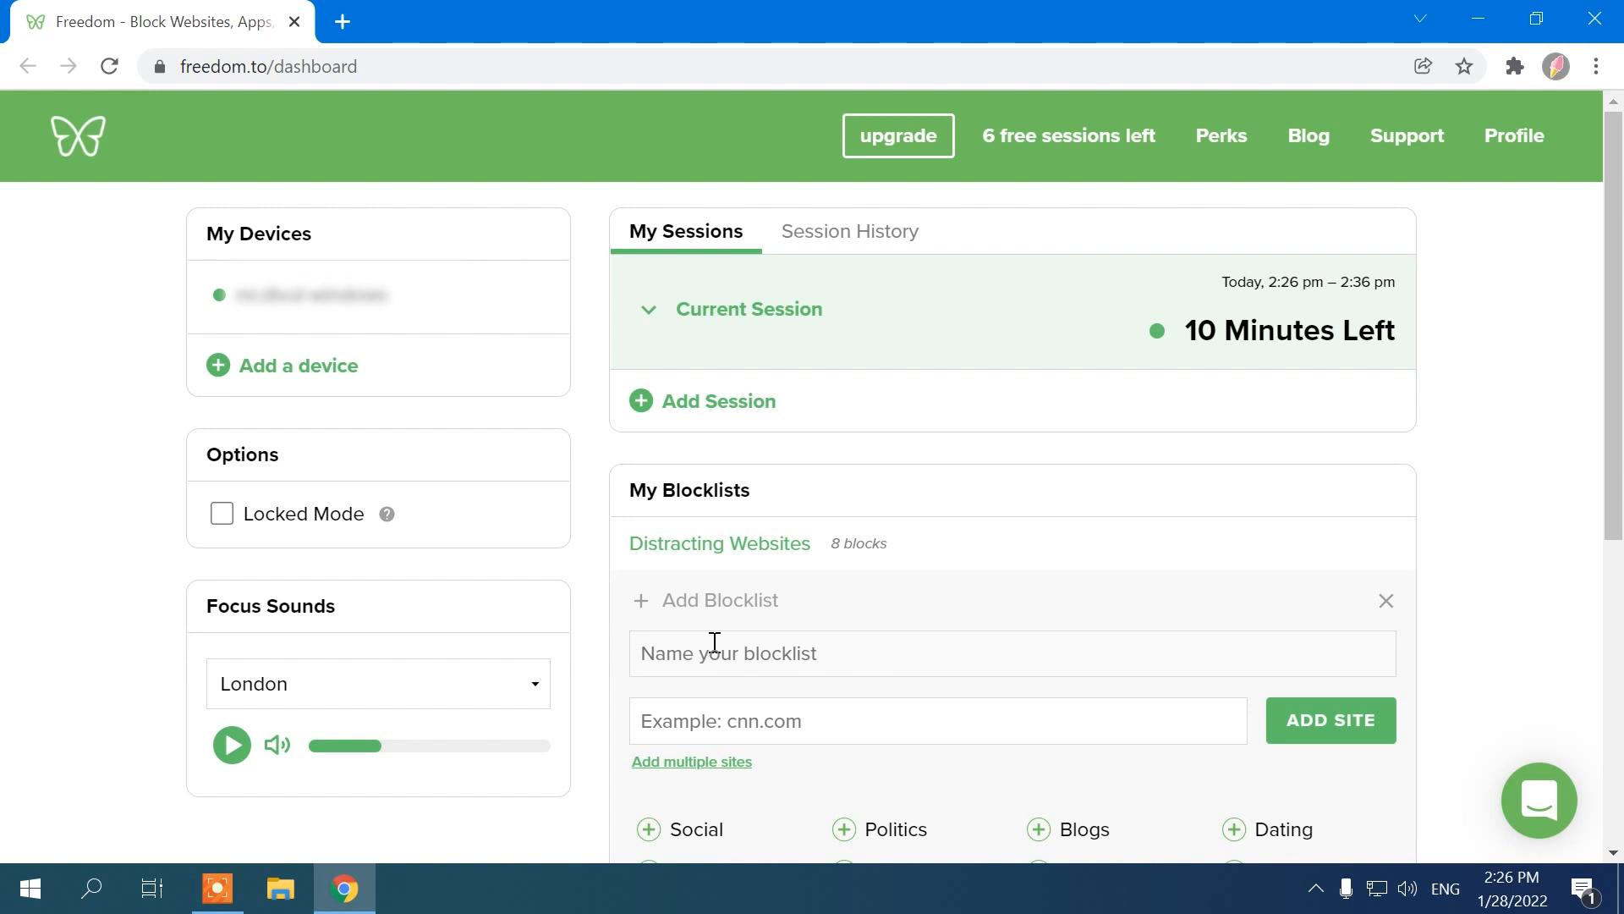
type("facts.net")
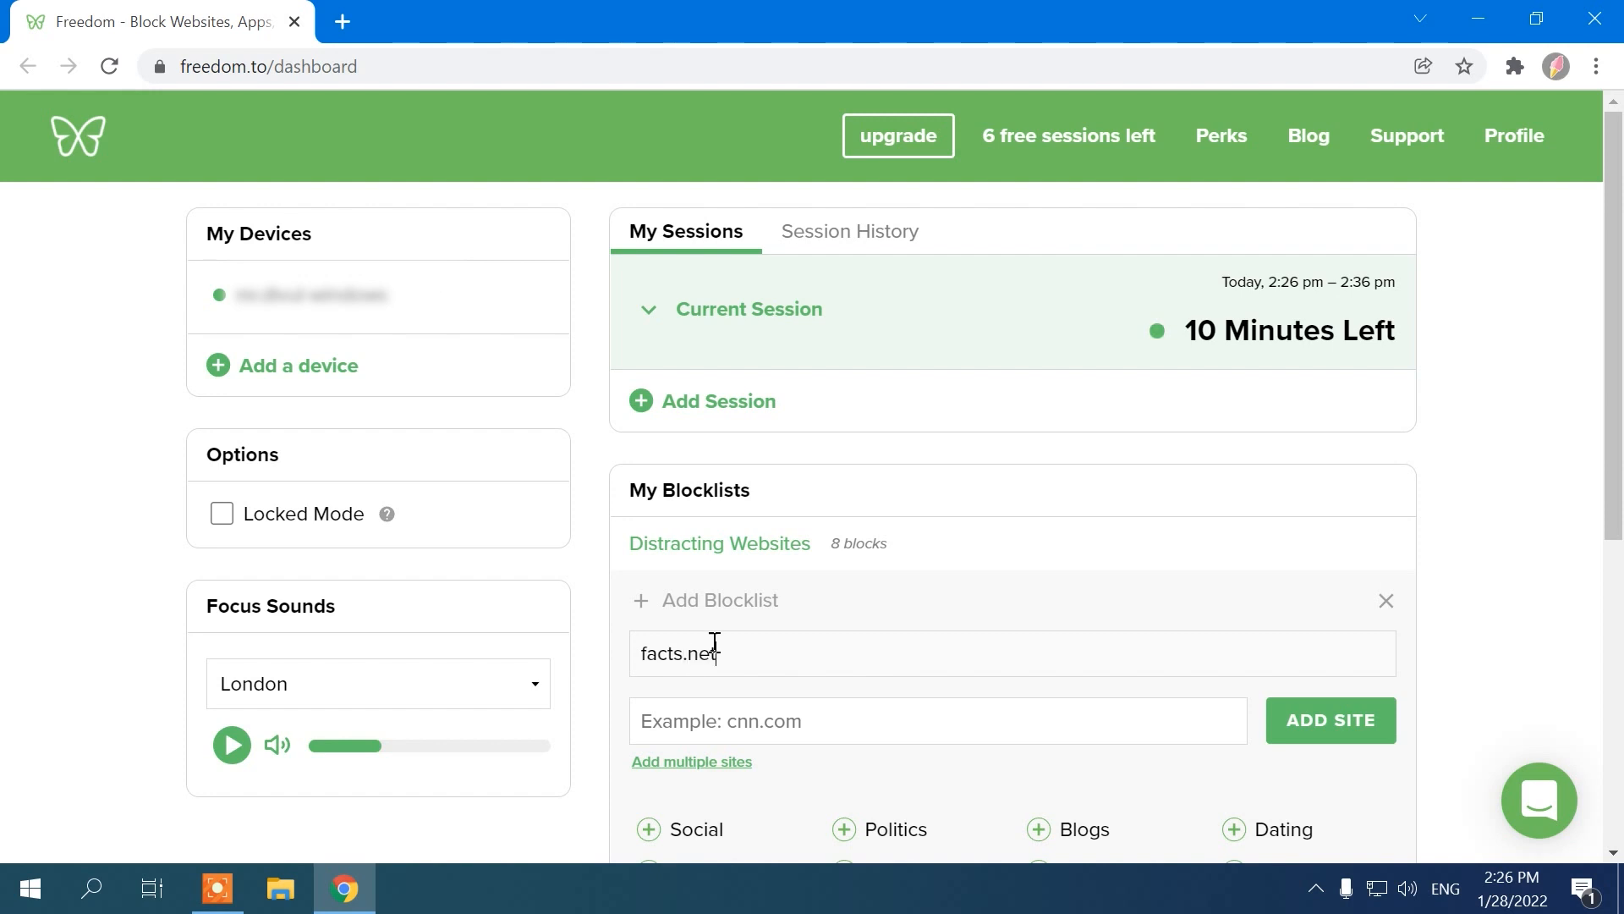
left_click(1329, 721)
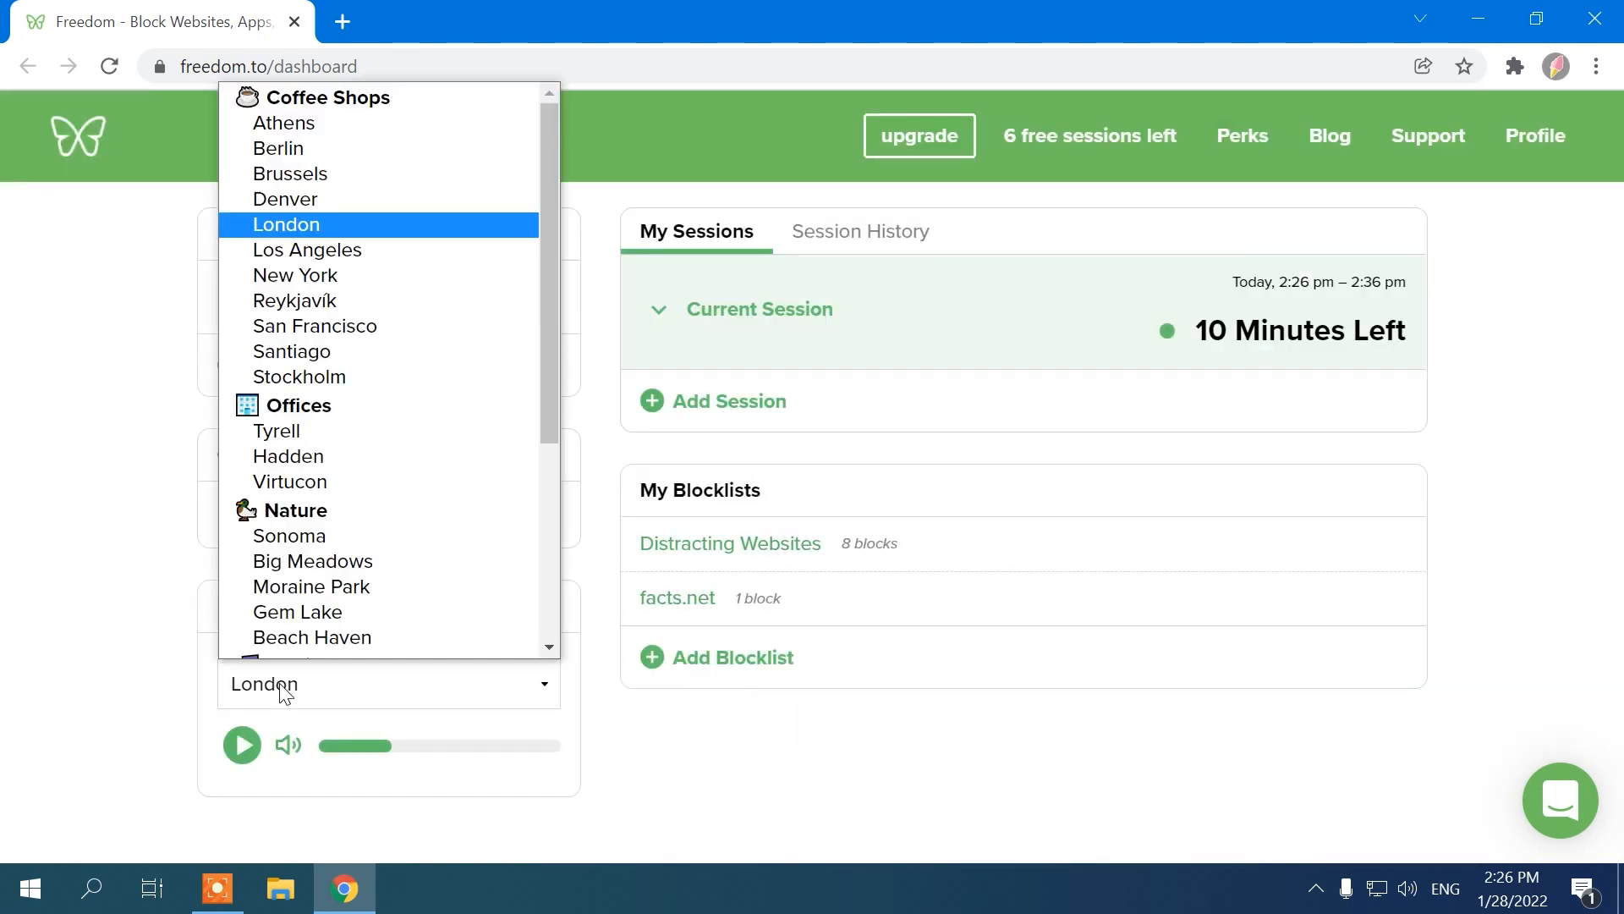
Step: Choose the Denver focus sound and visit fact.net to see it blocked
left_click(284, 200)
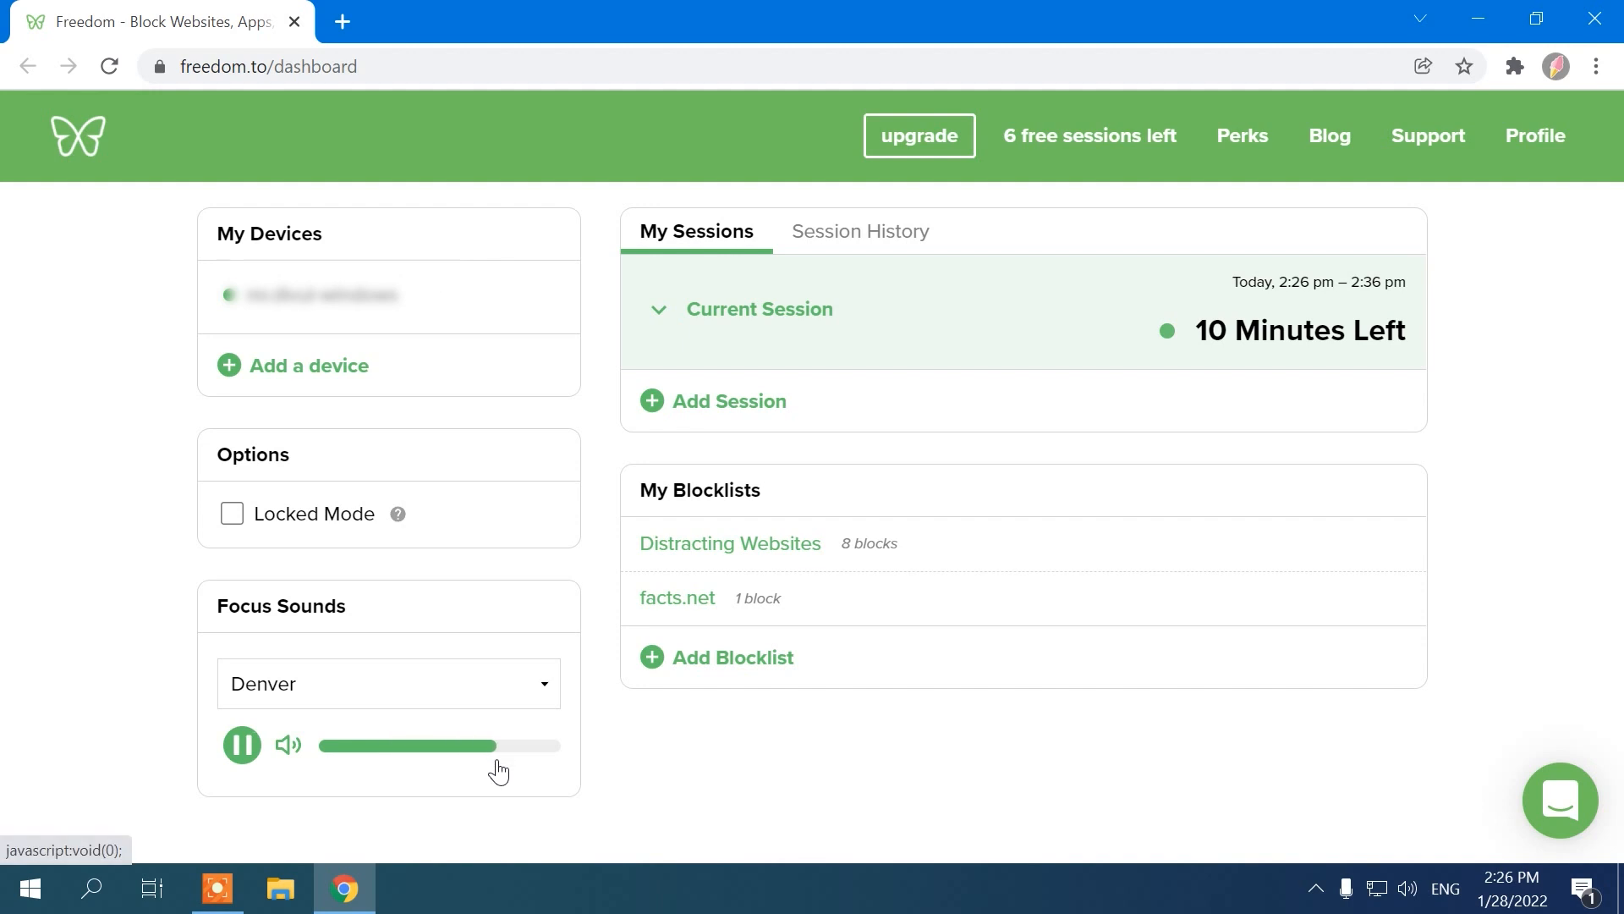
left_click(244, 745)
type("fact")
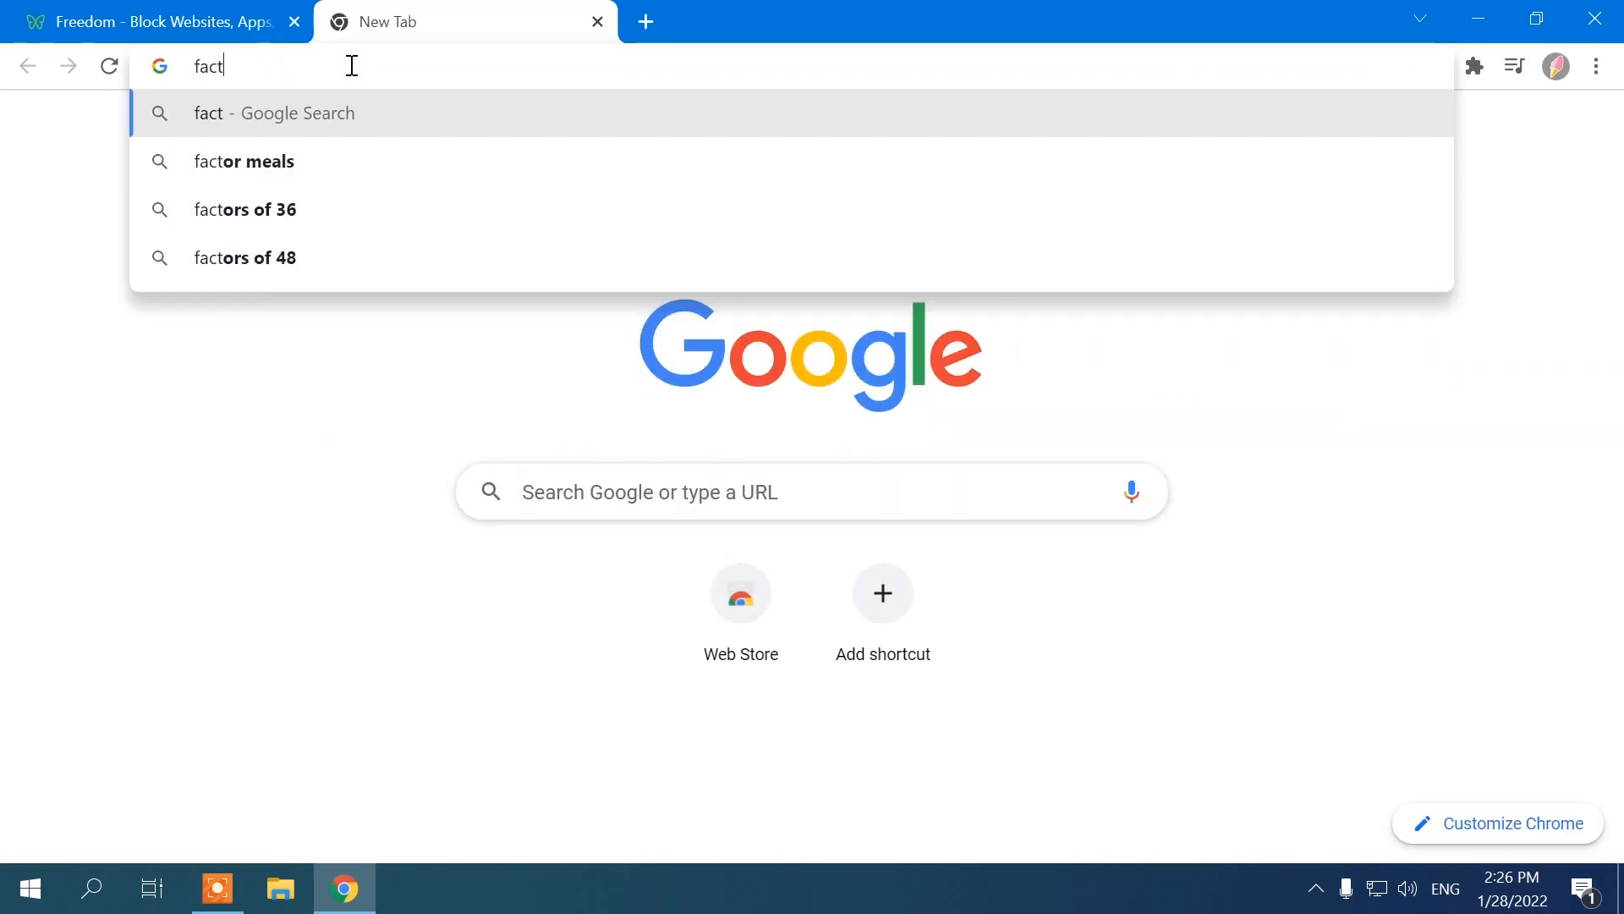
key("Enter")
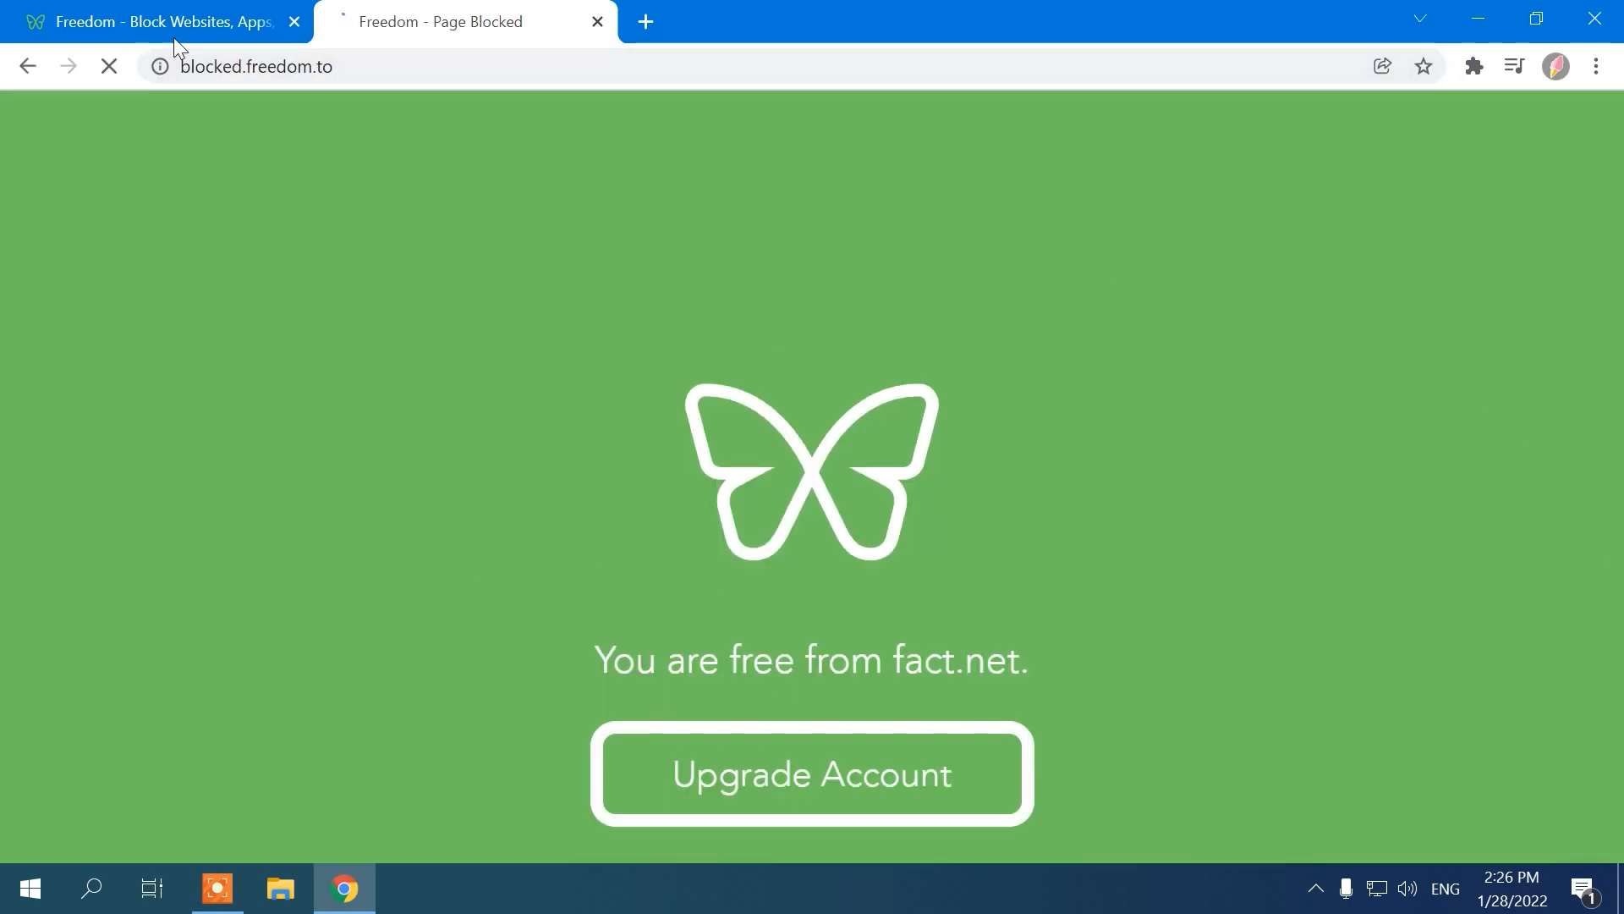
left_click(135, 22)
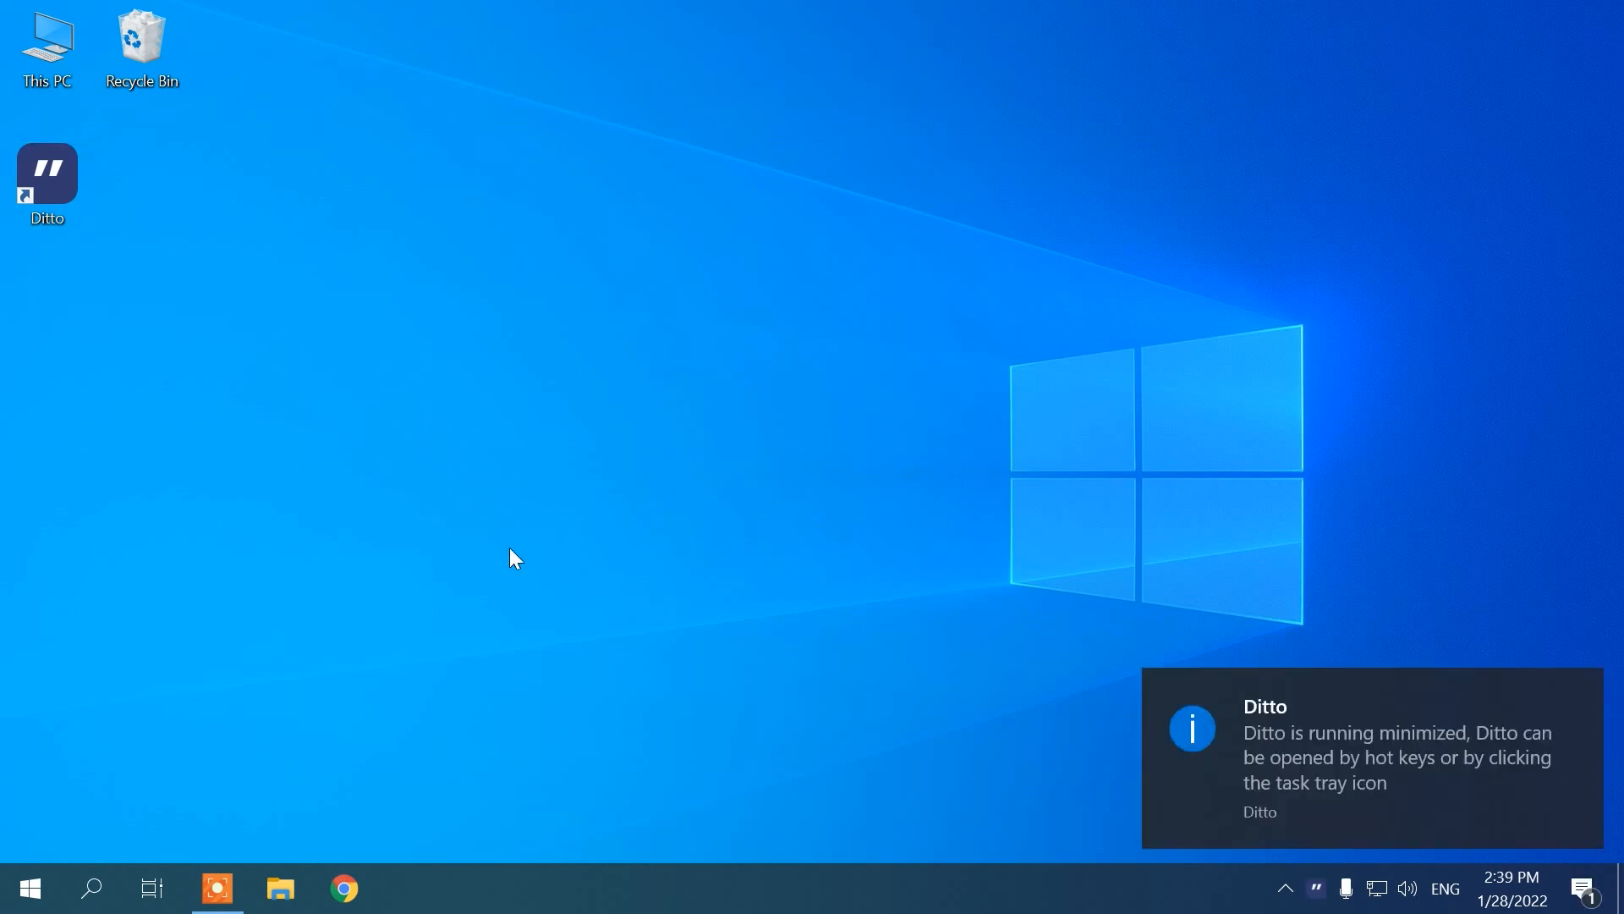
mouse_move(1318, 885)
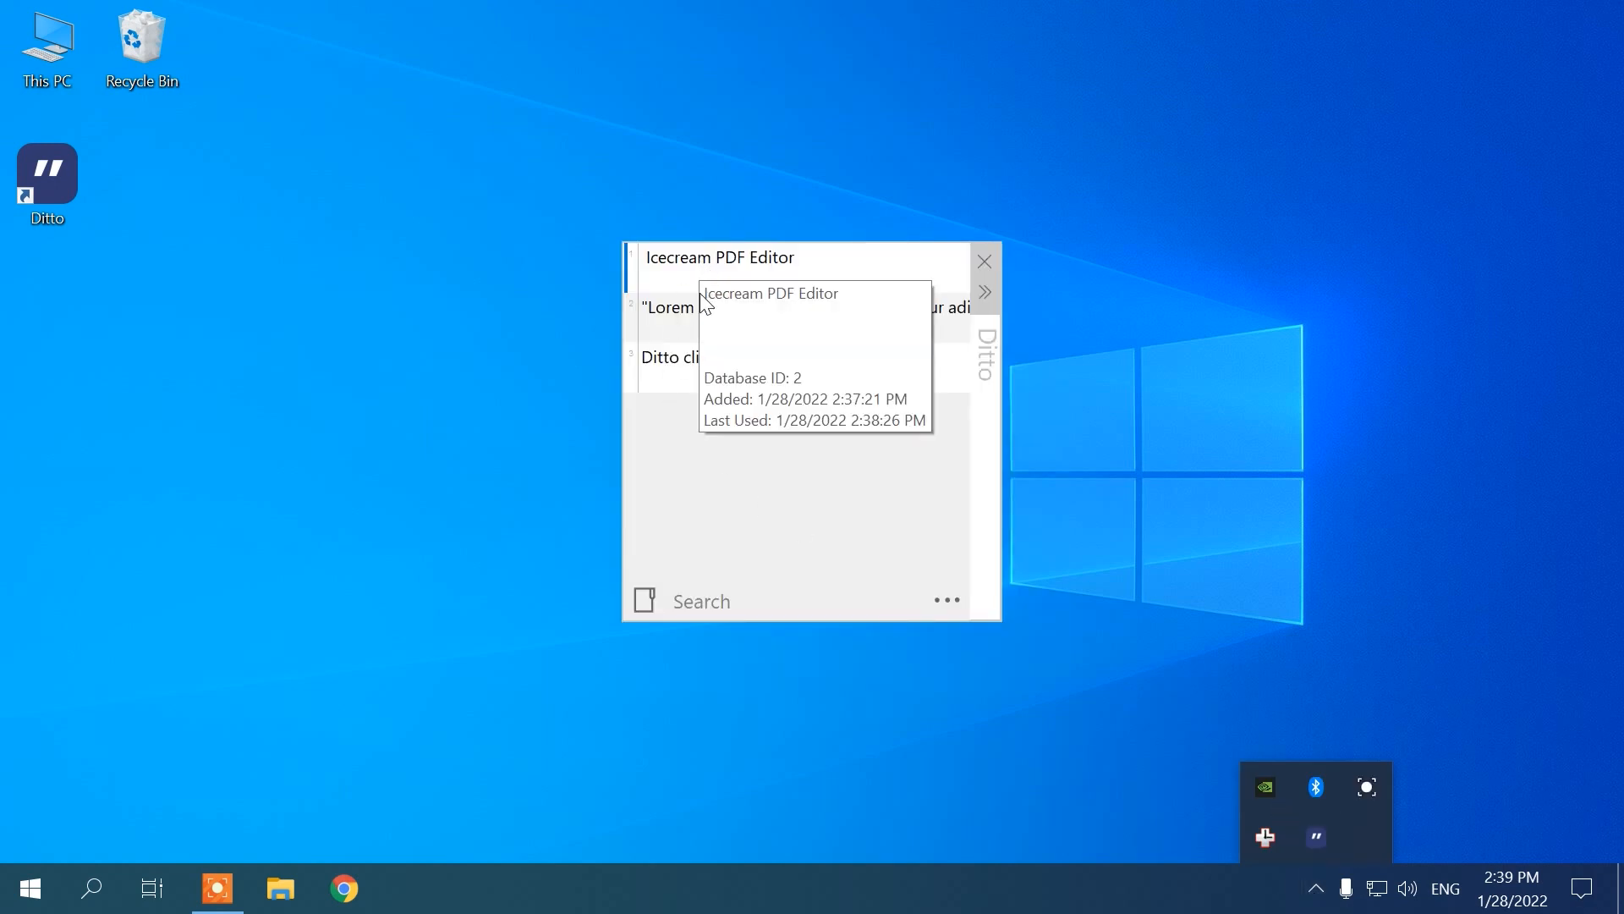
mouse_move(710, 368)
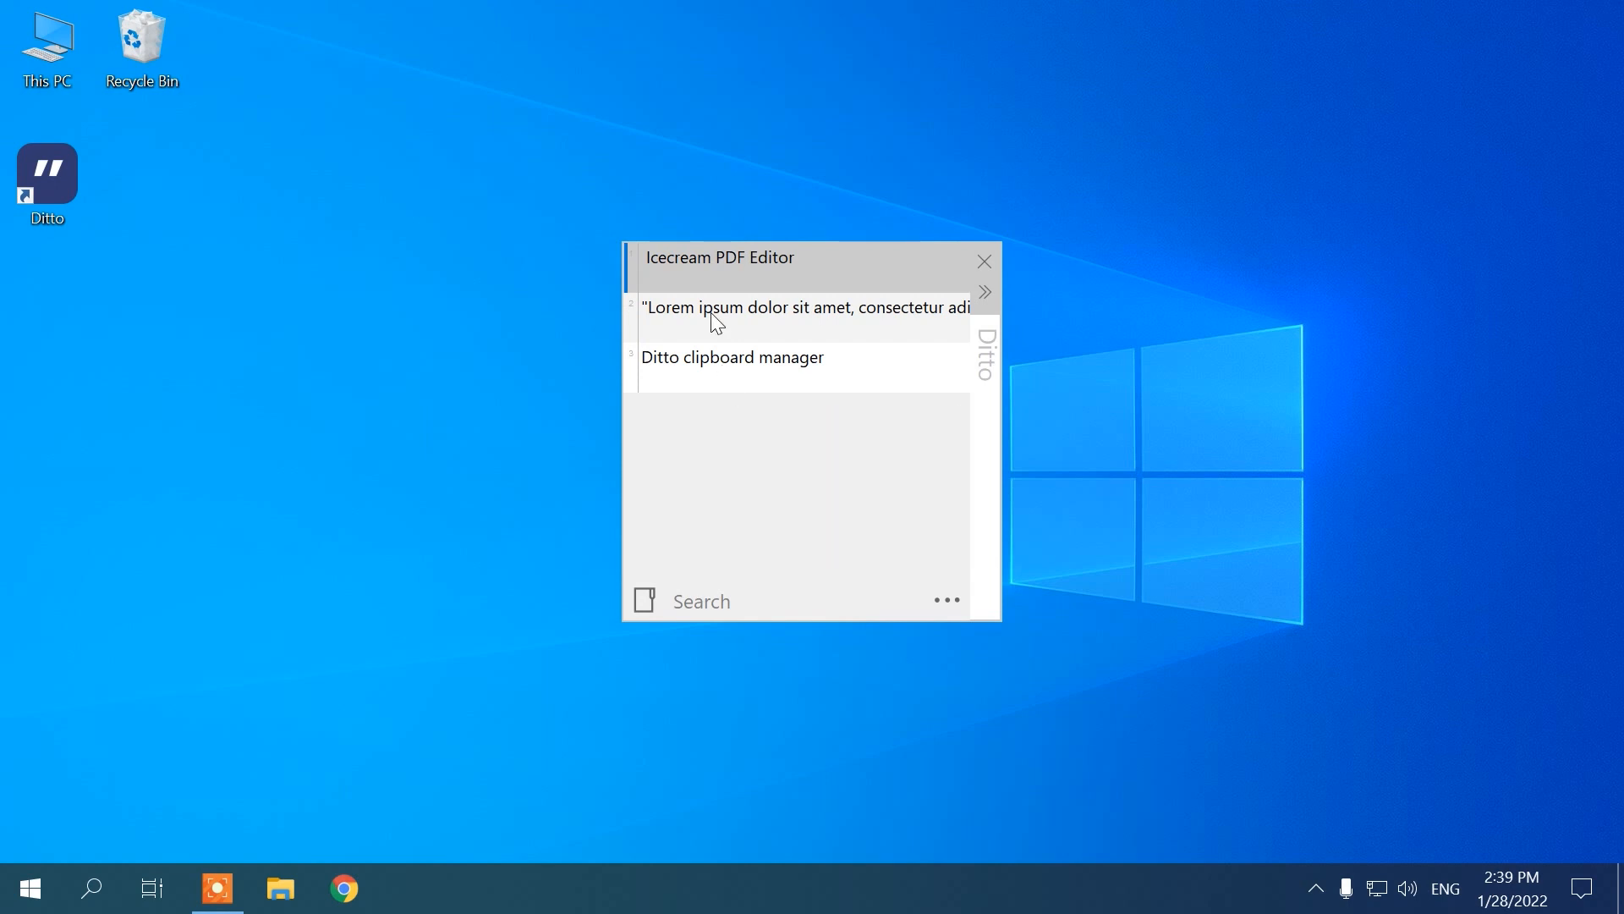
Step: Copy the Icecream logo image from the Chrome page to the clipboard
right_click(717, 318)
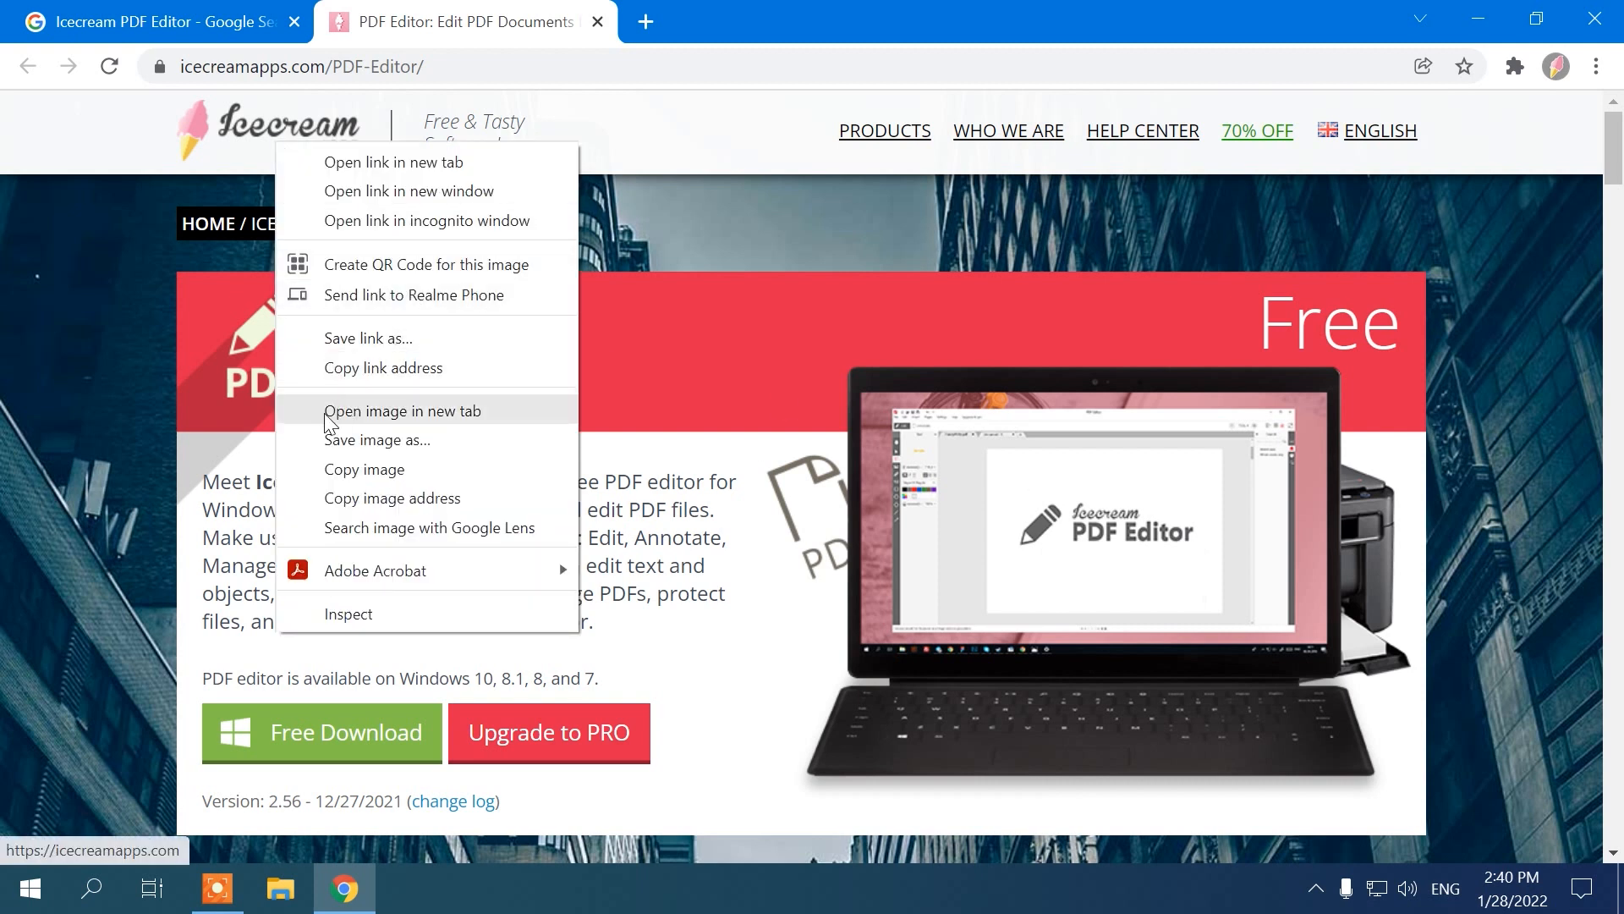
left_click(1316, 887)
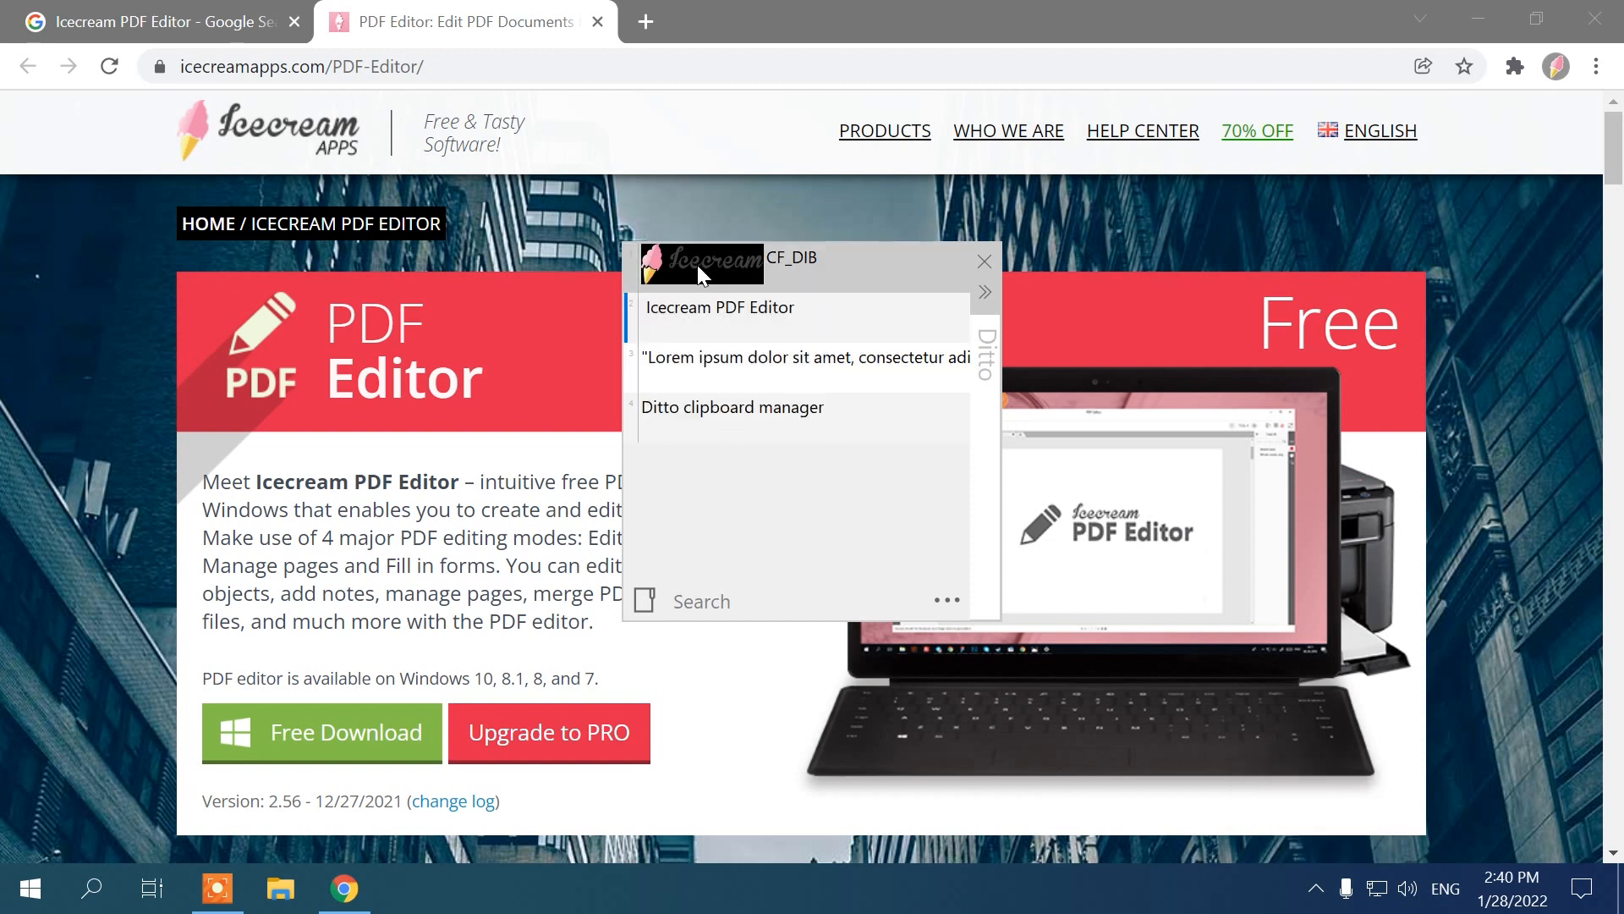
Step: Reopen Ditto's clip list and view the options for the Lorem ipsum clip
right_click(731, 406)
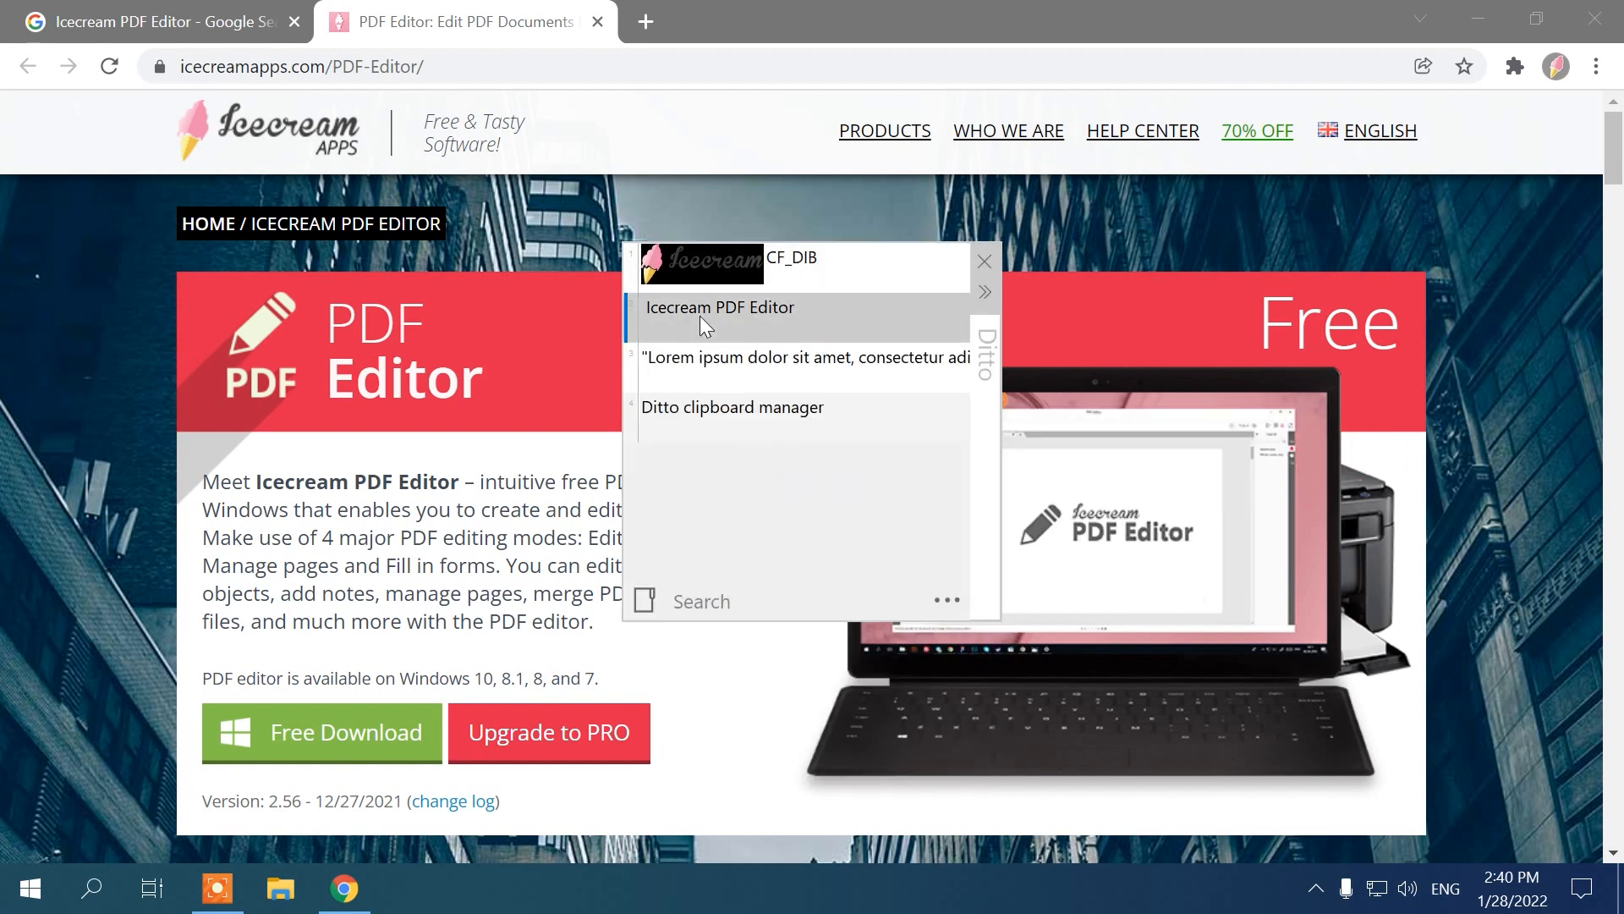
right_click(721, 307)
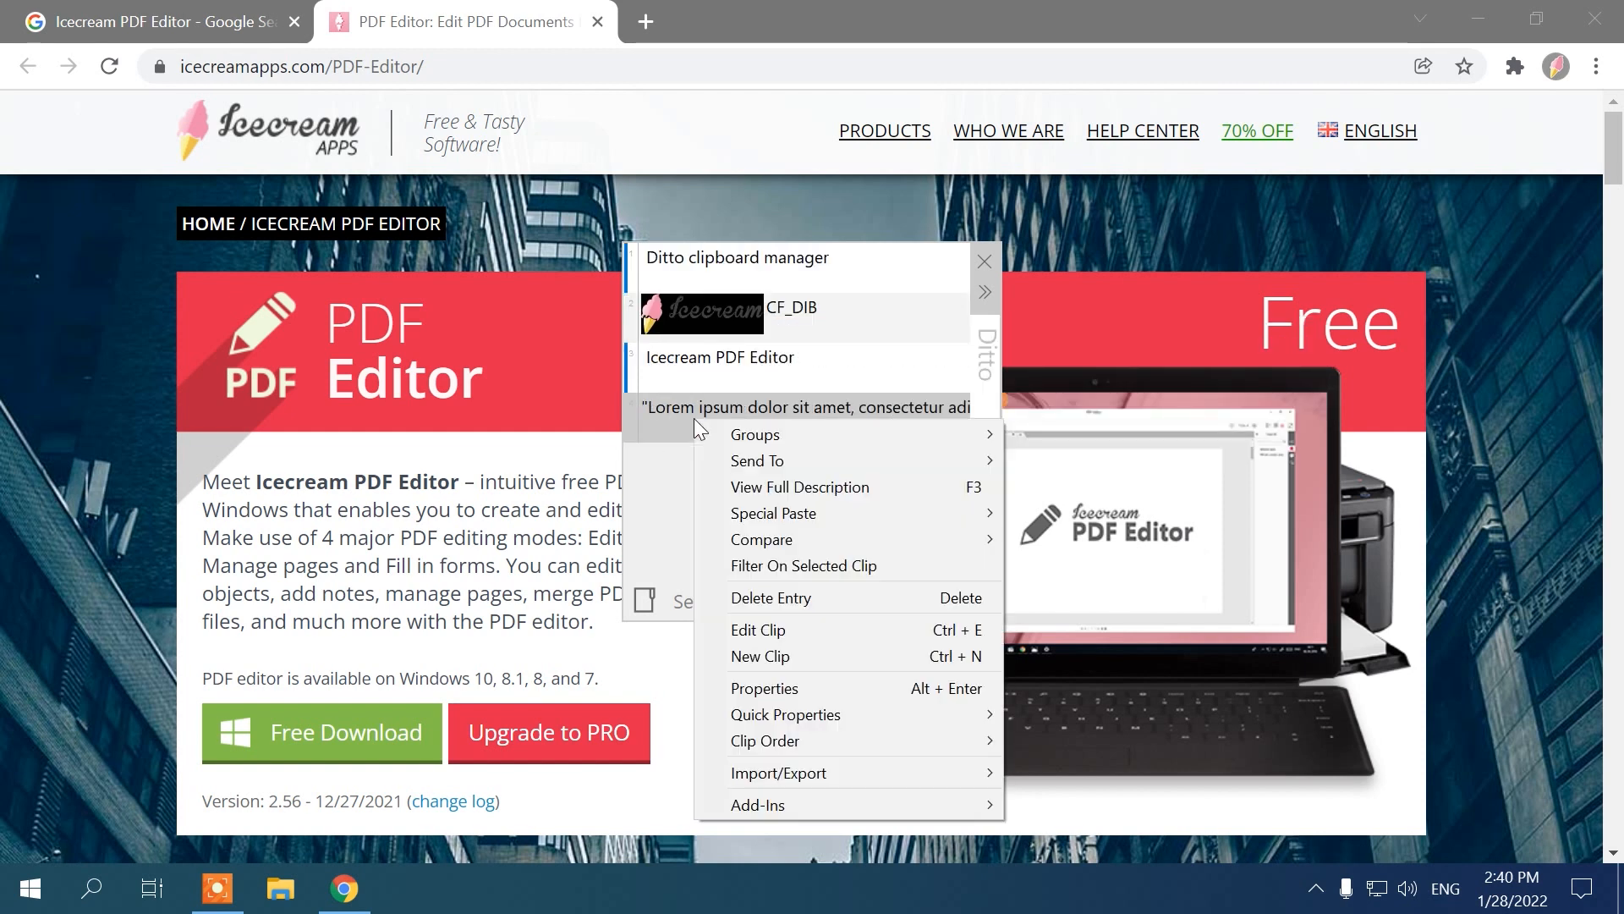
left_click(802, 318)
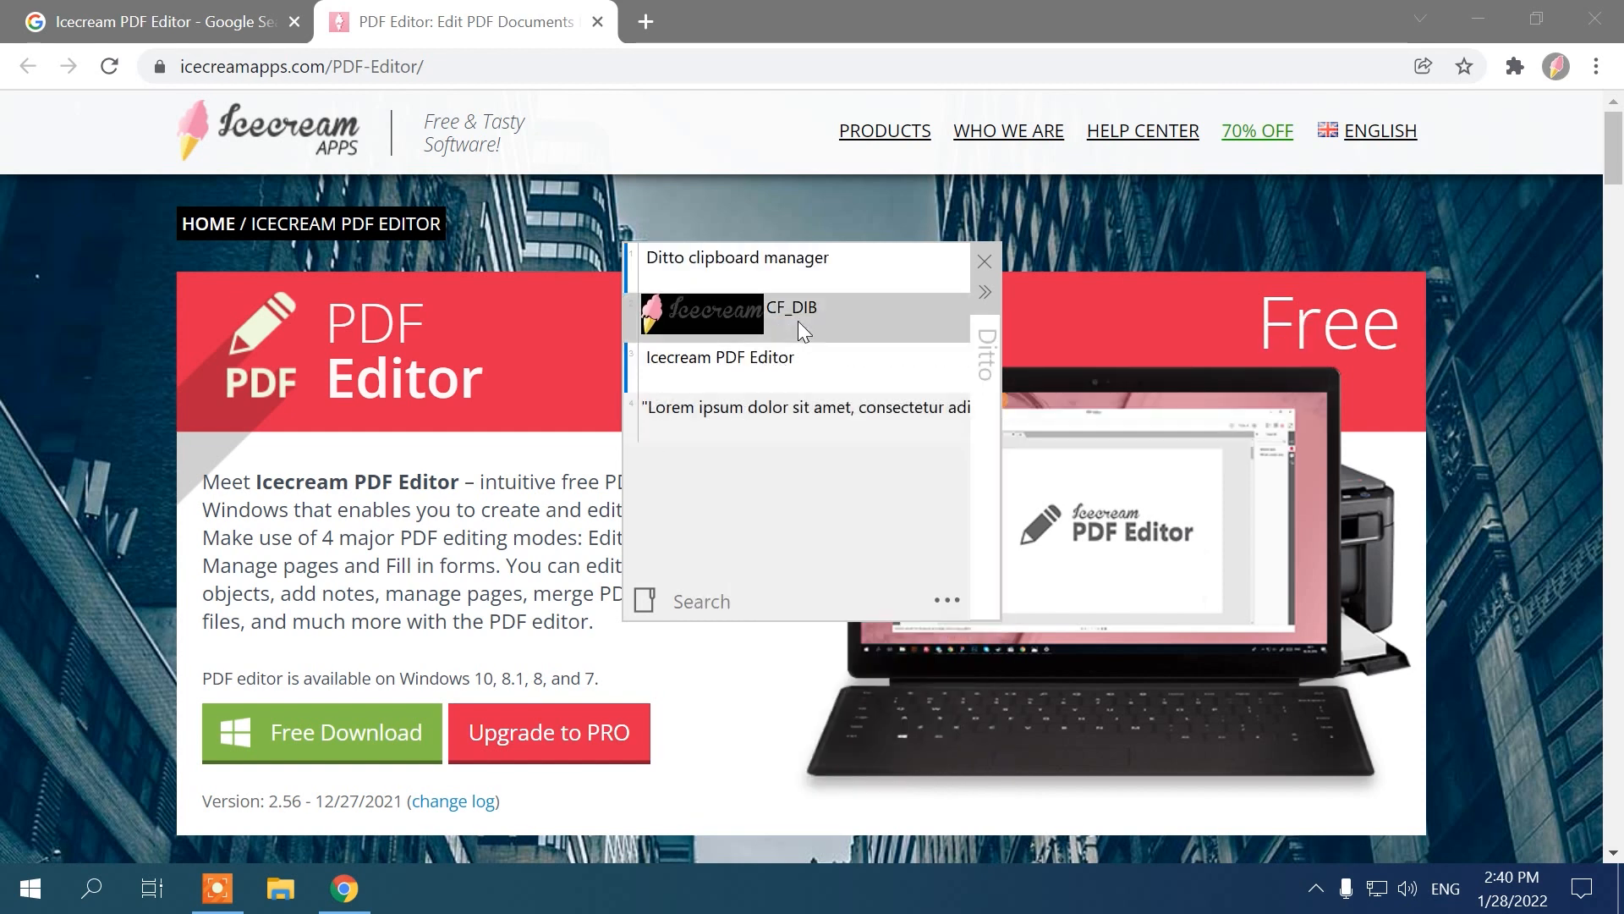